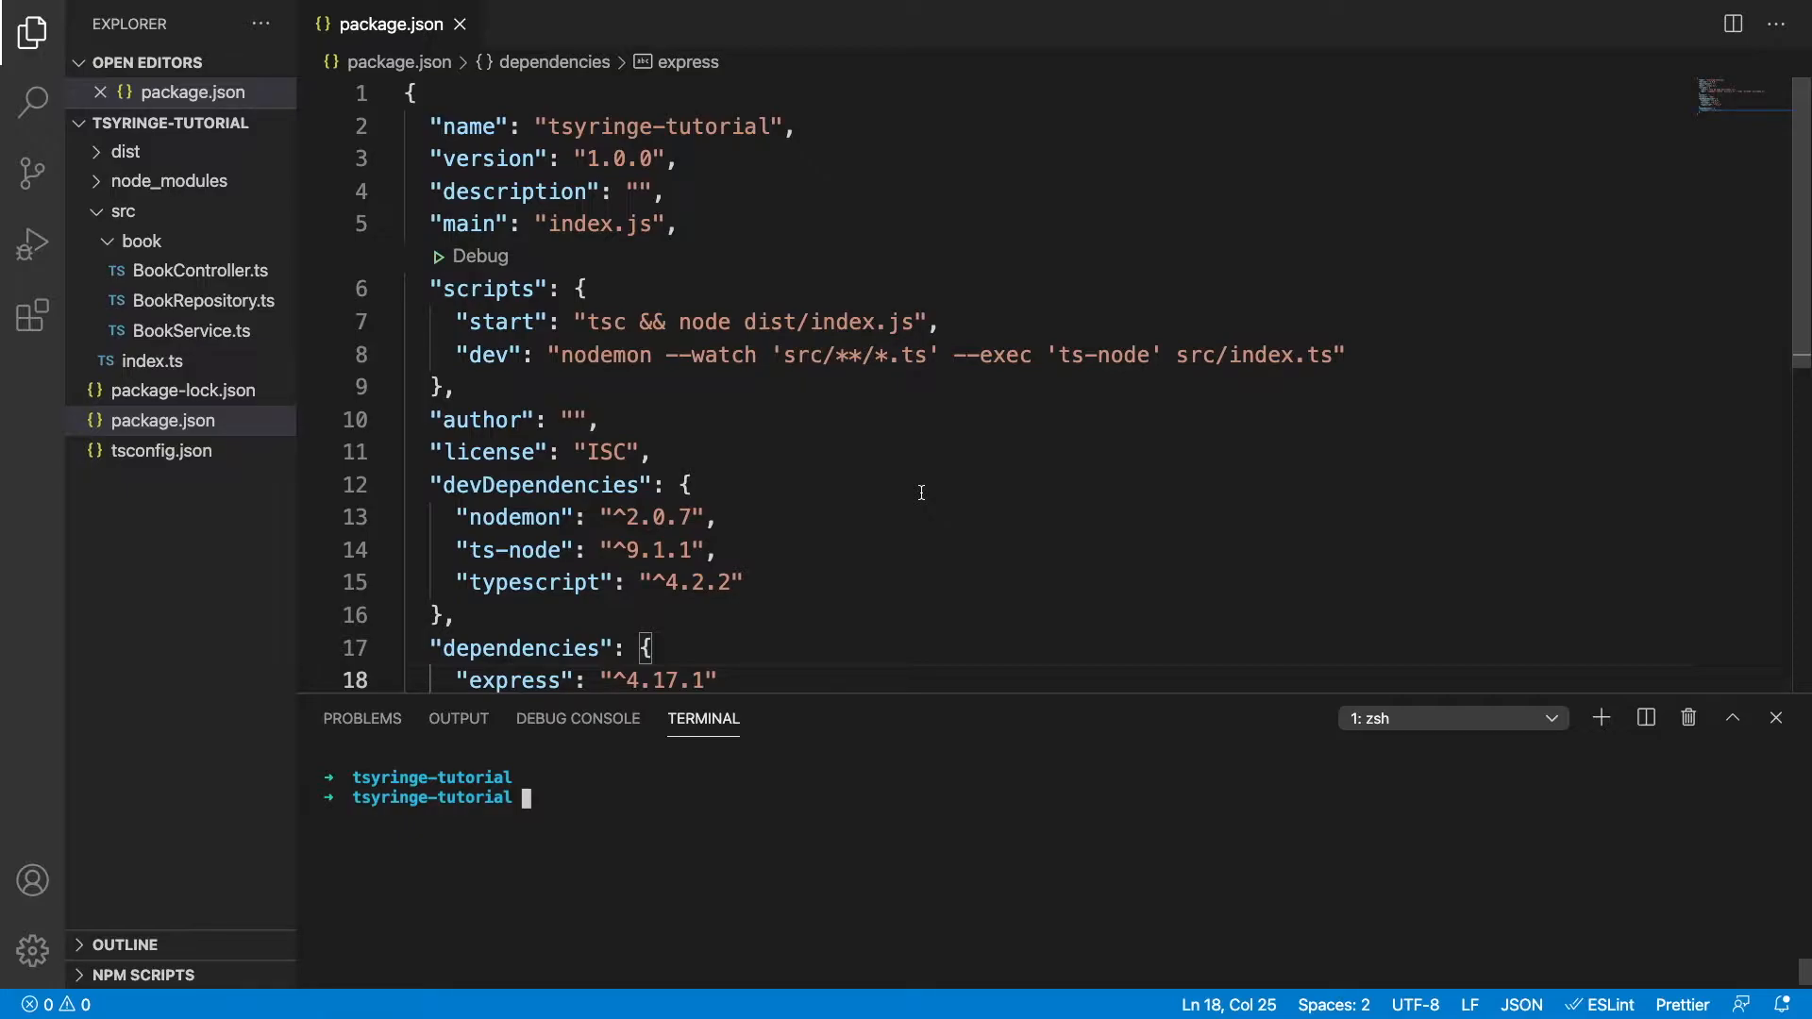
mouse_move(606, 404)
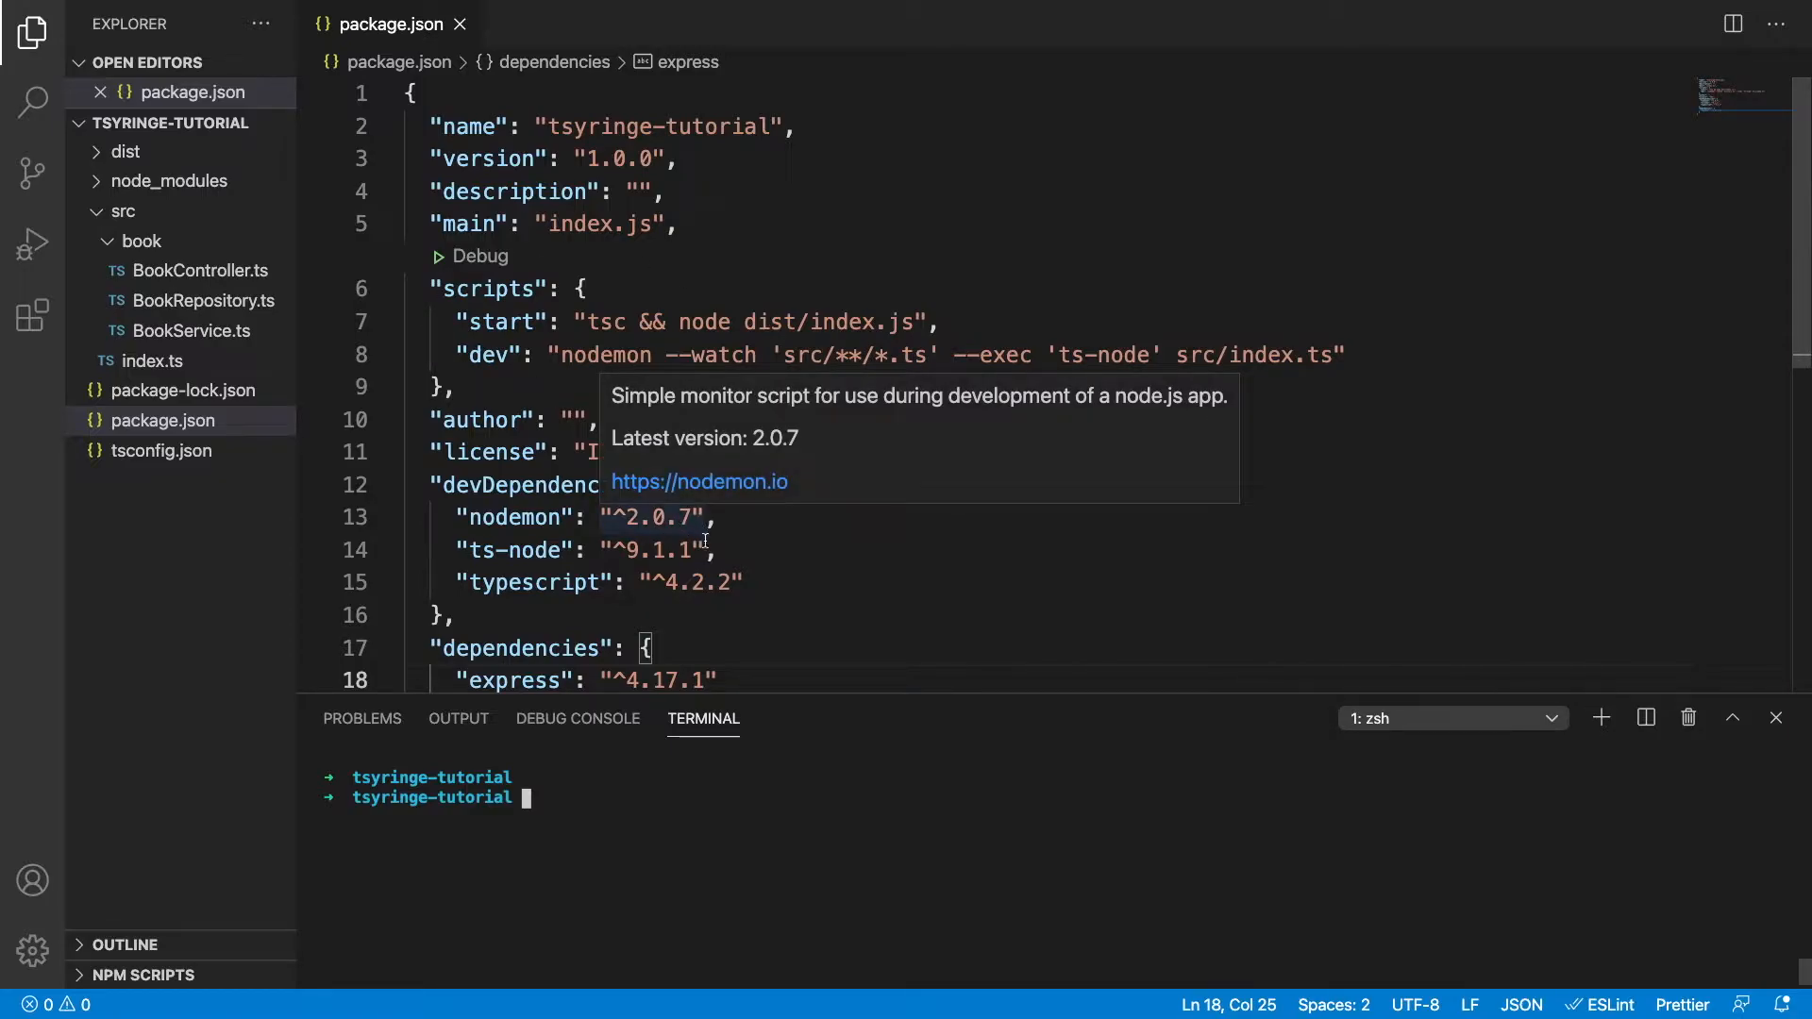
mouse_move(806, 557)
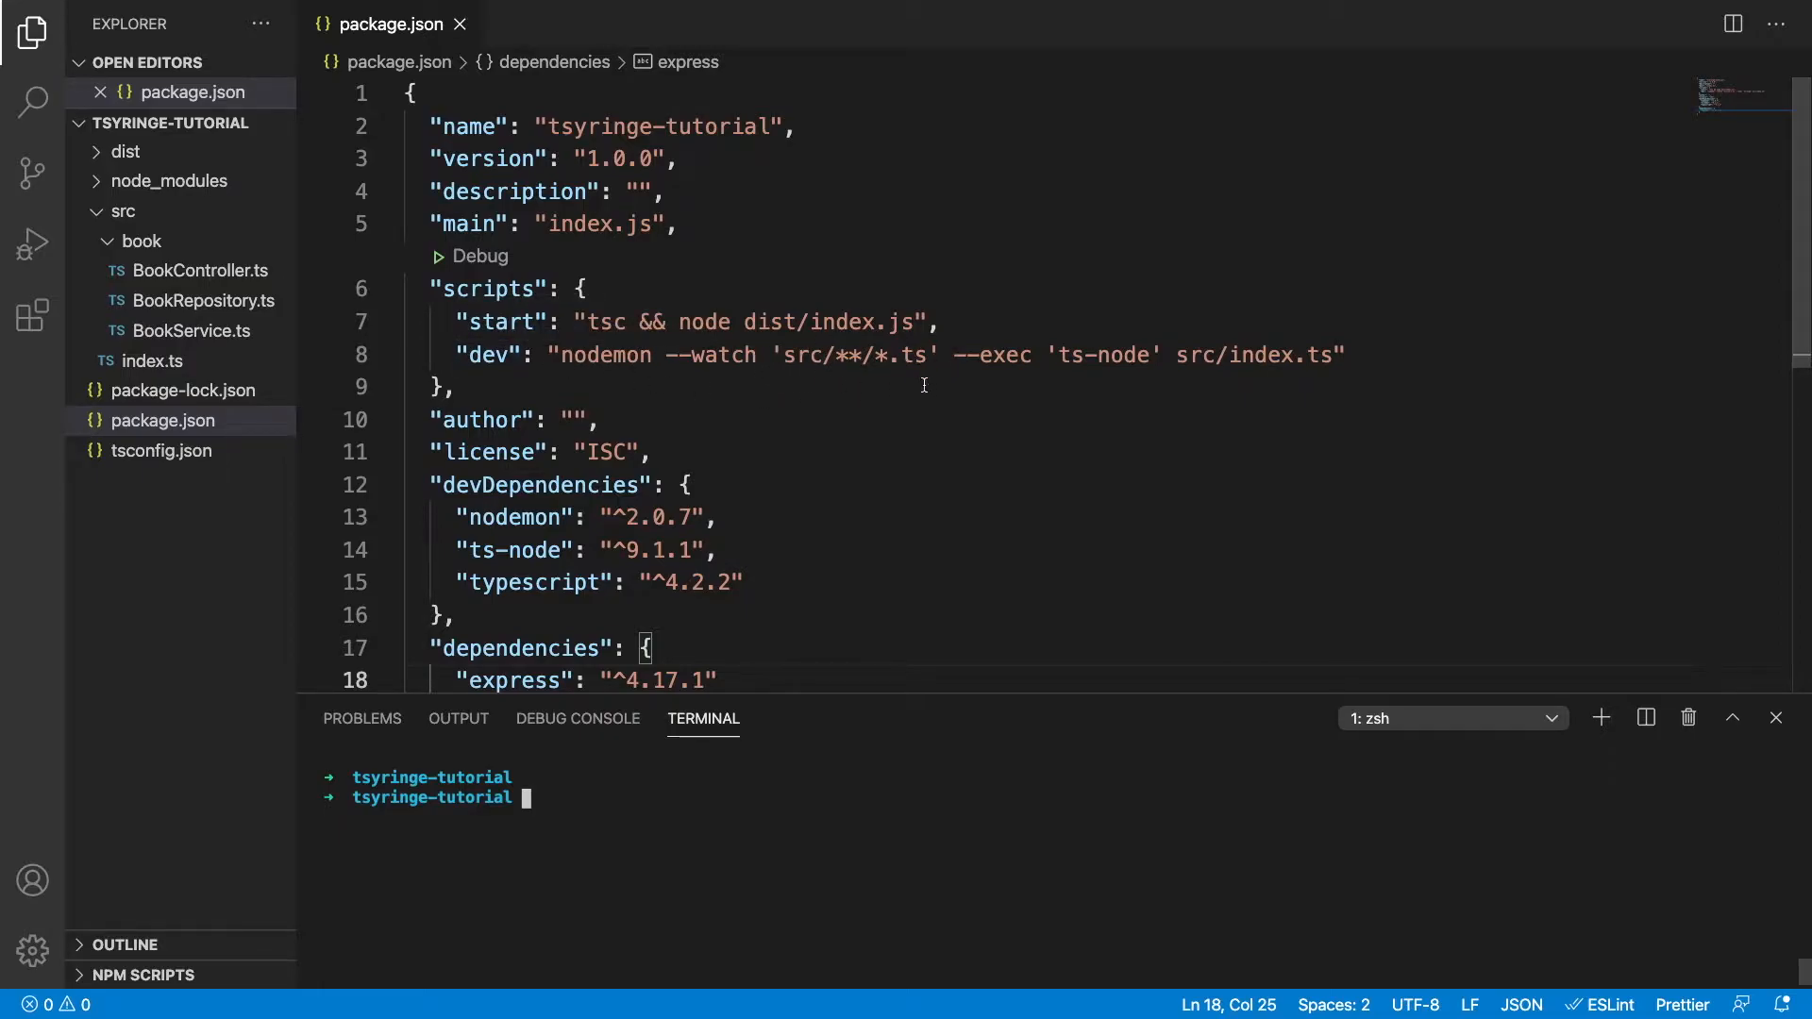
mouse_move(788, 372)
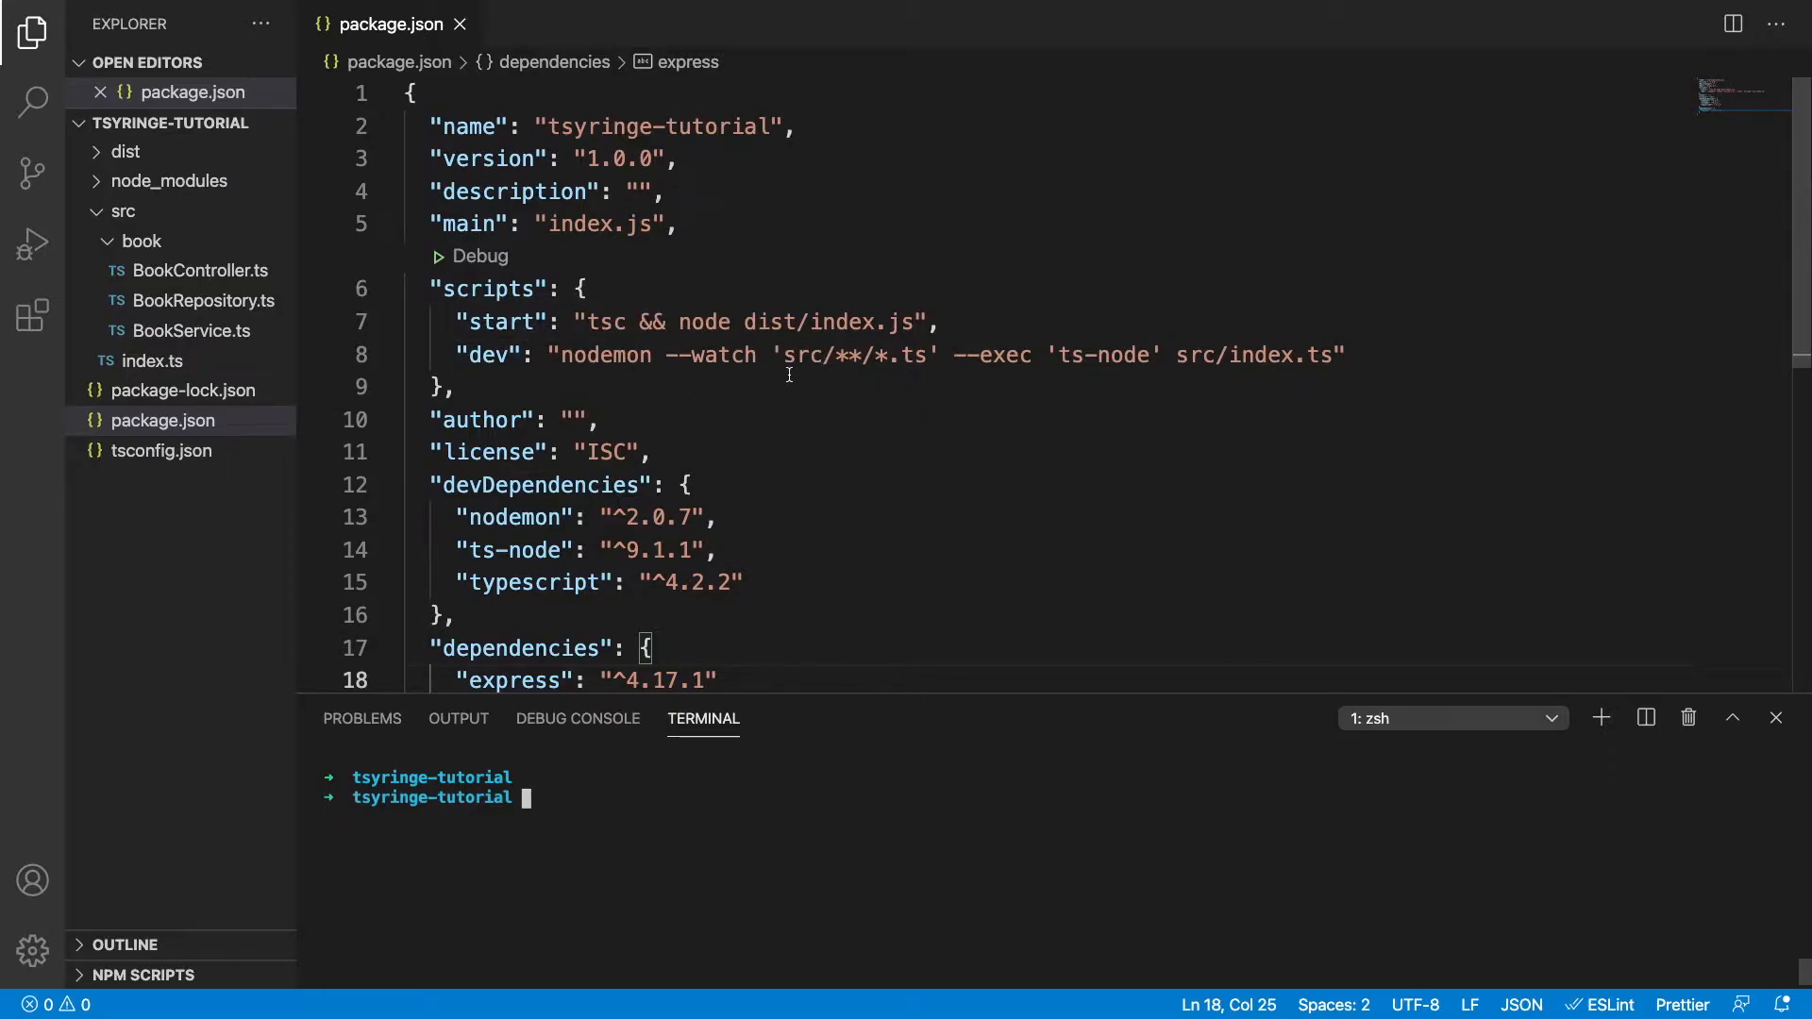
Open tsconfig.json and scroll through the compiler options showing the decorator flags set to false
scroll(down, 3)
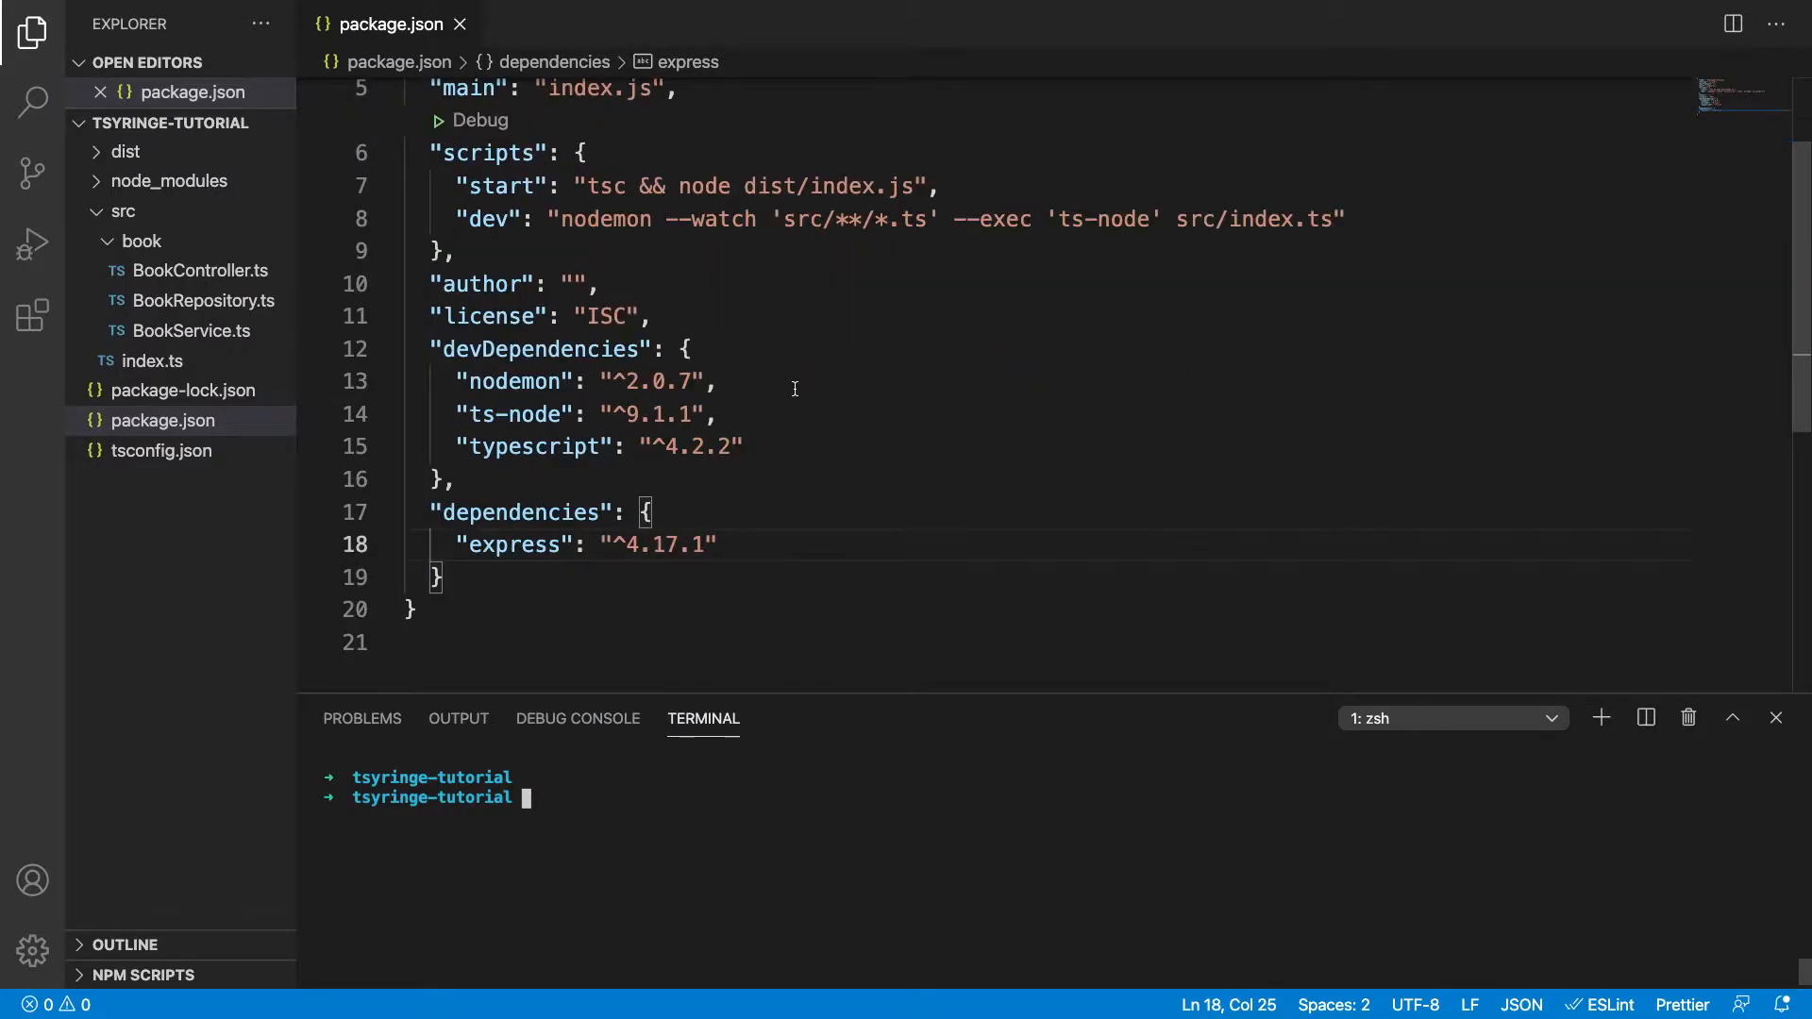
mouse_move(514, 381)
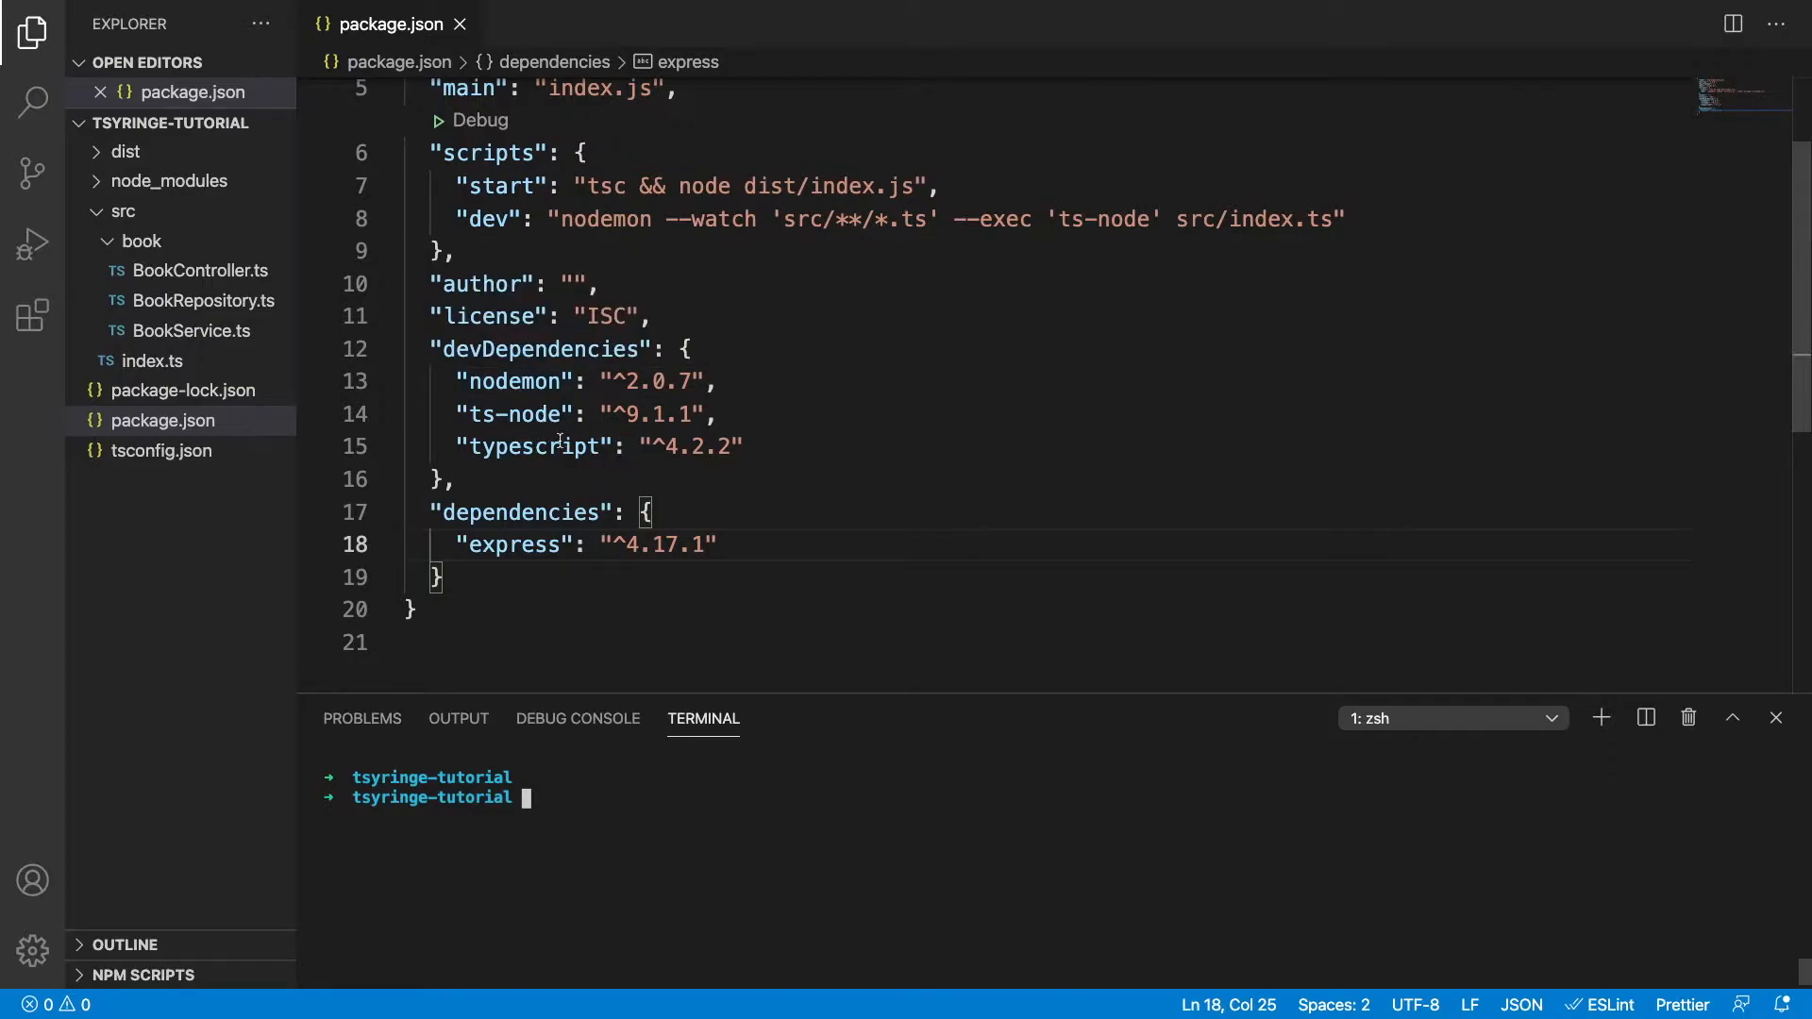
mouse_move(512, 526)
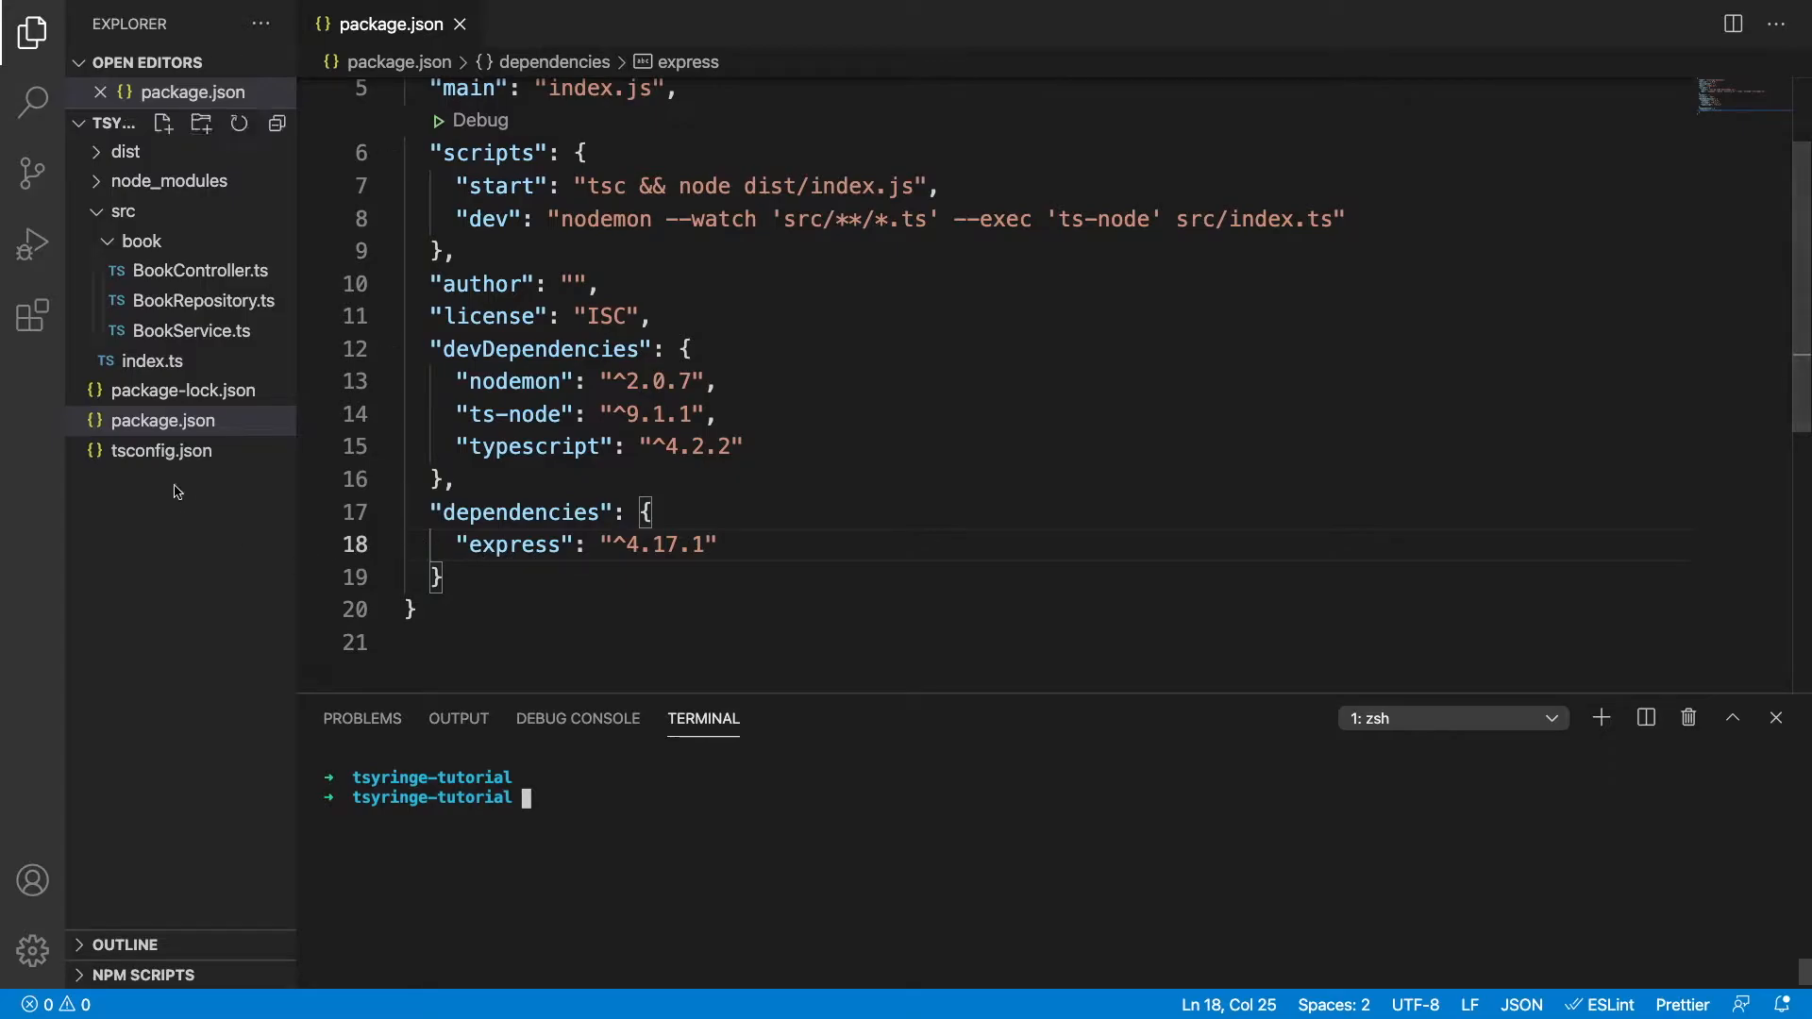
click(166, 451)
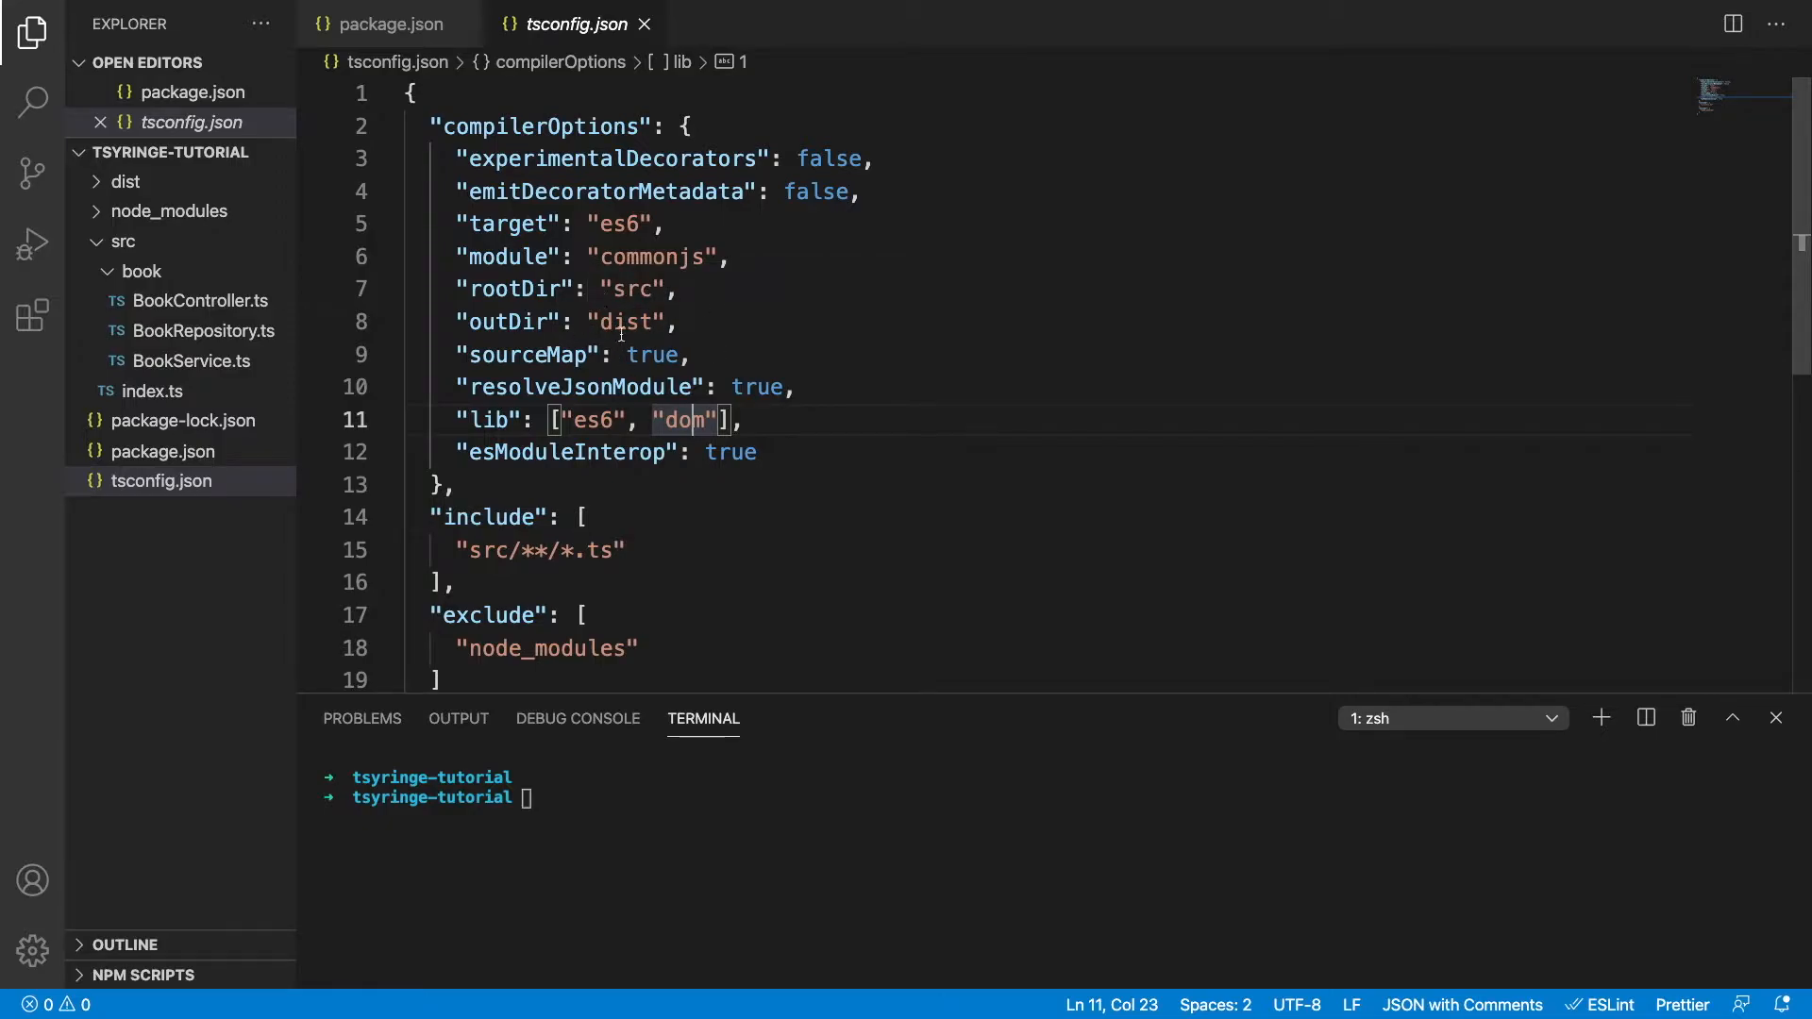
scroll(down, 3)
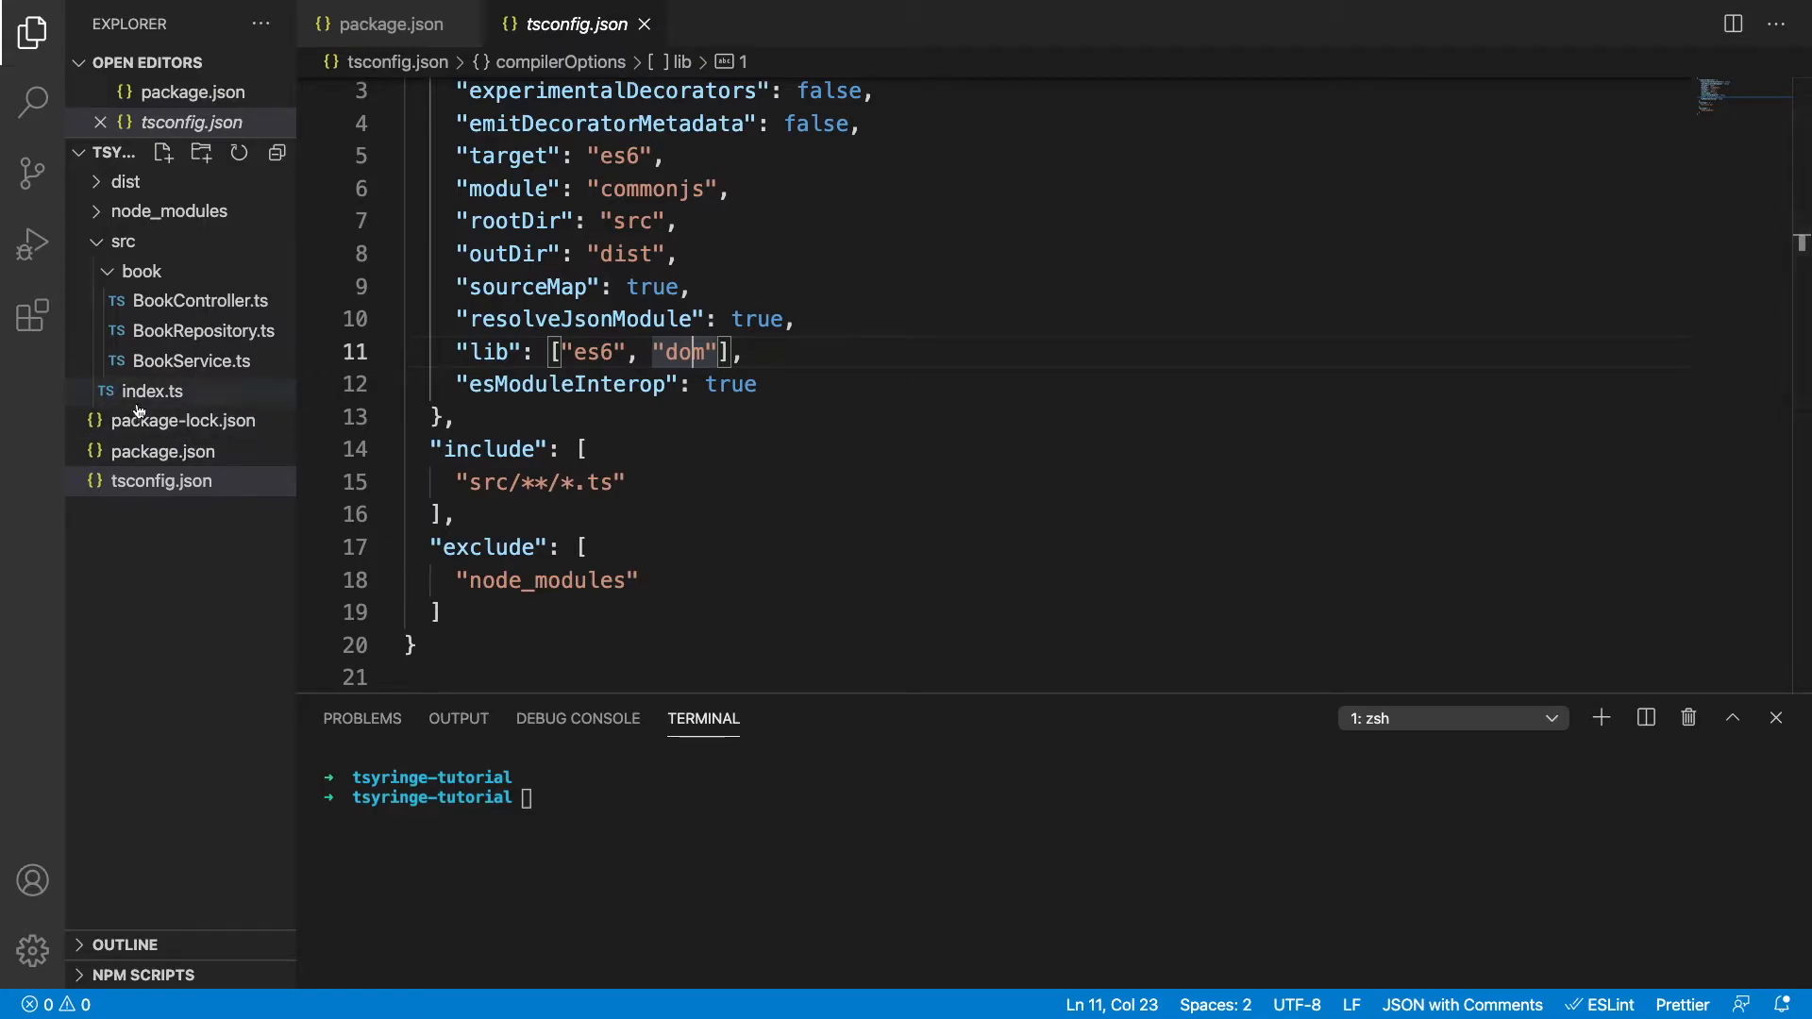
Open src/index.ts, which wires repository, service and controller manually with new
click(151, 390)
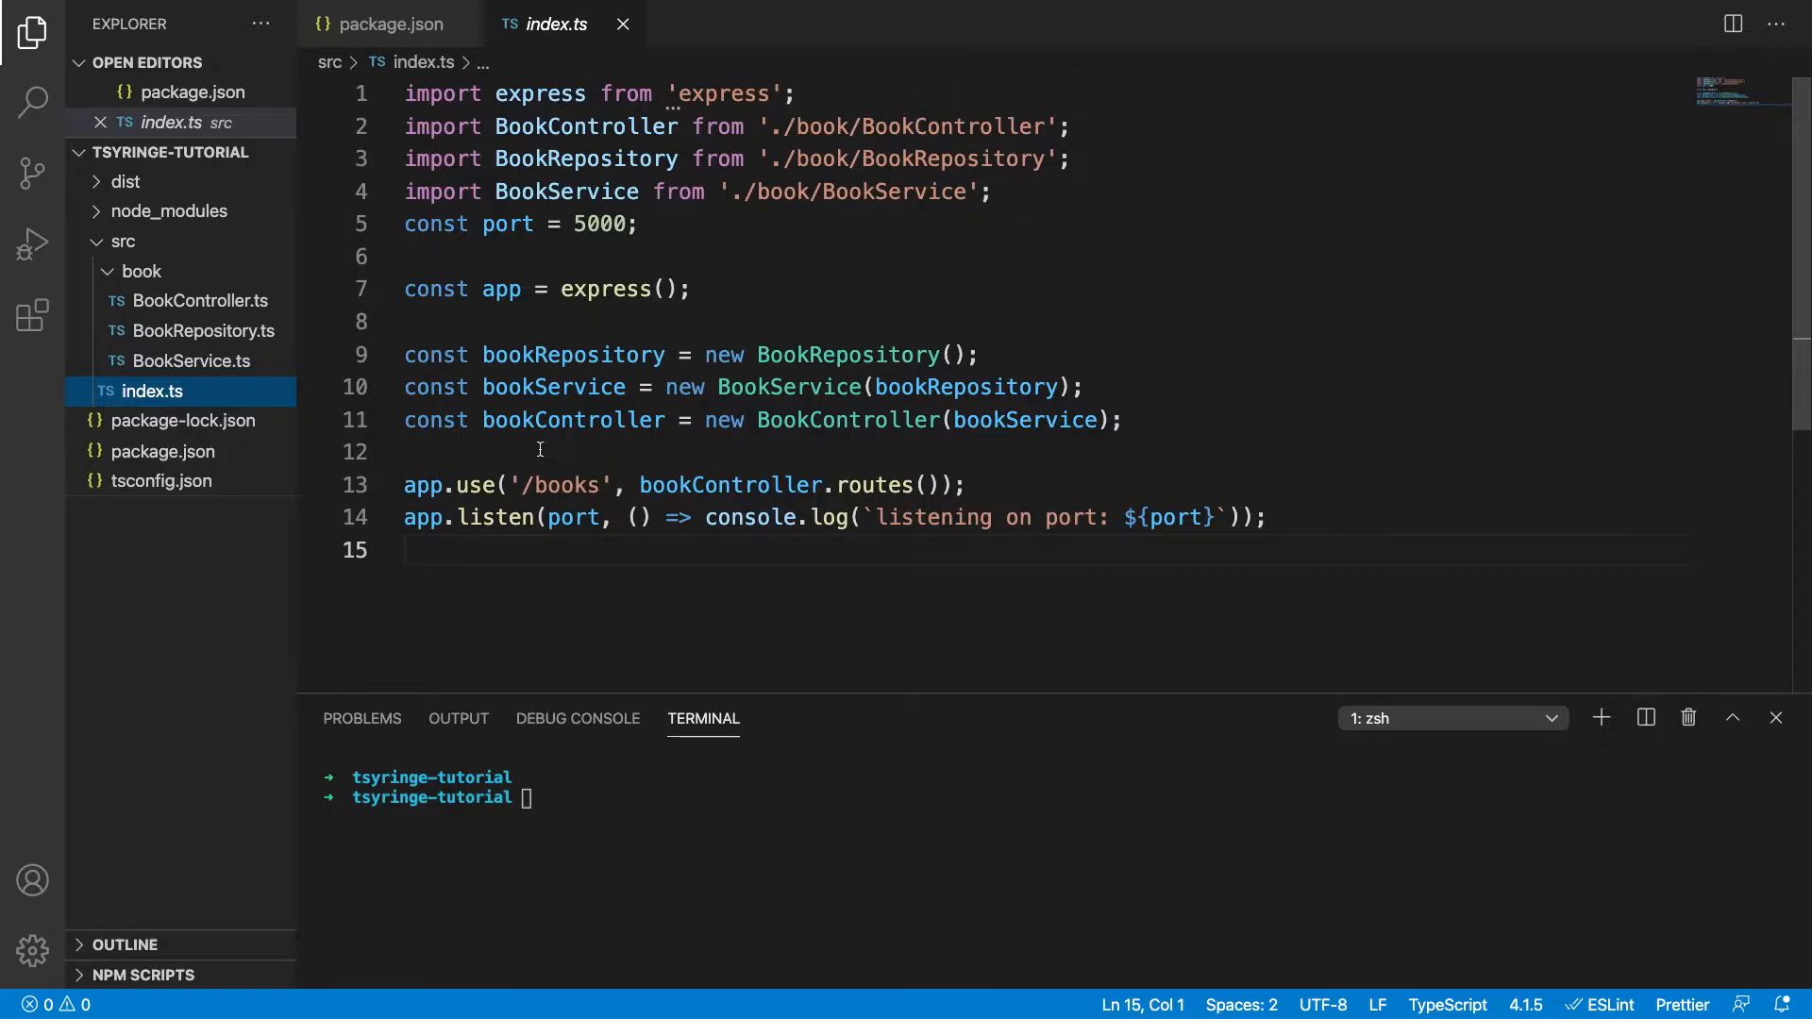
mouse_move(539, 419)
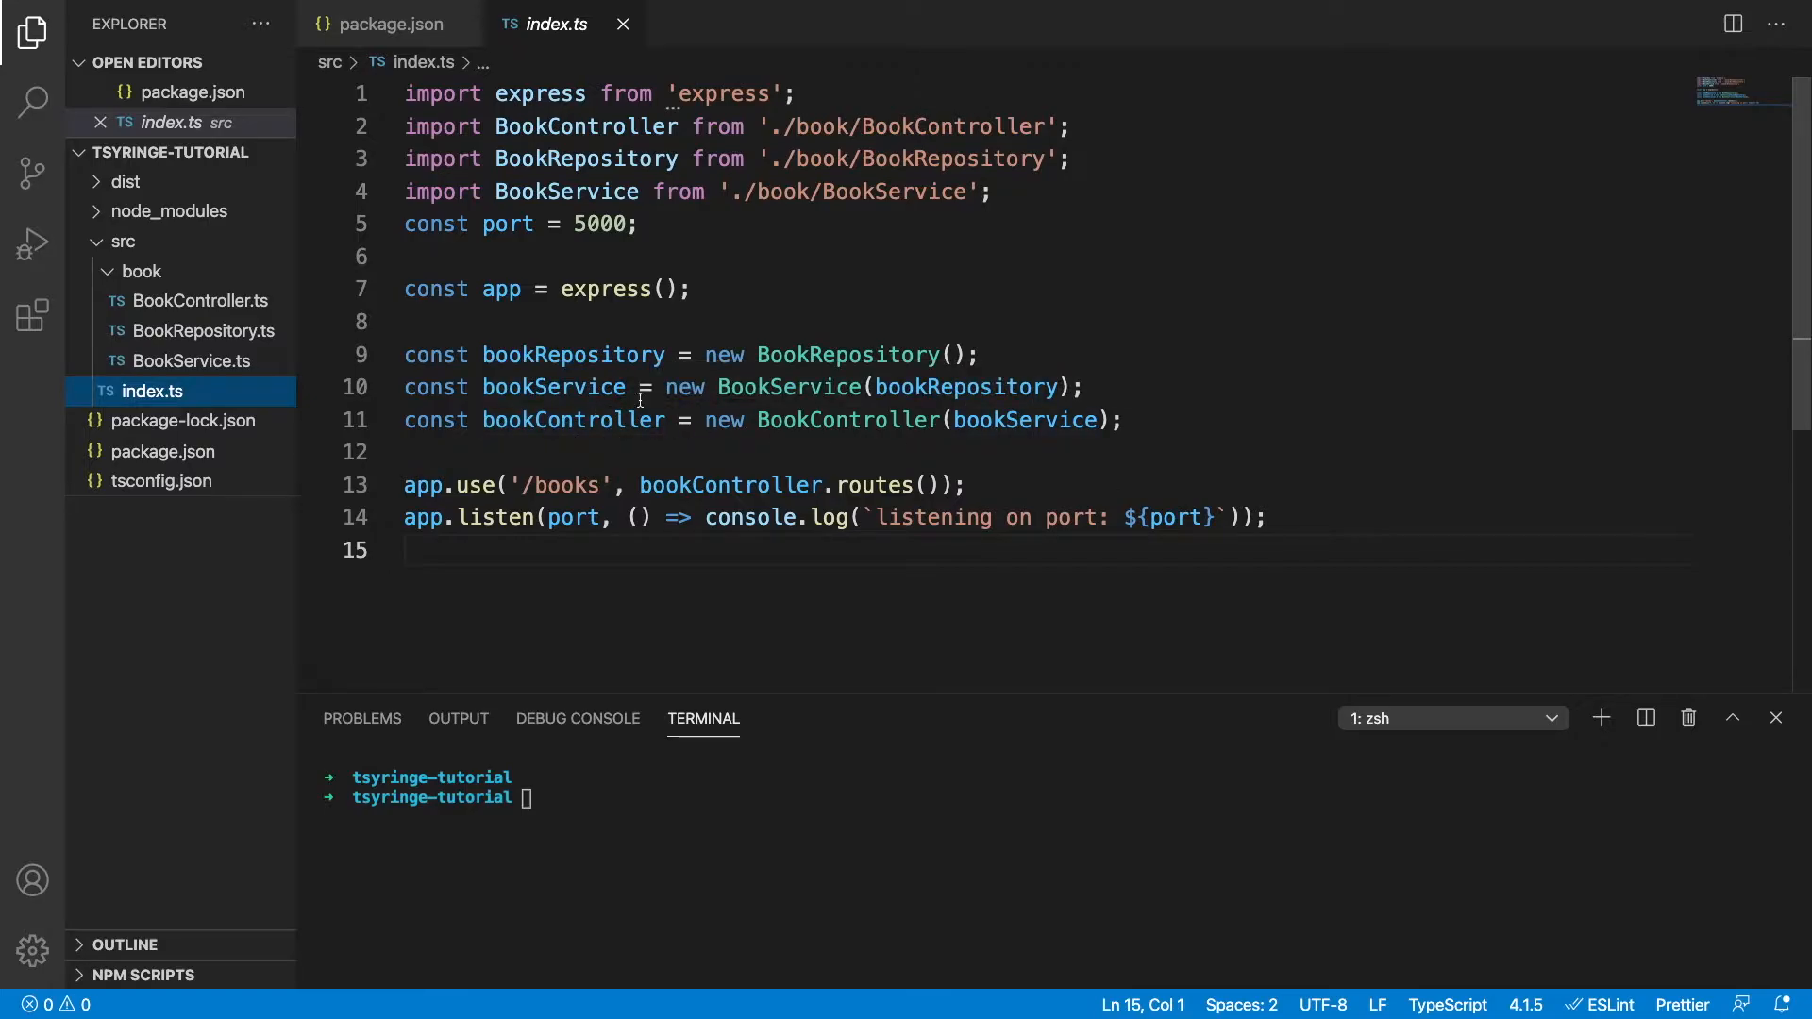
mouse_move(930, 387)
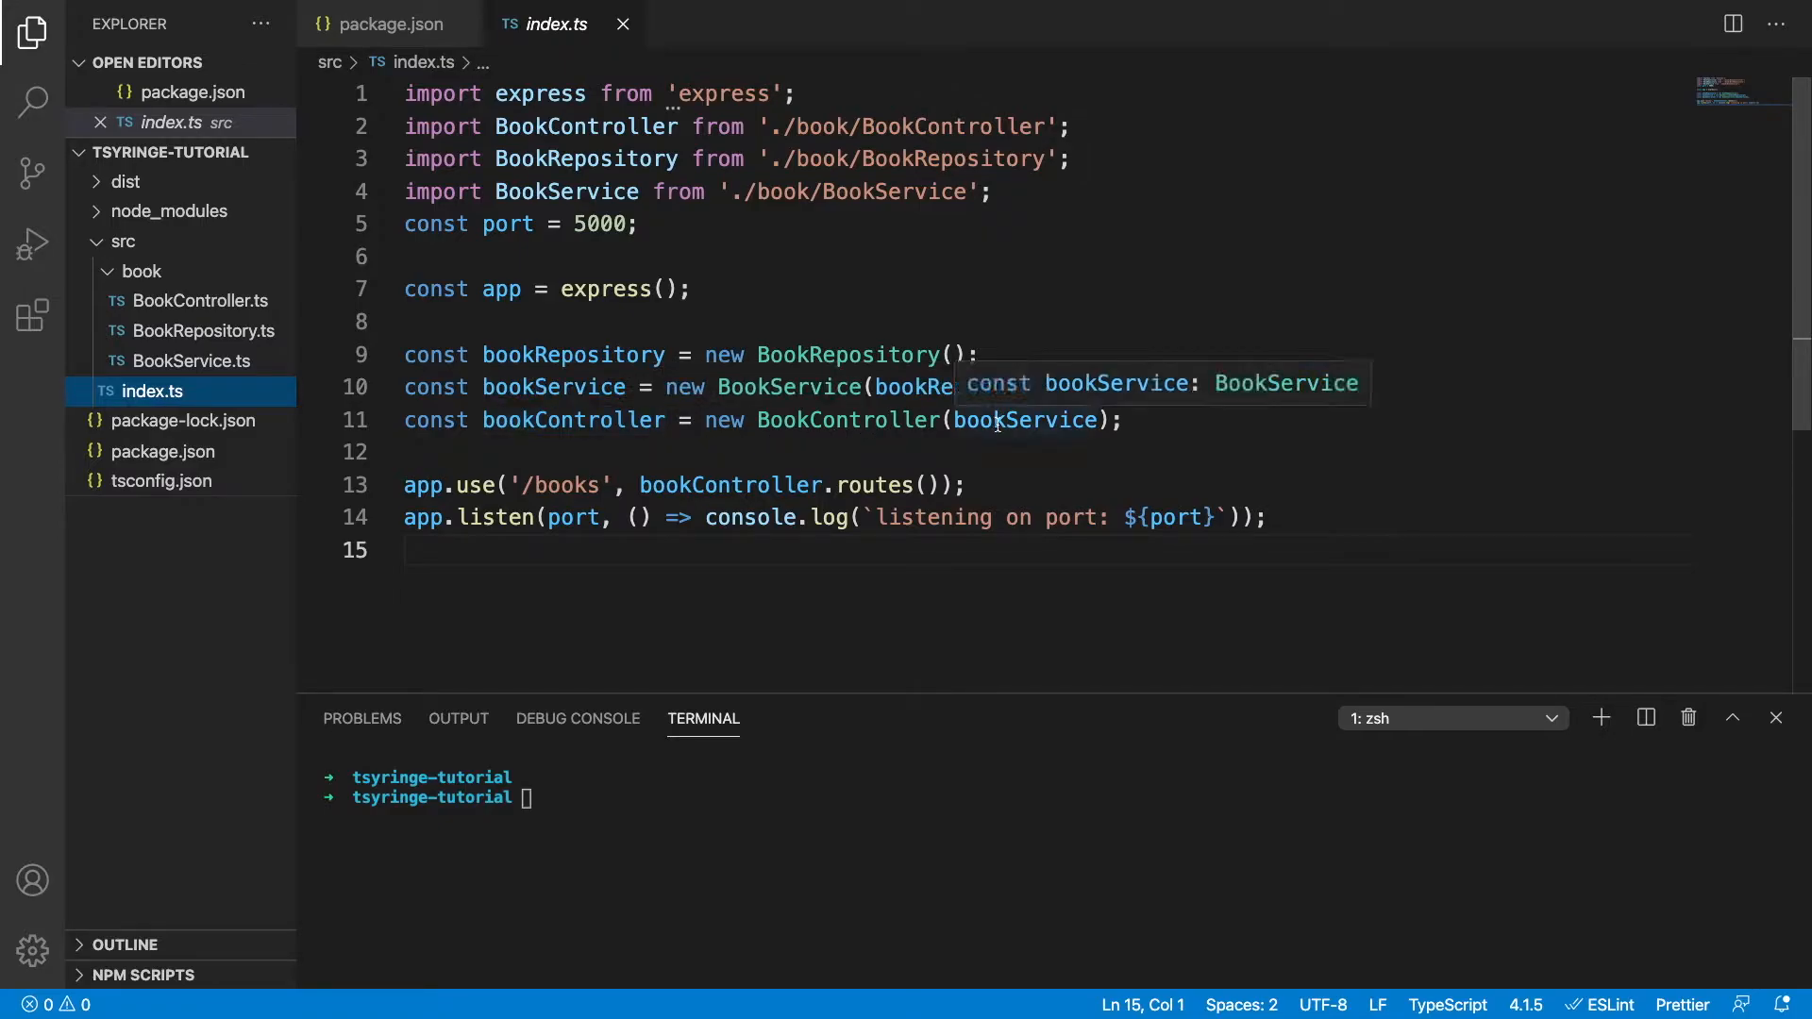
mouse_move(821, 438)
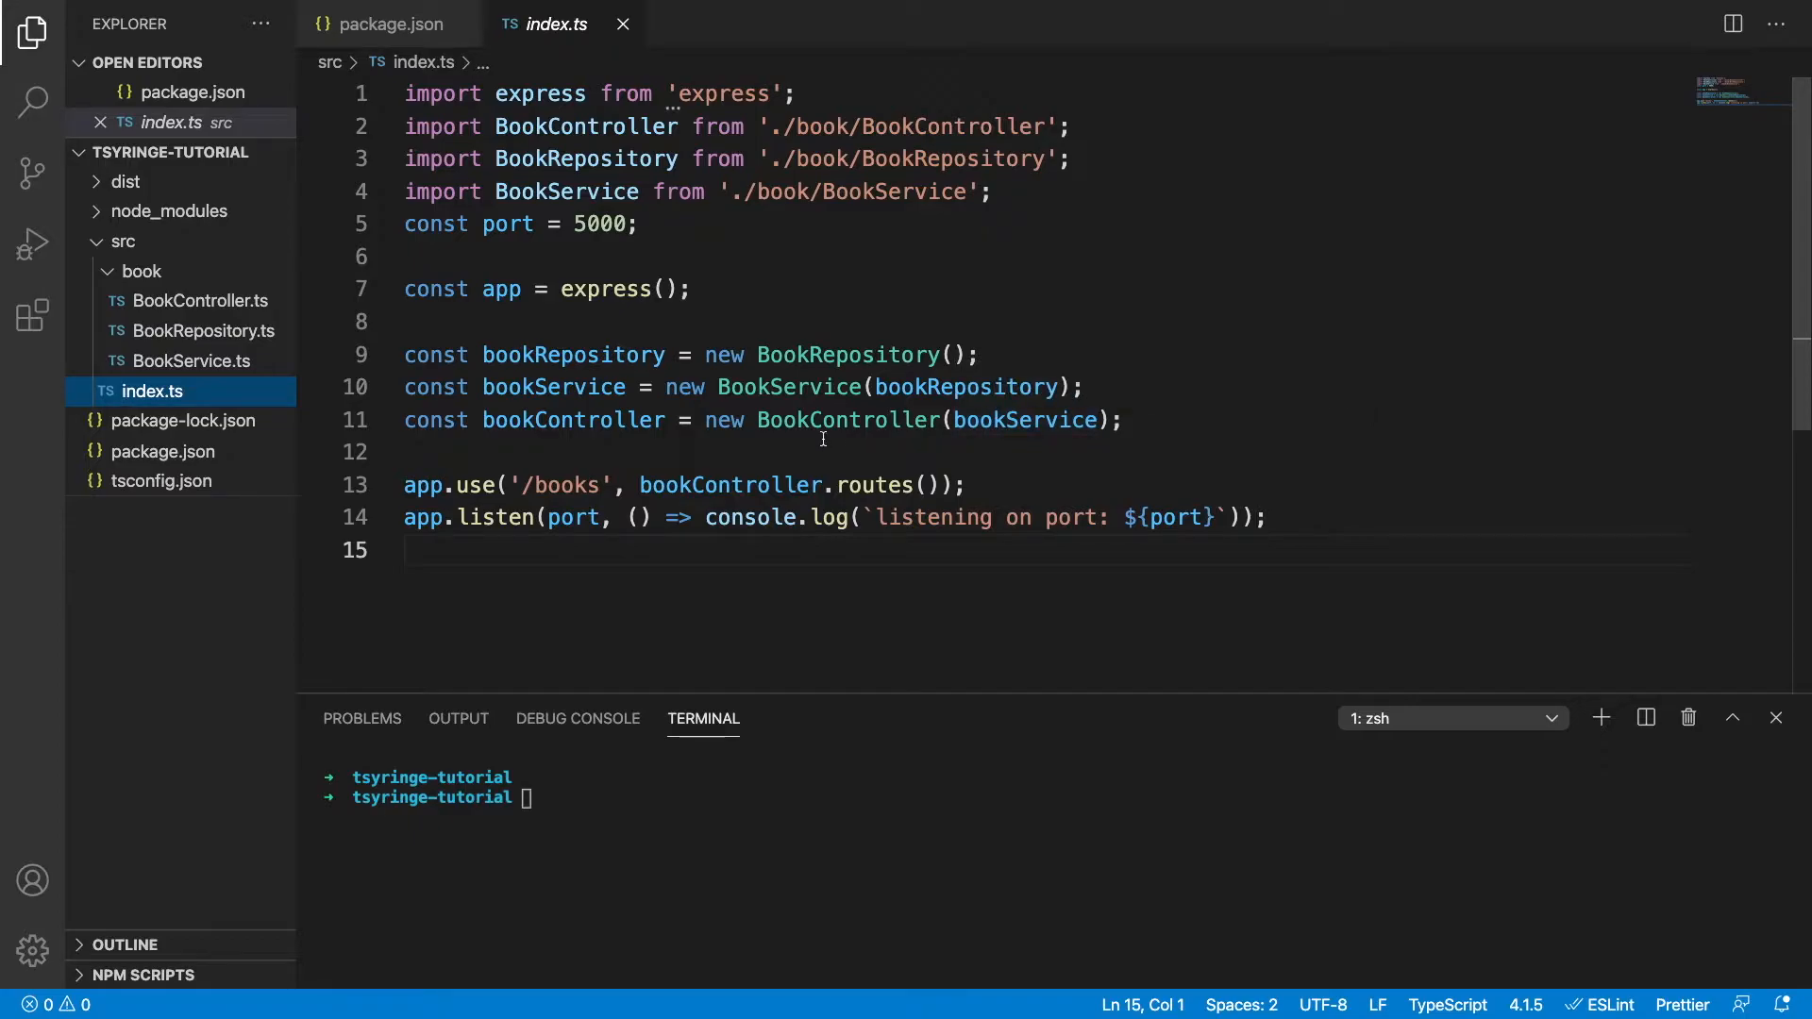
mouse_move(877, 328)
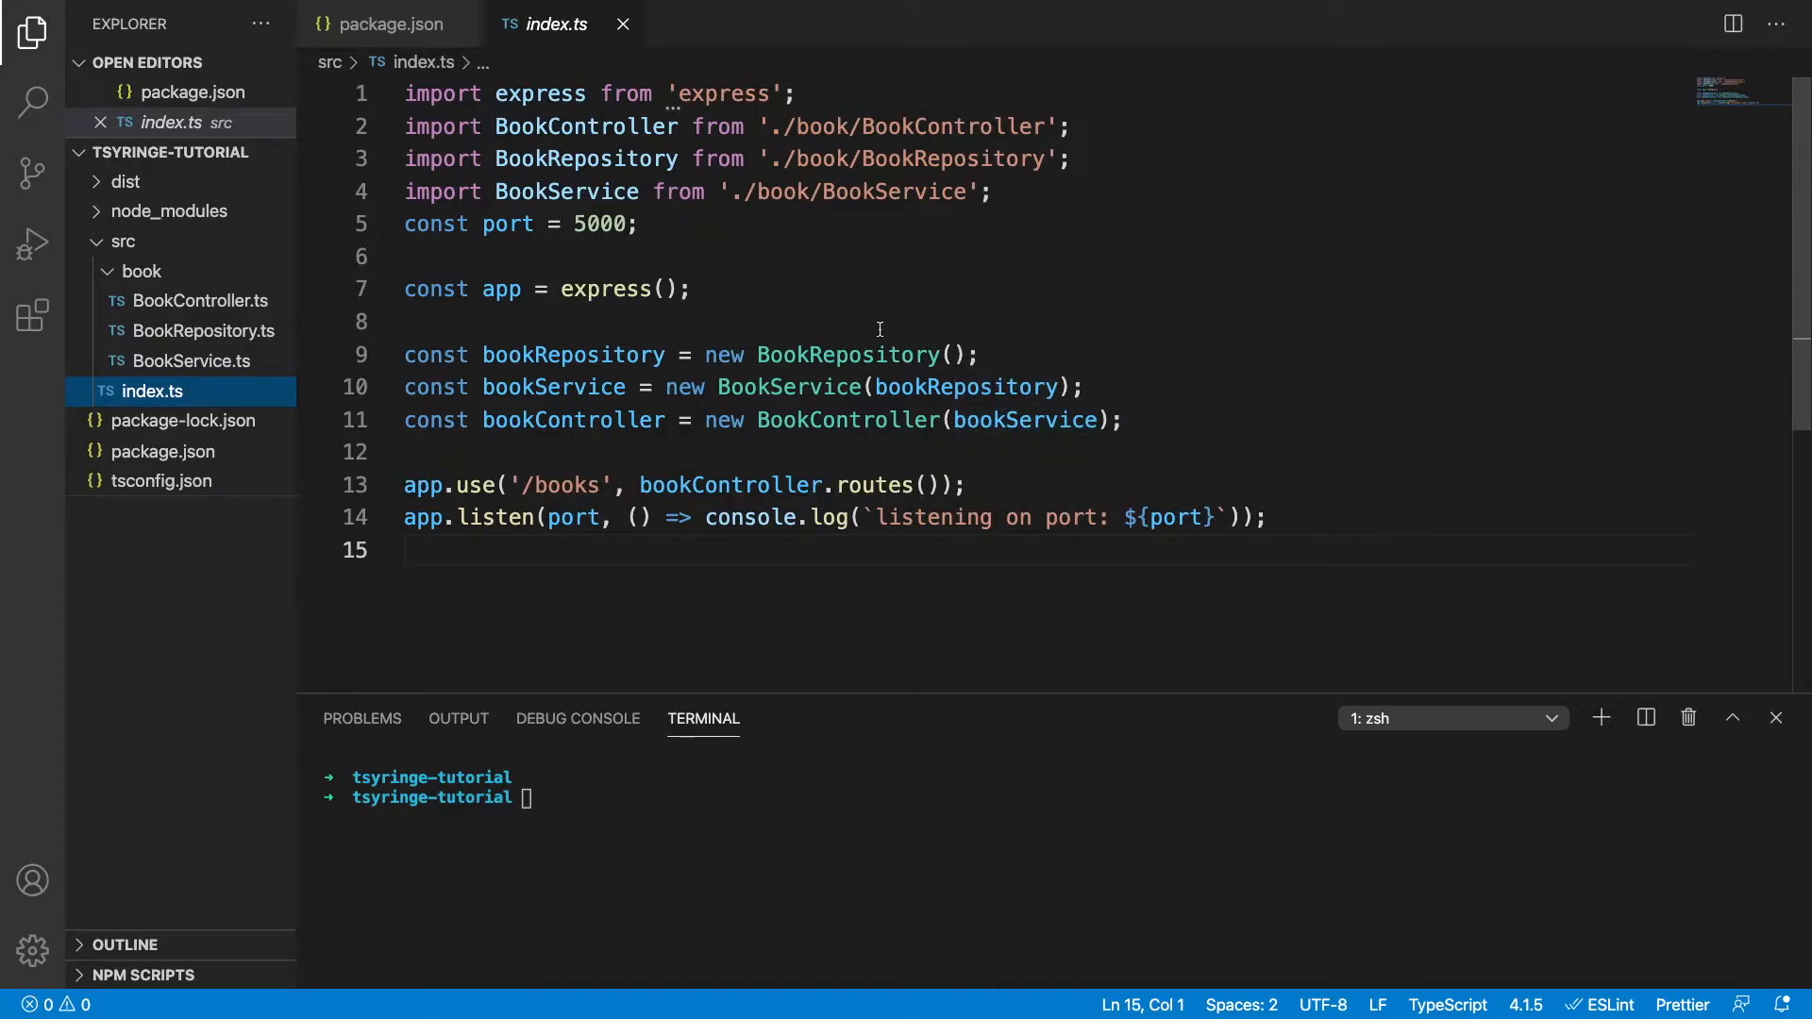
mouse_move(790, 386)
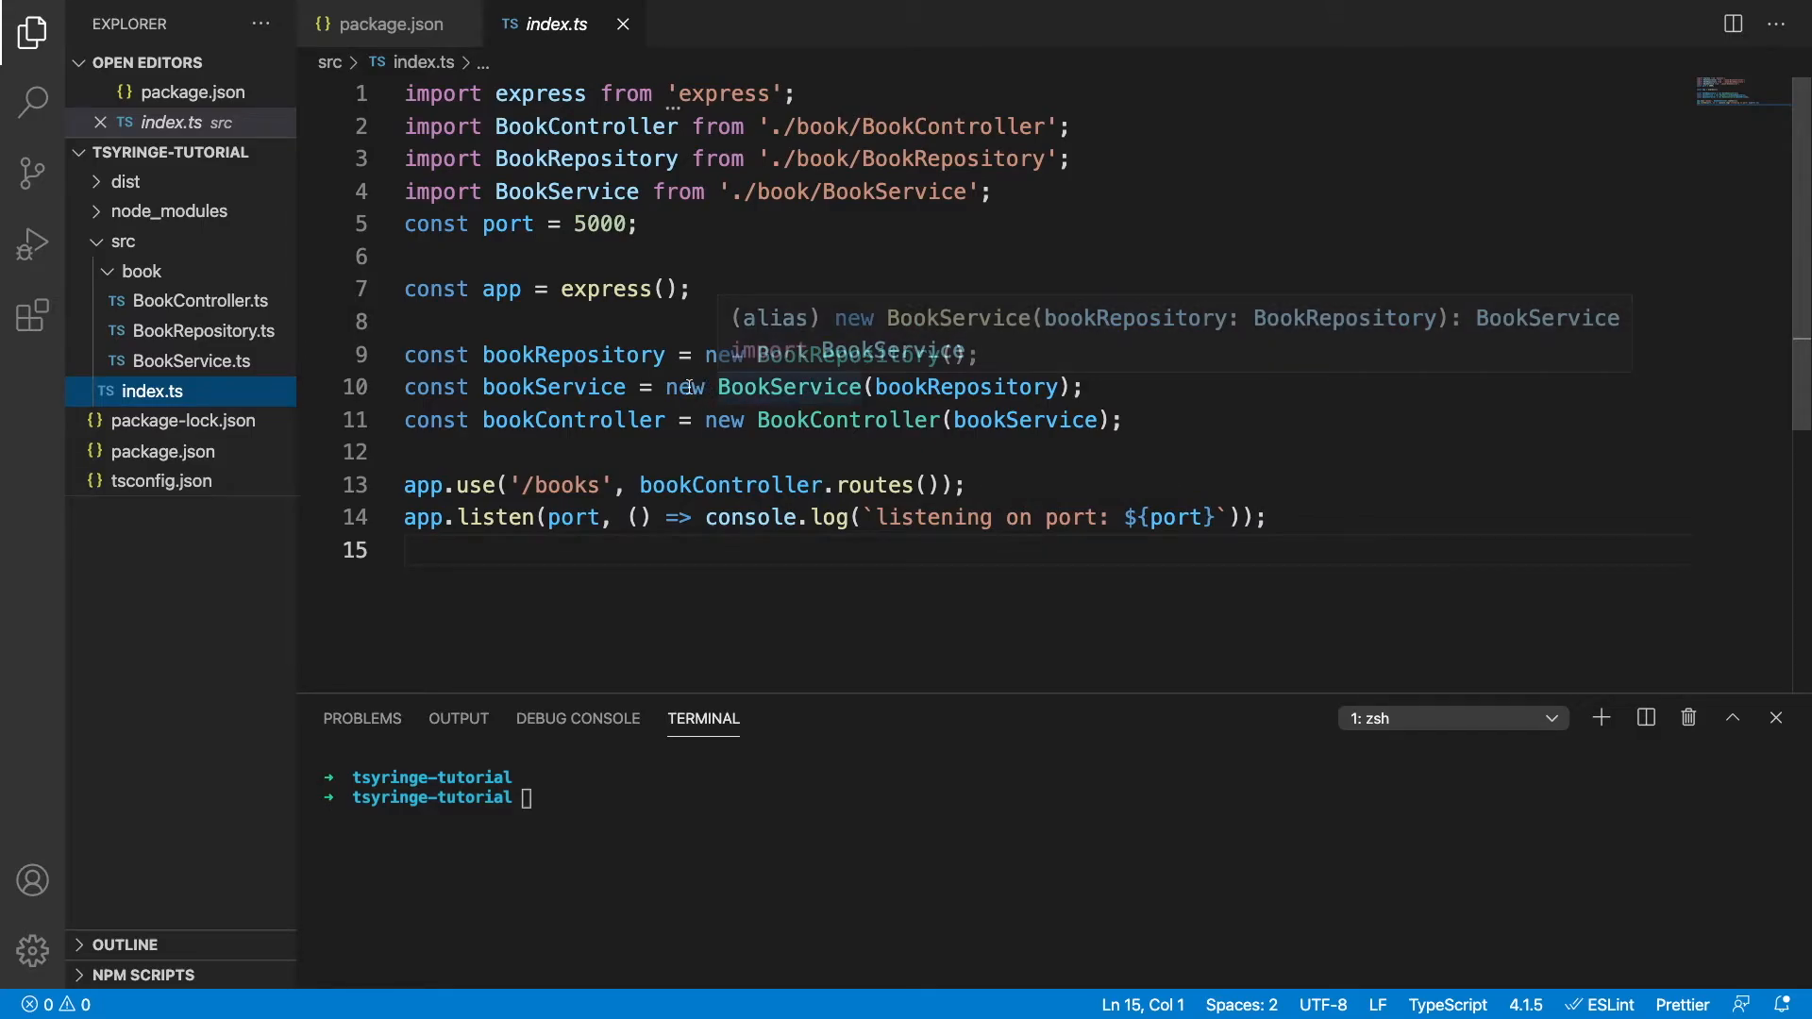
Open BookController.ts showing its BookService constructor and routes method
click(202, 302)
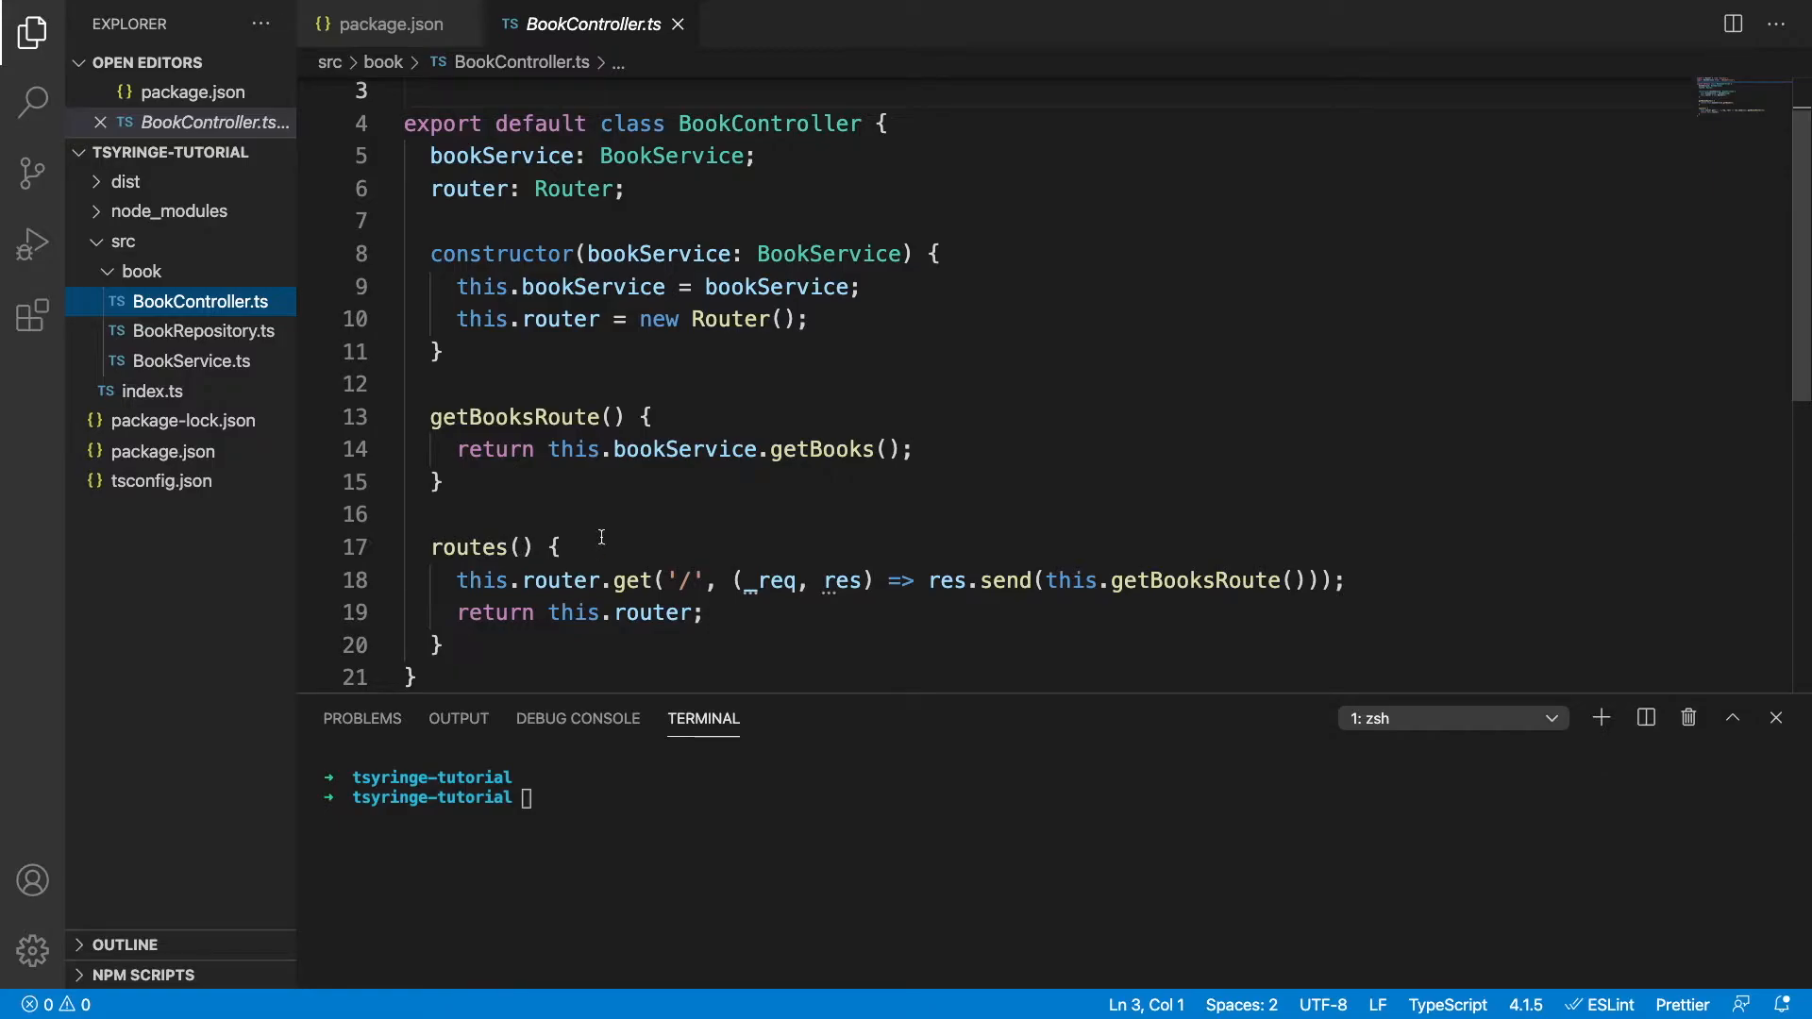
mouse_move(562, 579)
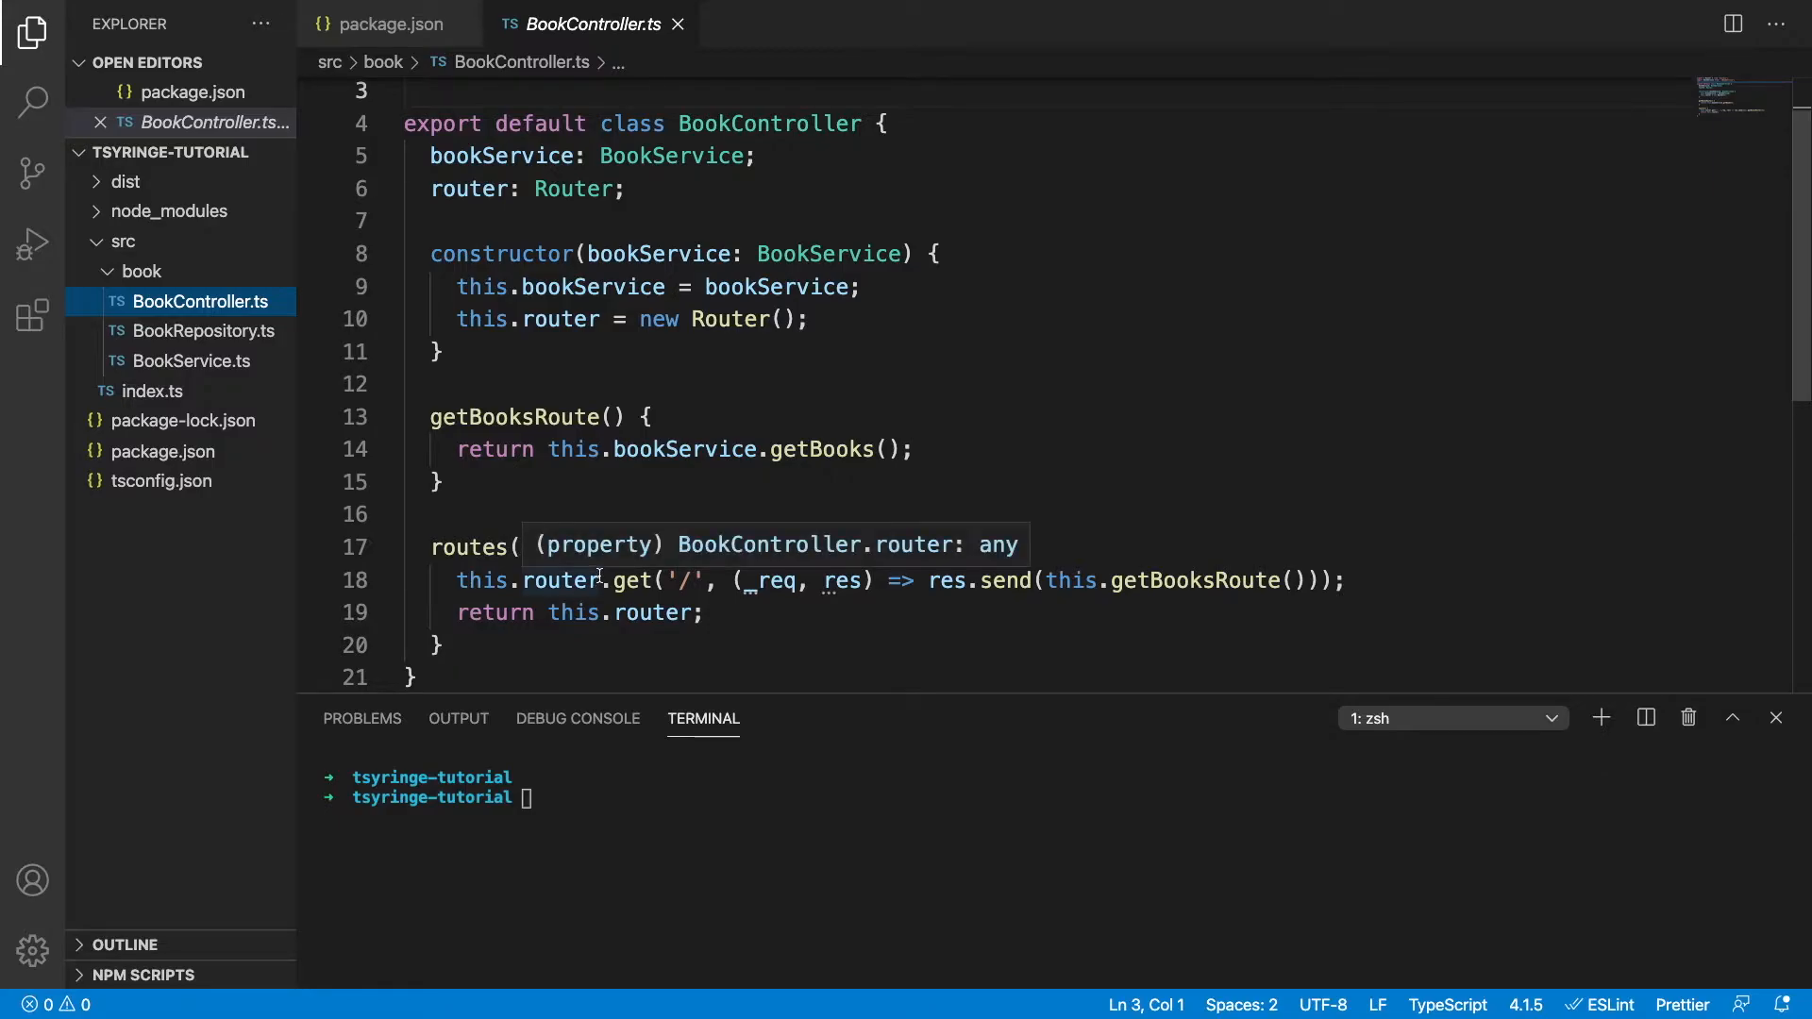
mouse_move(427, 410)
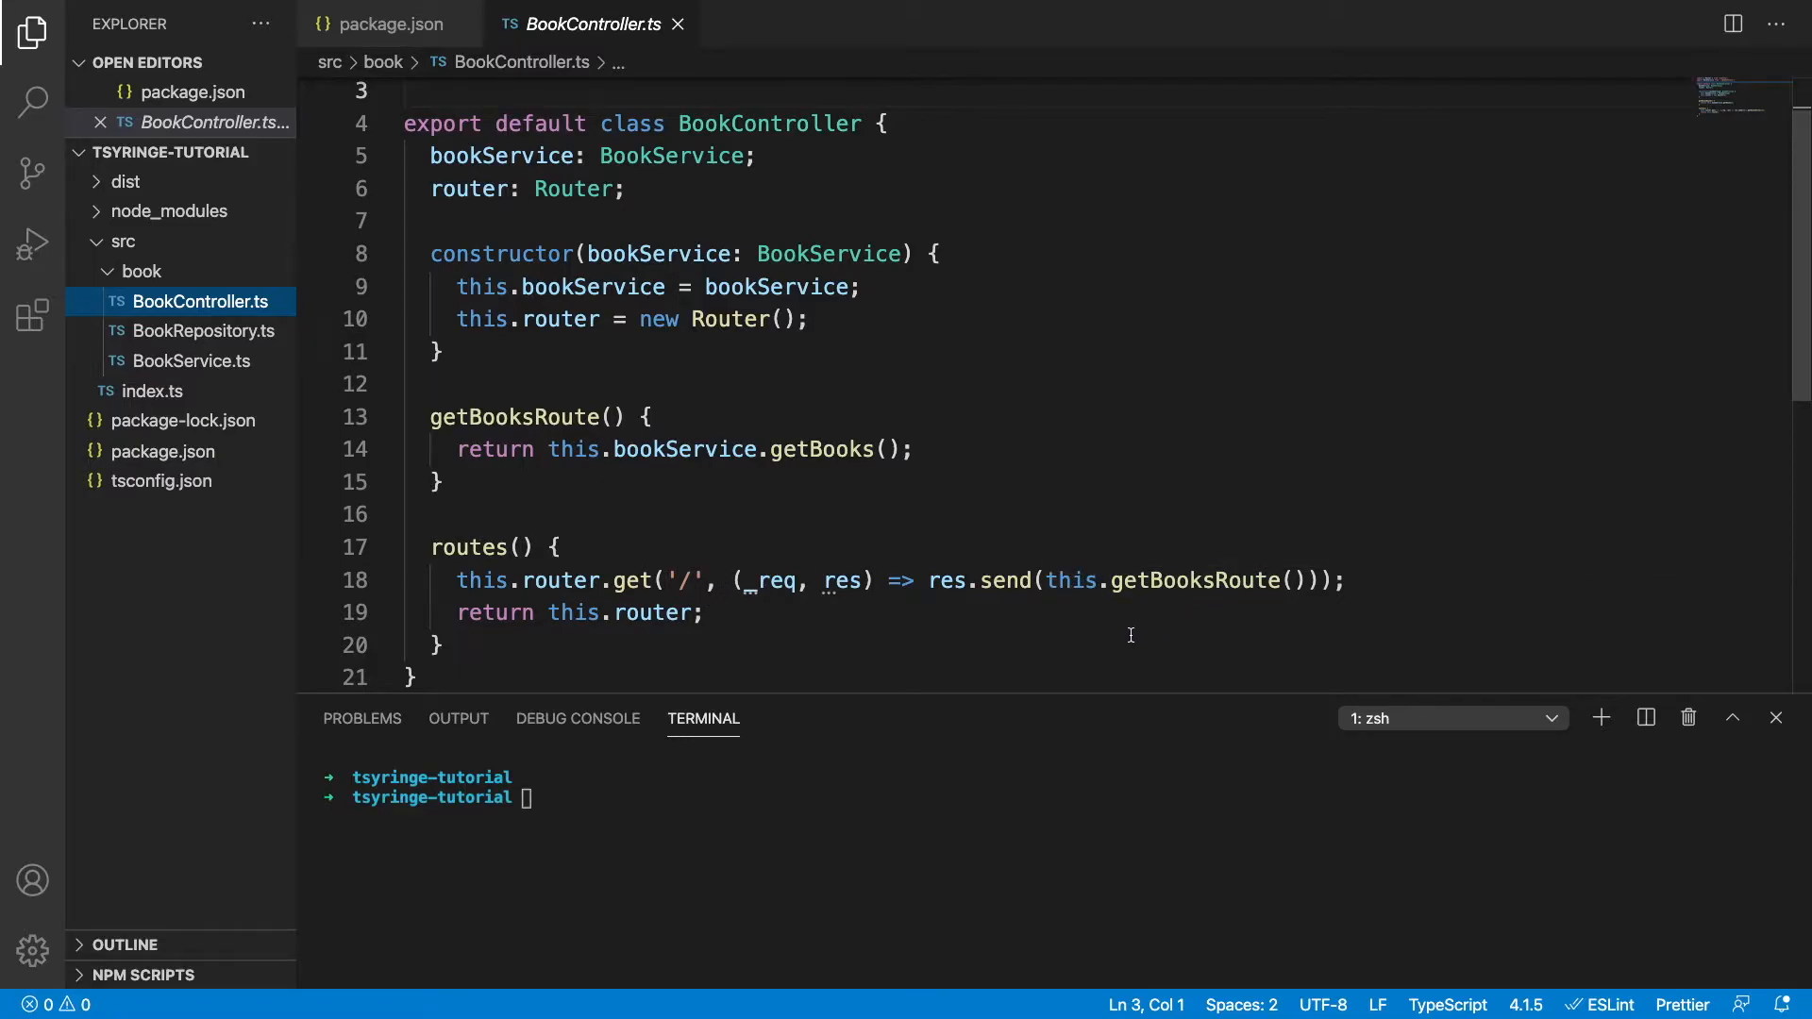
mouse_move(797, 540)
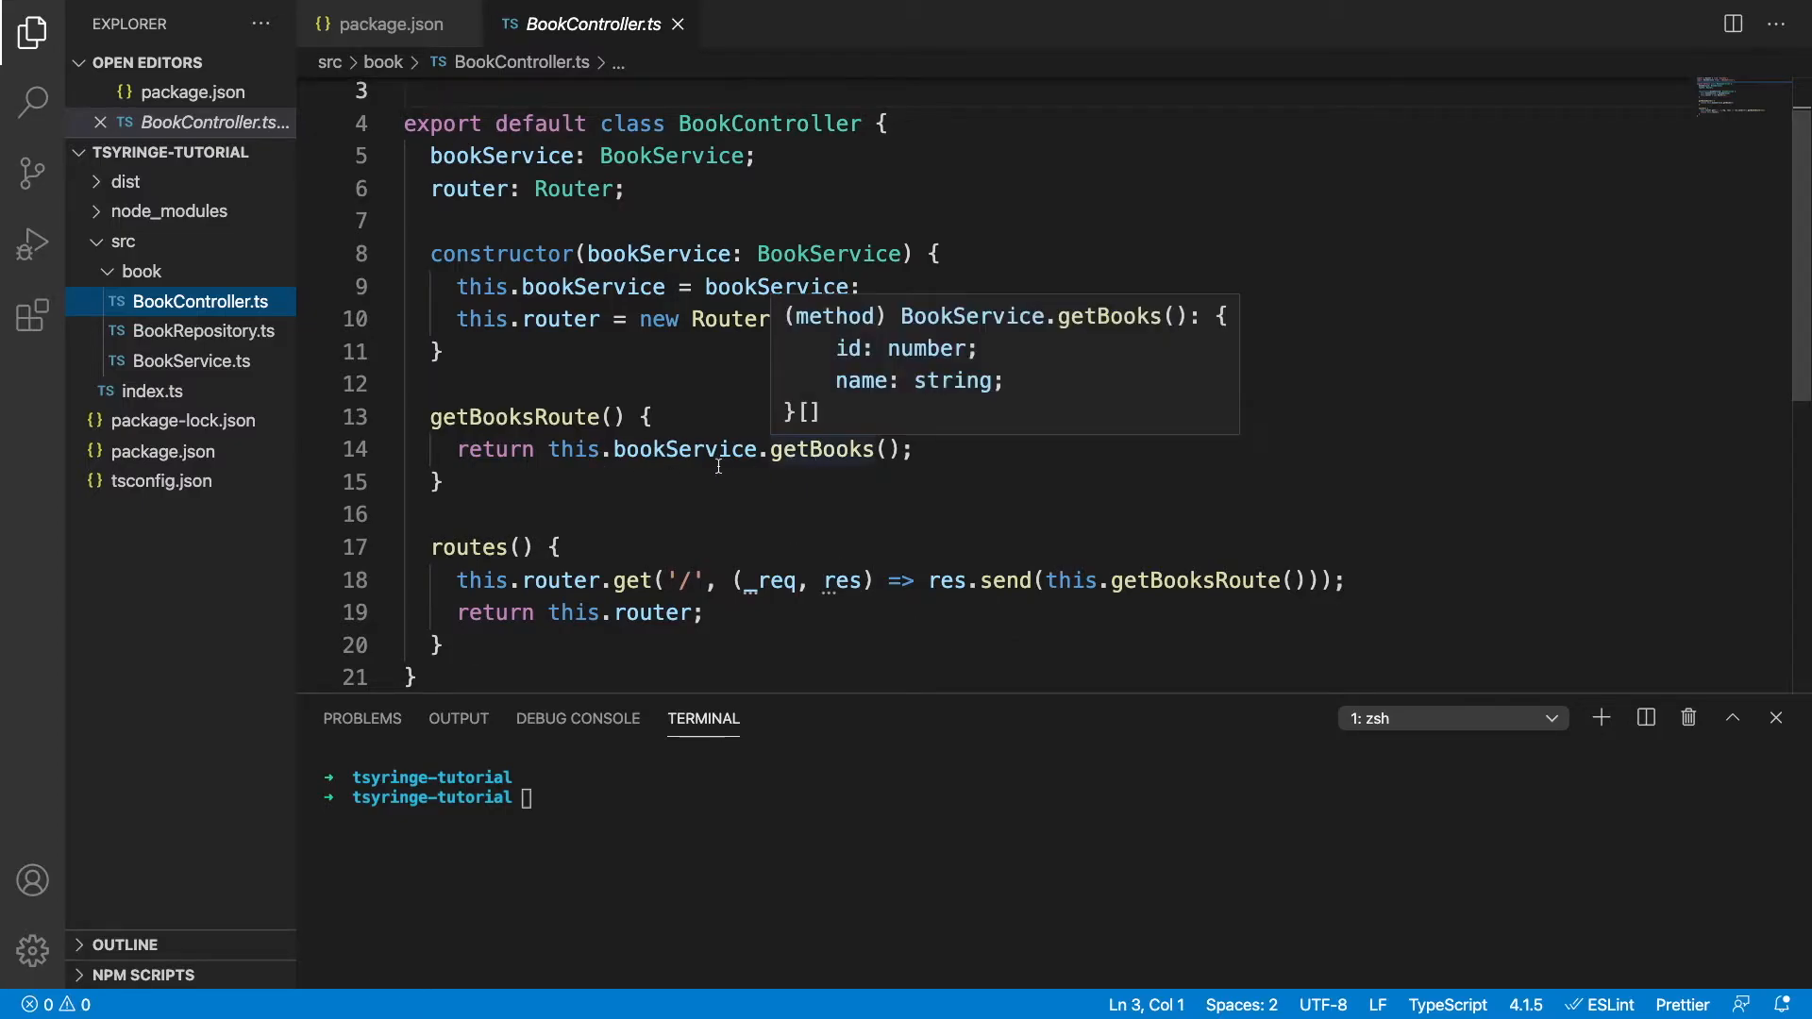
Open BookService.ts showing its BookRepository constructor and getBooks method
click(194, 360)
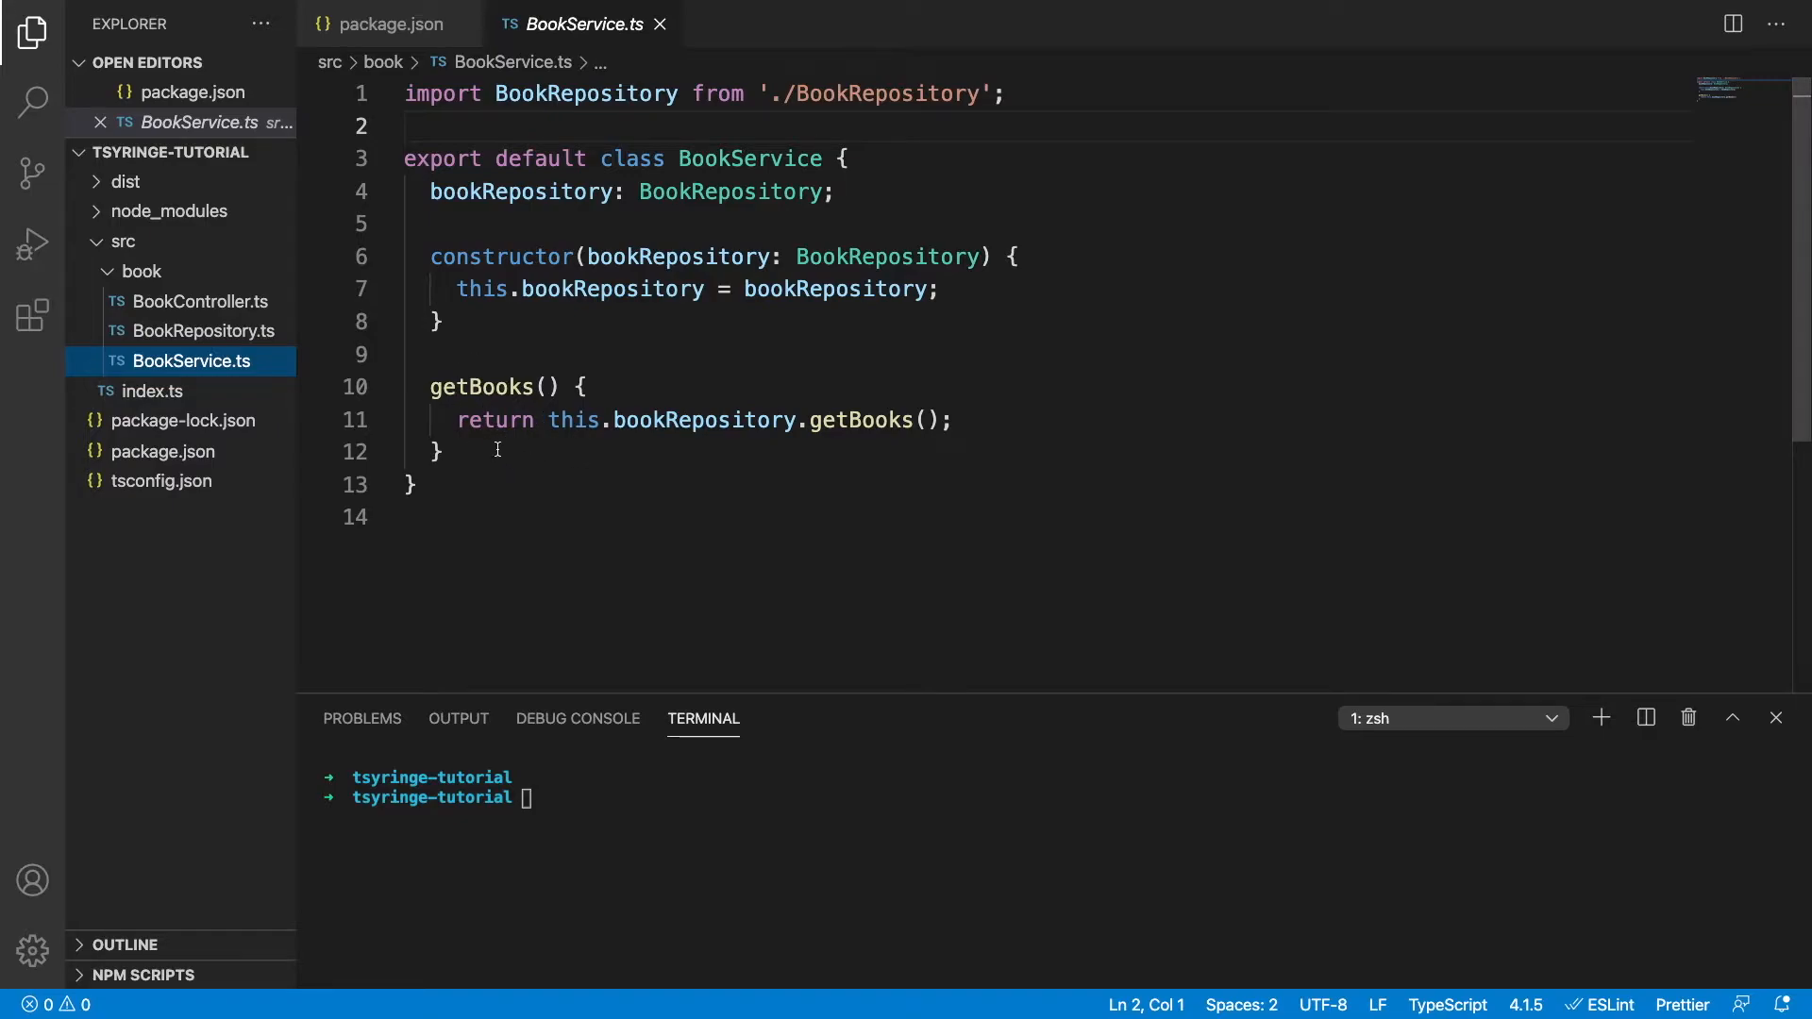
mouse_move(687, 383)
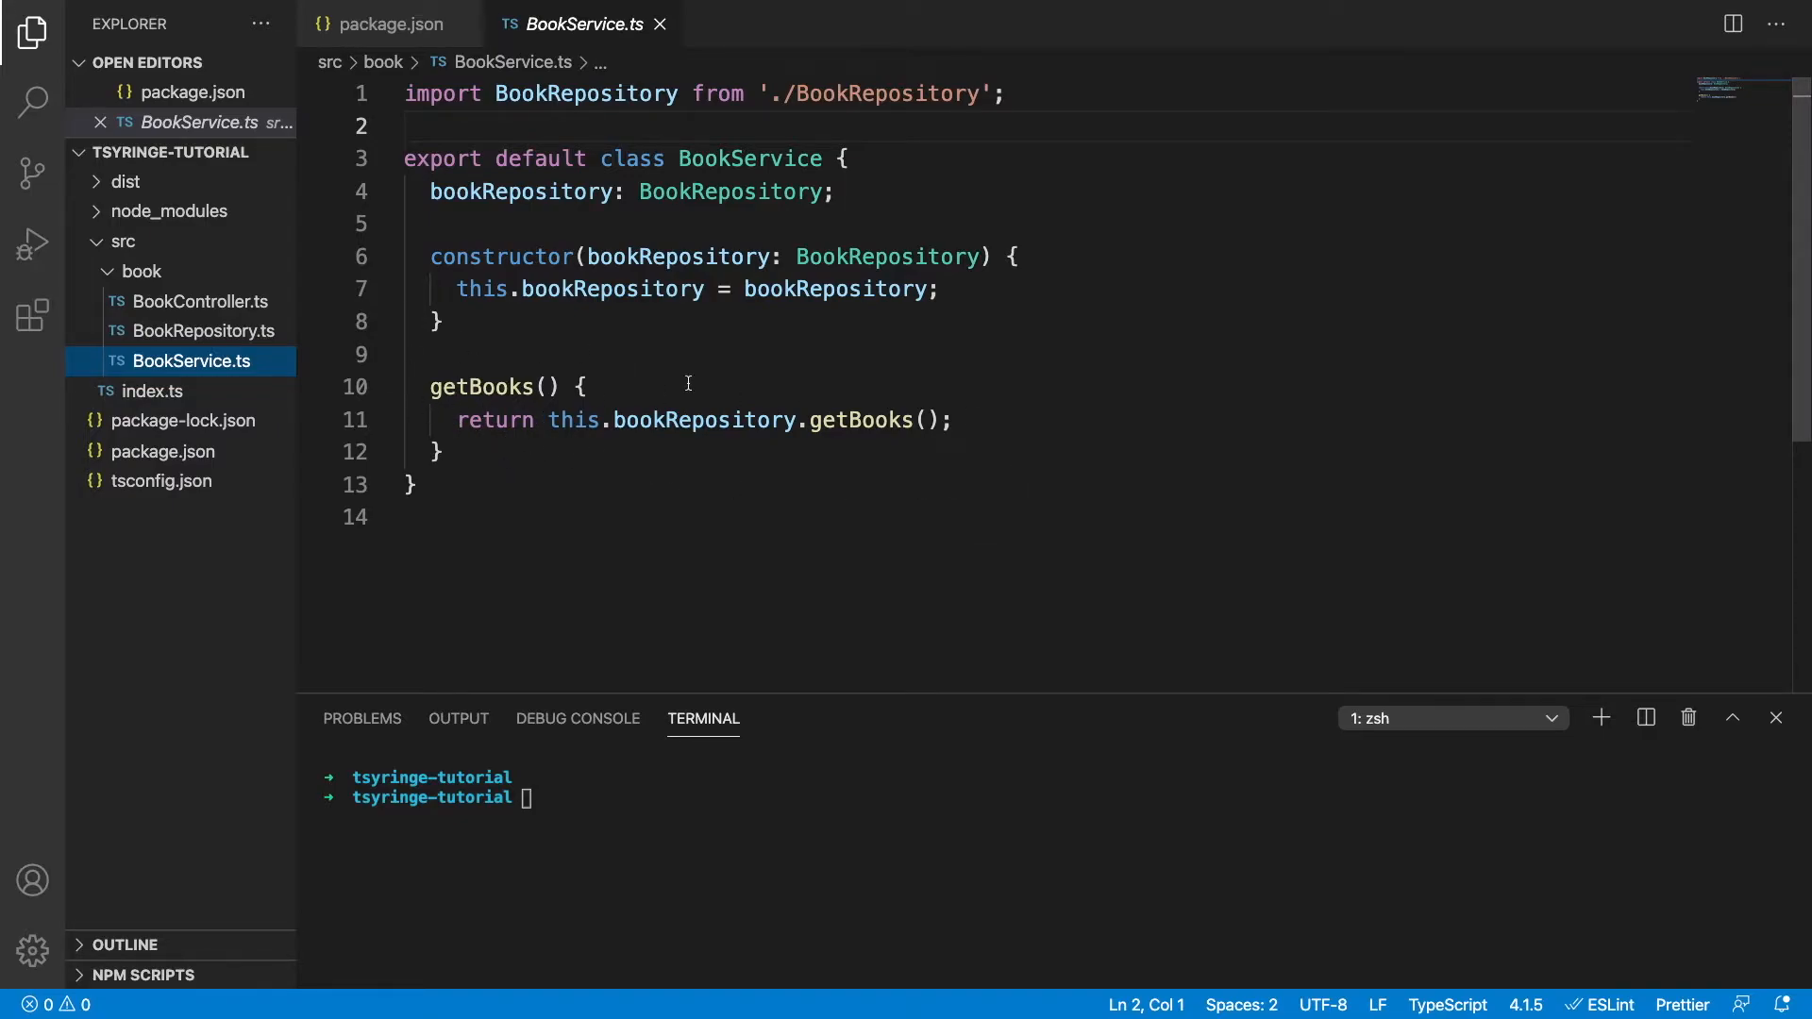
mouse_move(537, 500)
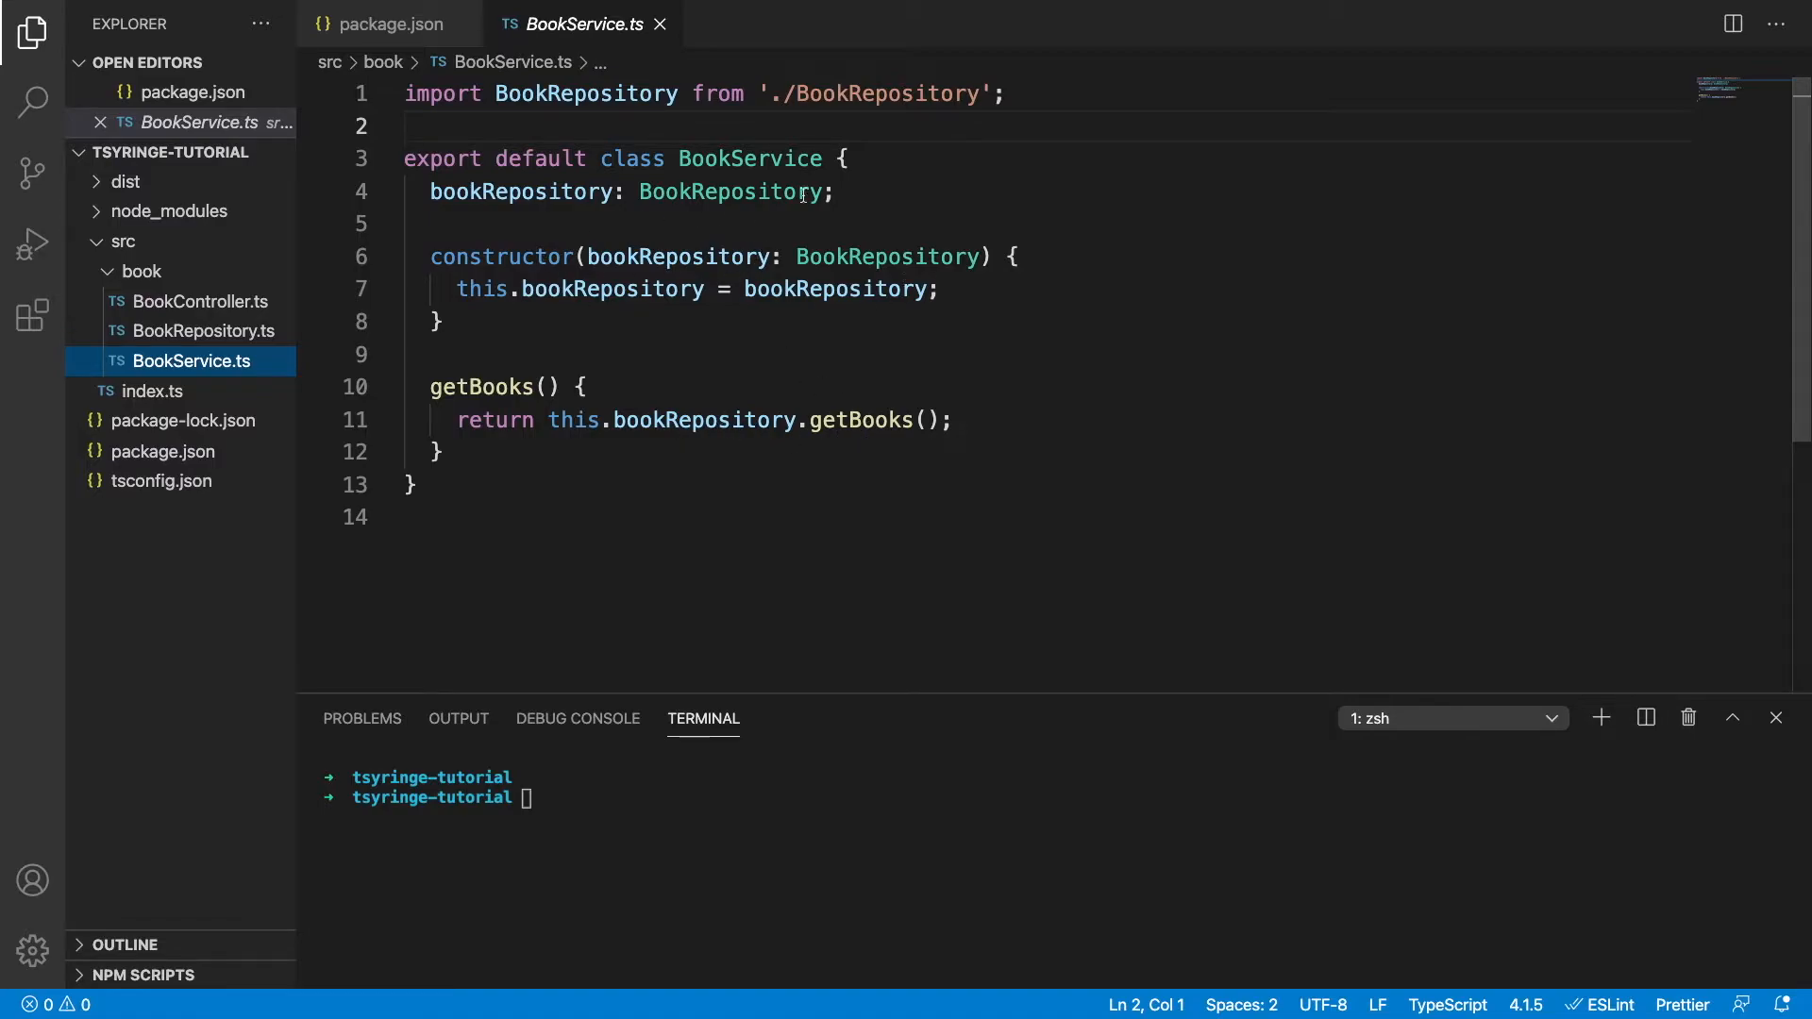
mouse_move(702, 421)
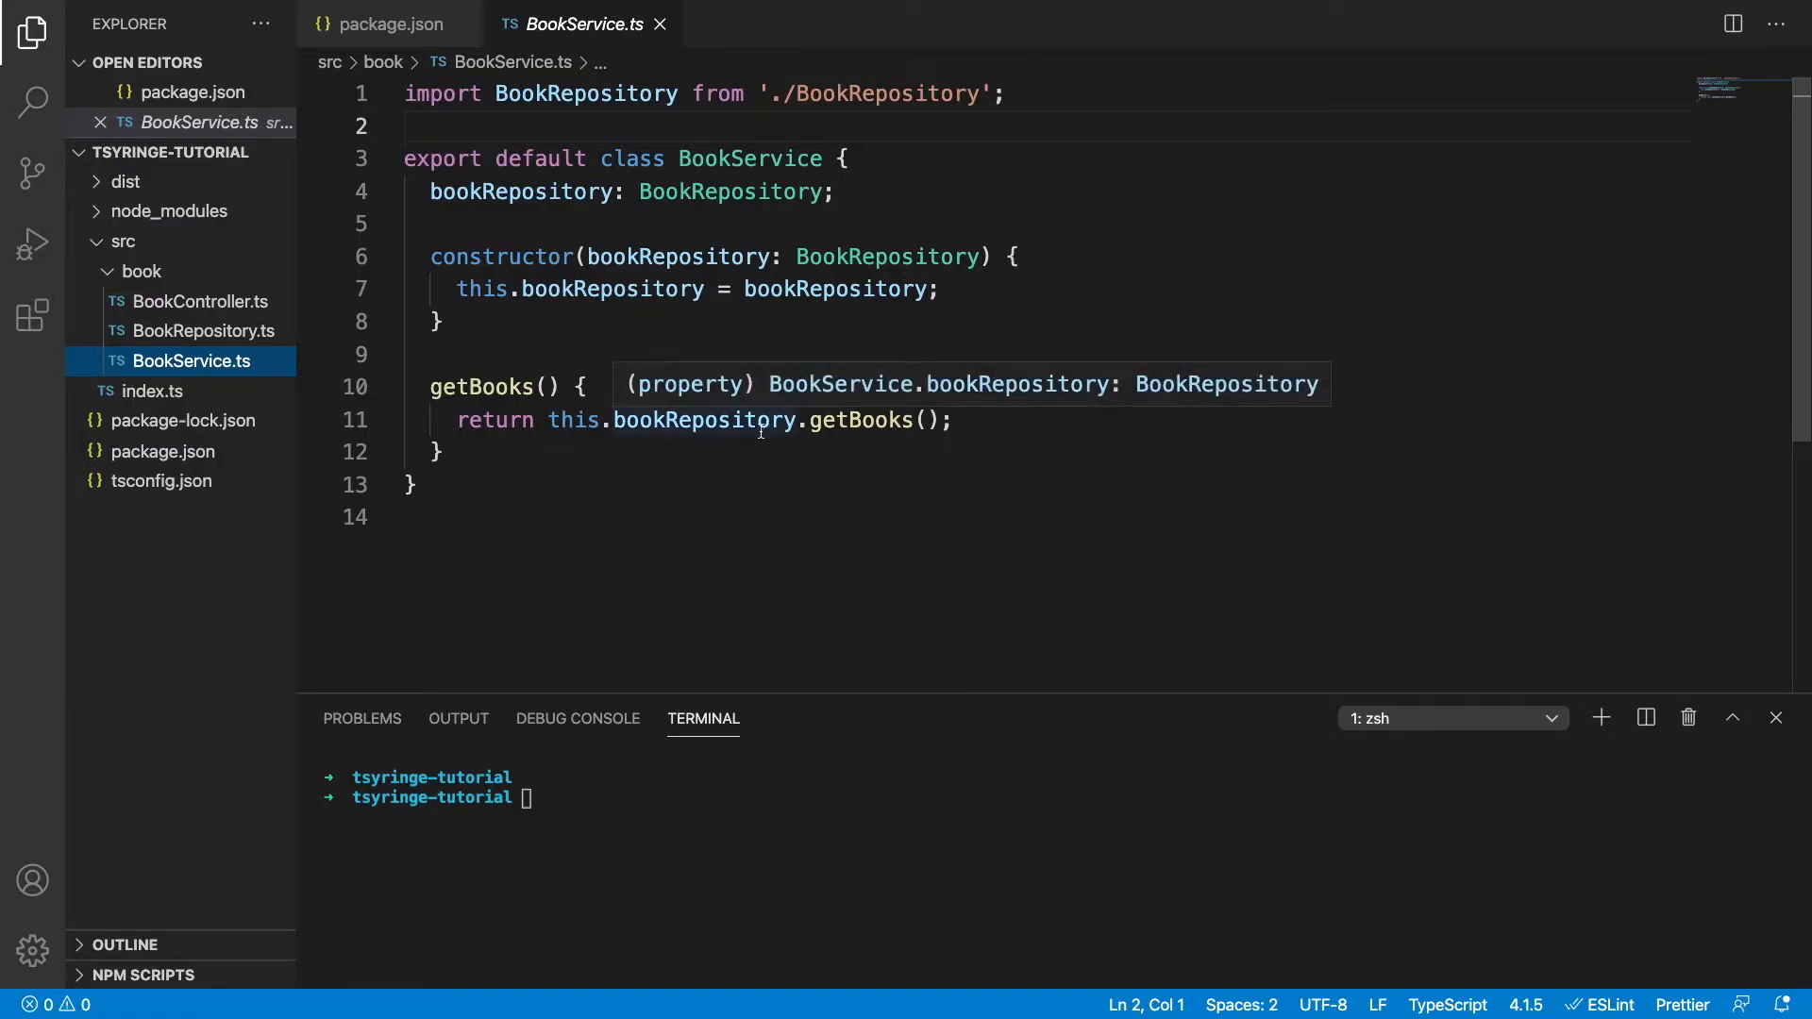
Open BookRepository.ts with its hardcoded two-book array and getBooks method
click(202, 331)
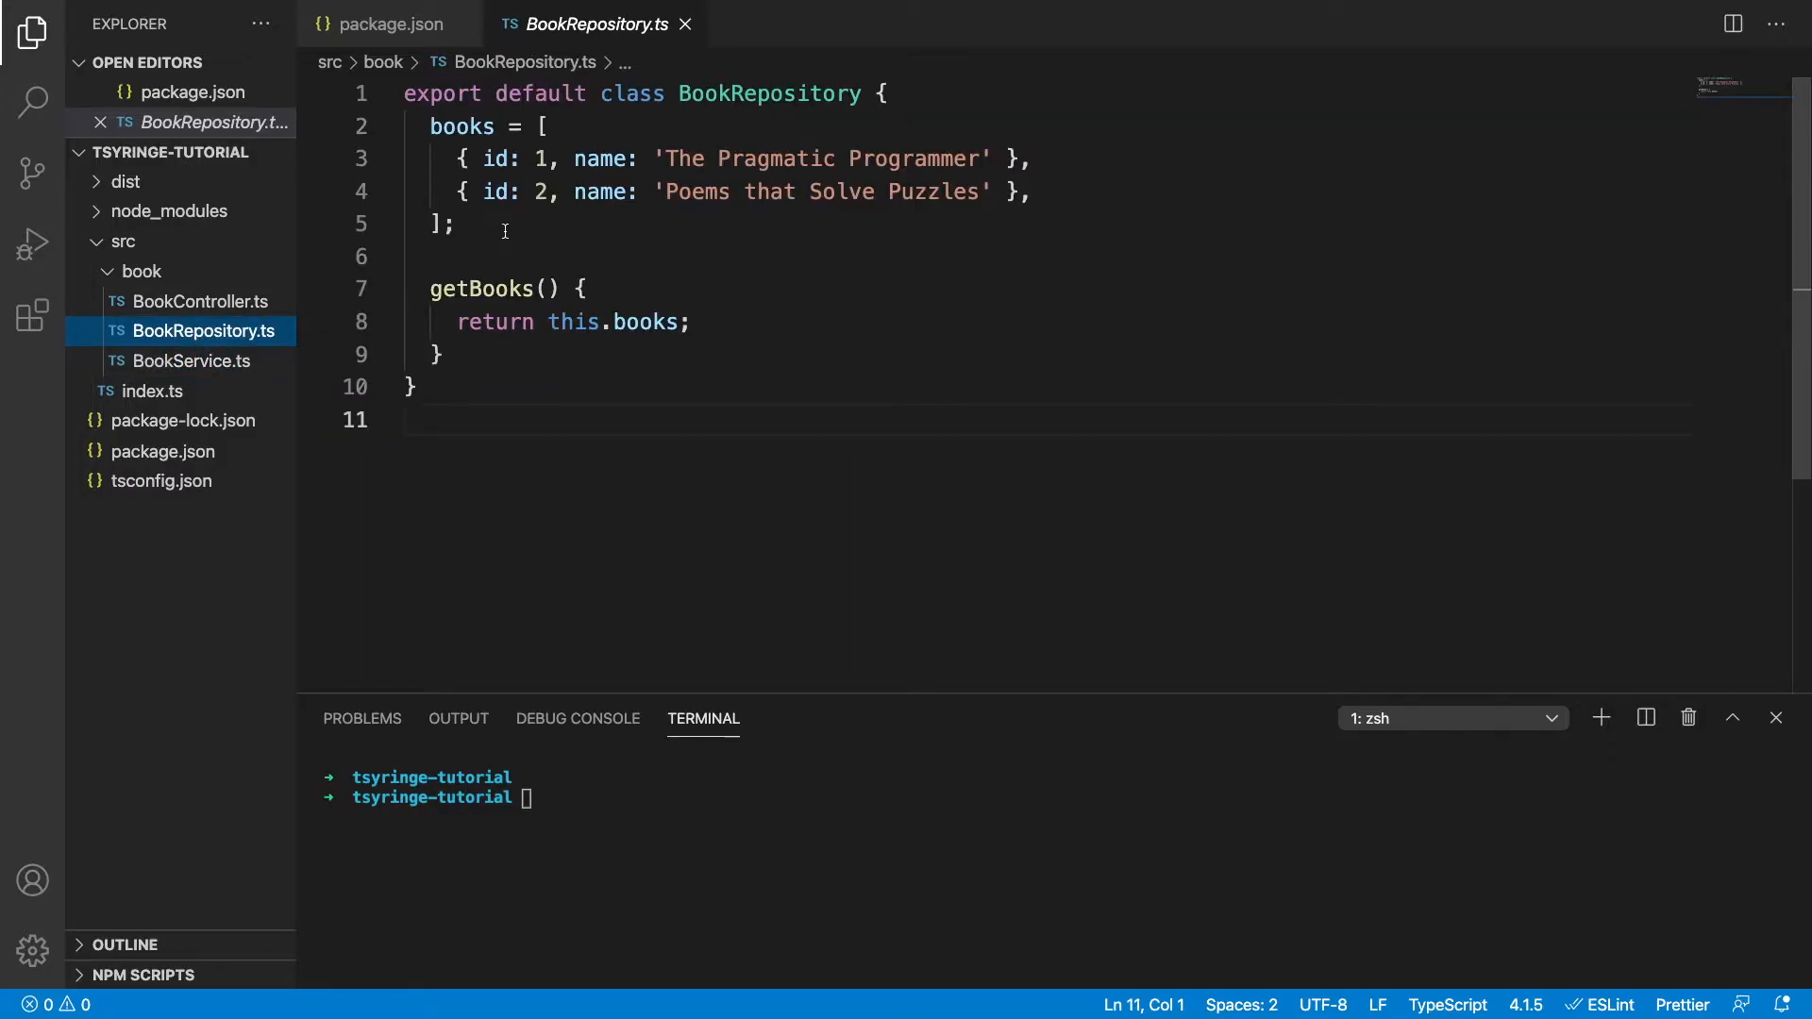
mouse_move(708, 270)
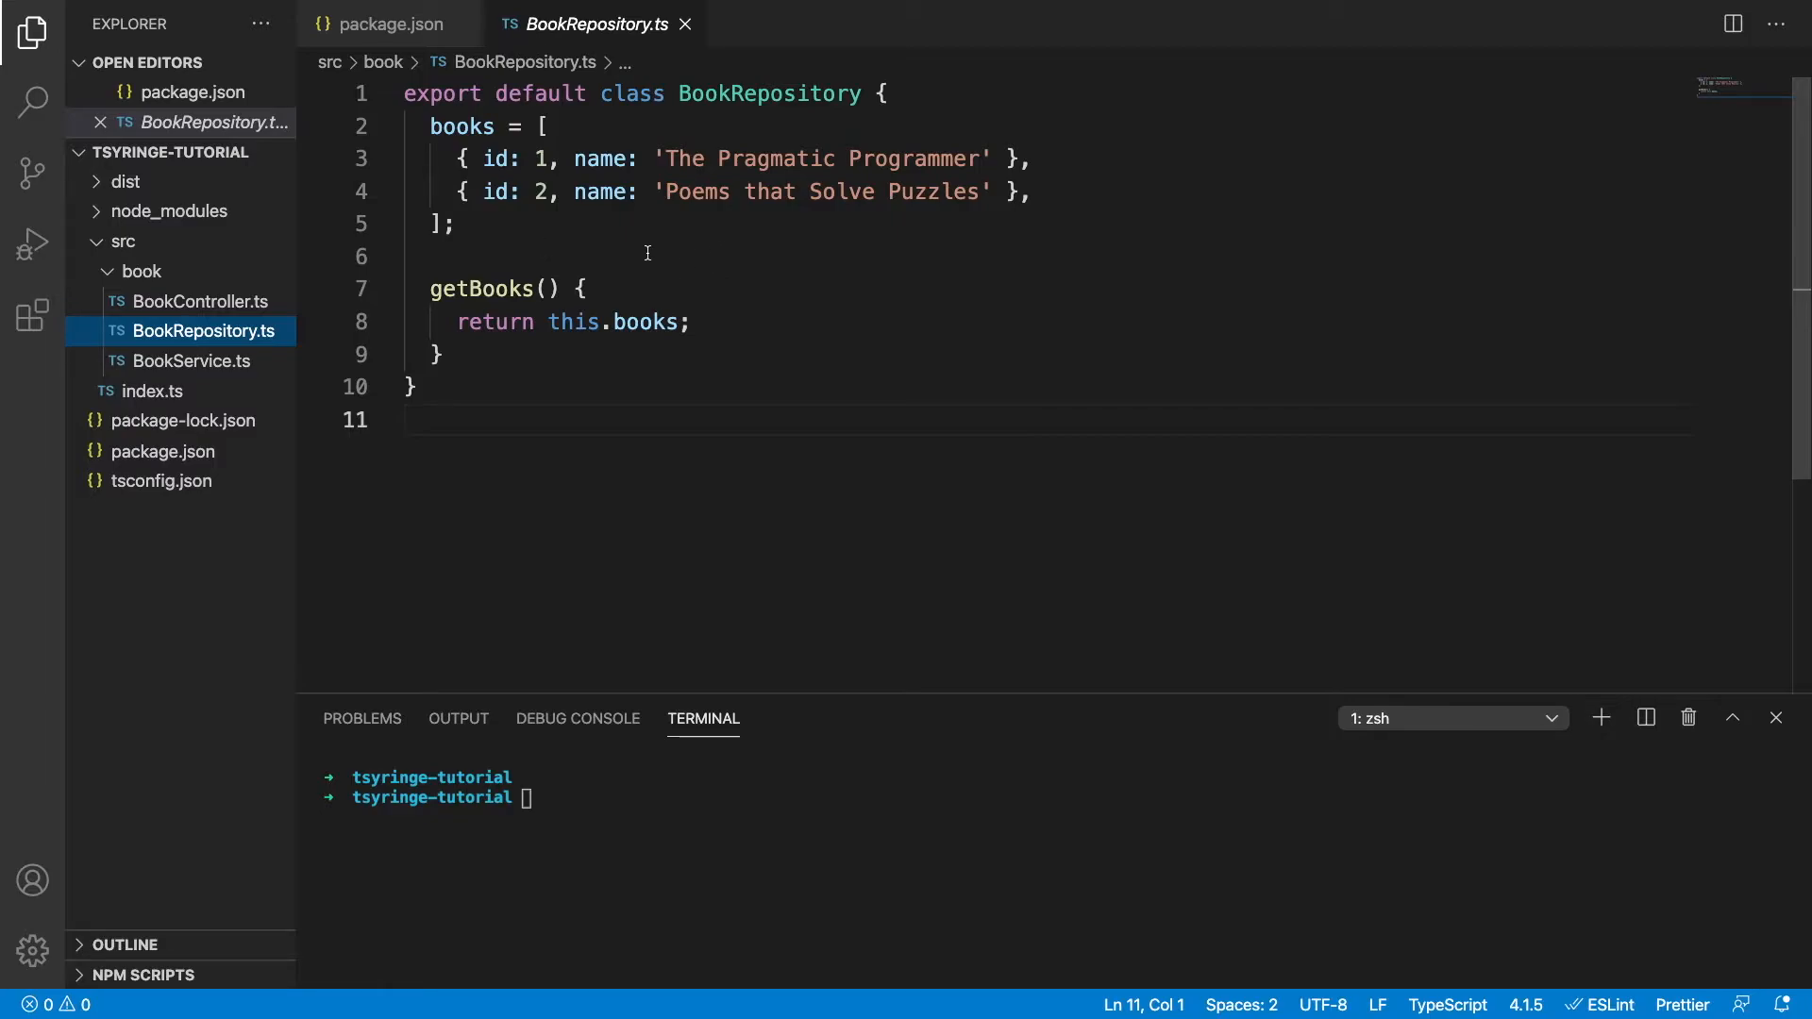
mouse_move(544, 218)
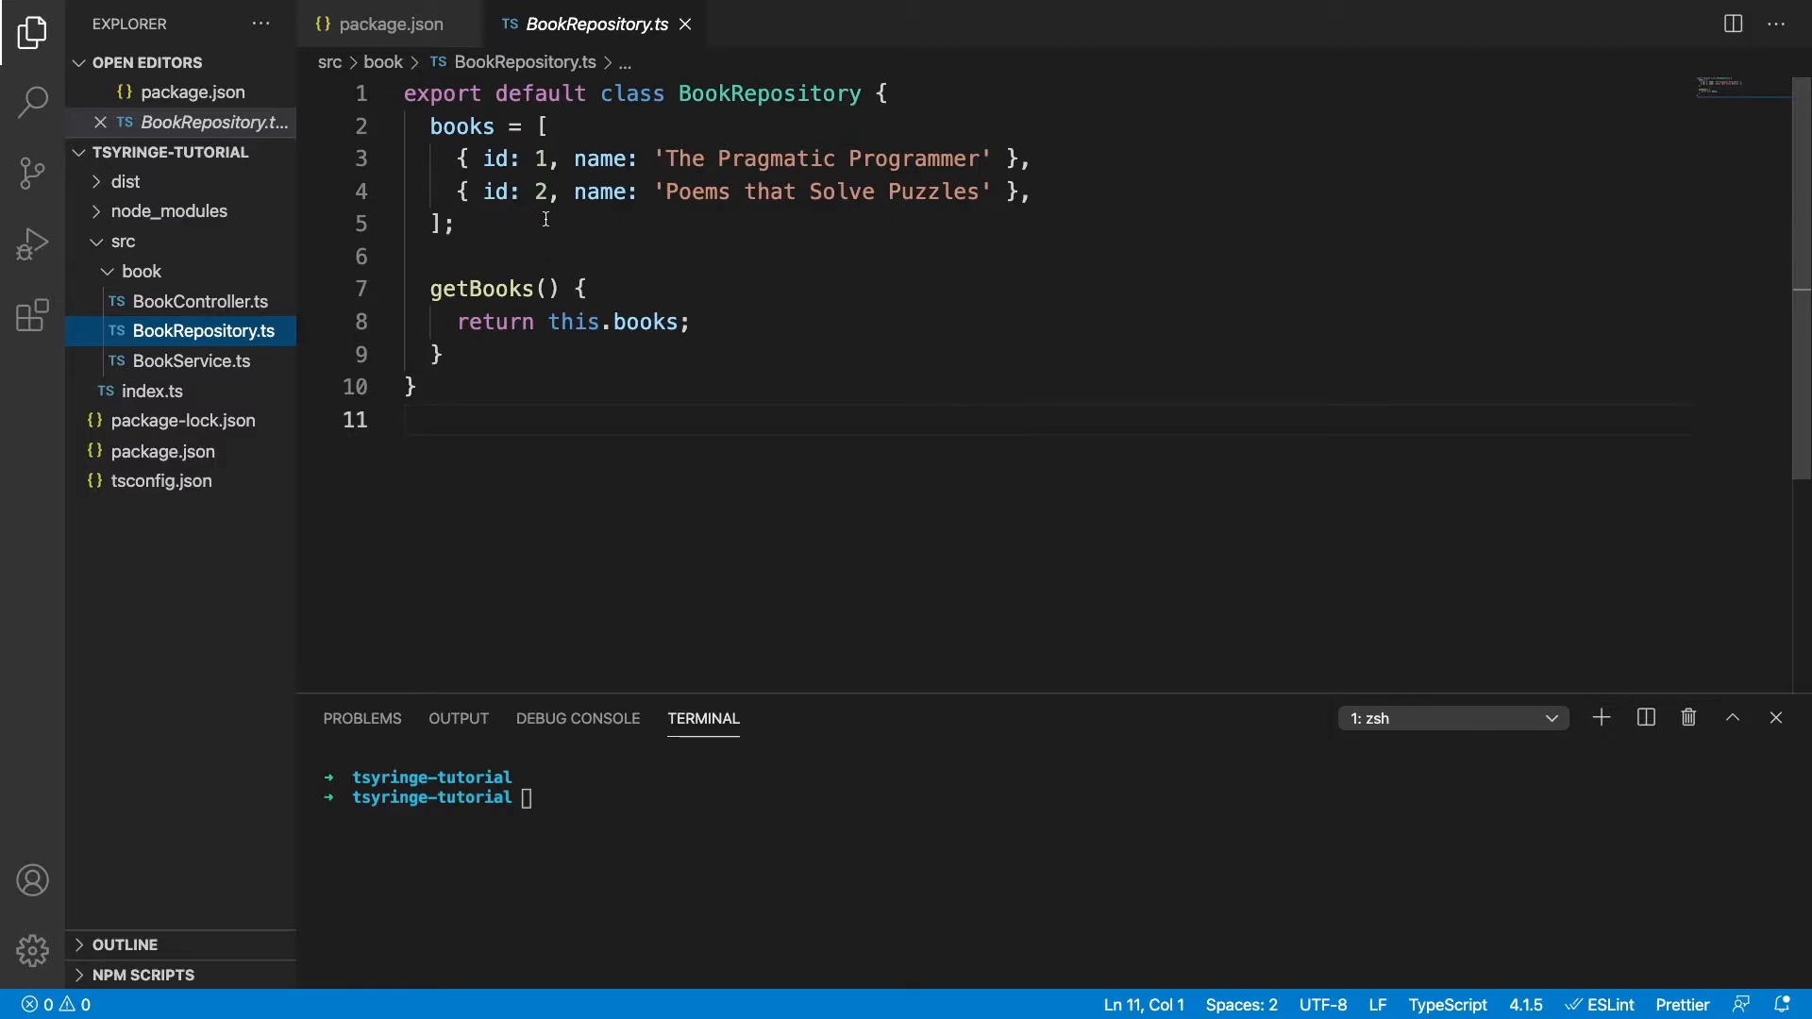
mouse_move(474, 289)
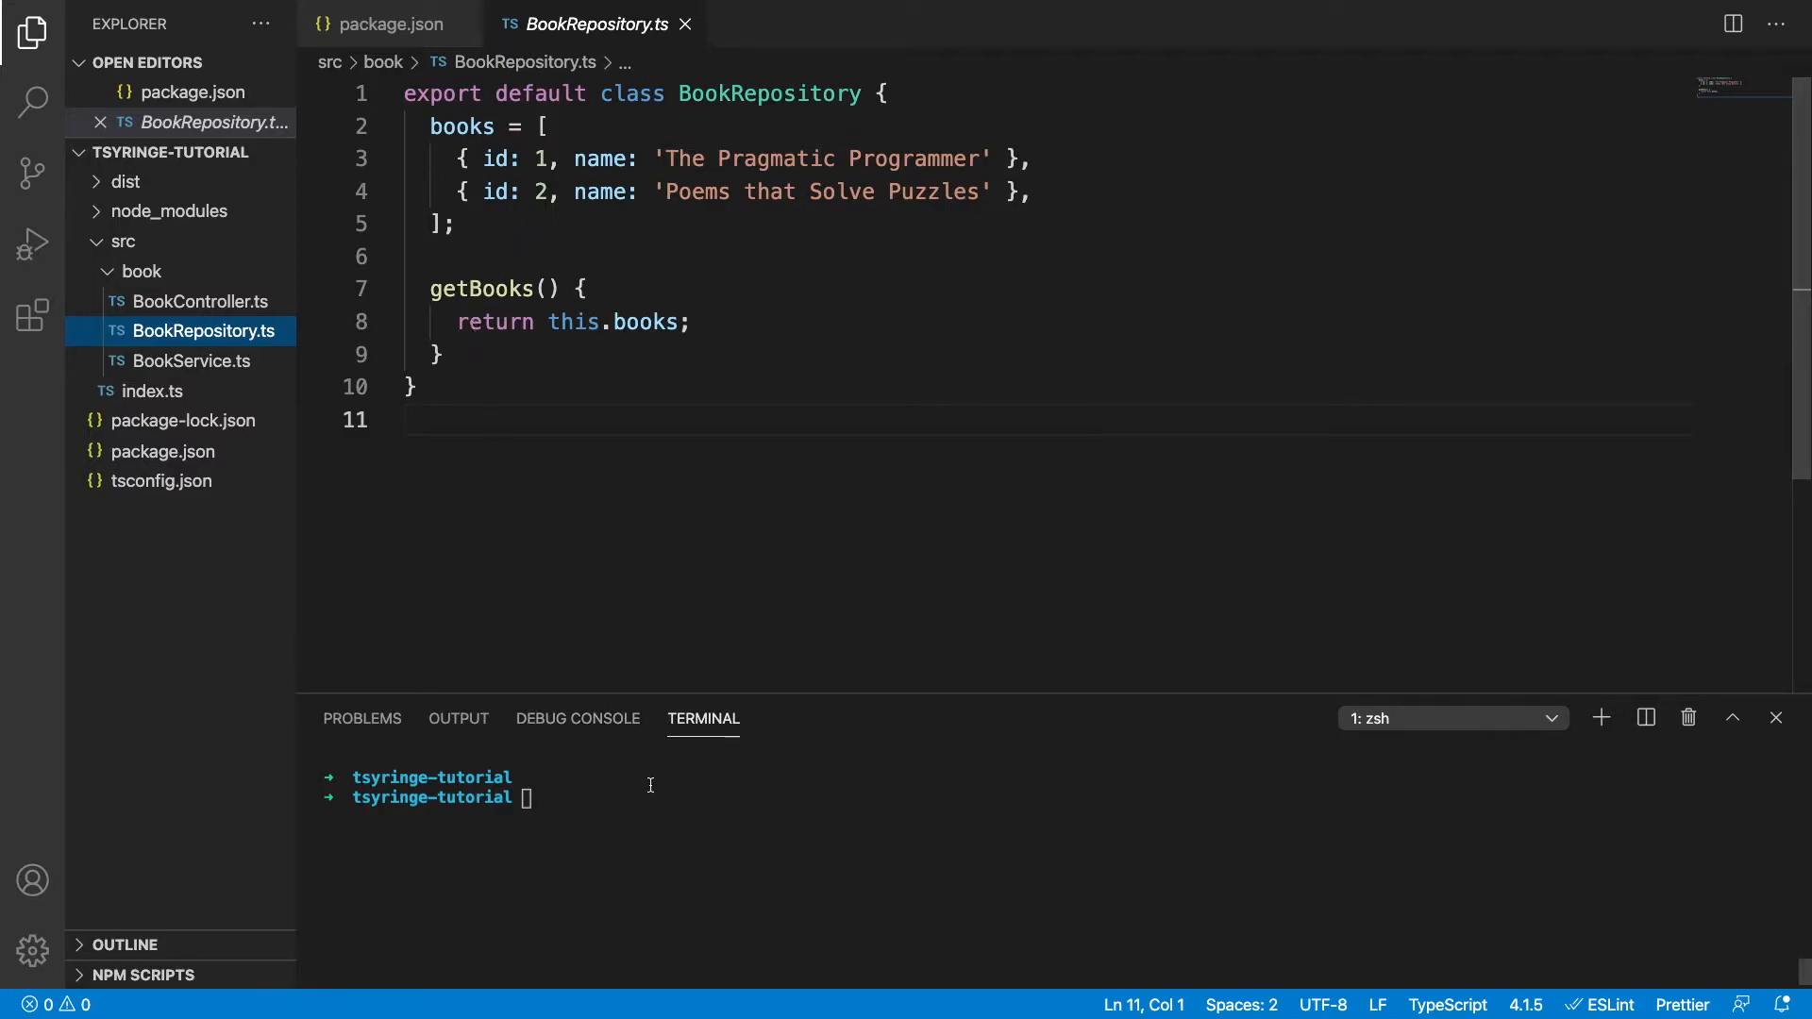
Run the dev server and load localhost:5000/books in Chrome to see the two books as JSON
text(npm run)
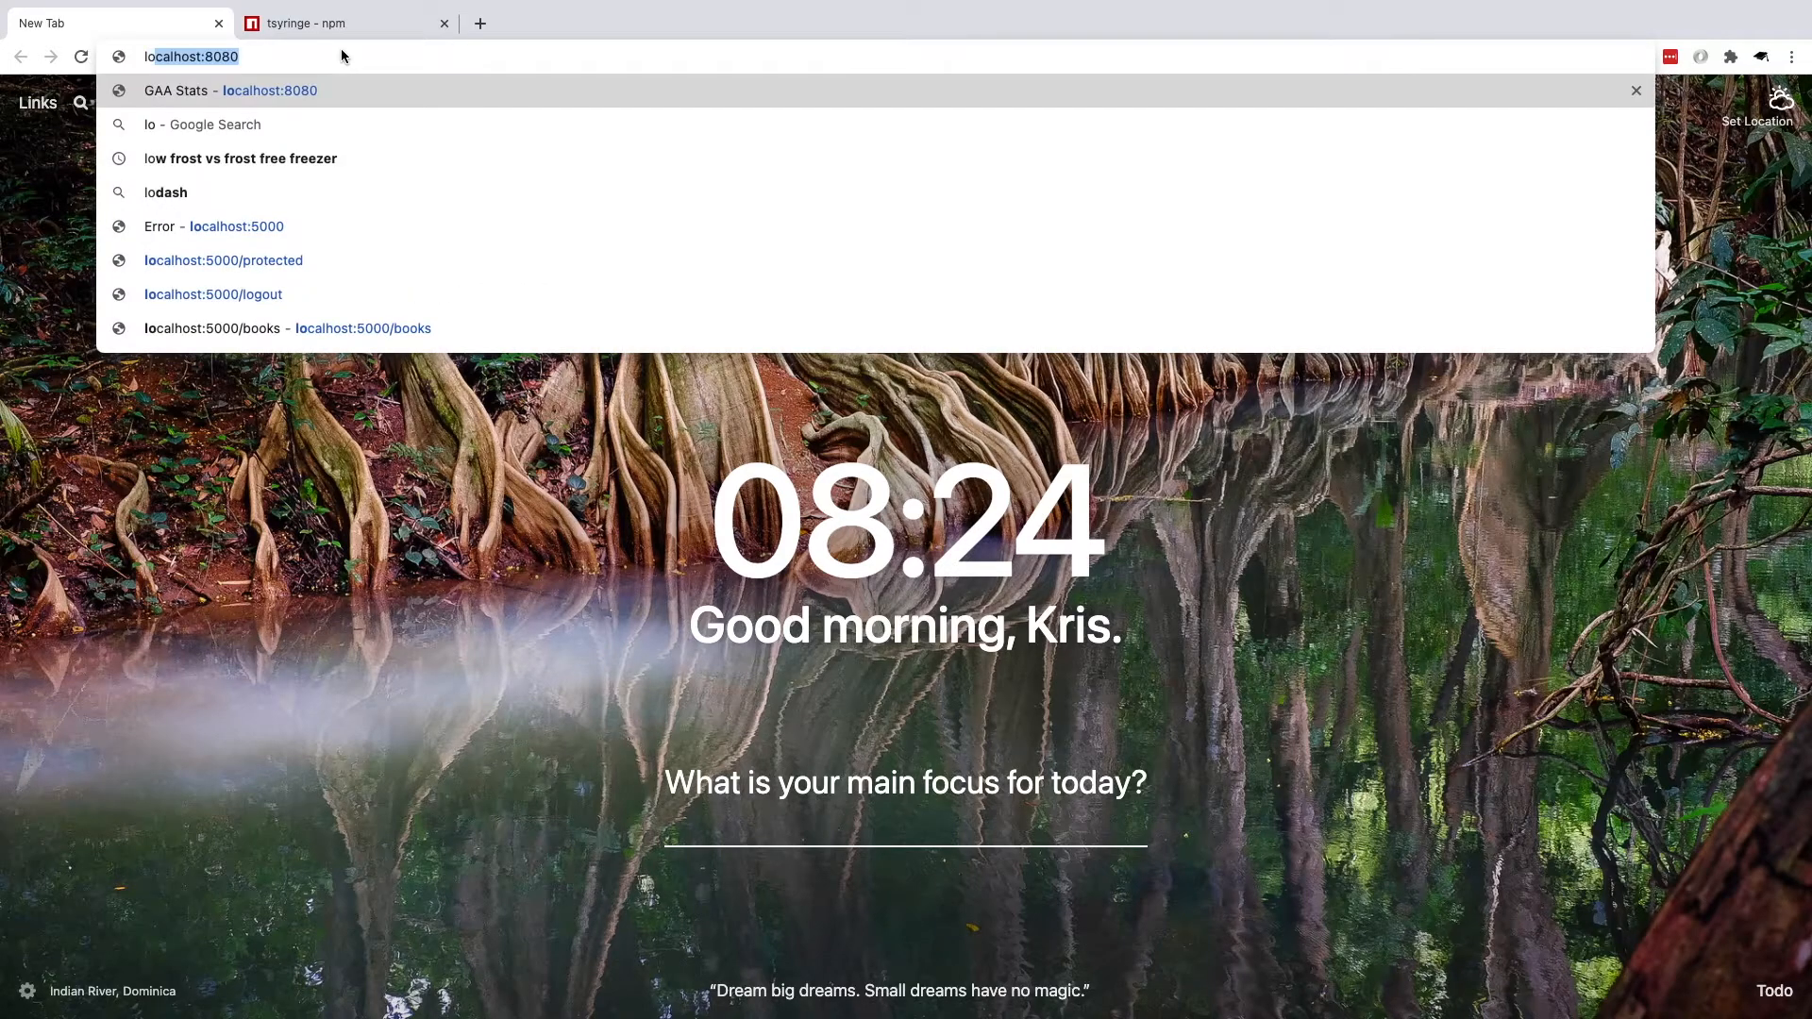
text(localhost:5000)
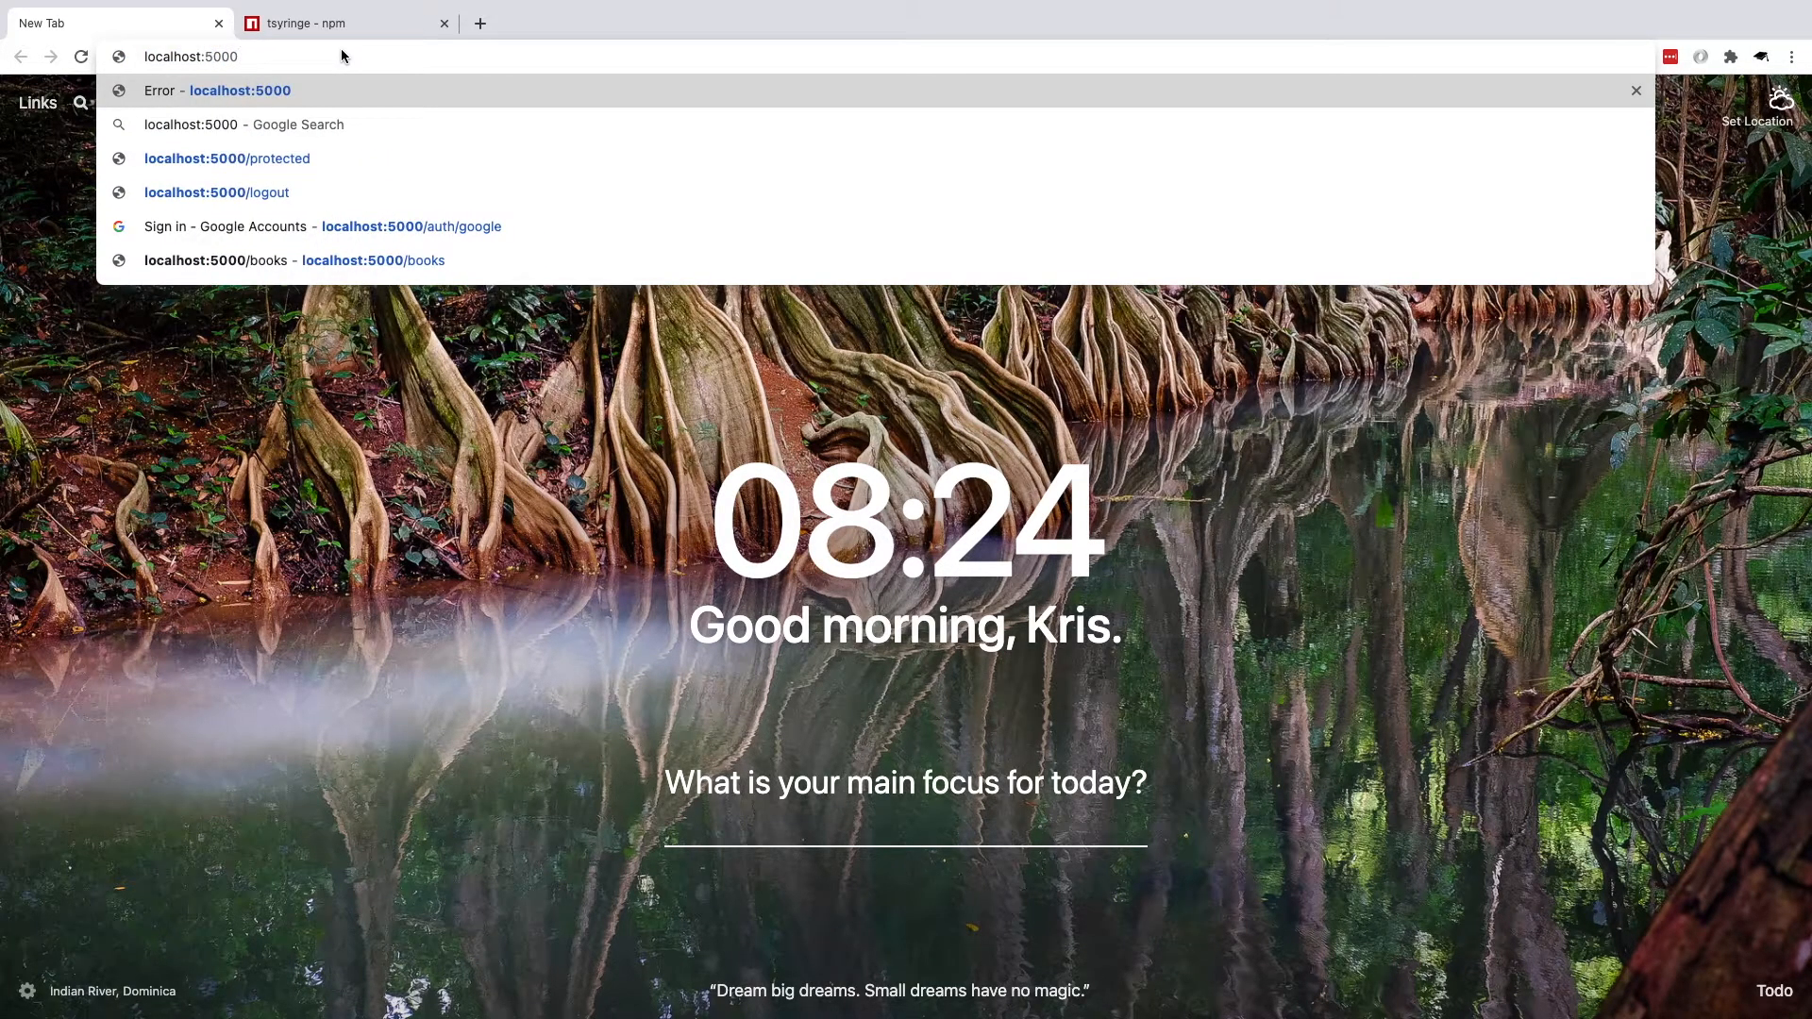
click(374, 260)
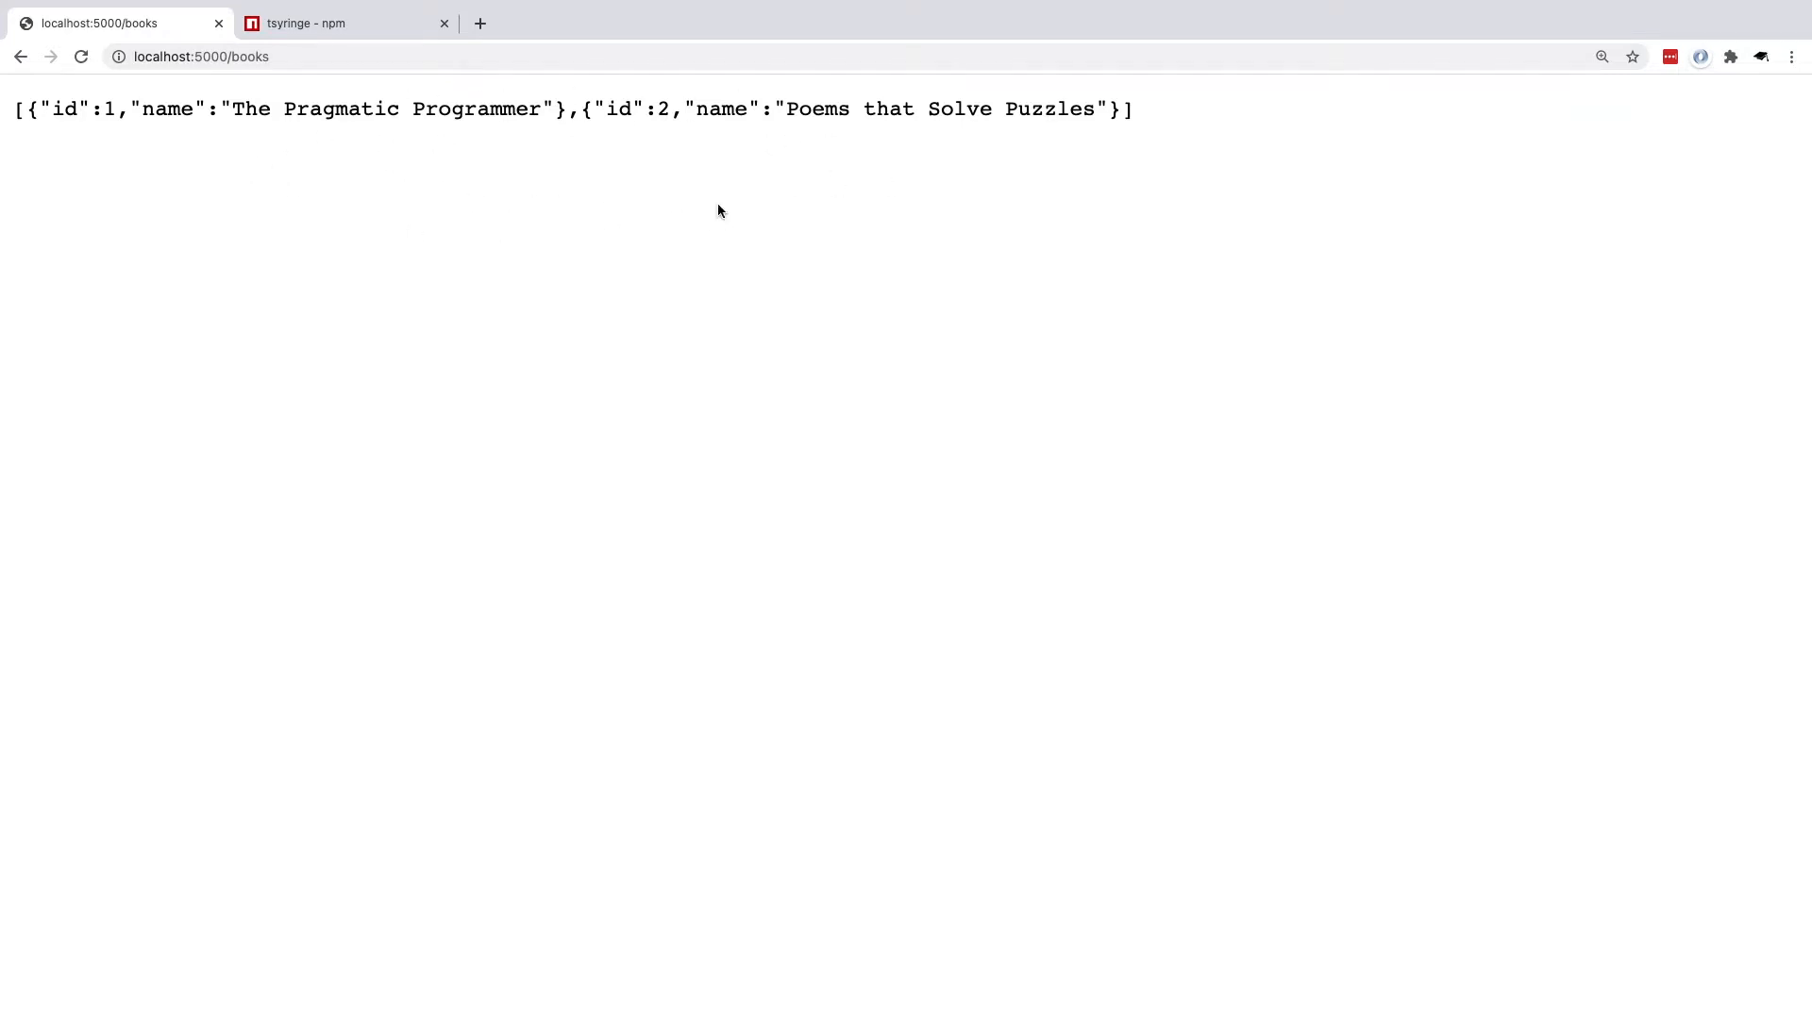
mouse_move(579, 205)
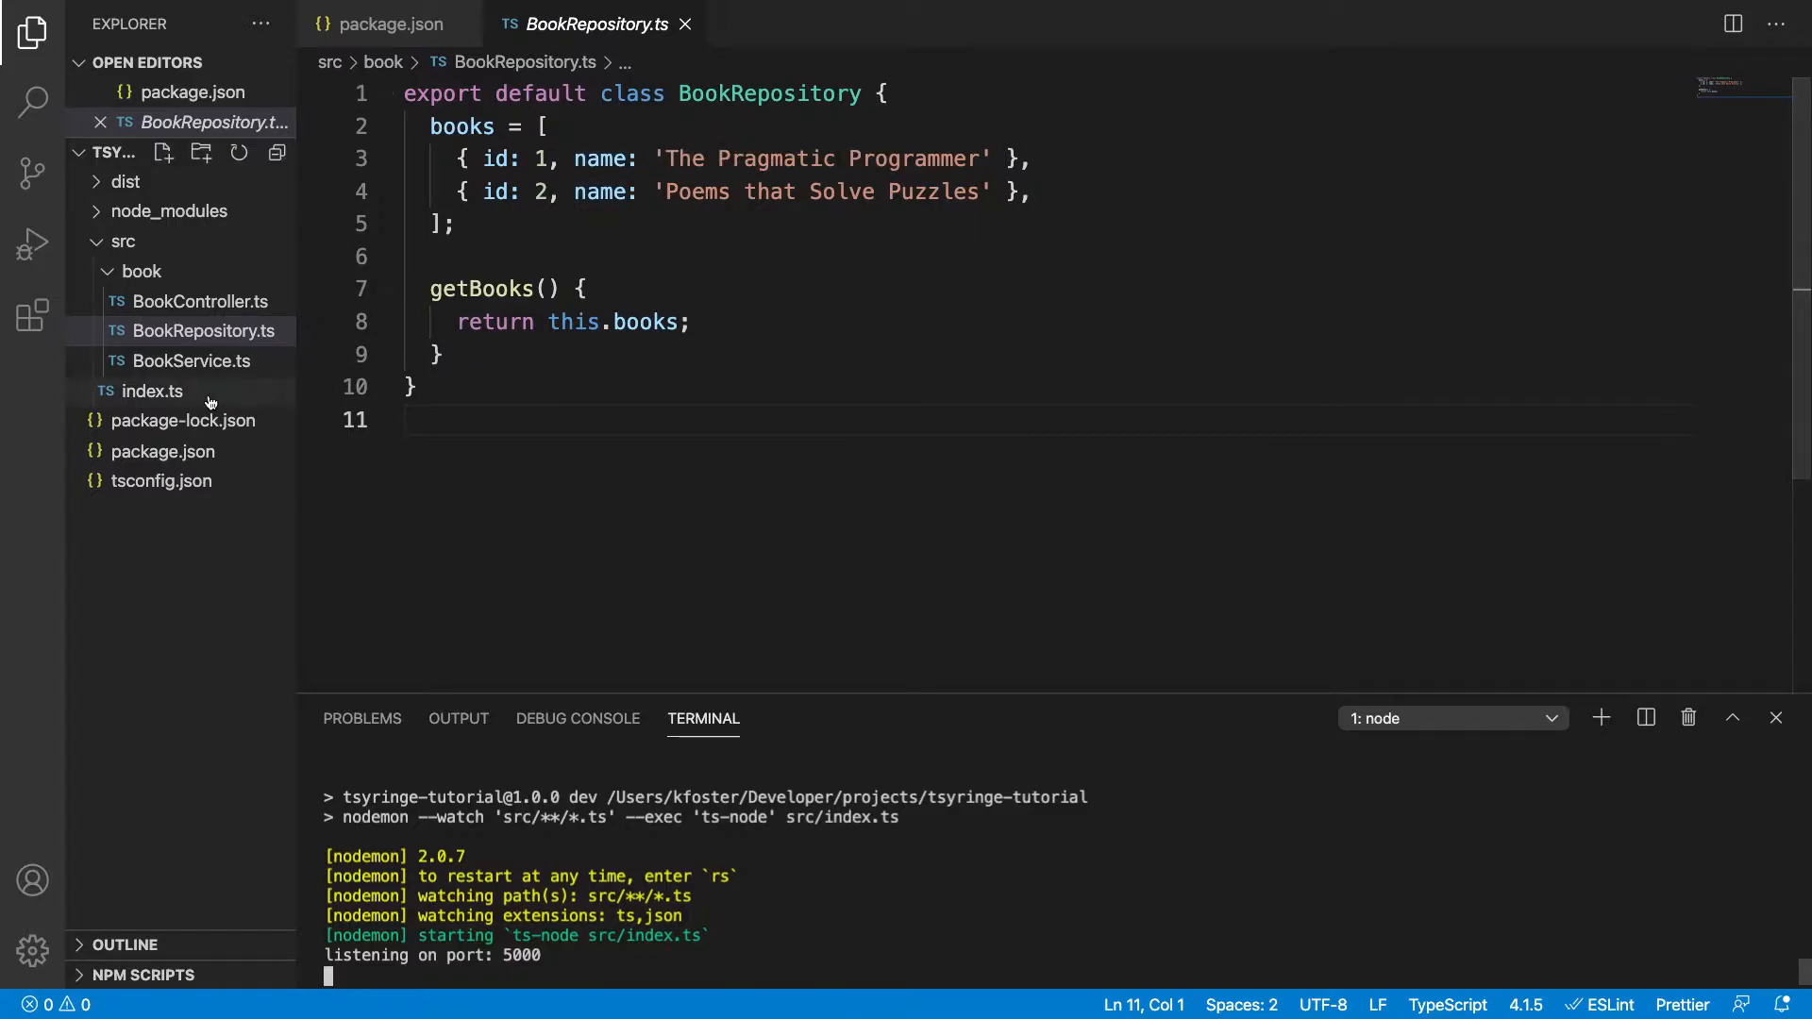
Return to index.ts with the dev server still running on port 5000
click(151, 391)
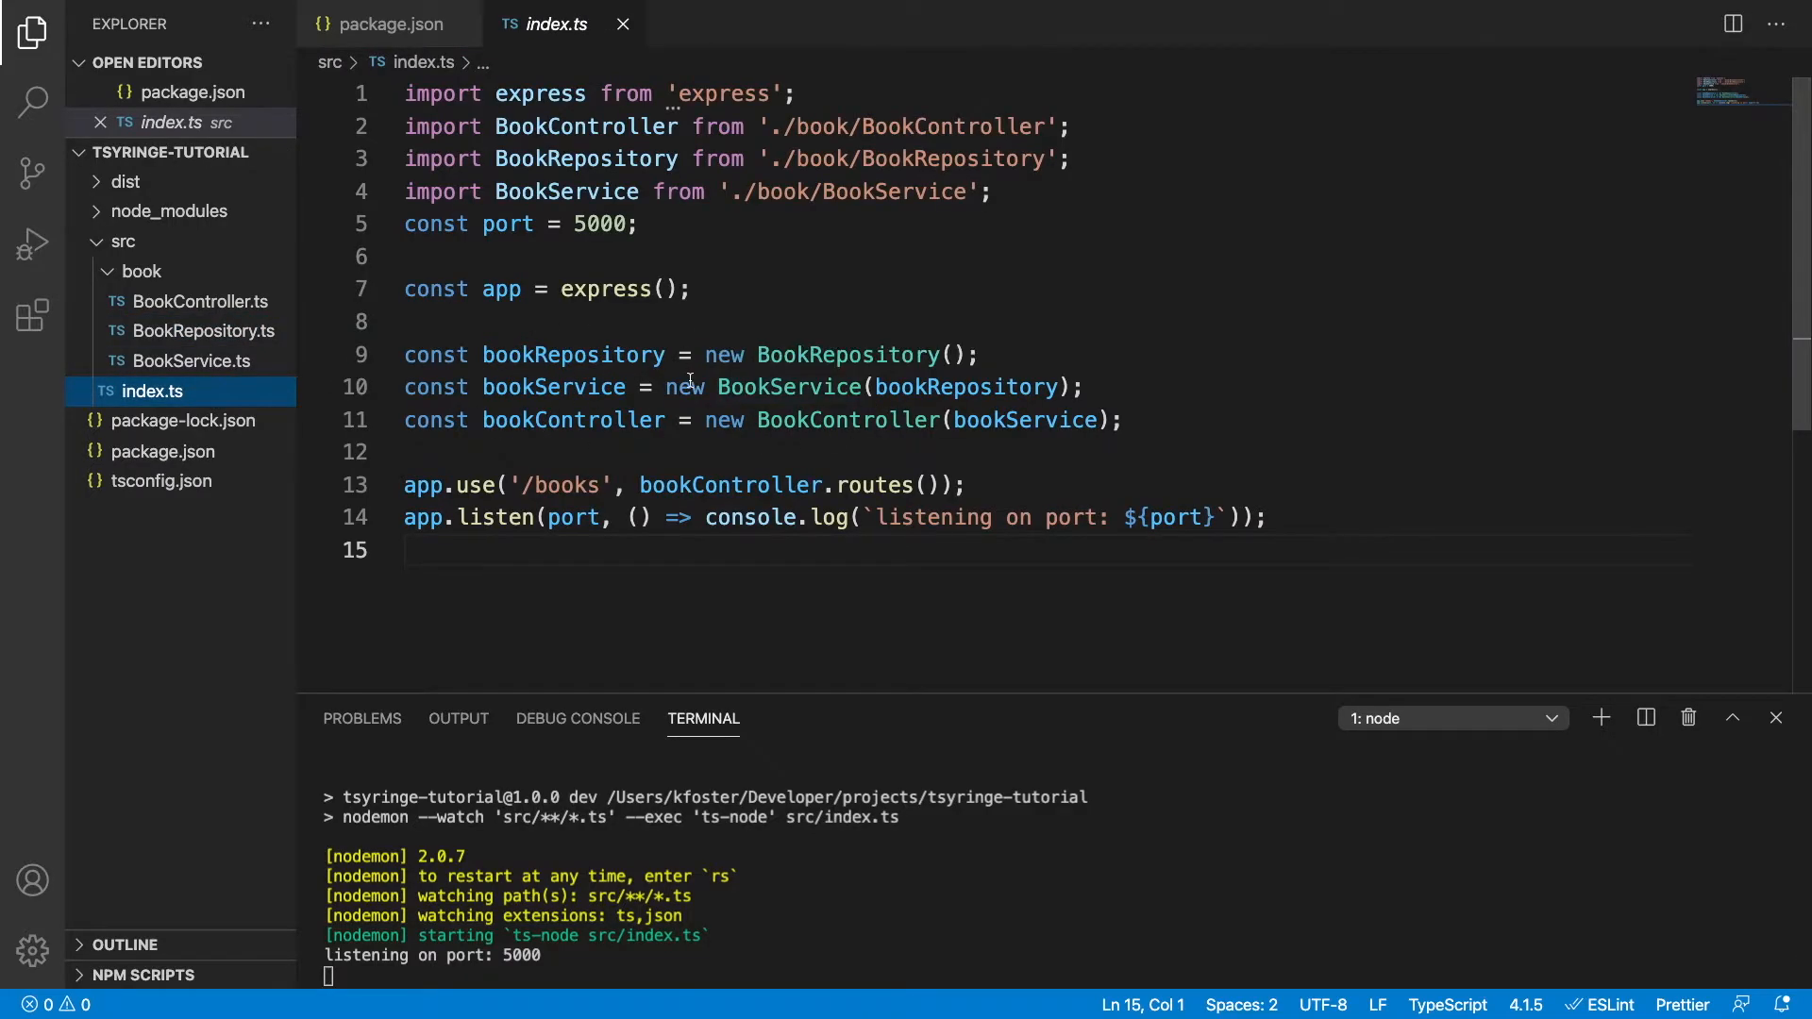
mouse_move(555, 387)
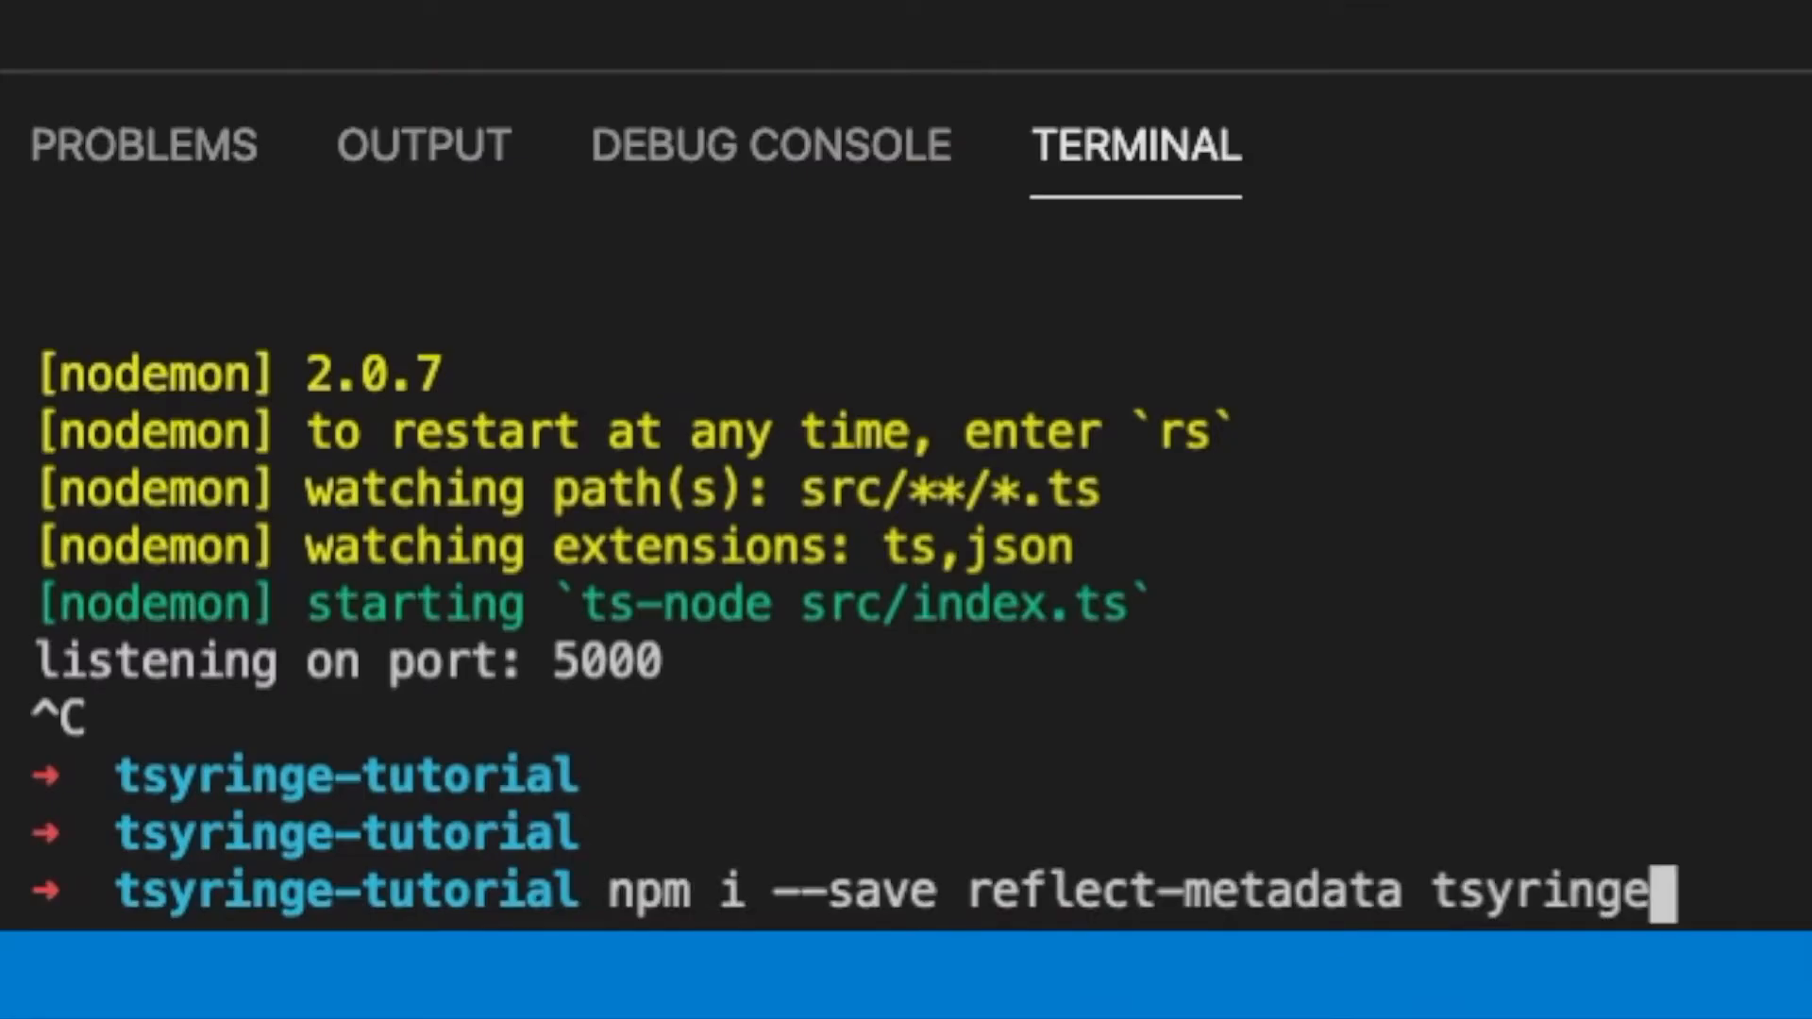
mouse_move(1382, 775)
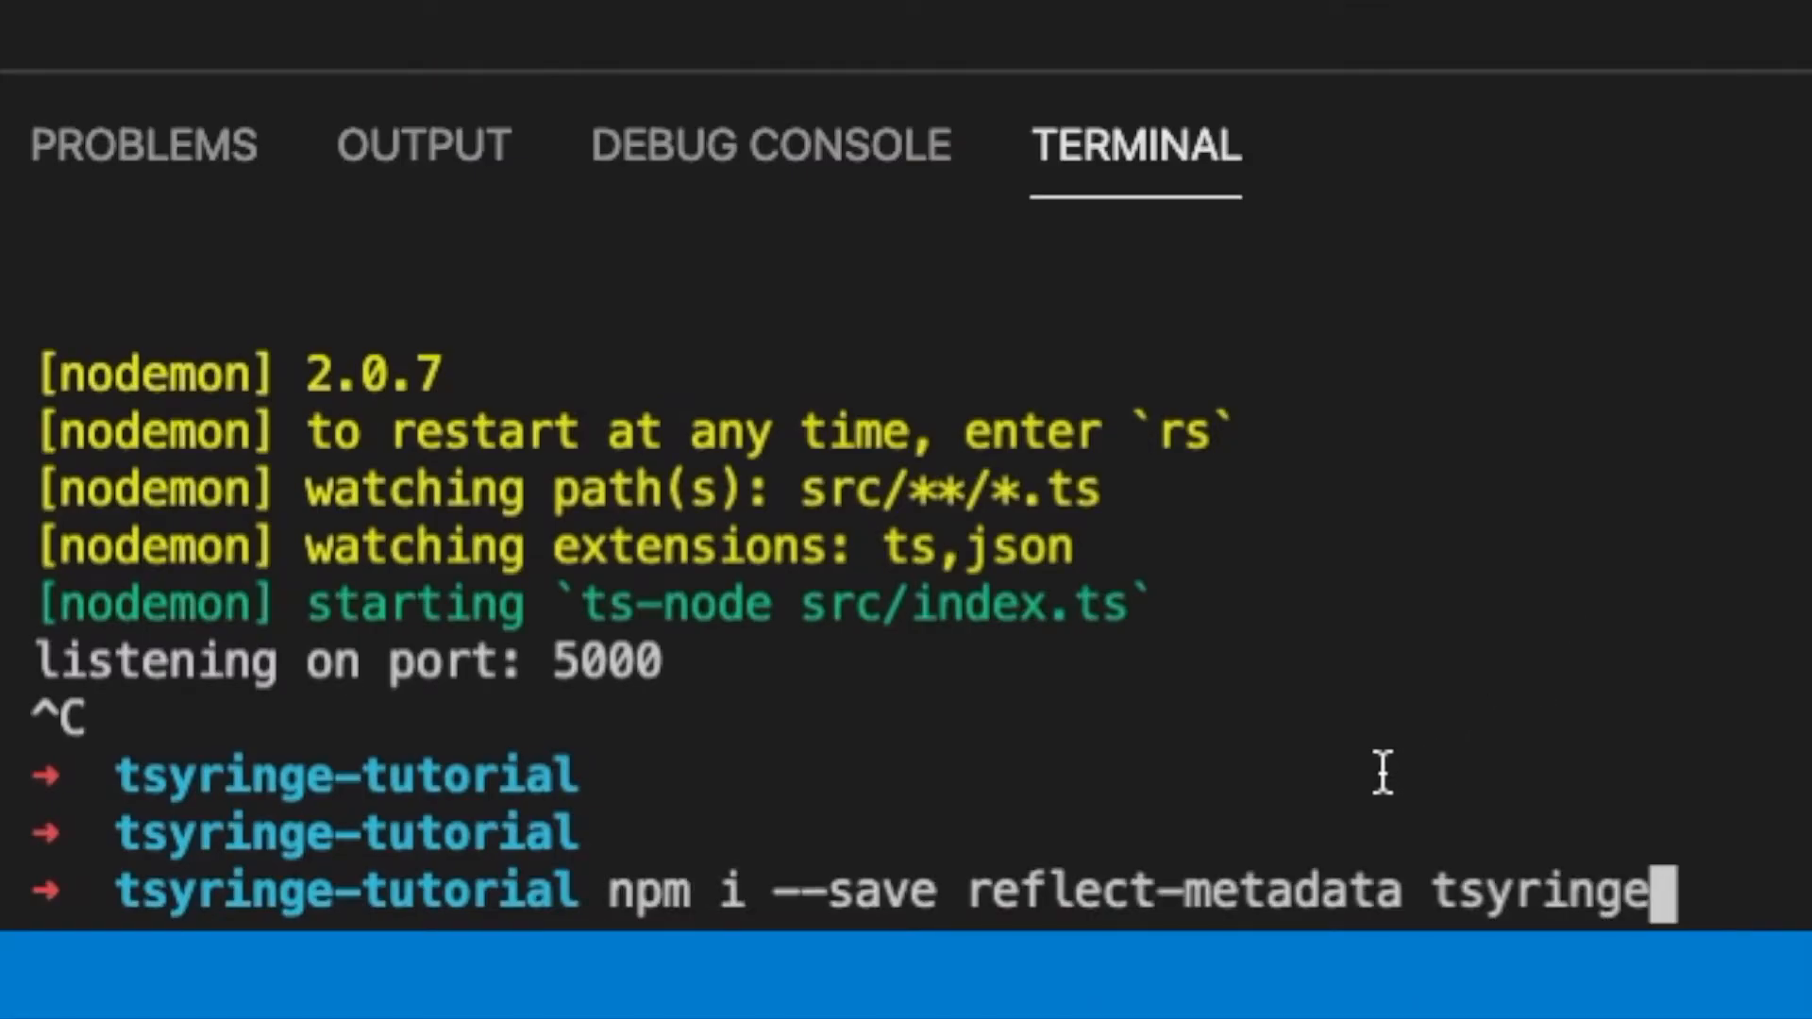
mouse_move(961, 892)
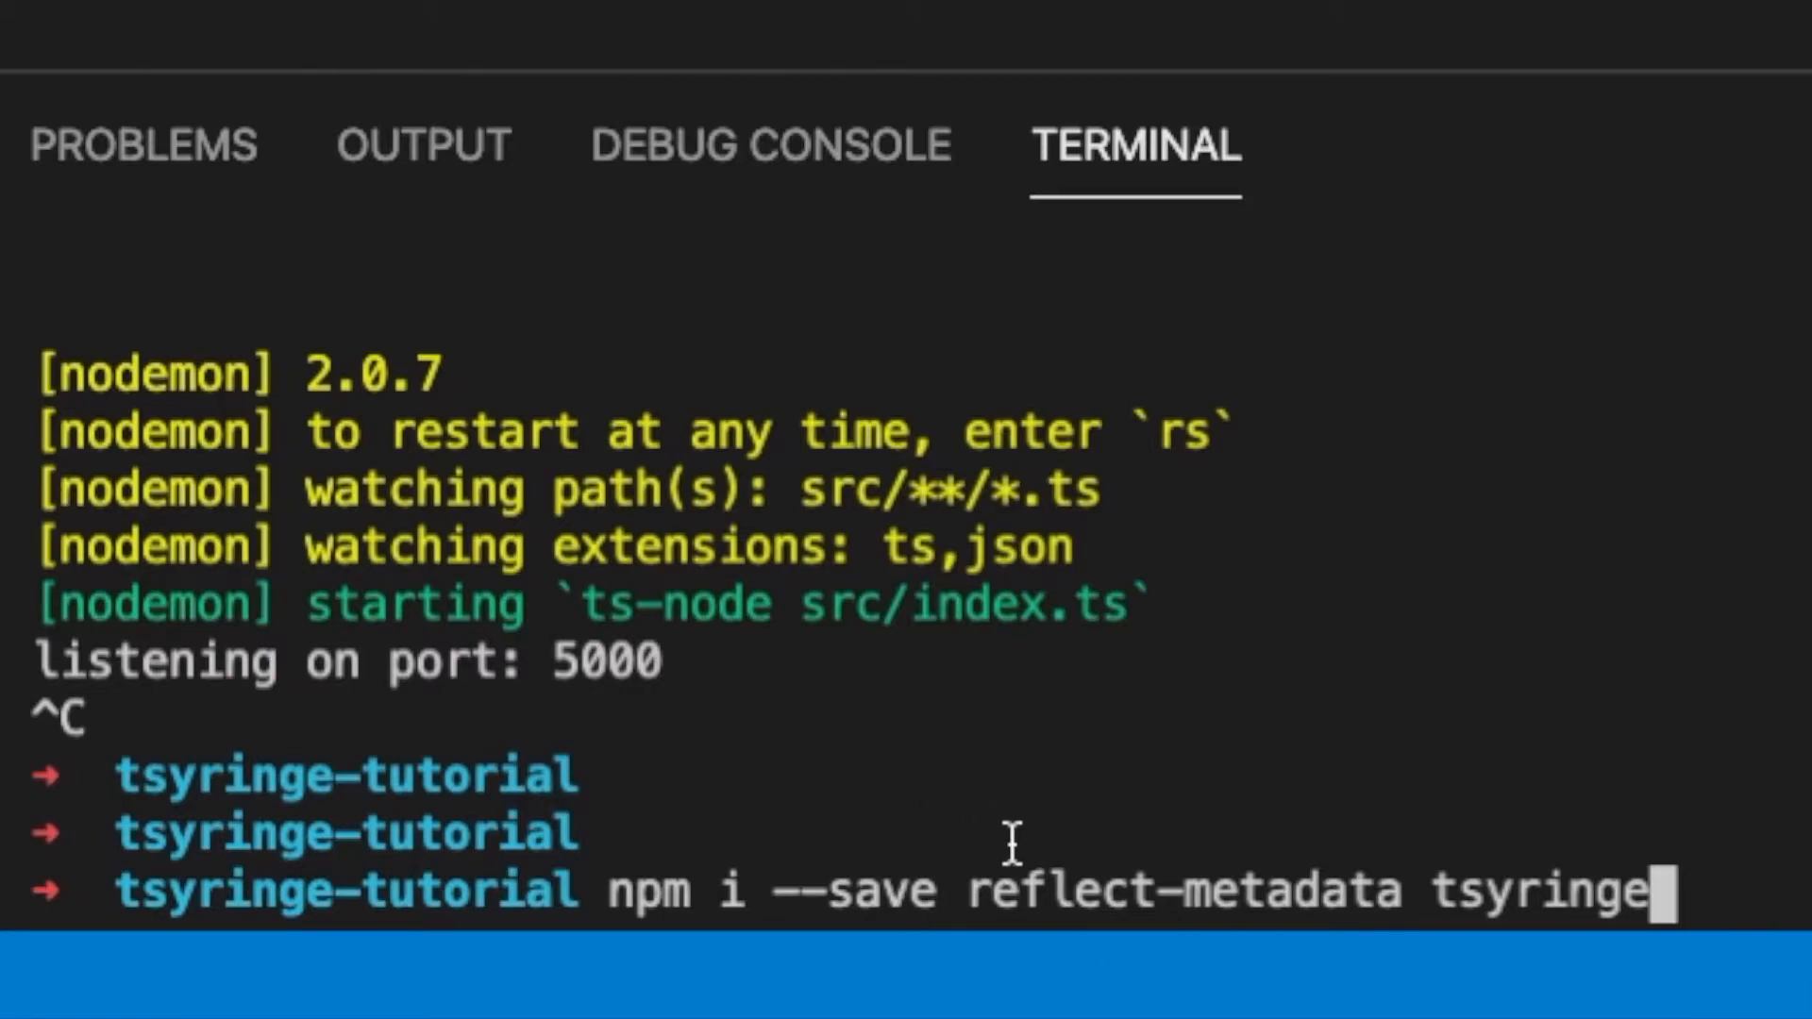
mouse_move(1474, 821)
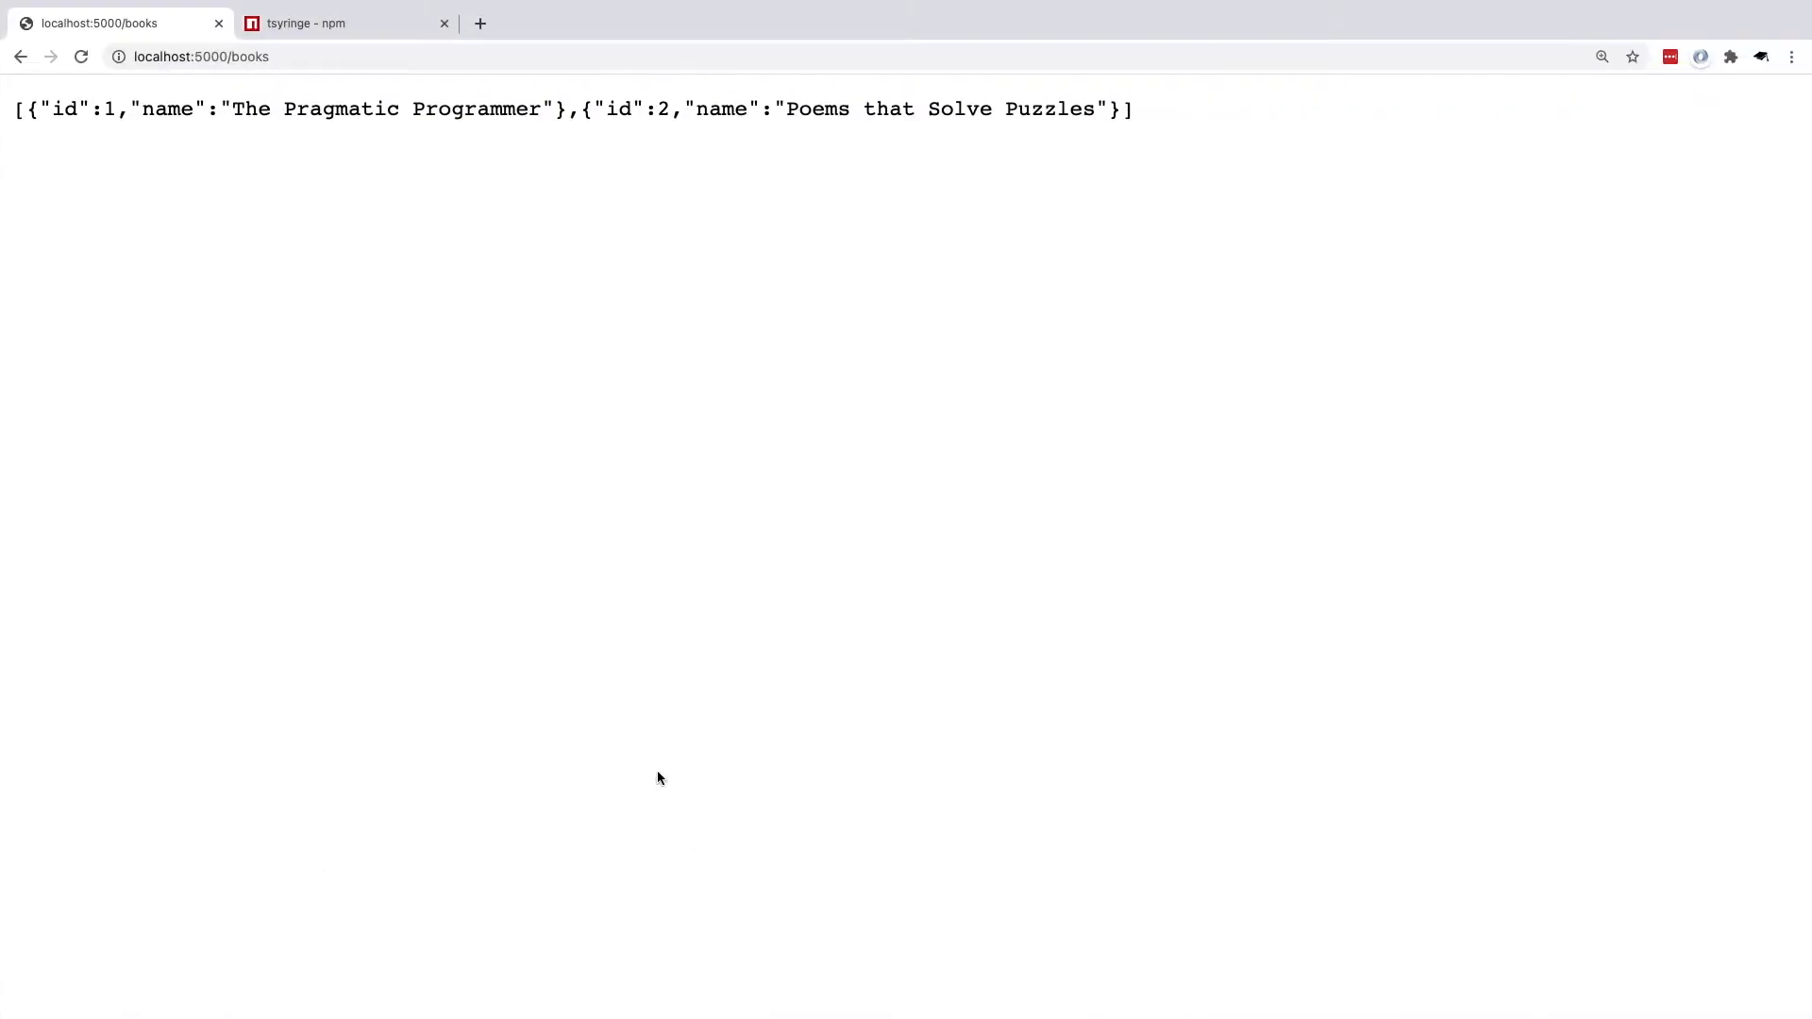
View the tsyringe npm README down to the Installation section with its tsconfig decorator settings
click(306, 23)
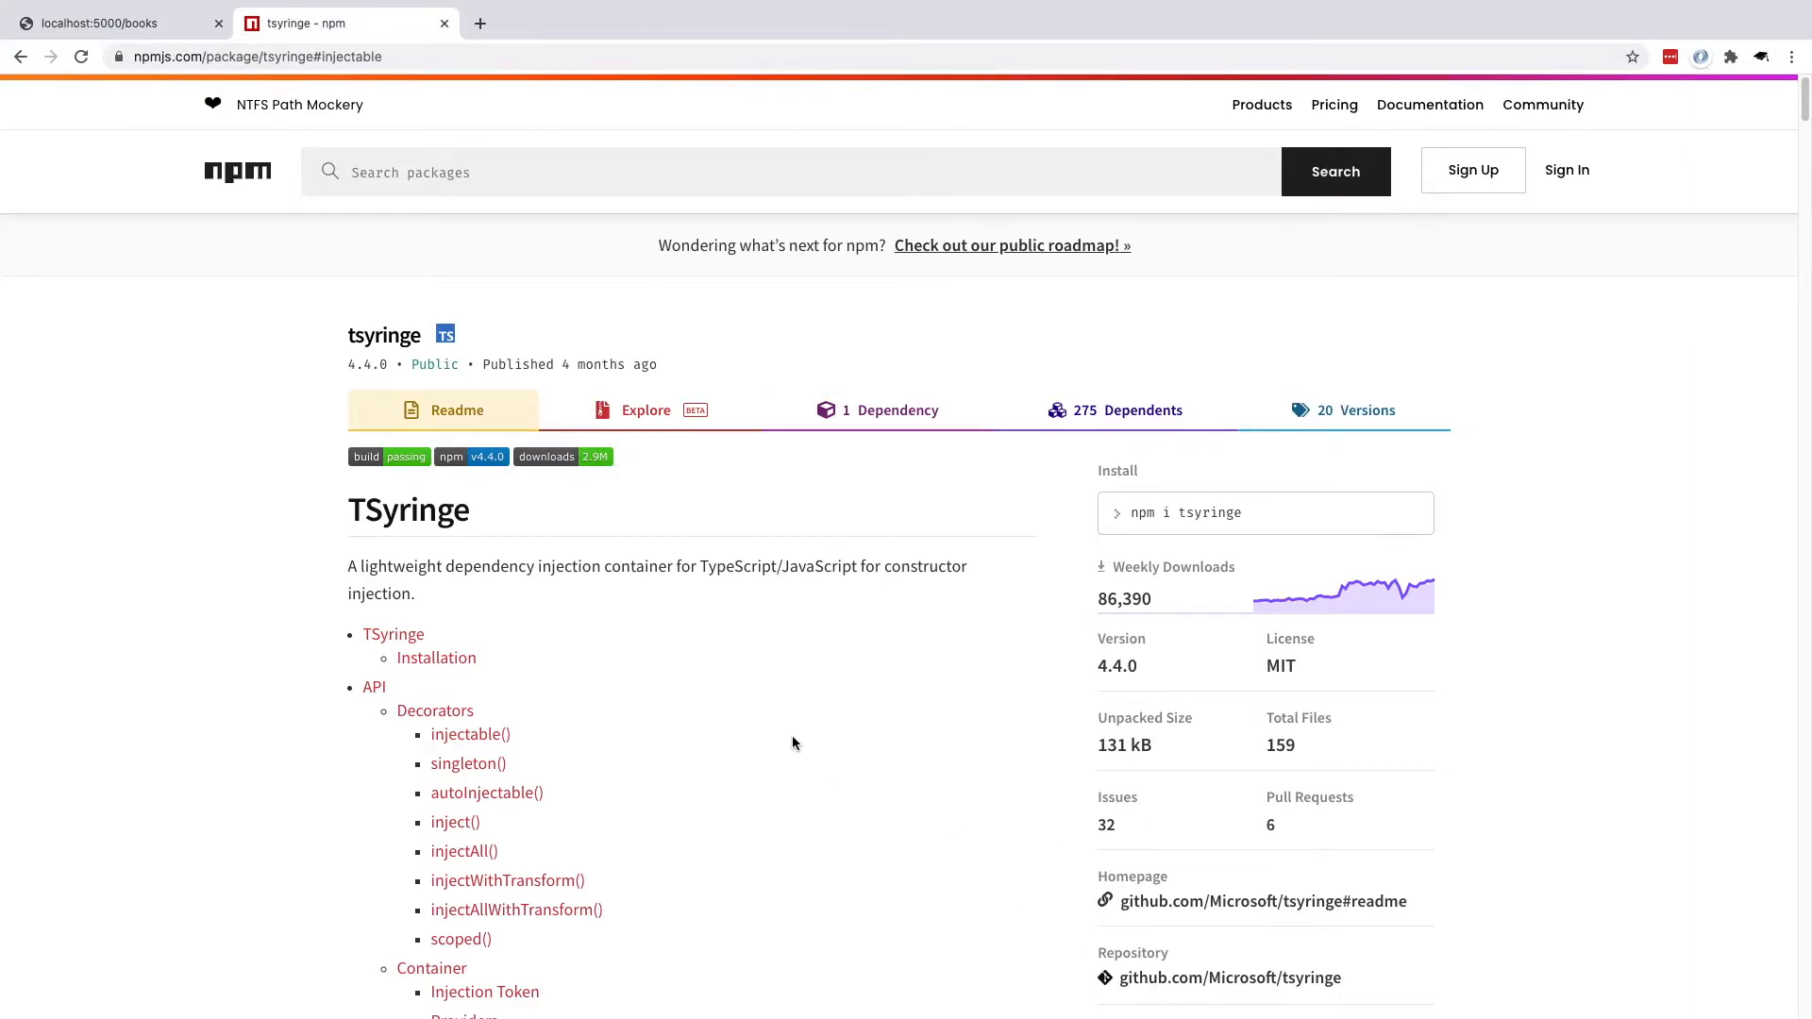
scroll(down, 3)
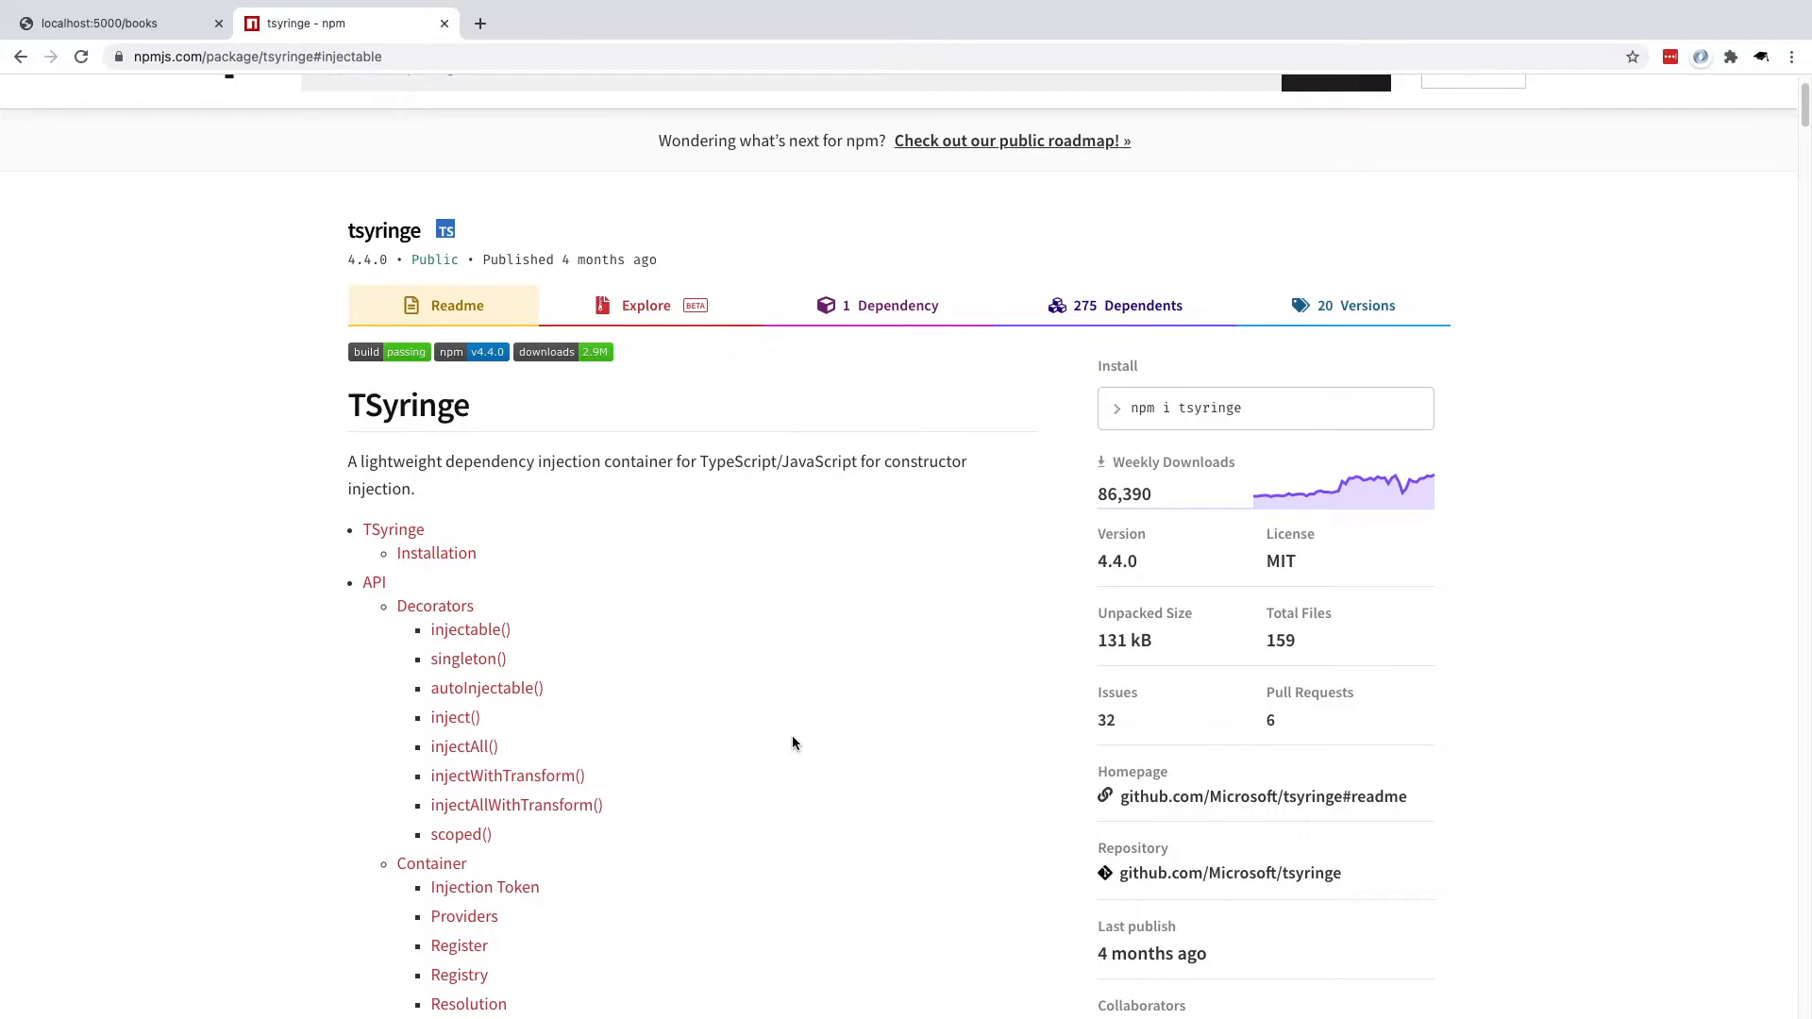
scroll(down, 3)
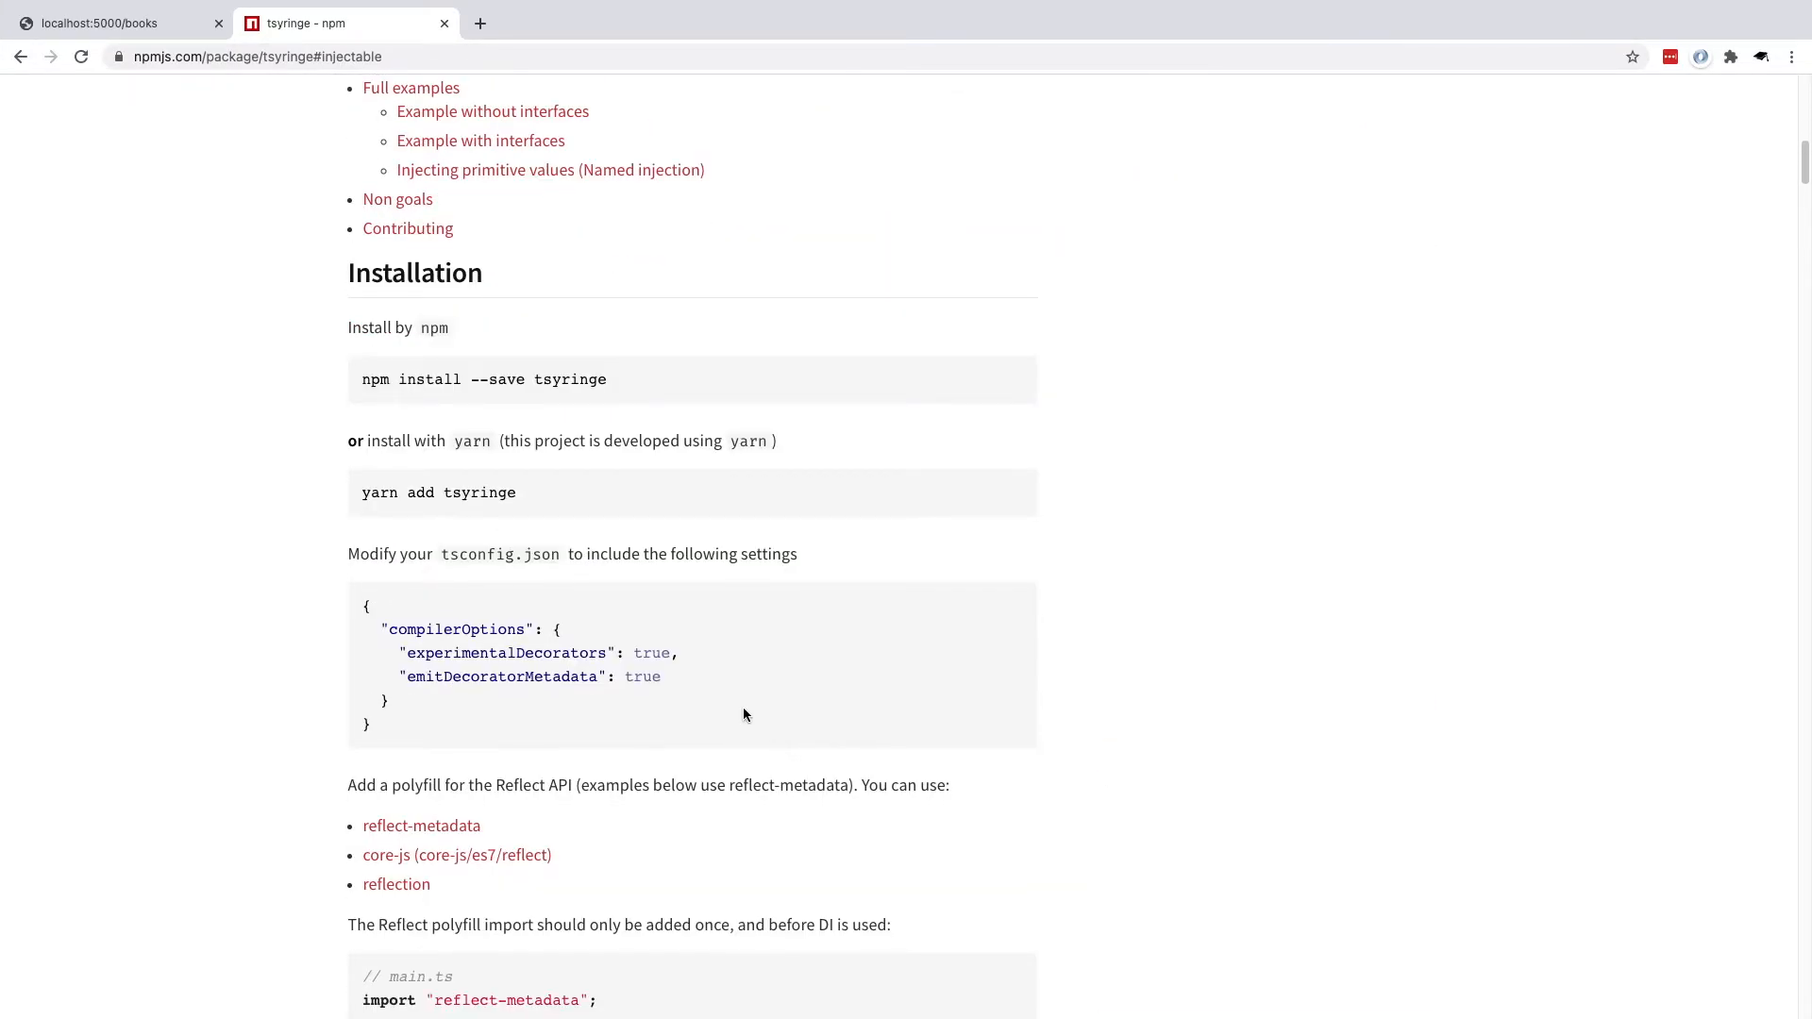
scroll(down, 3)
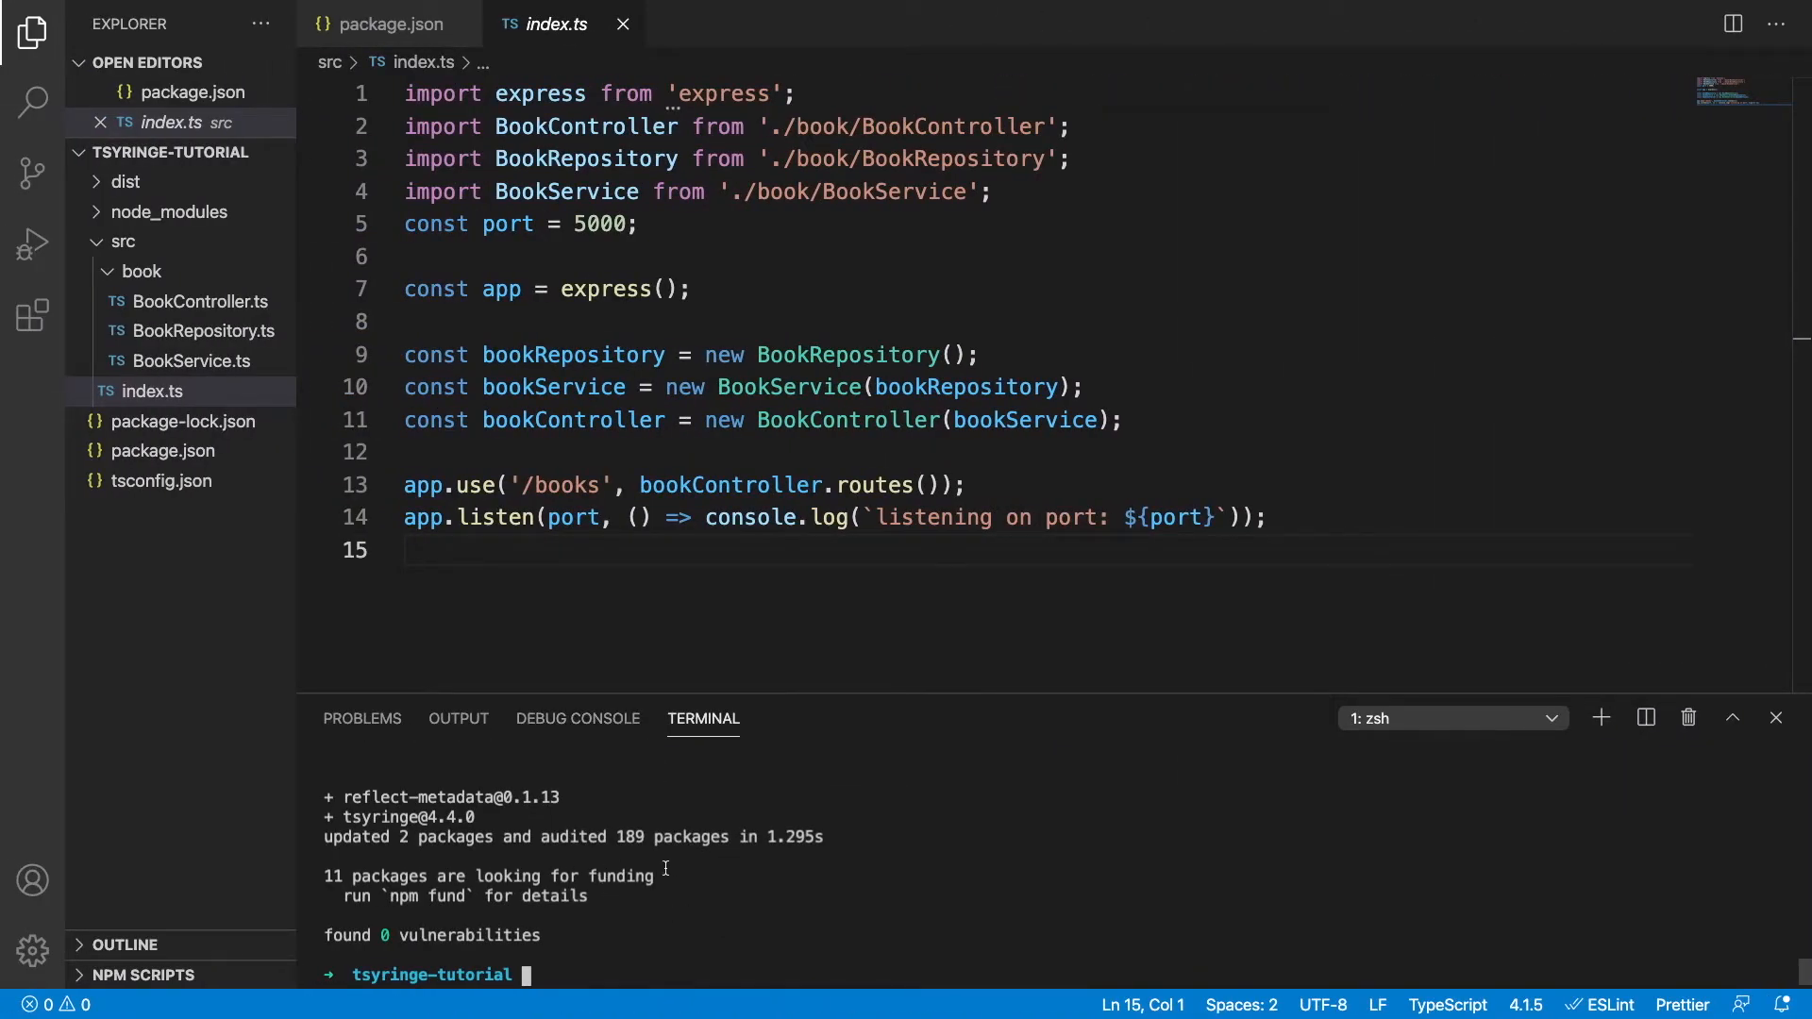
mouse_move(285, 651)
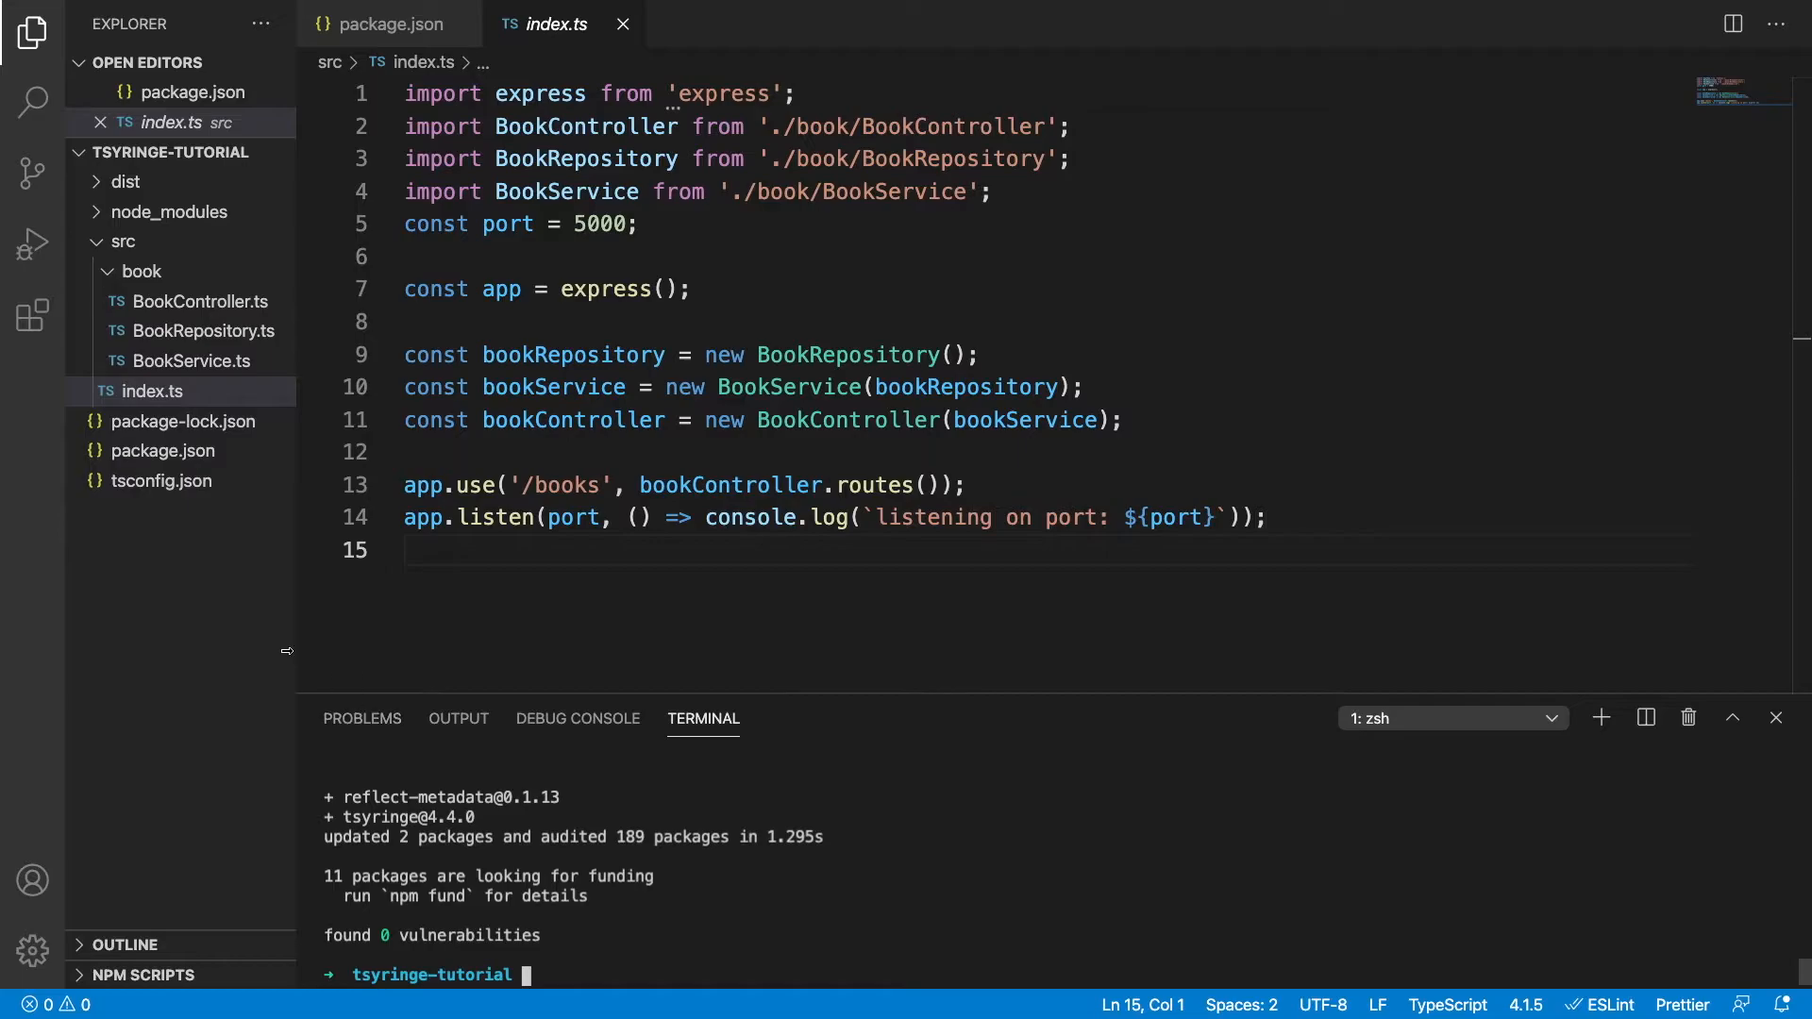
Set experimentalDecorators and emitDecoratorMetadata to true in tsconfig.json
click(154, 482)
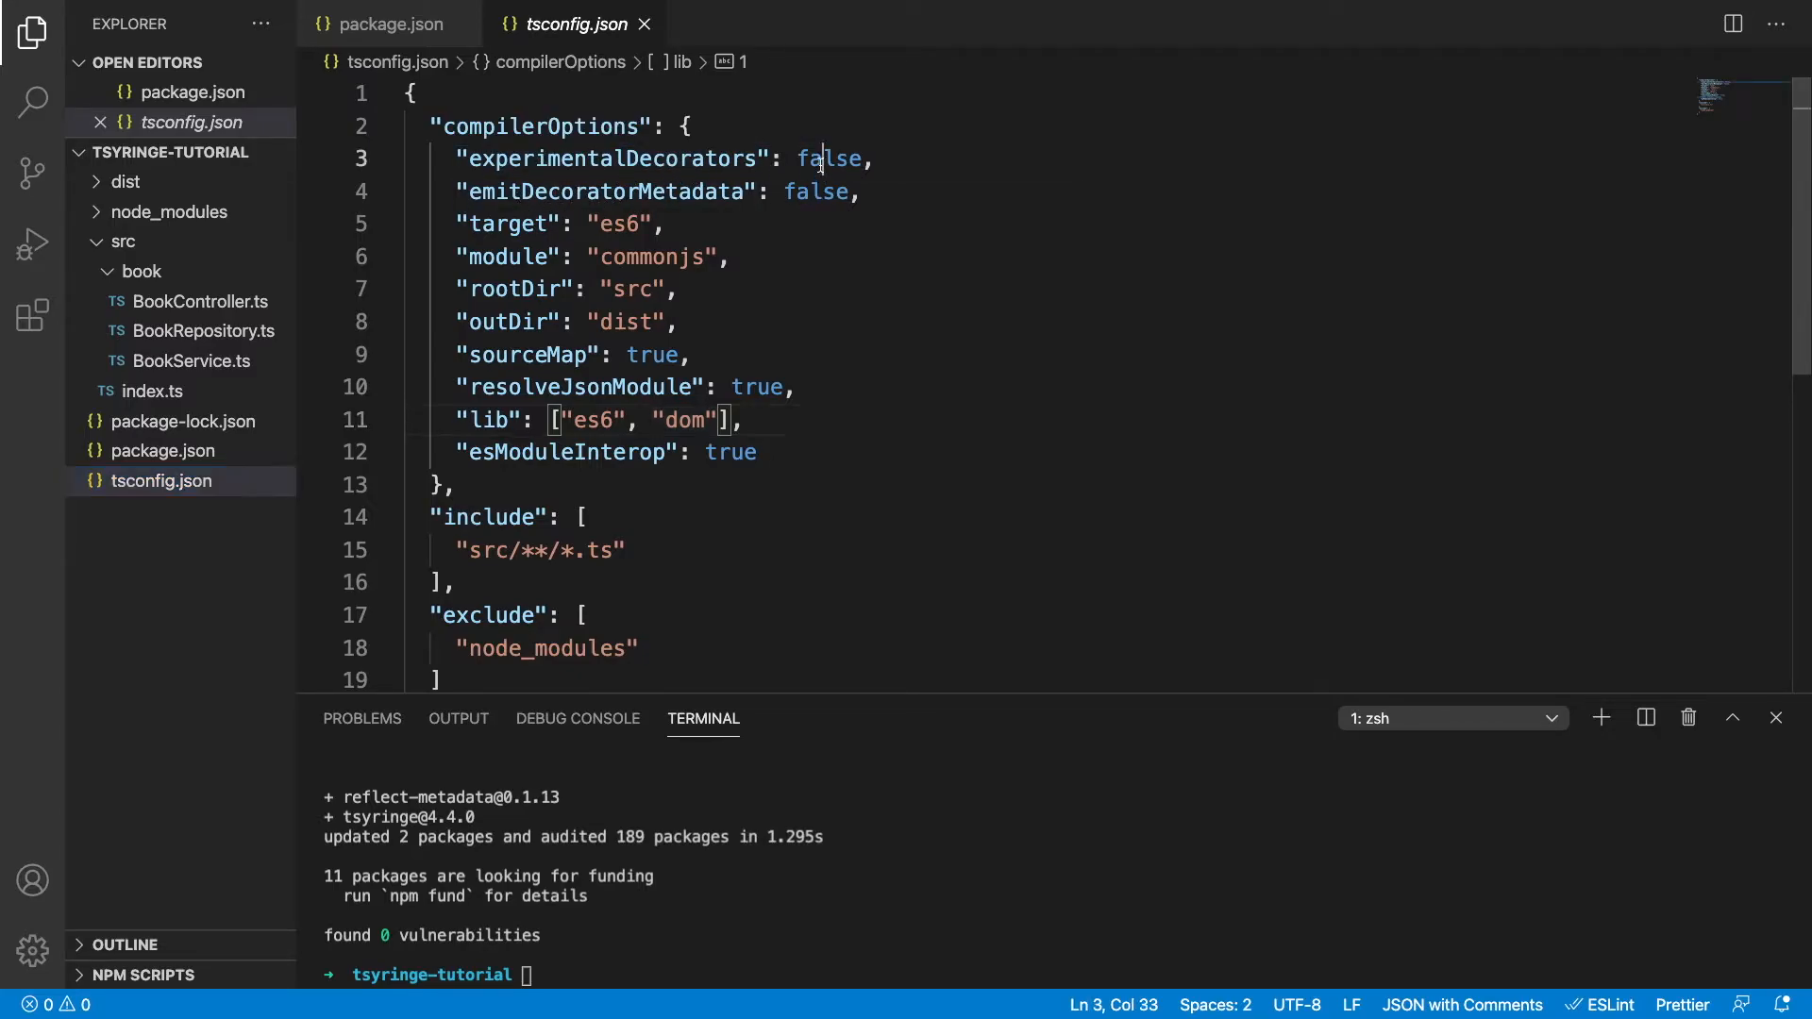
text(true)
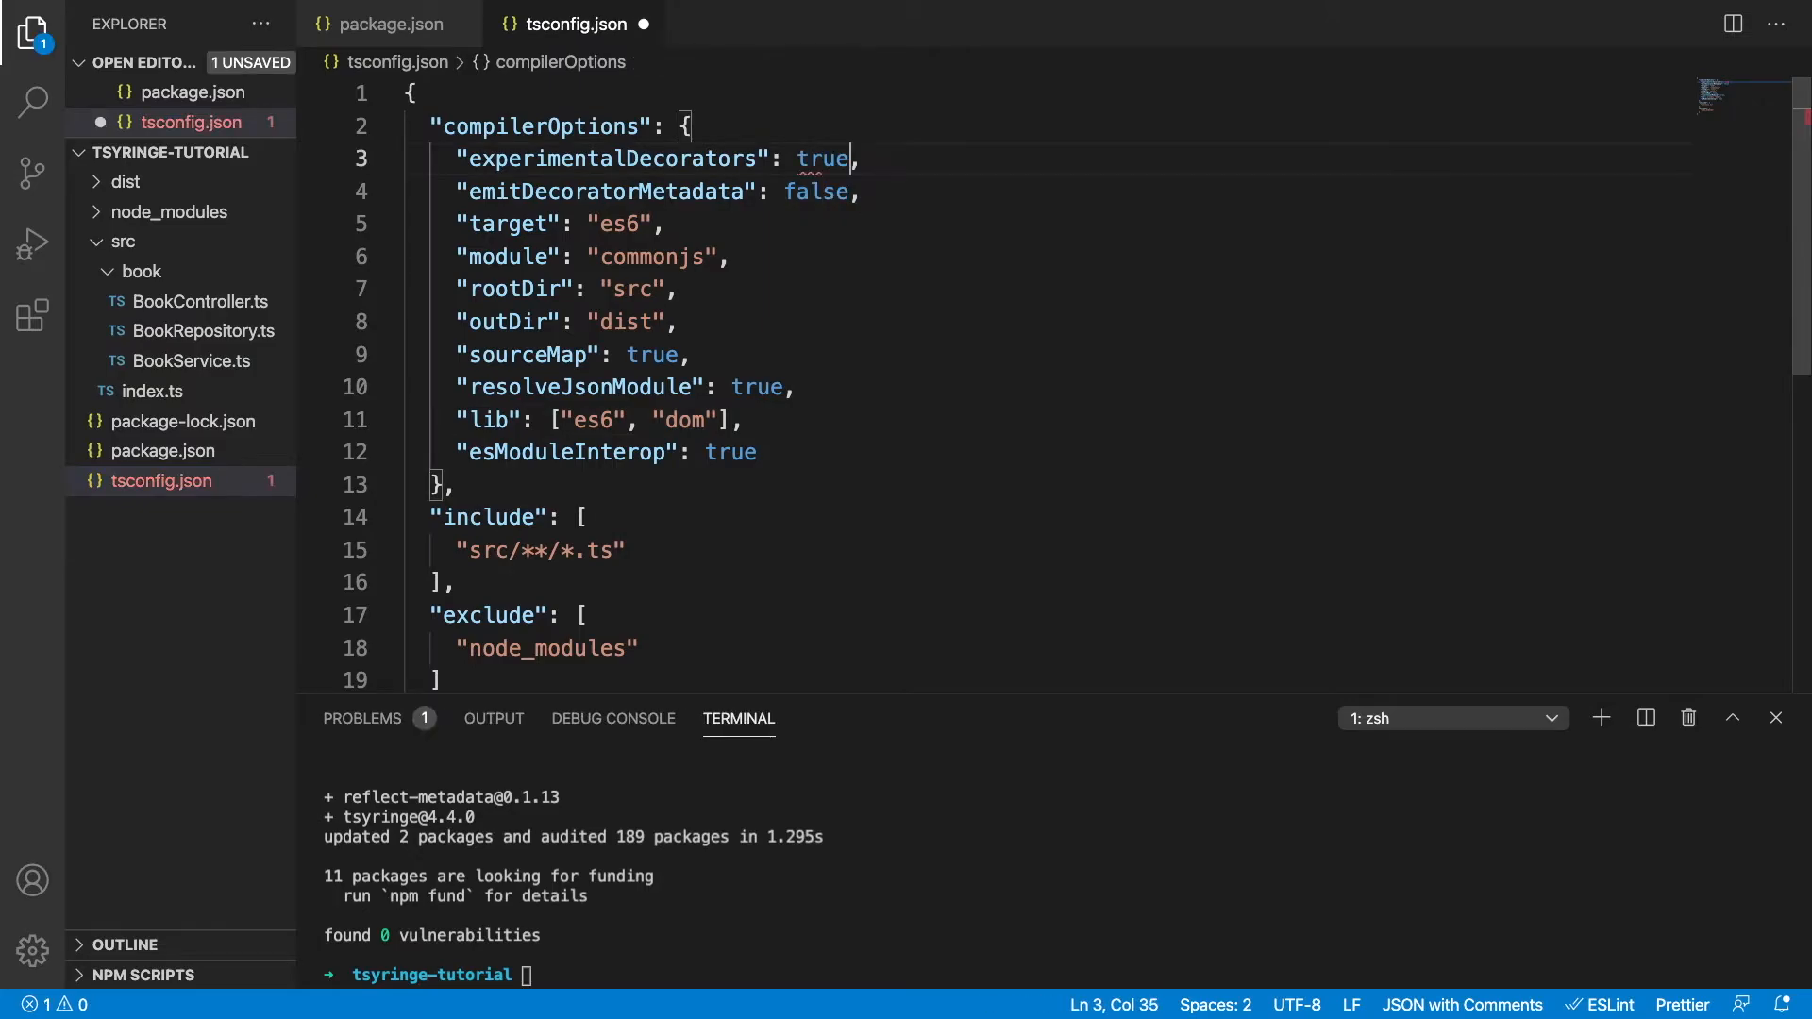
text(t)
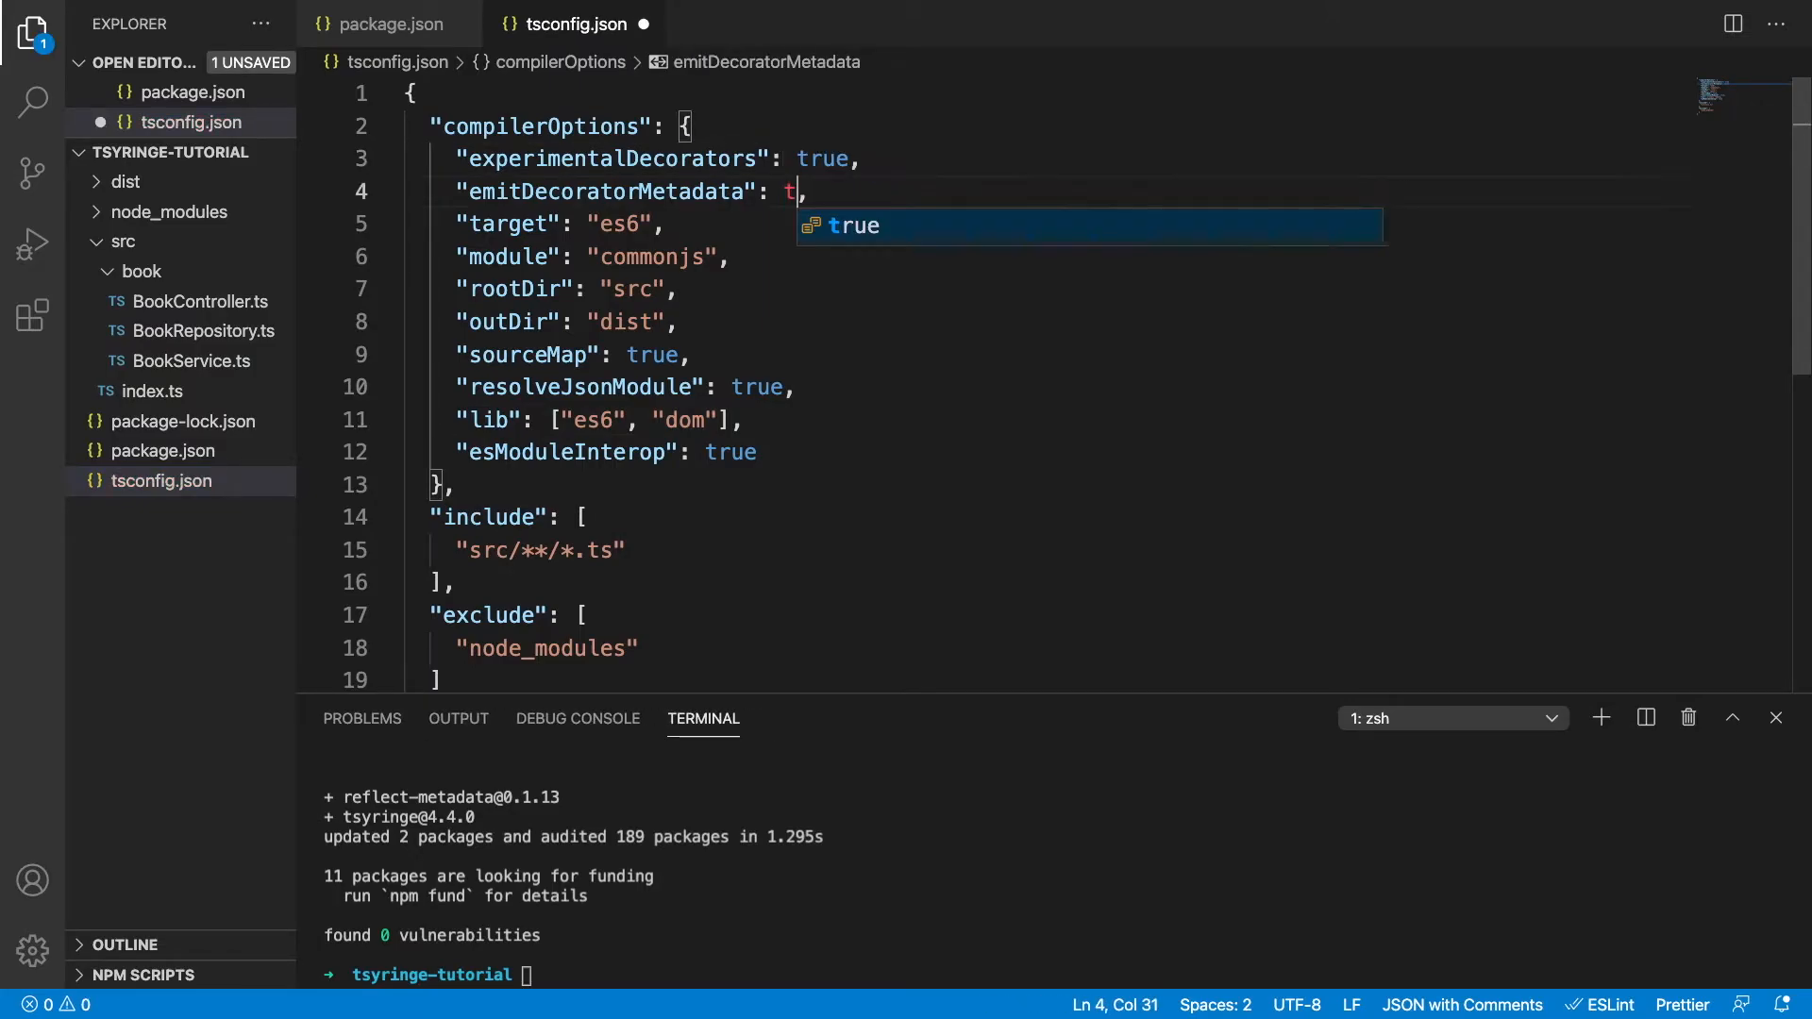
text(rue)
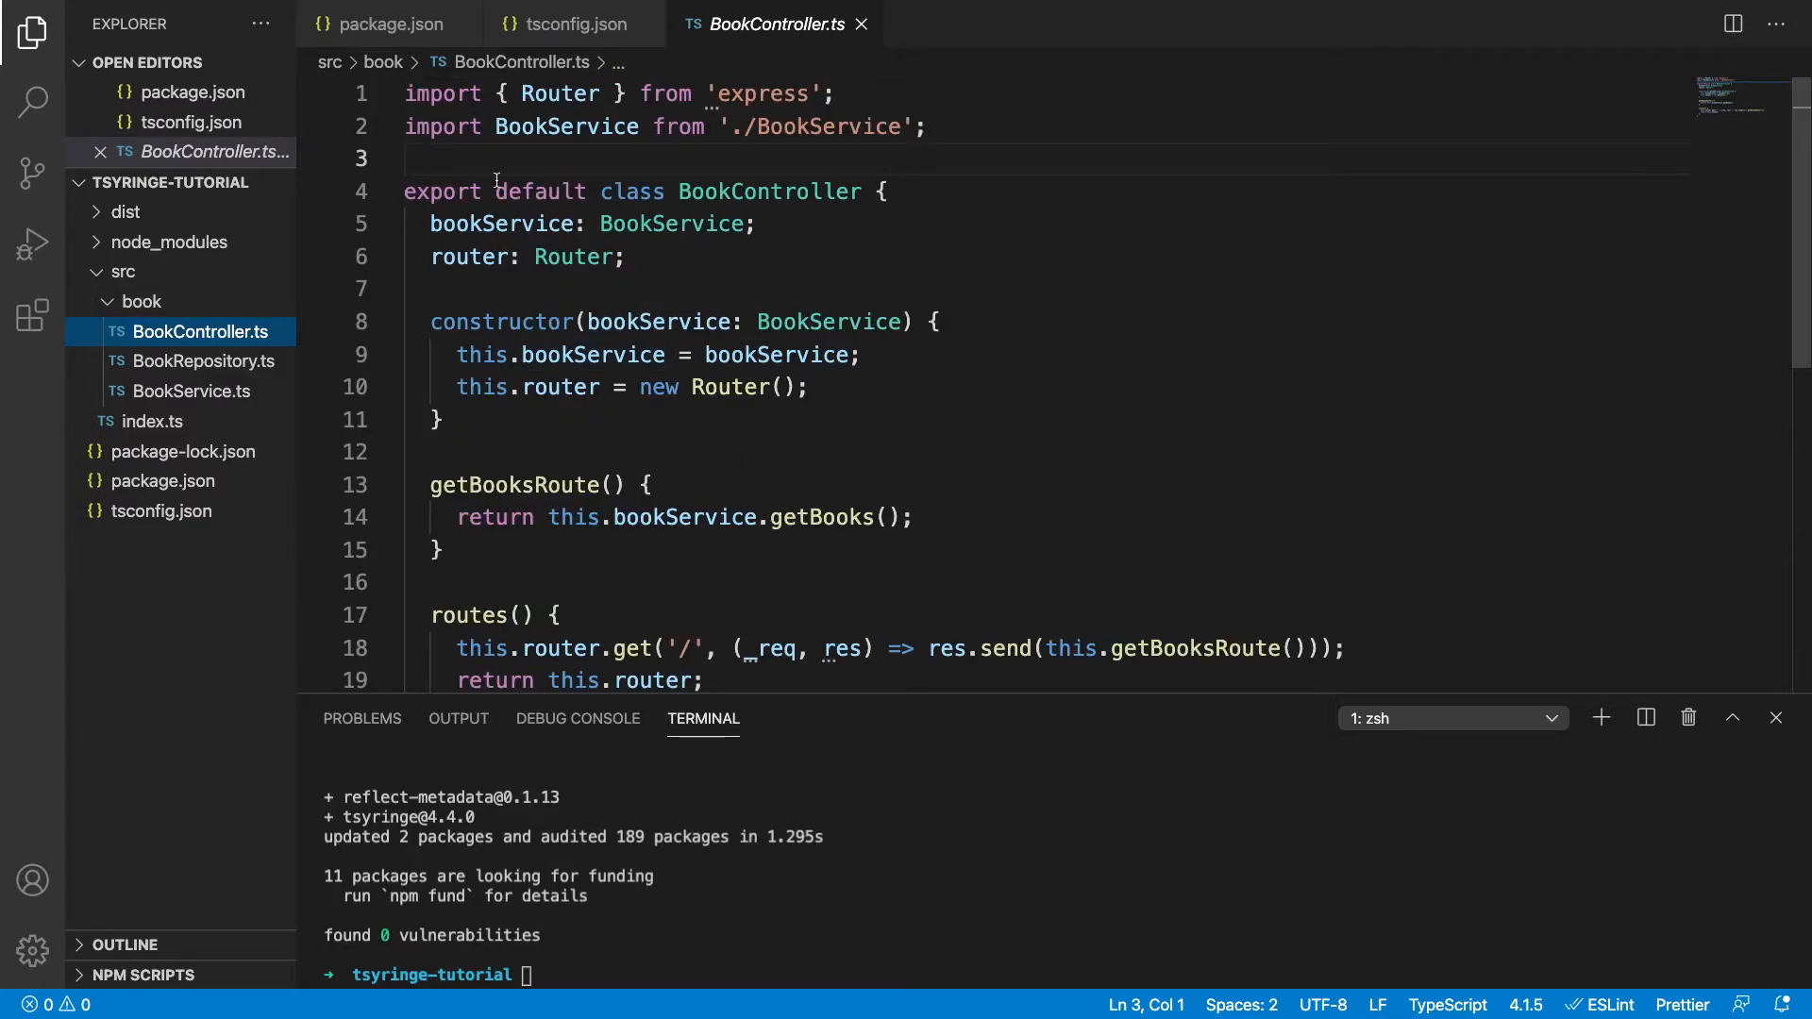
key(Enter)
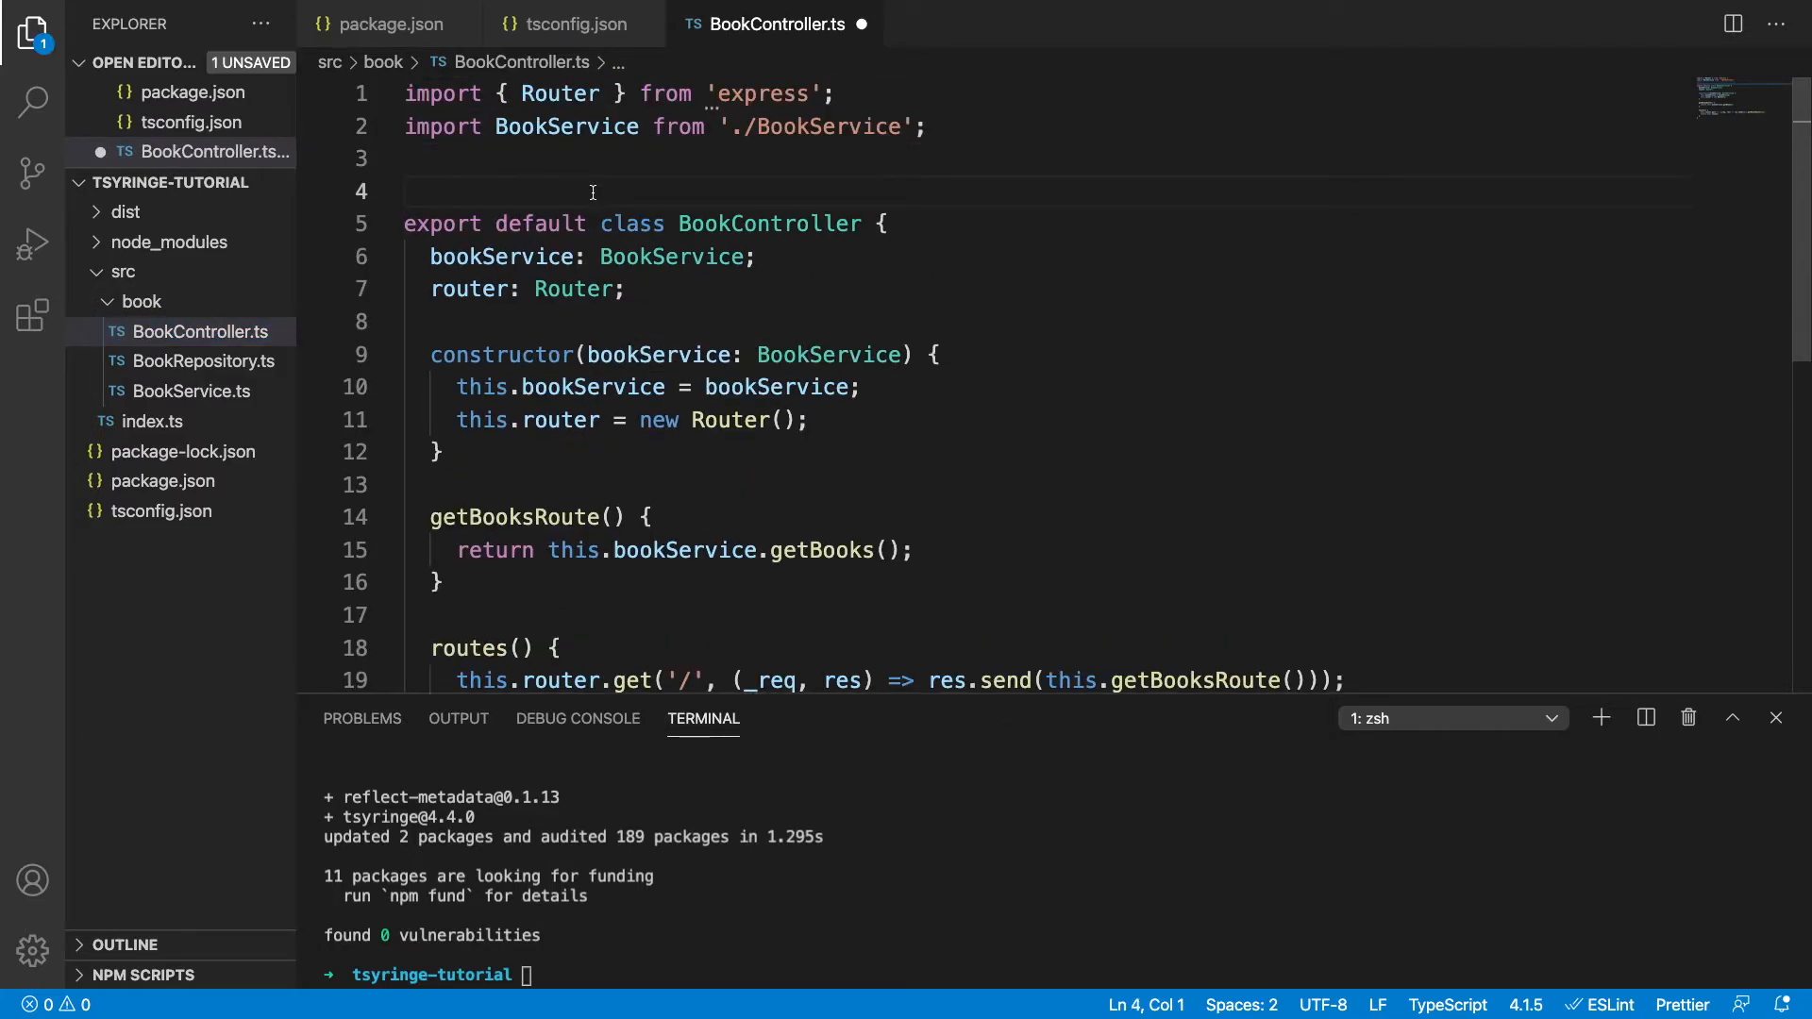
text(@au)
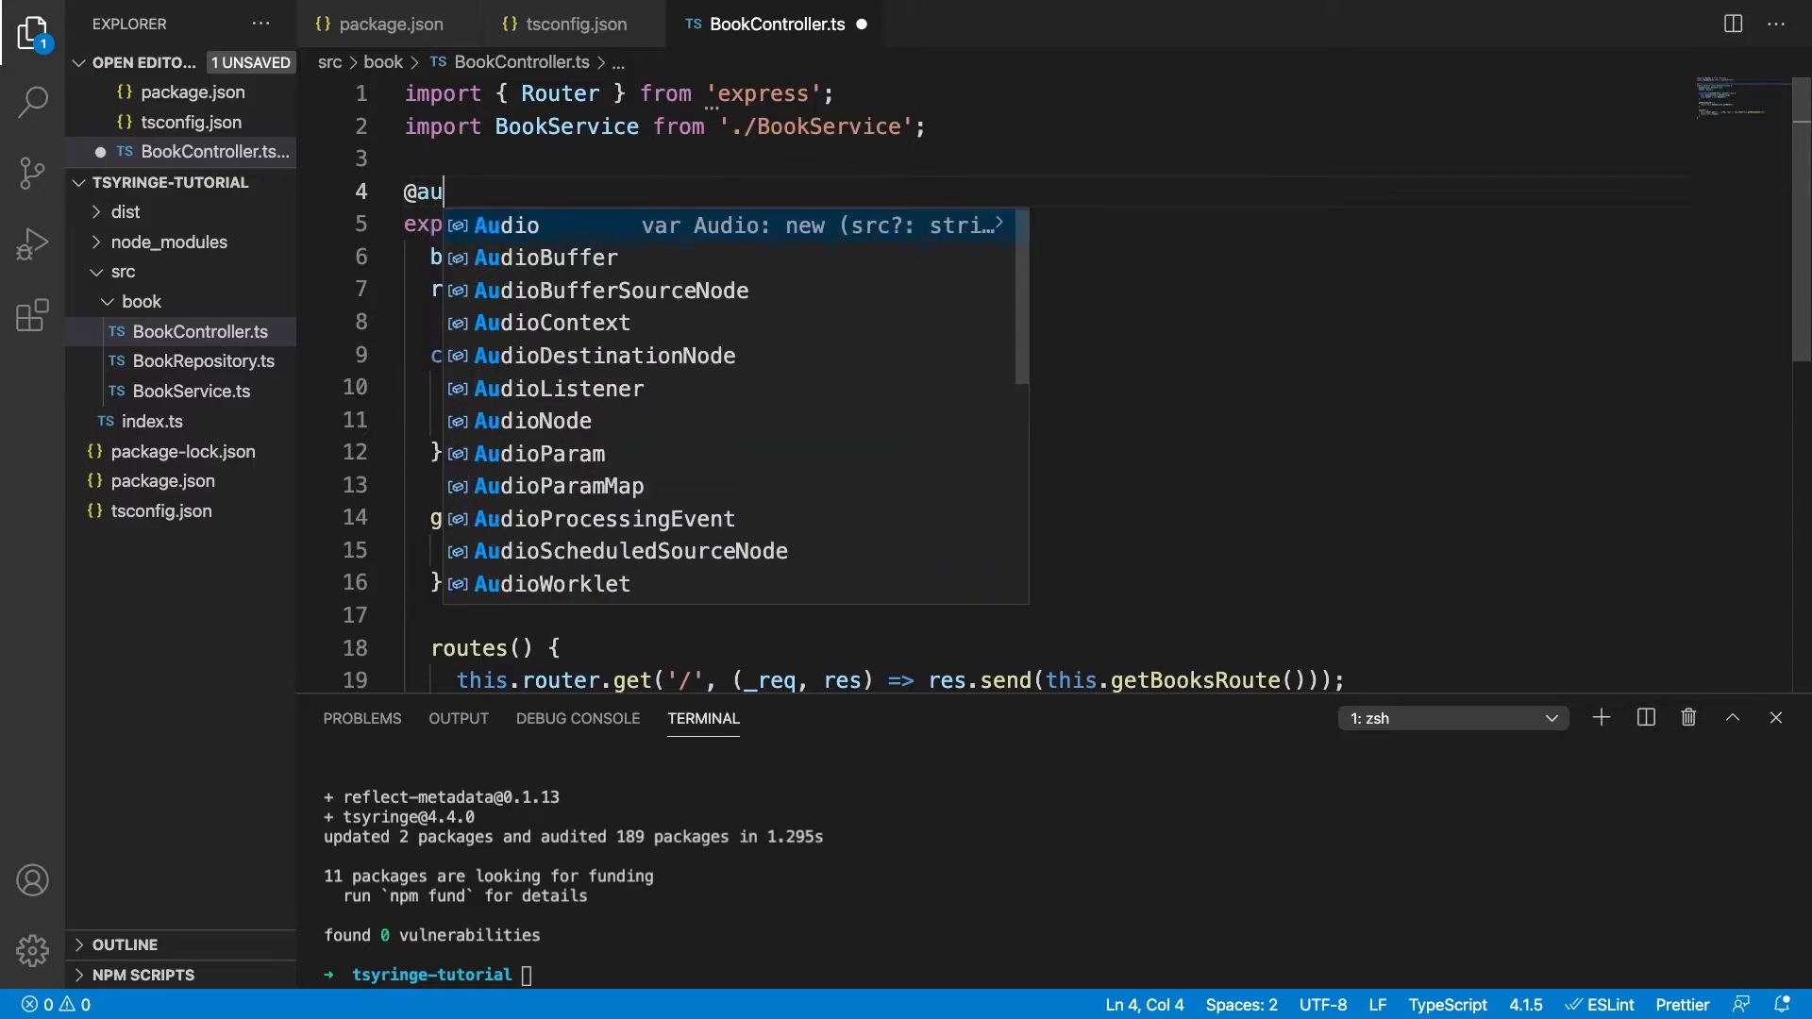
text(toInjec)
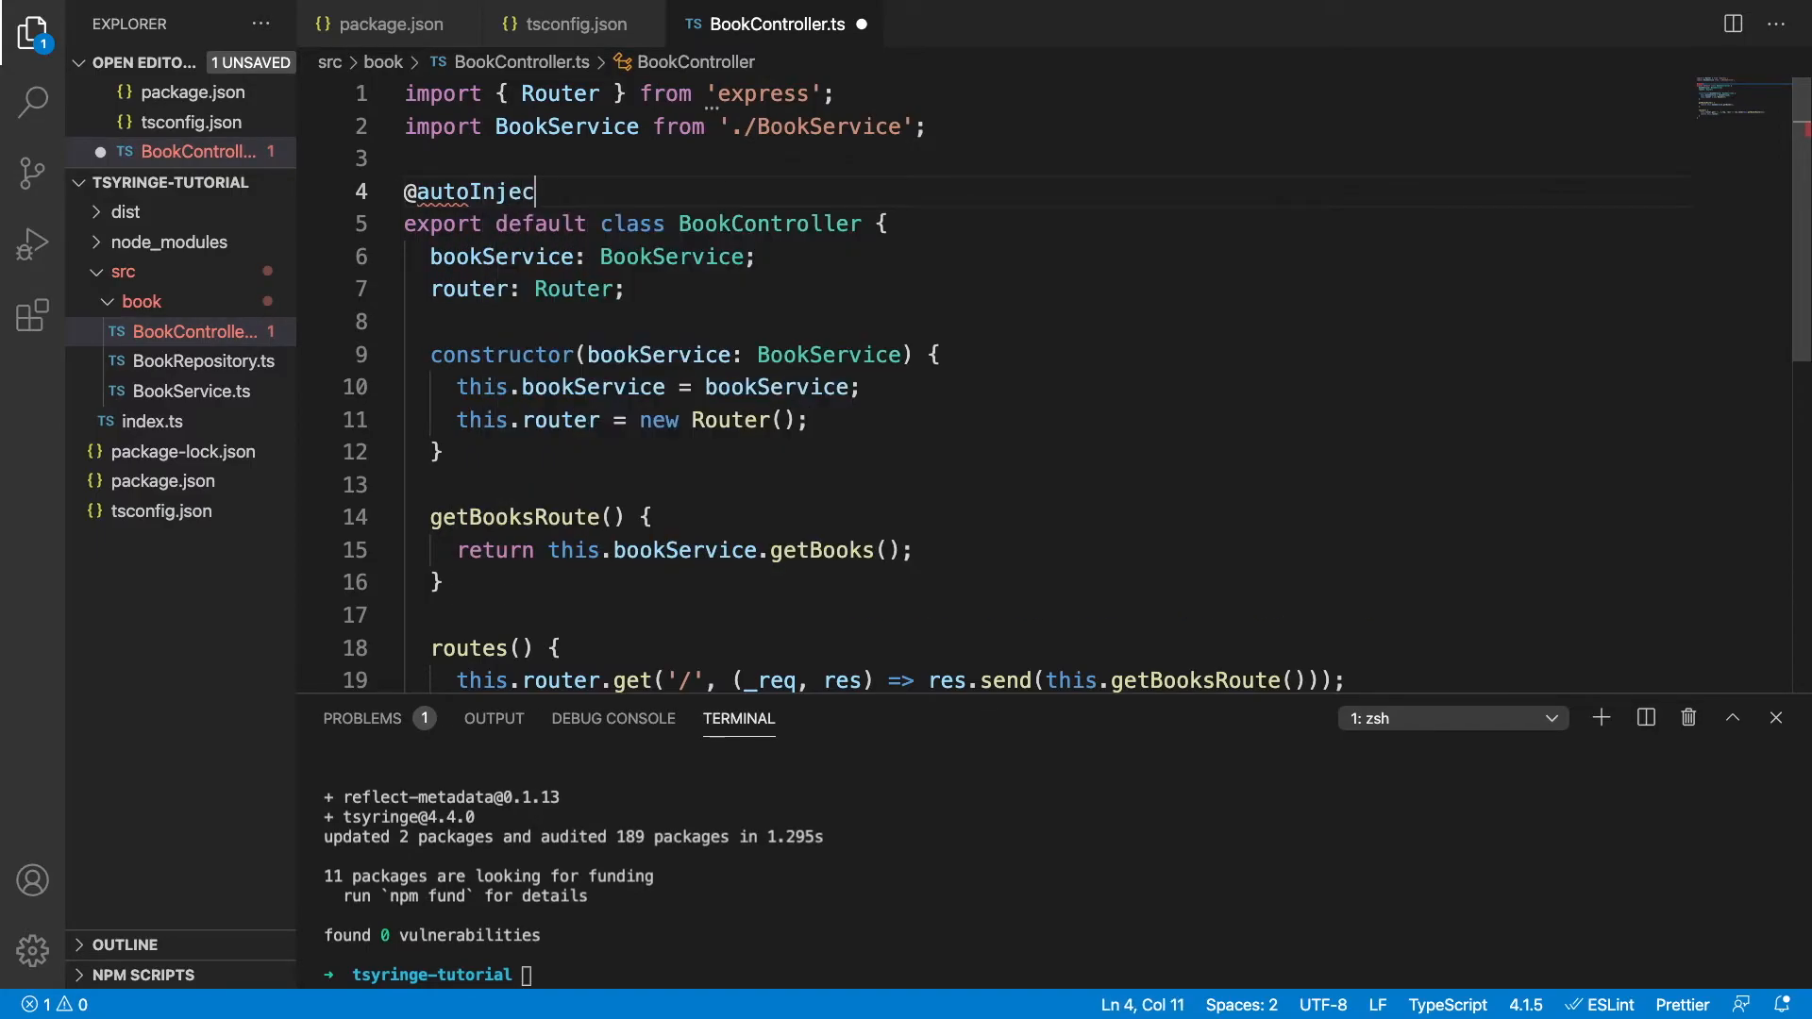
text(table())
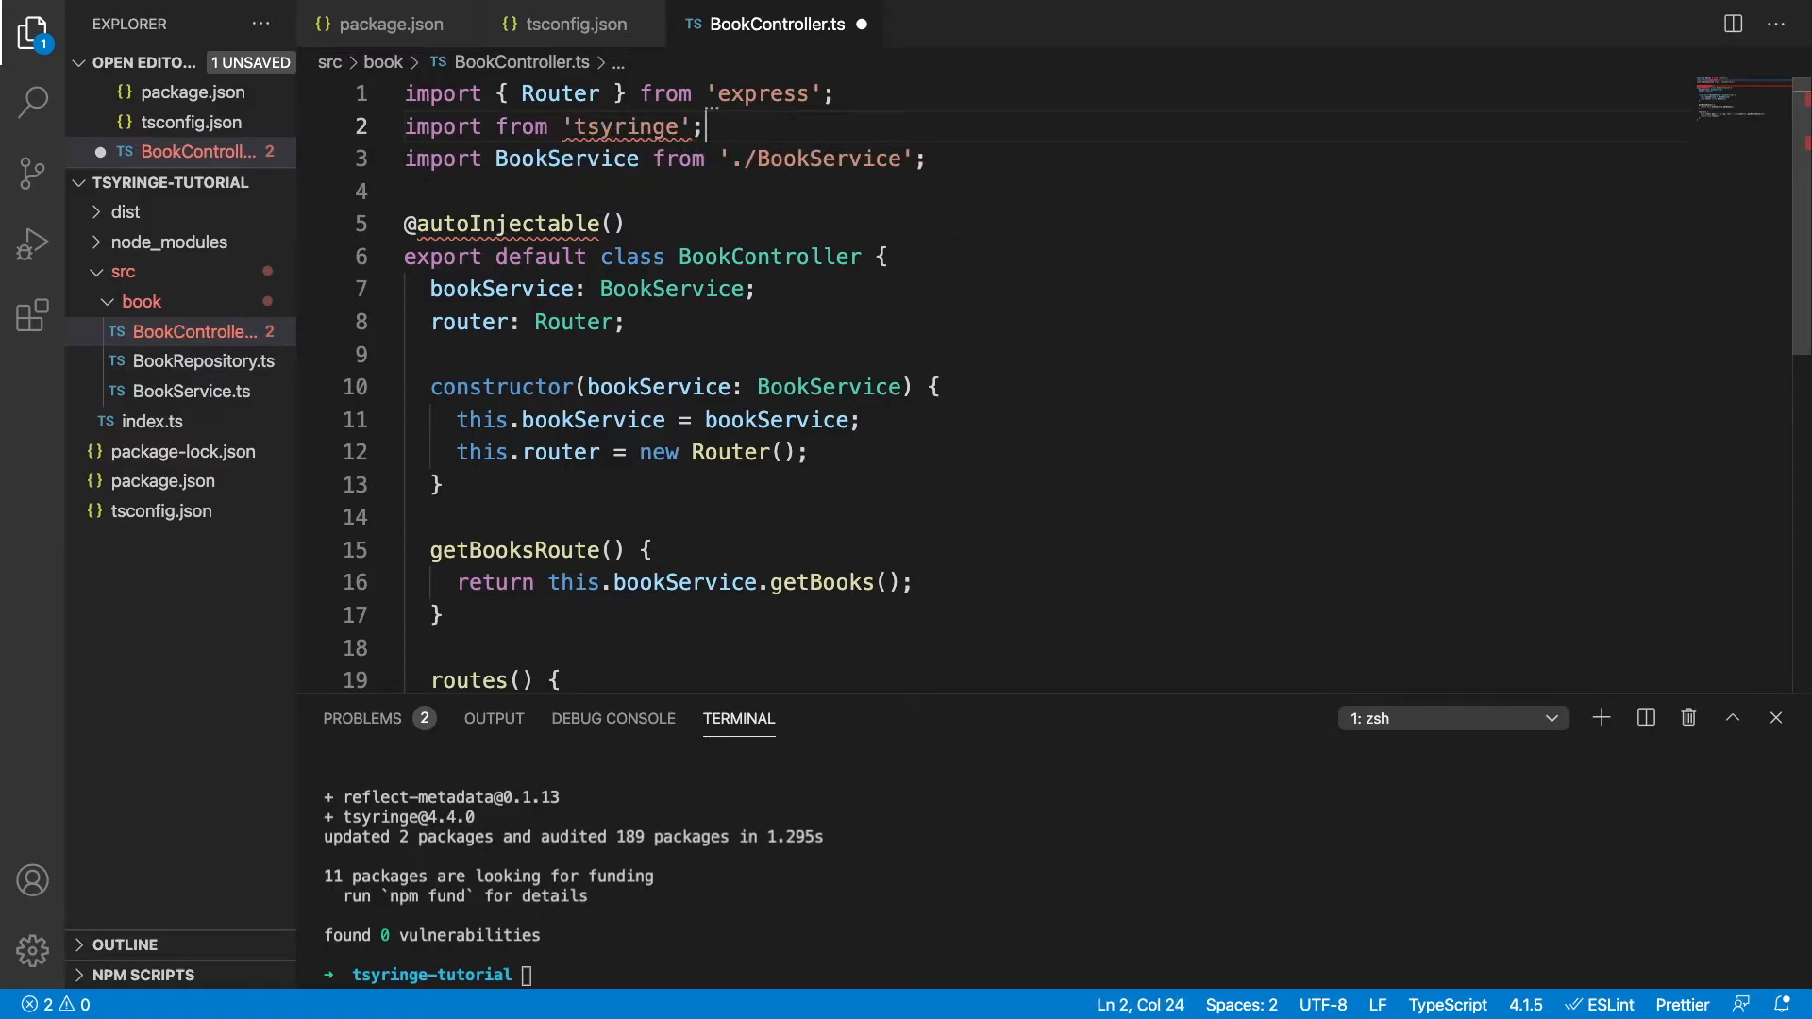
text({})
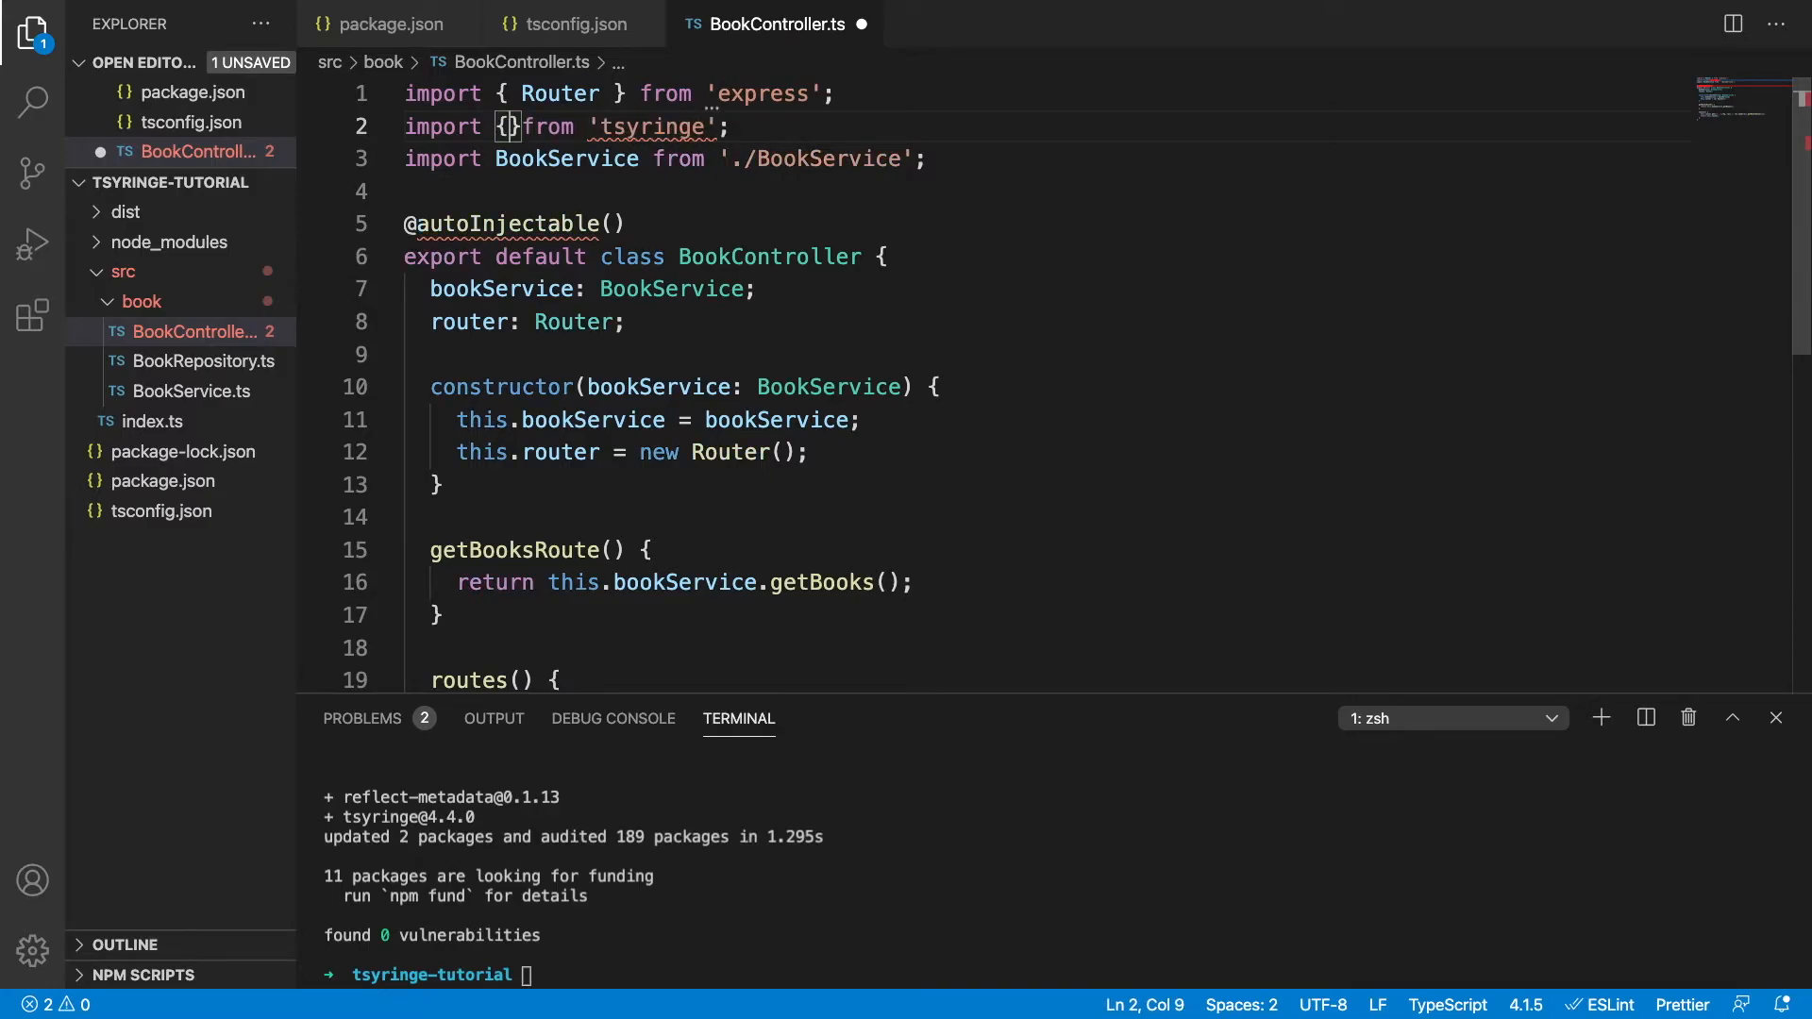
text(autoInjectable)
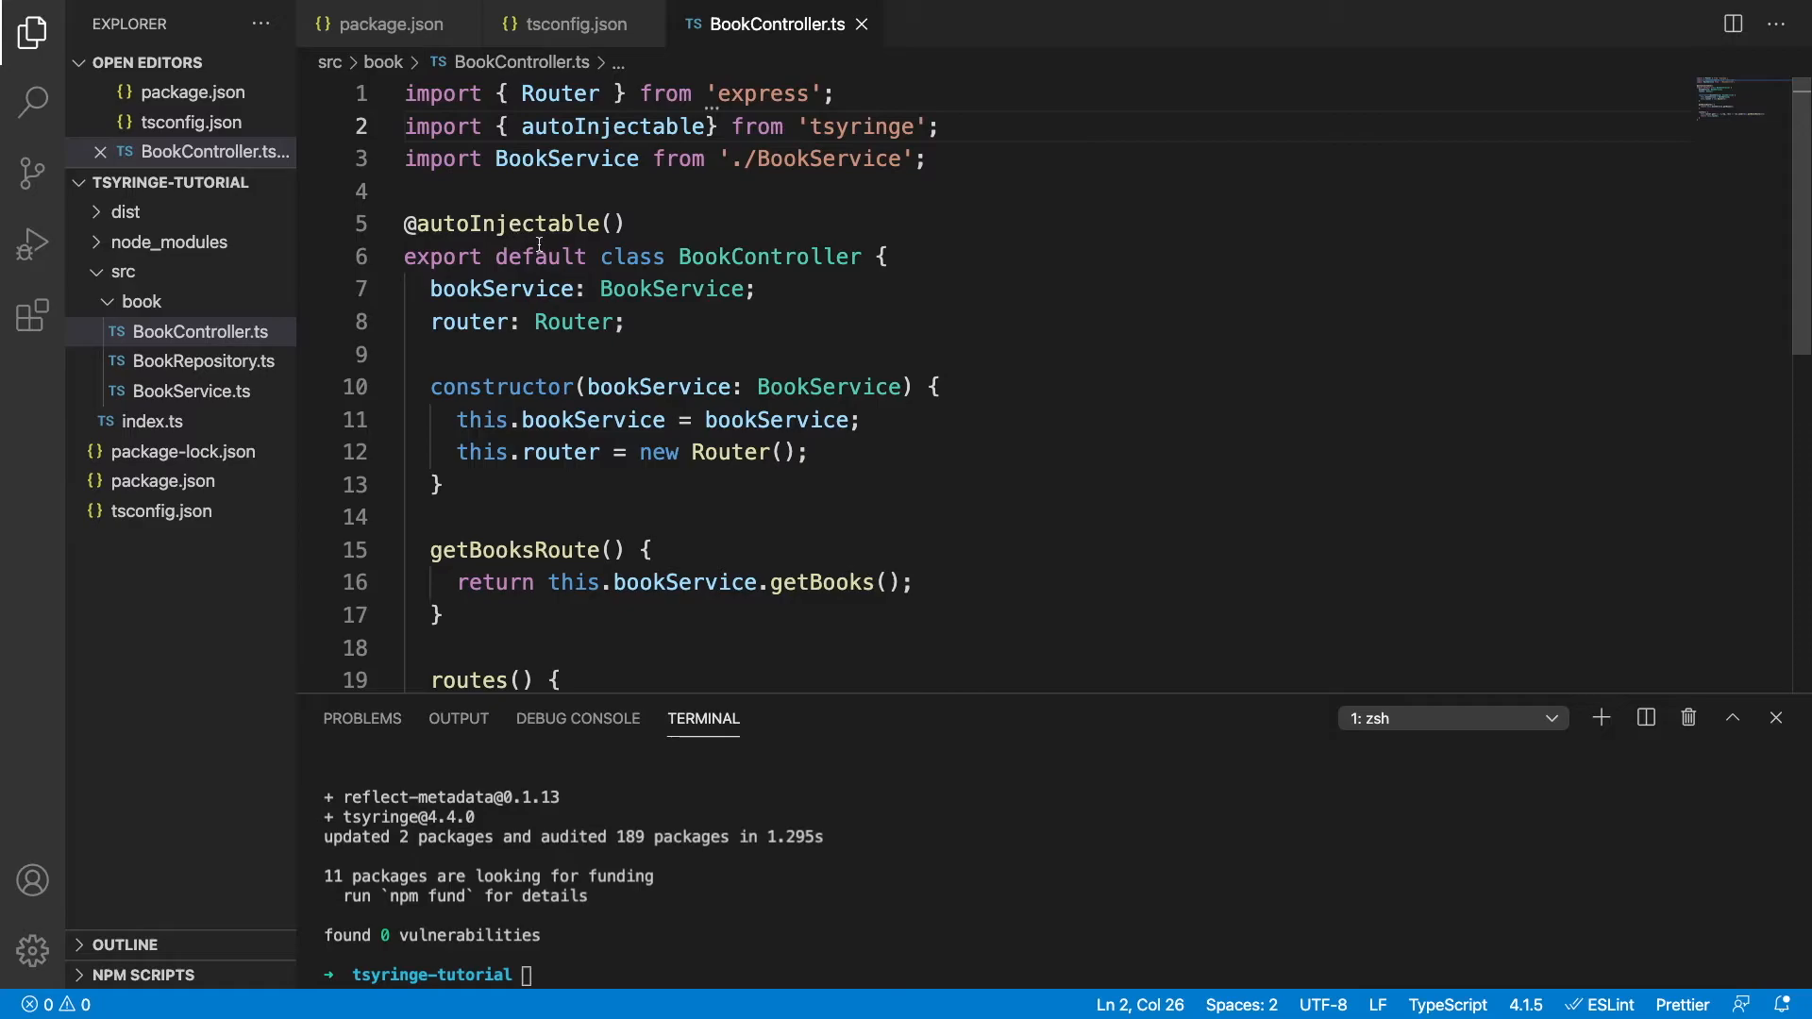
mouse_move(534, 240)
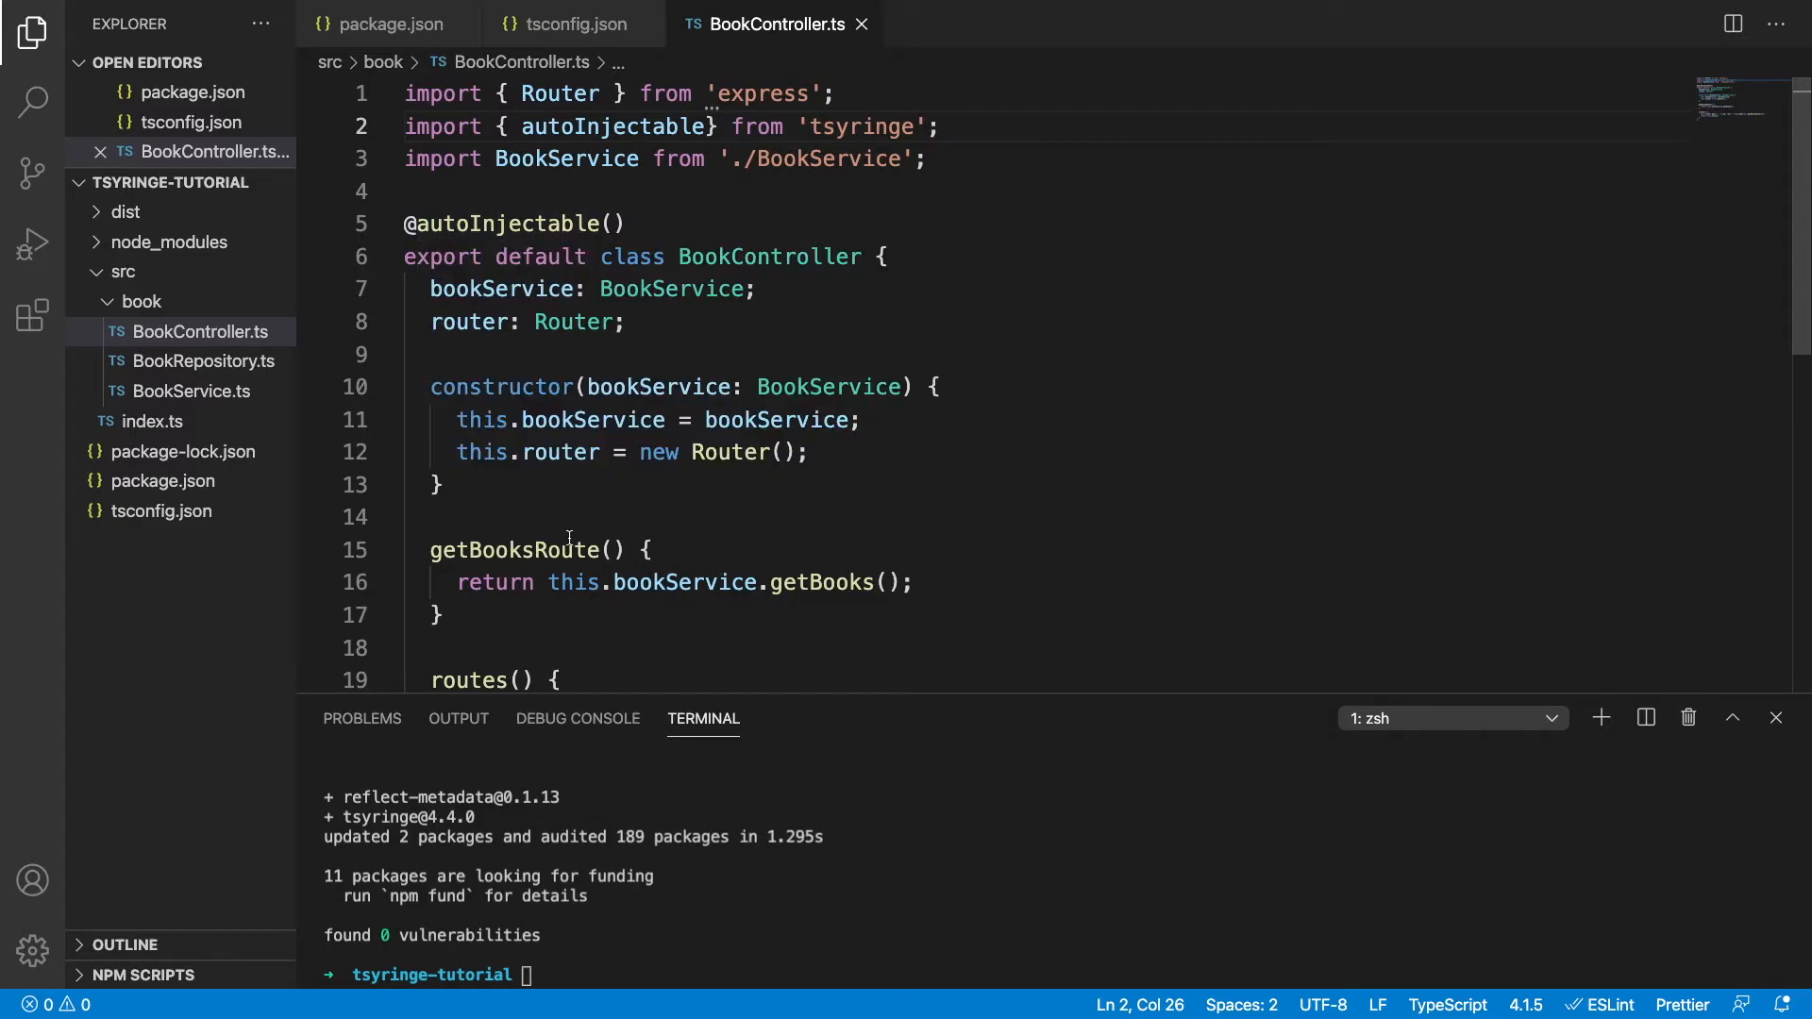
mouse_move(634, 419)
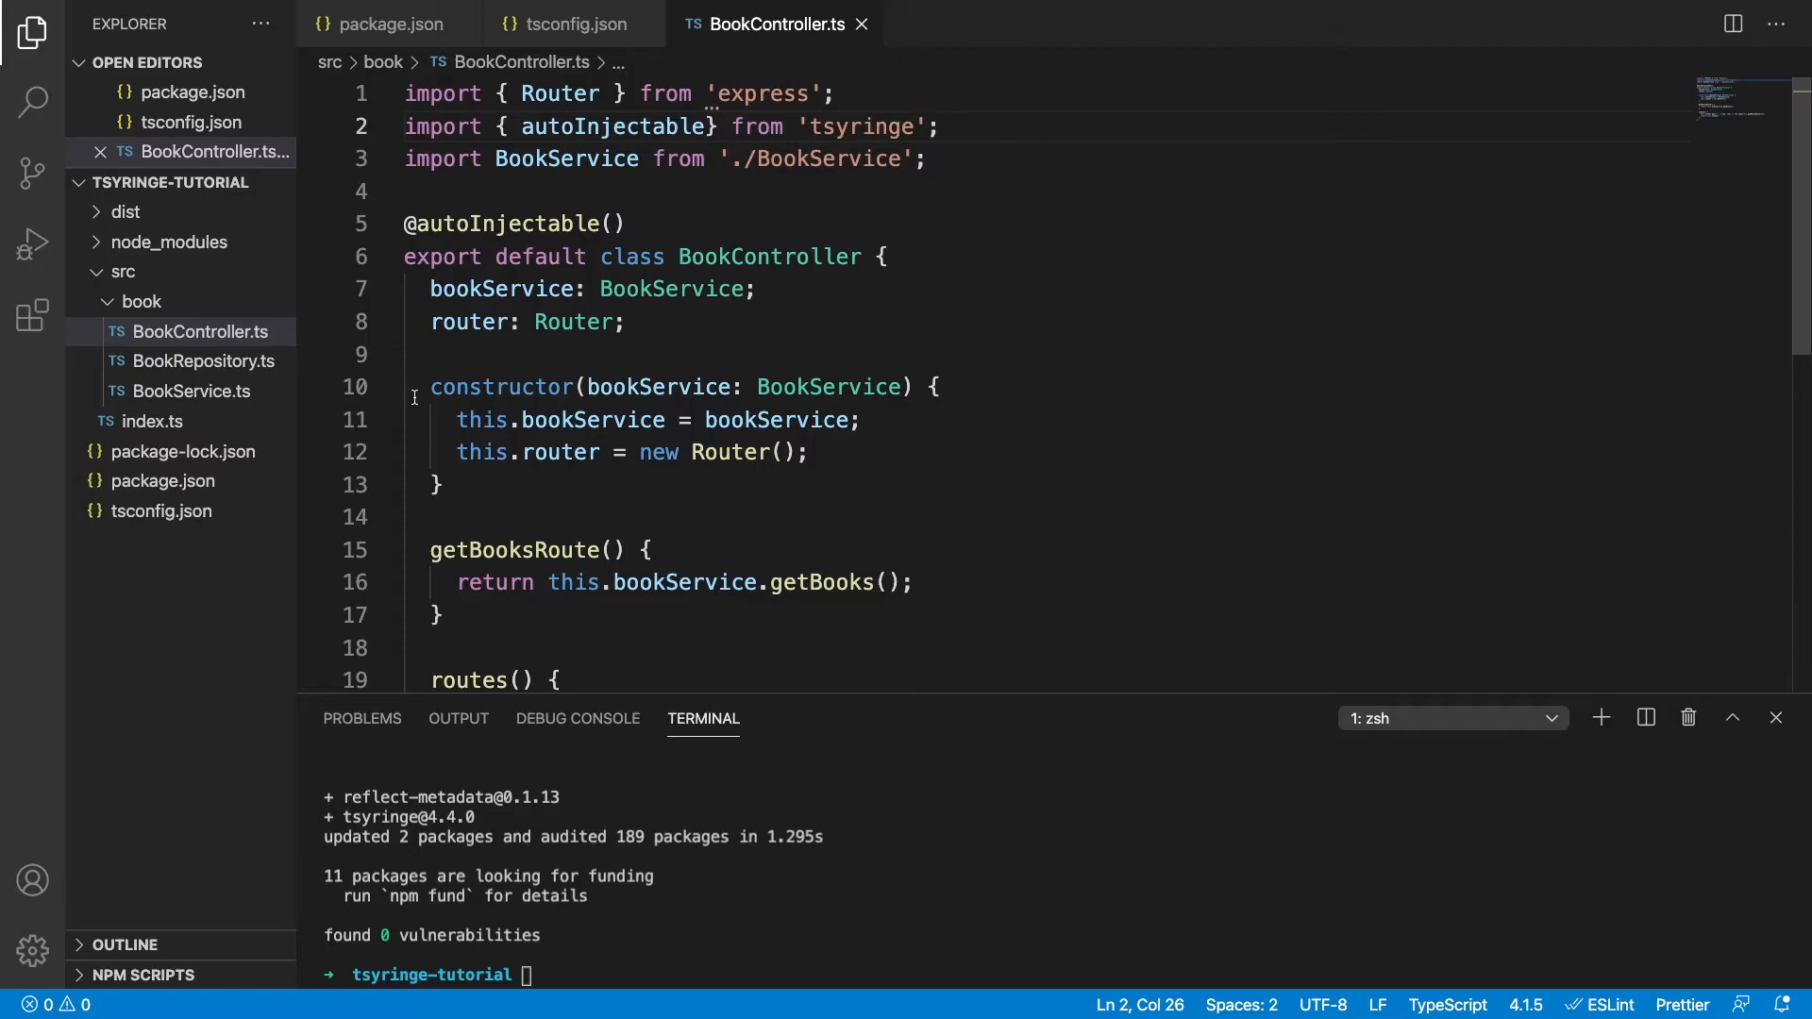
mouse_move(627, 521)
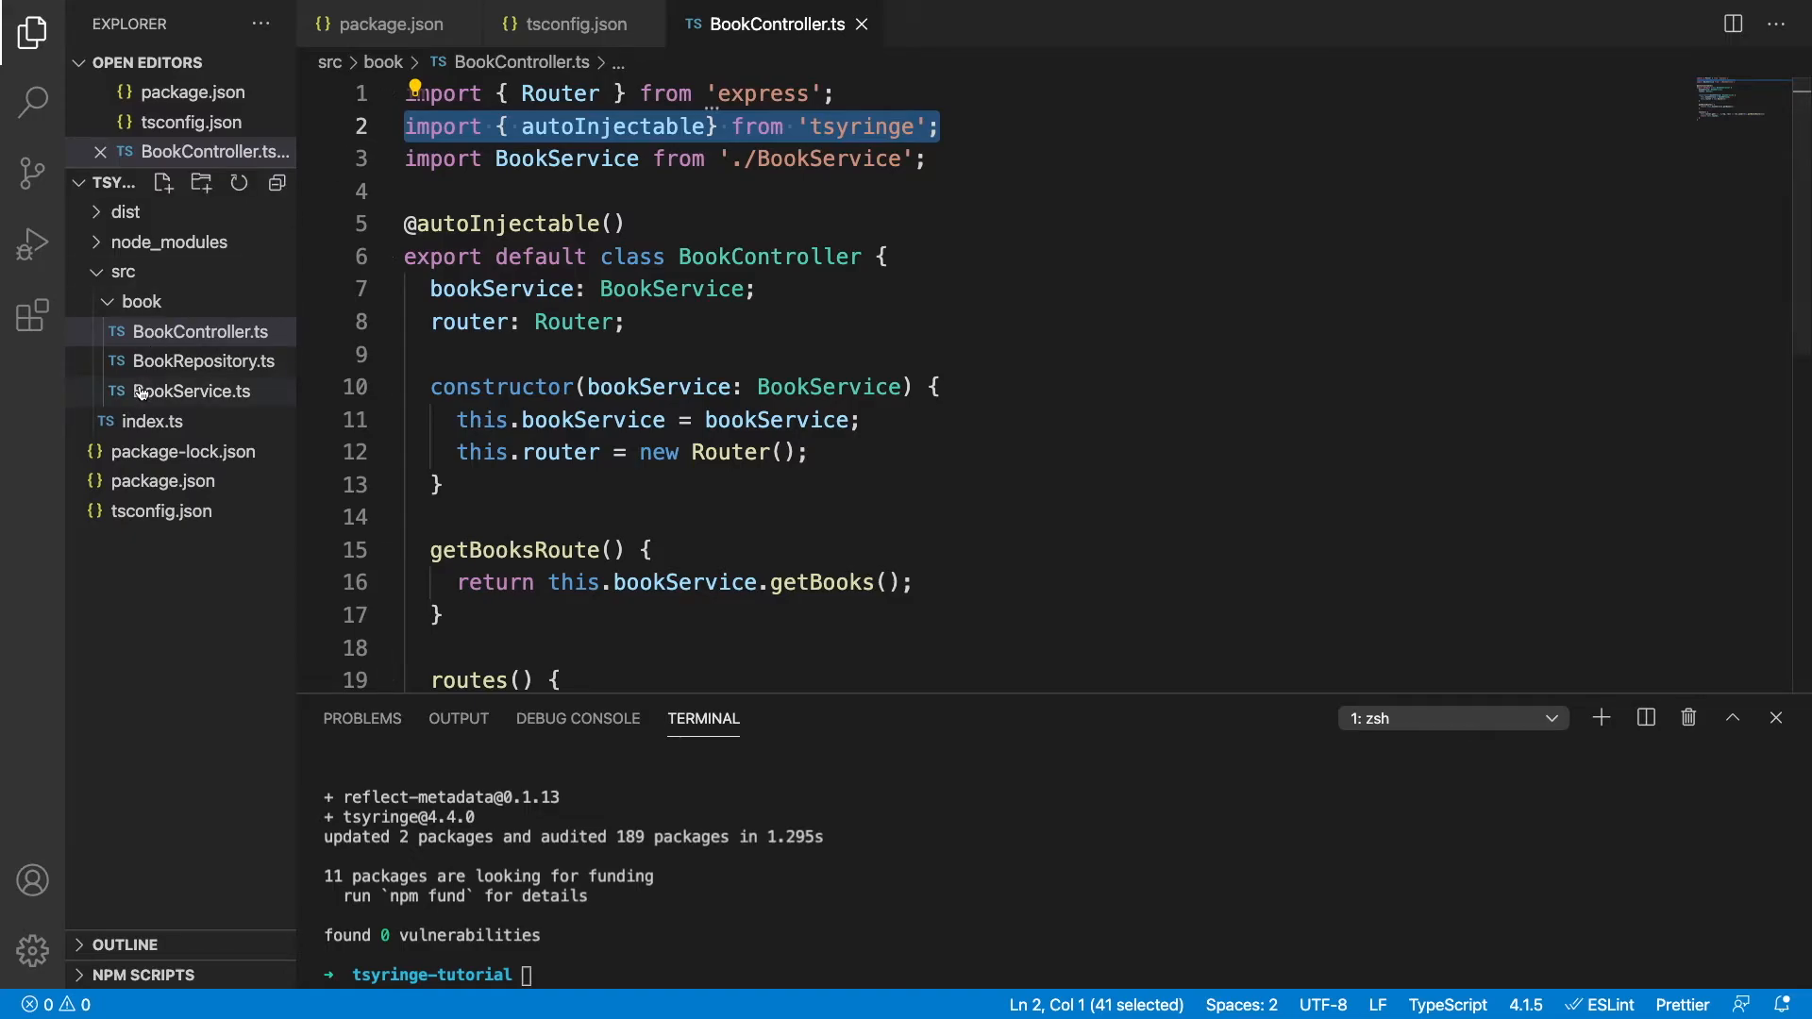
click(194, 391)
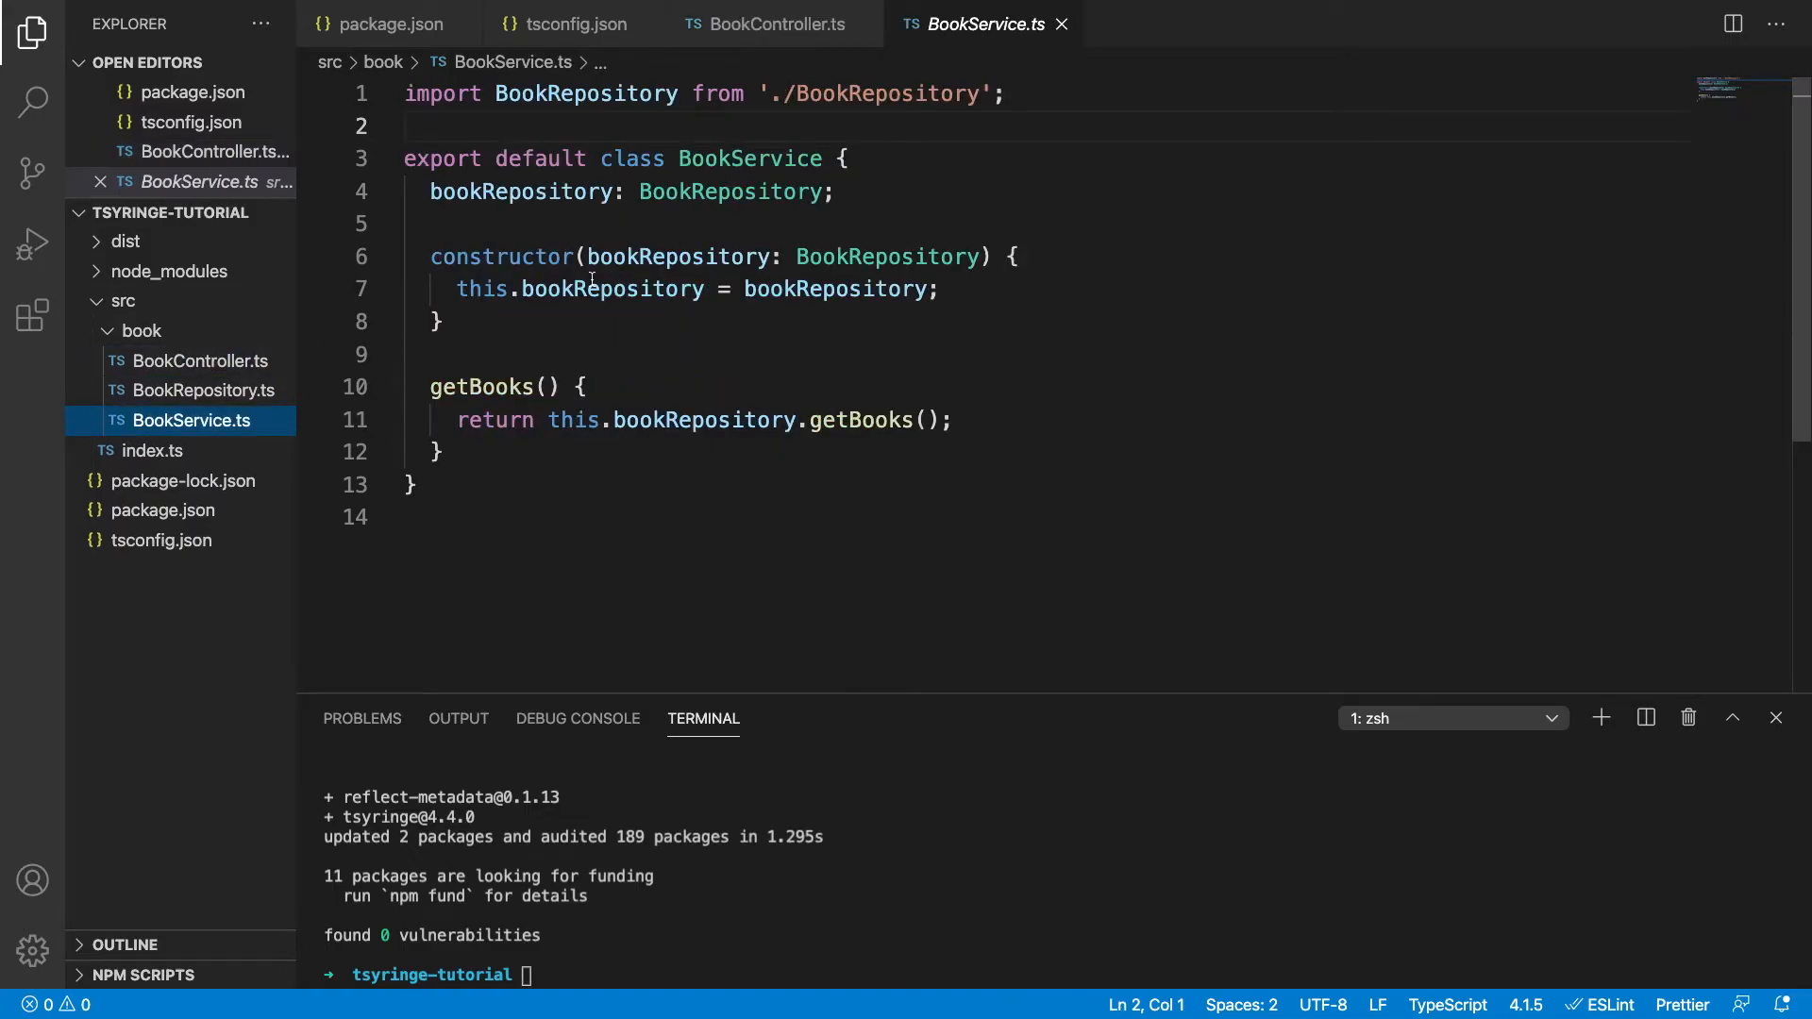
key(Enter)
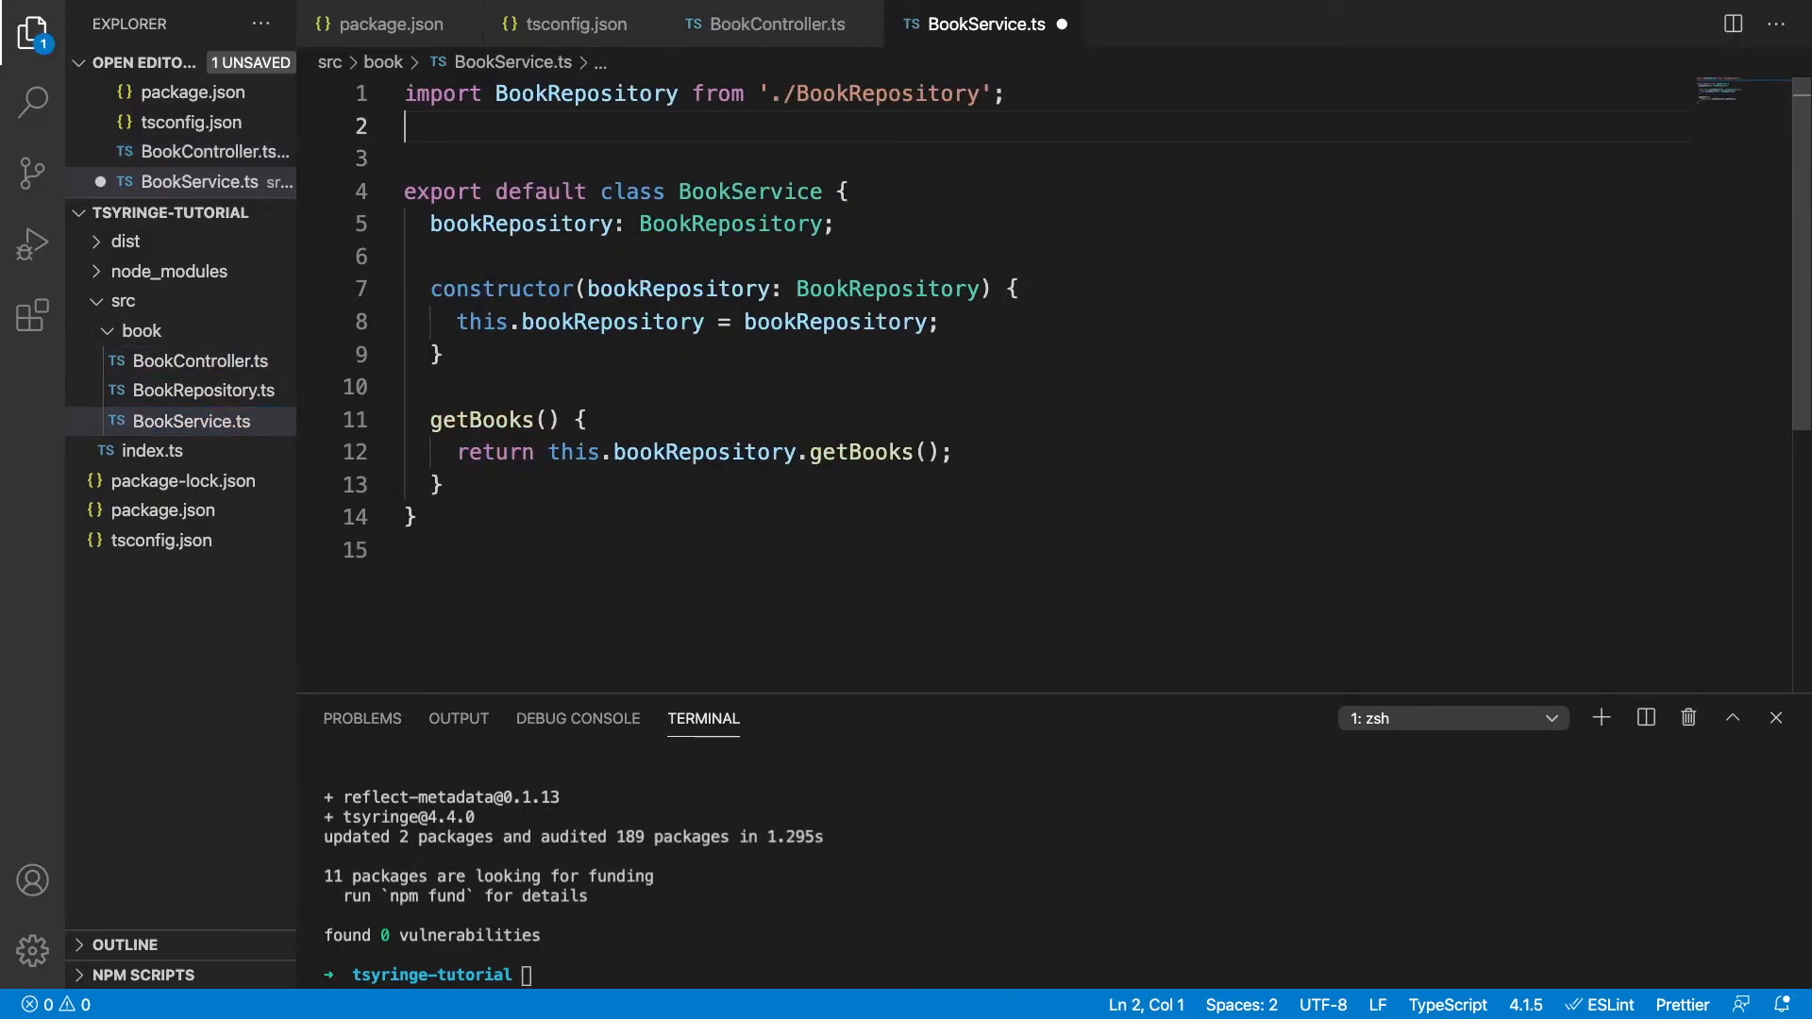
text(import { autoInjectable} from 'tsyringe';)
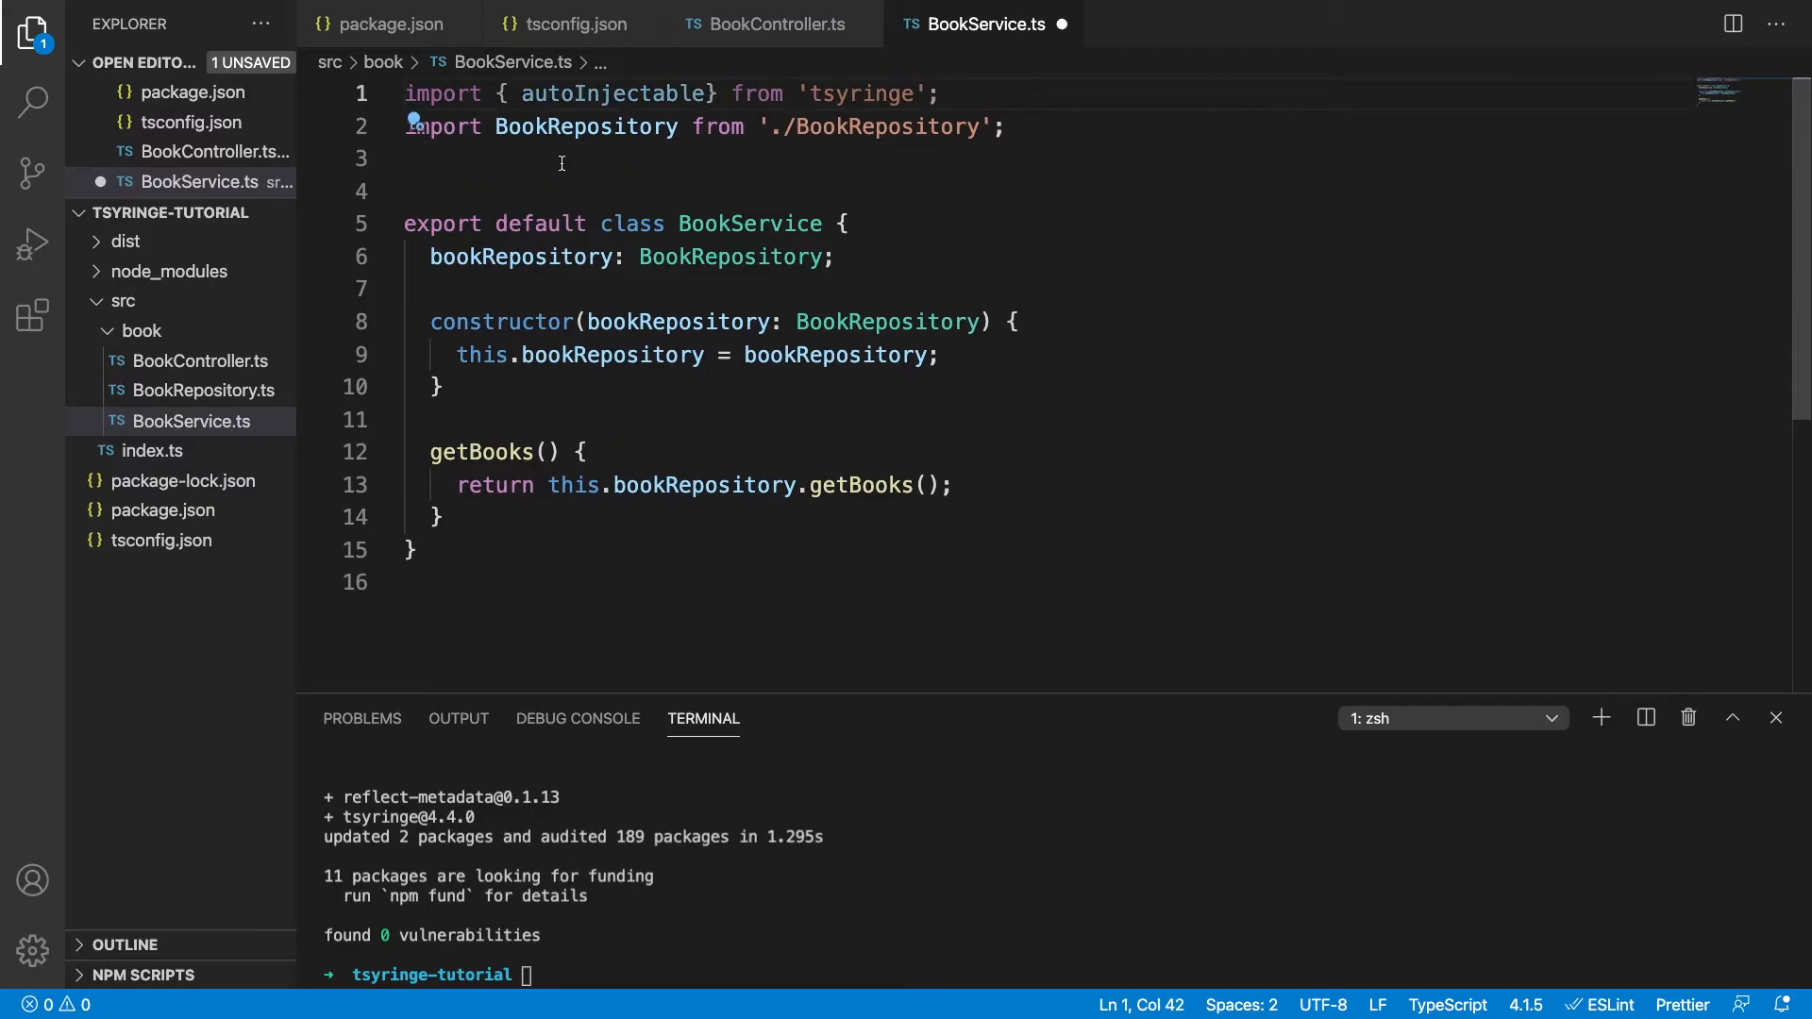
text(@autoInjectable()
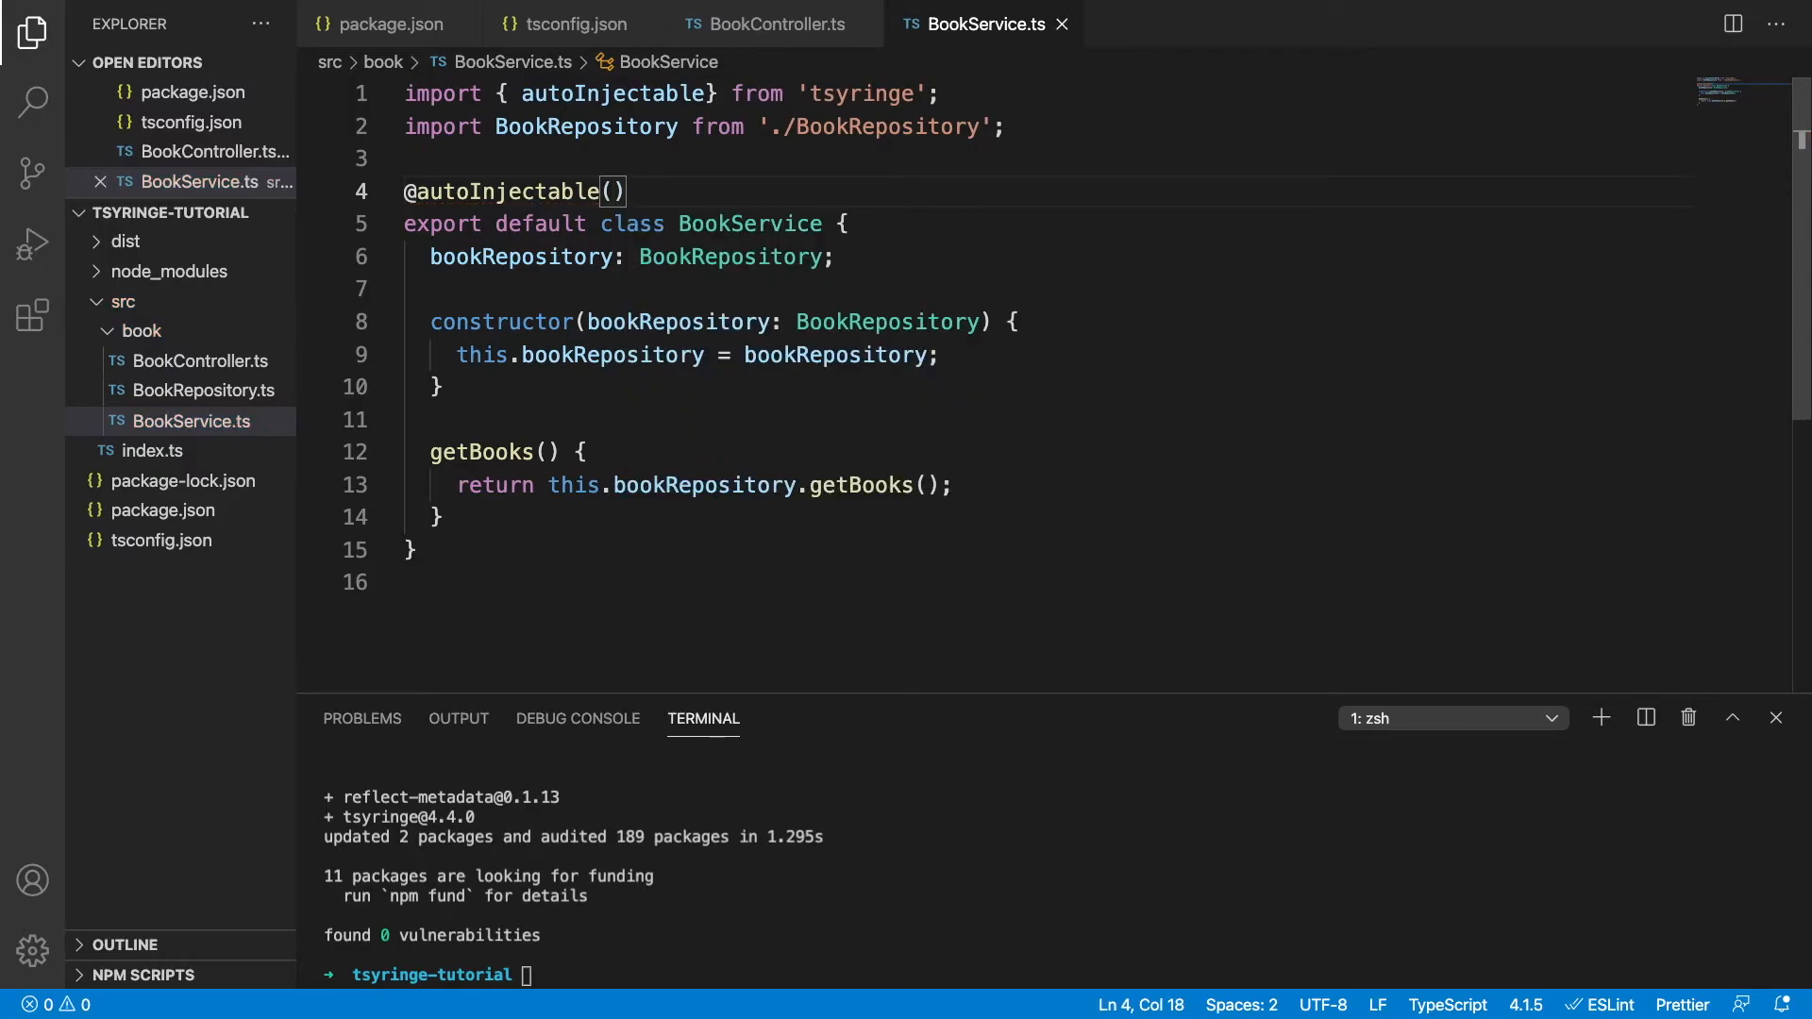
mouse_move(823, 355)
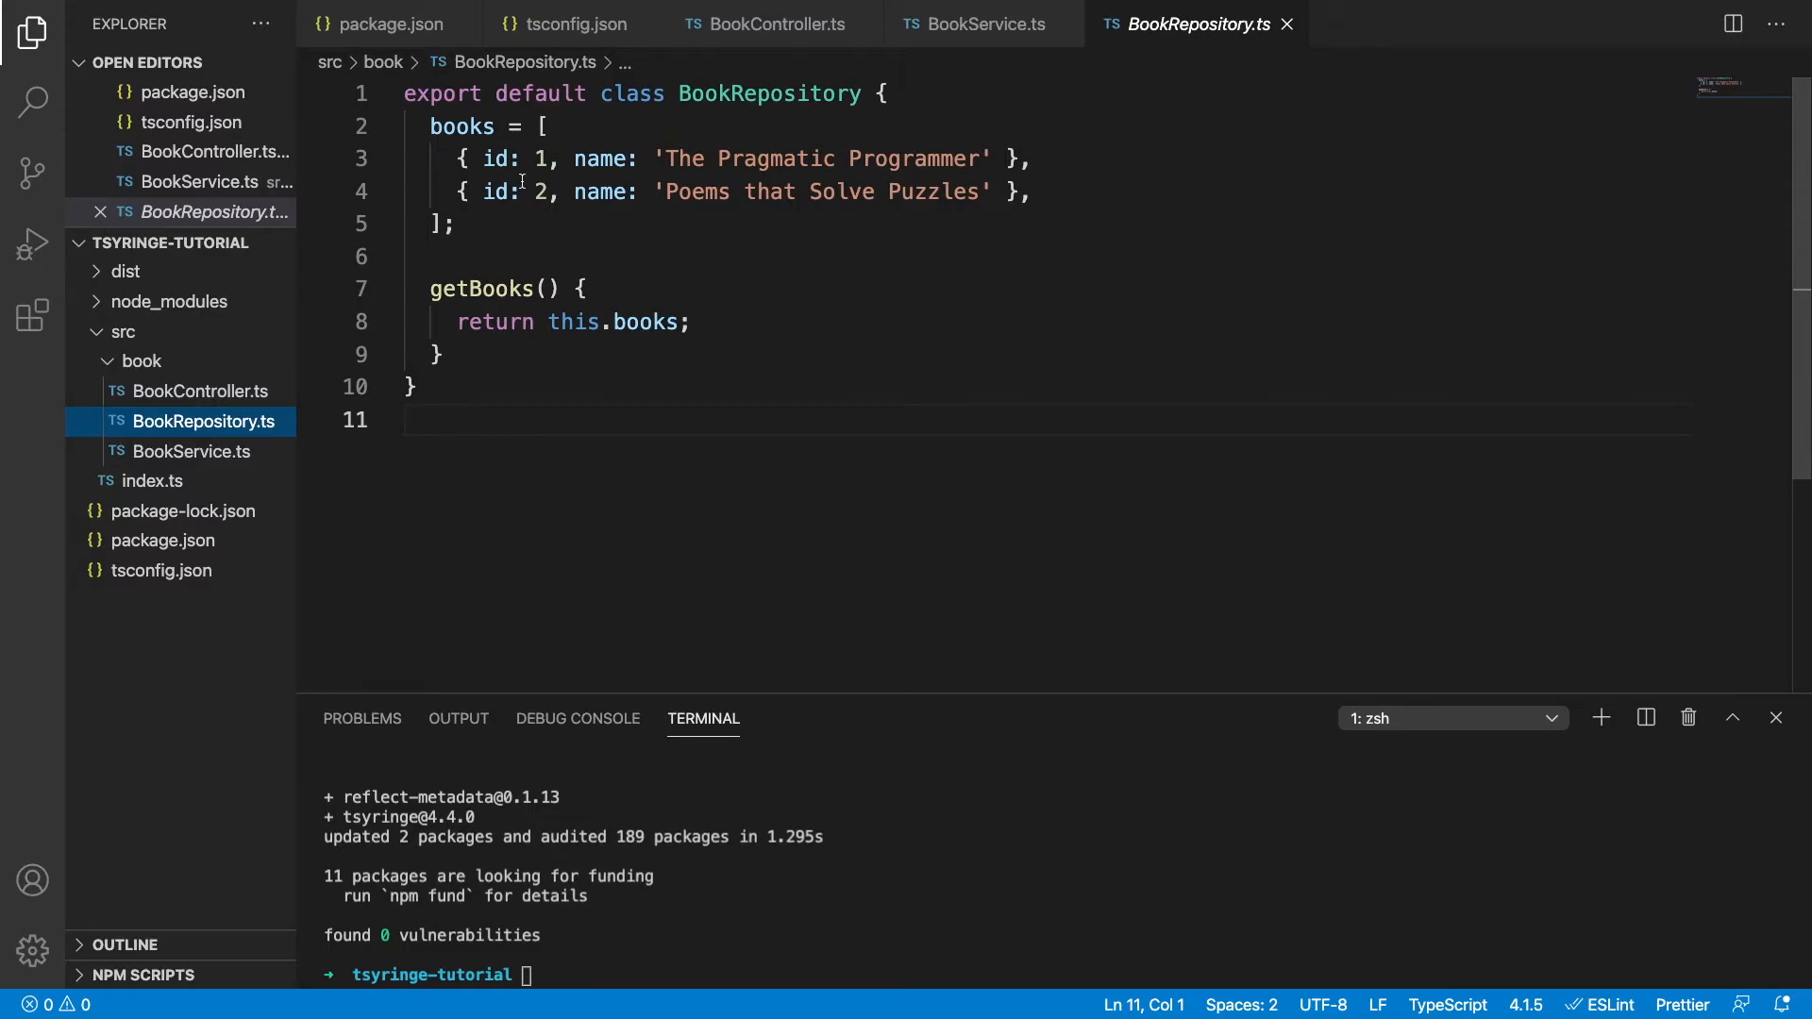
mouse_move(505, 277)
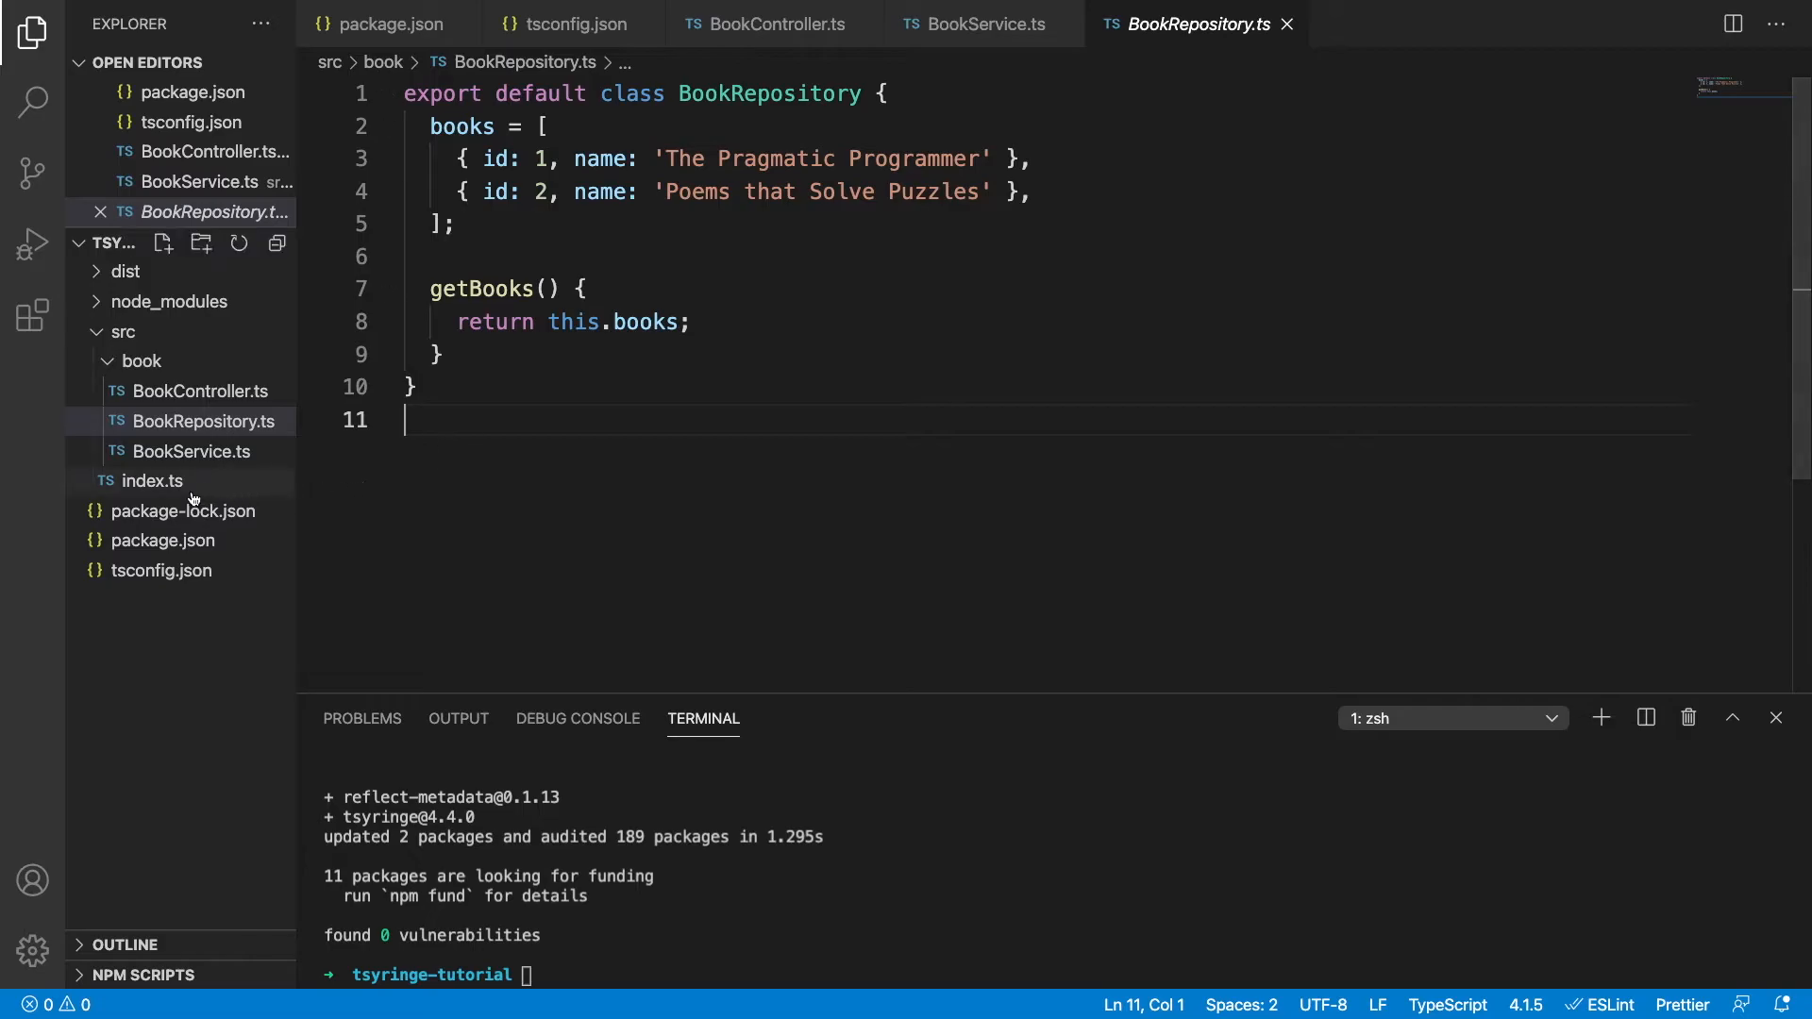
In index.ts, close the 'reflect-metadata' import with a semicolon and add import { container } from 'tsyringe'
click(151, 481)
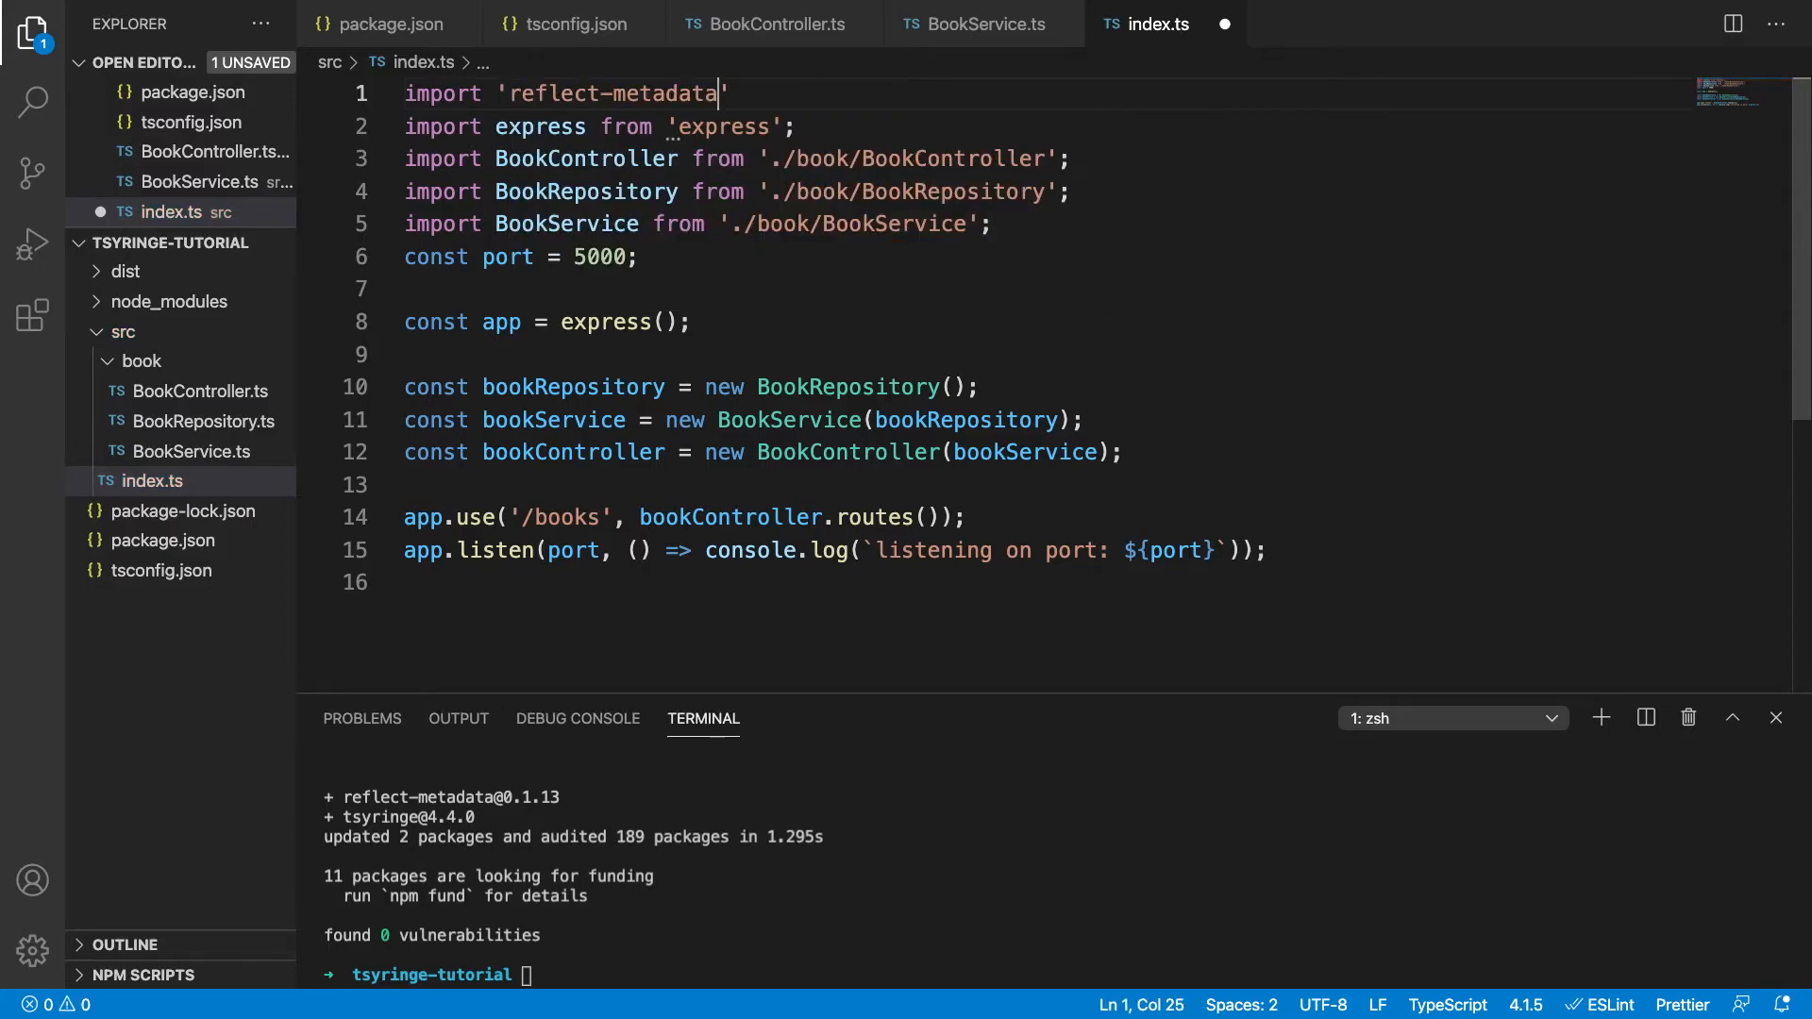
text(;)
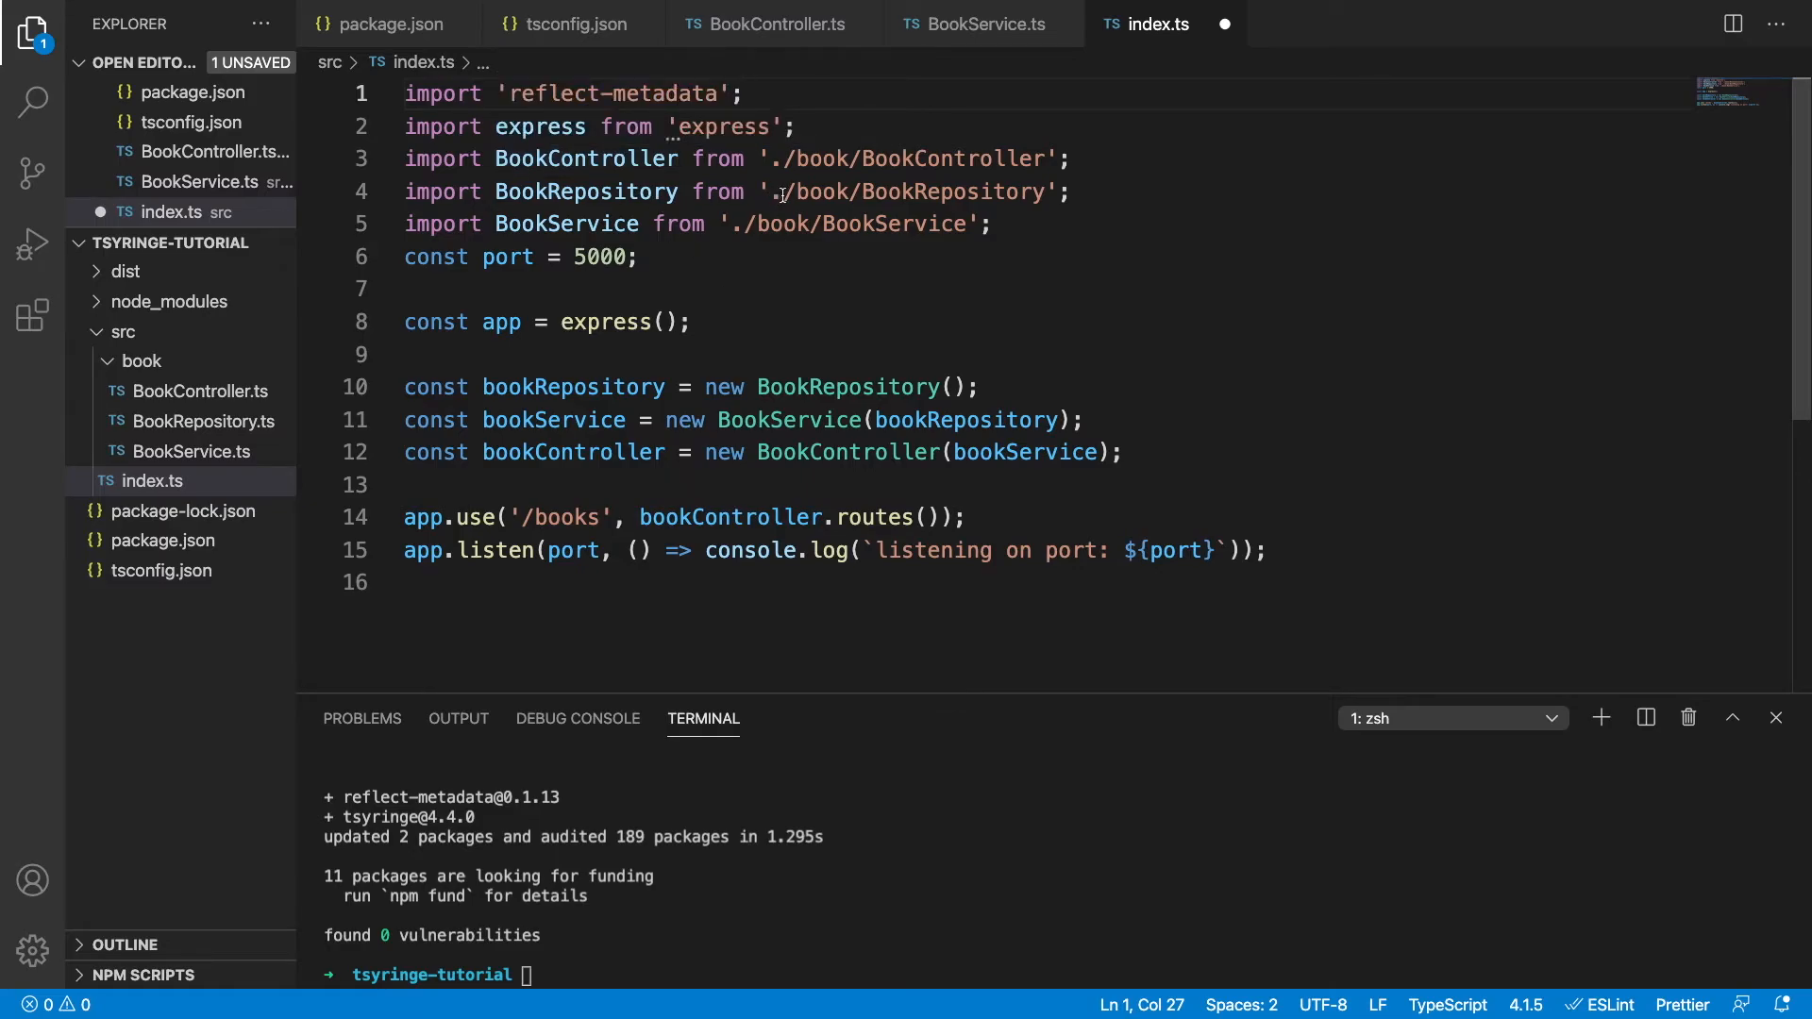
text(import { container)
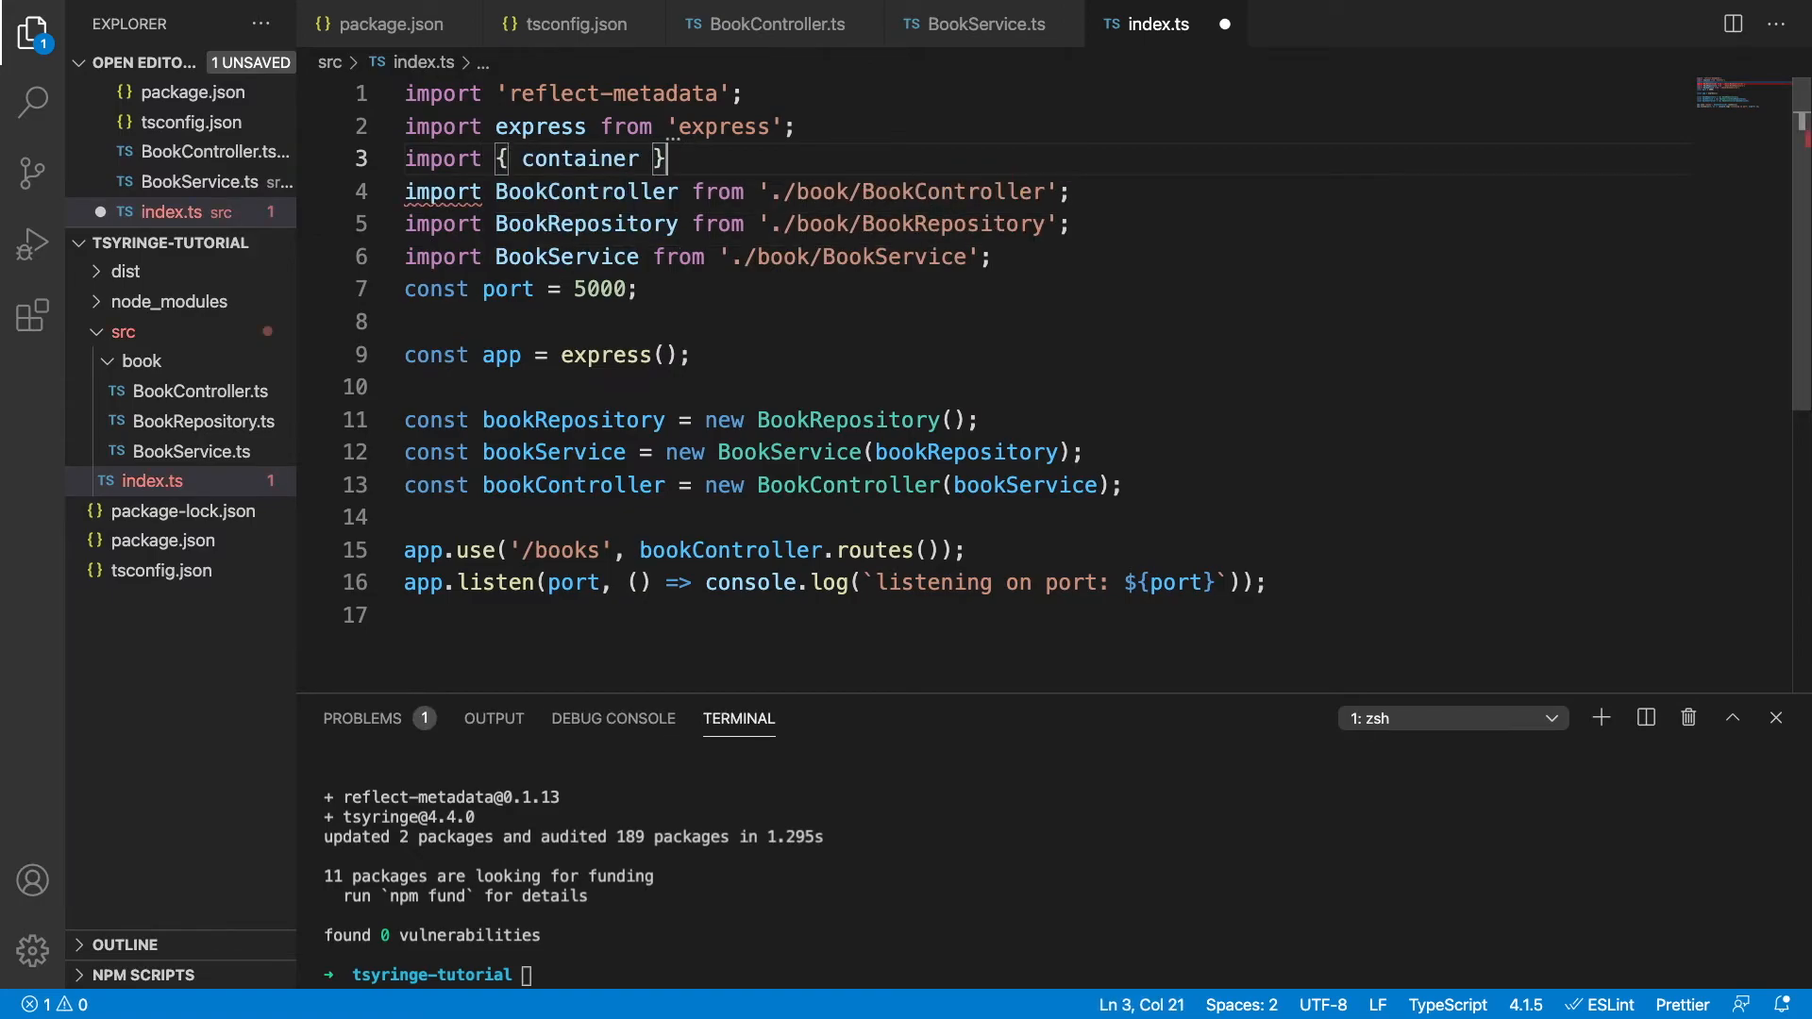
text(from 'tsyringe';)
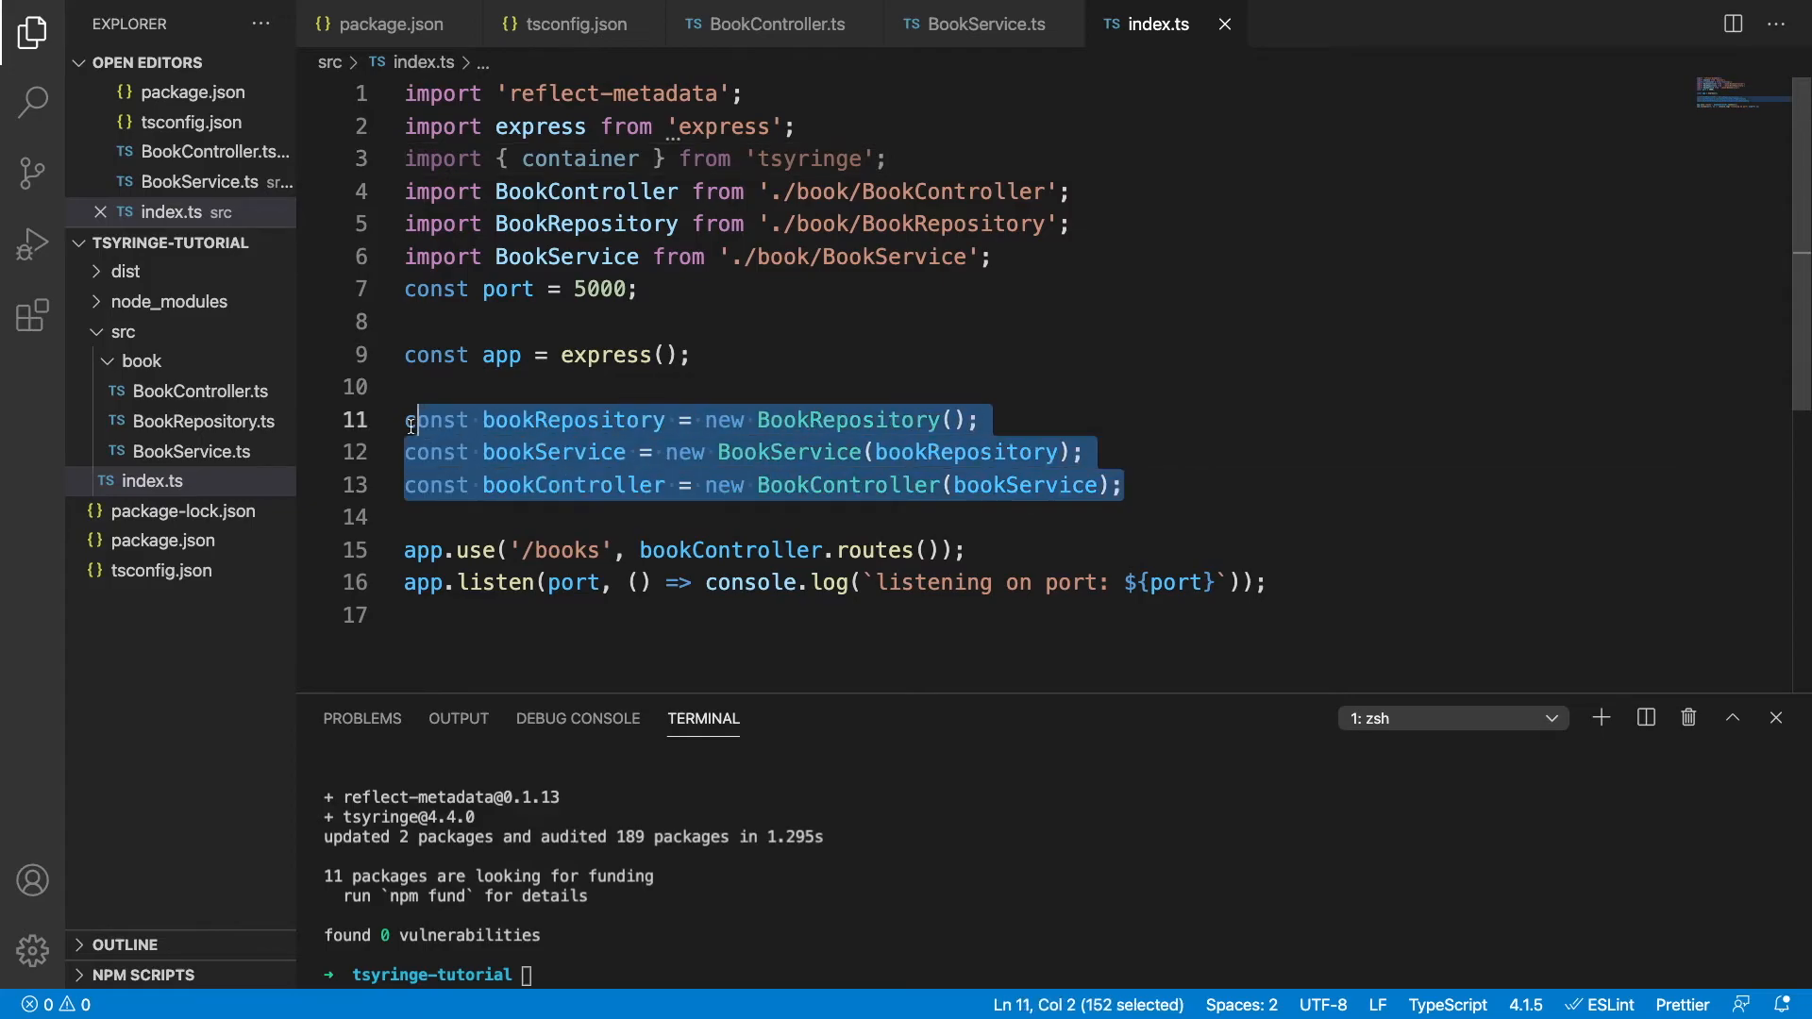
Comment out the three manual new lines and write const bookController = container.resolve(BookController)
key(cmd+/)
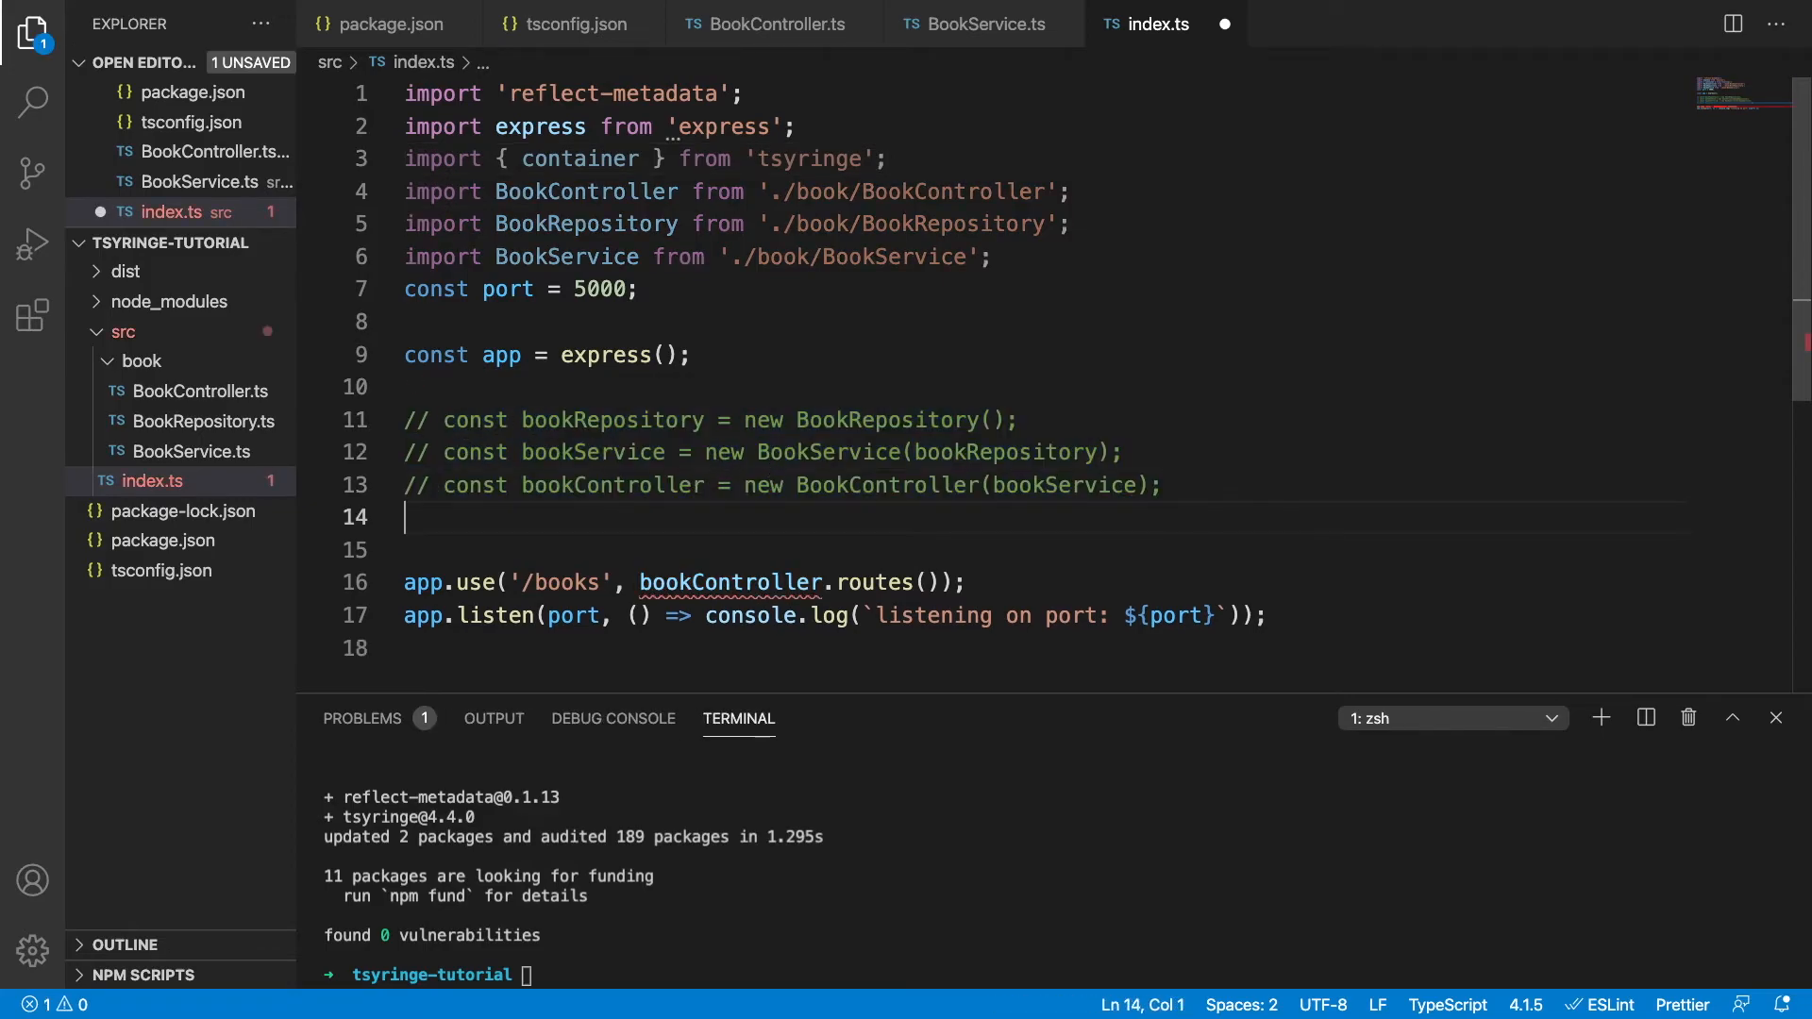
text(const bookController = co)
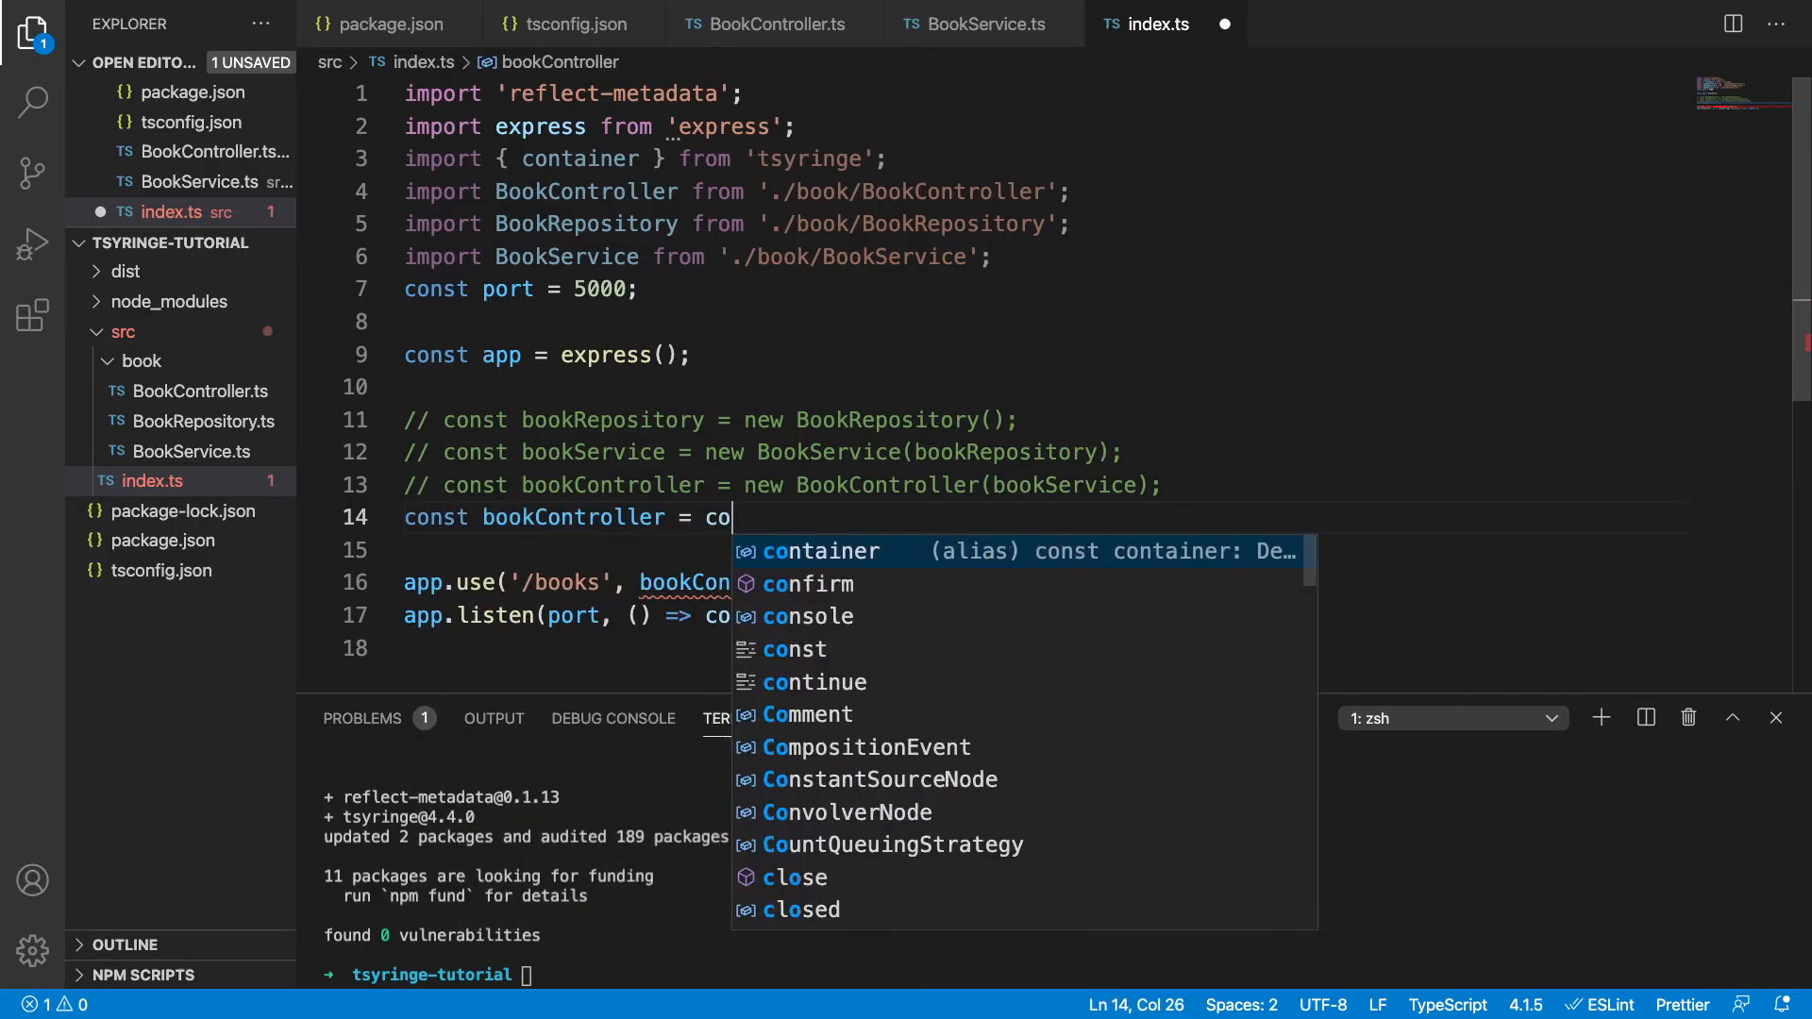
text(ntainer.res)
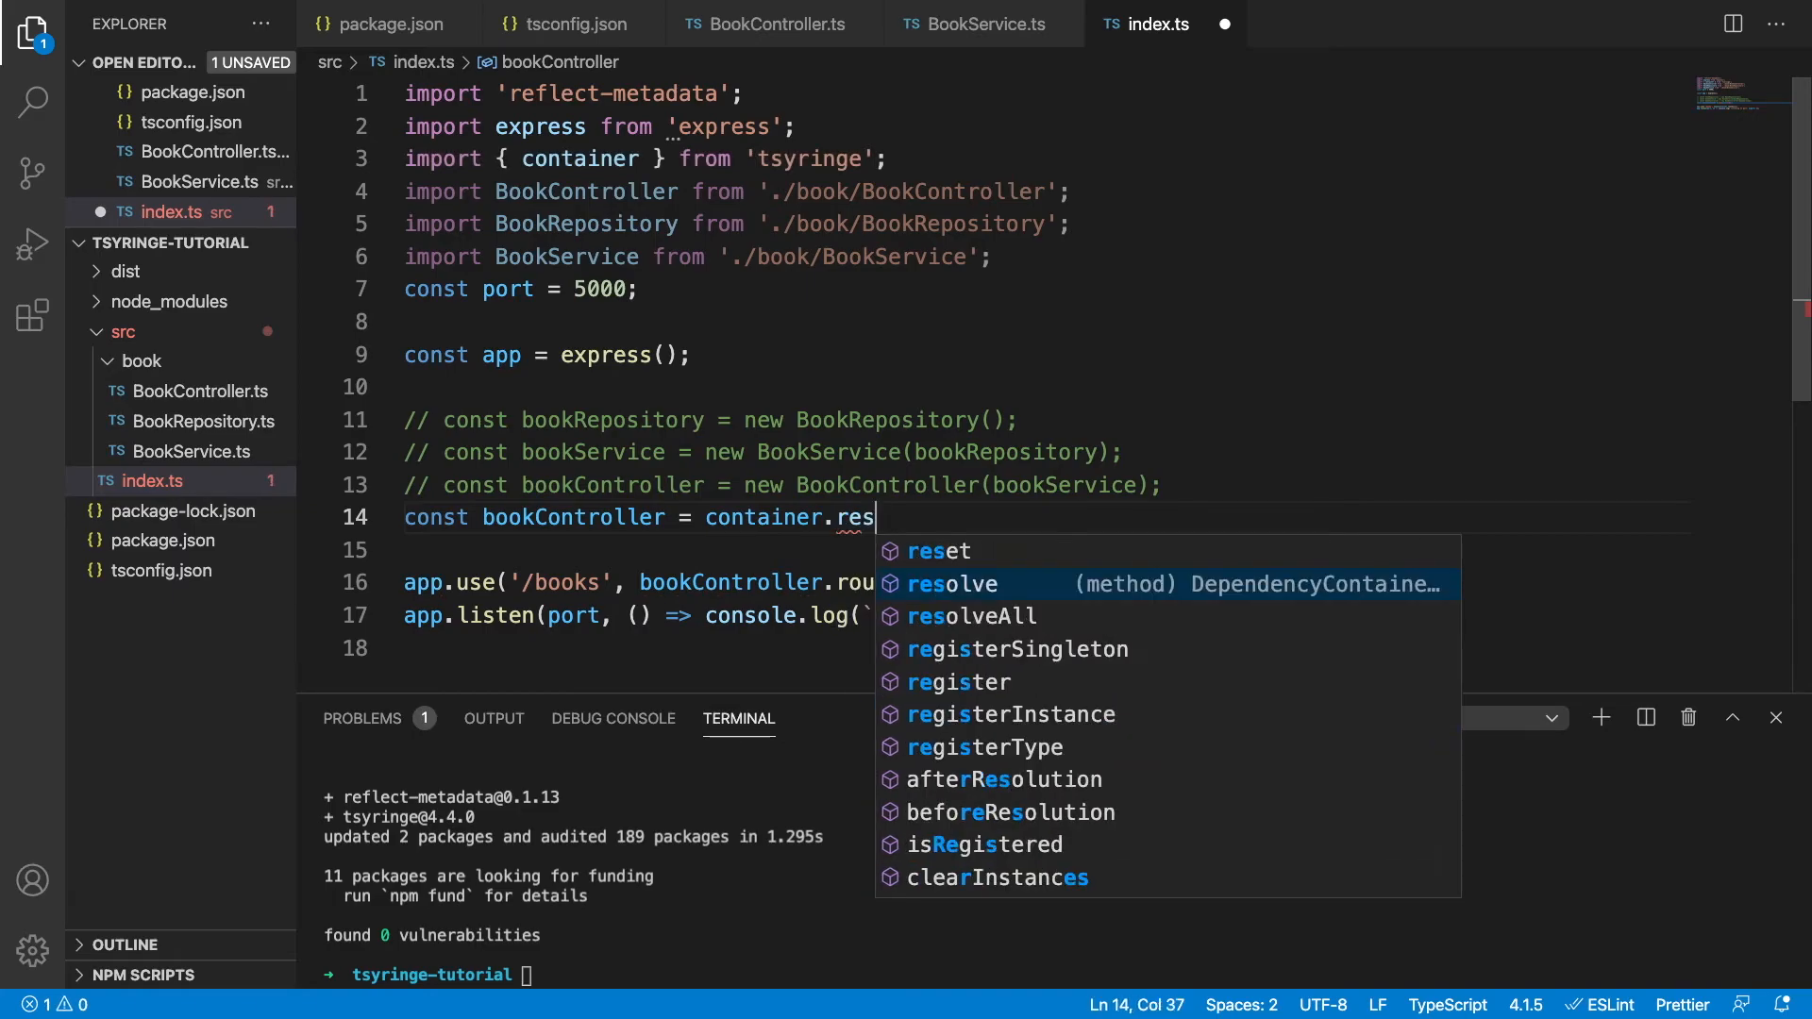
text(olve(BookController);)
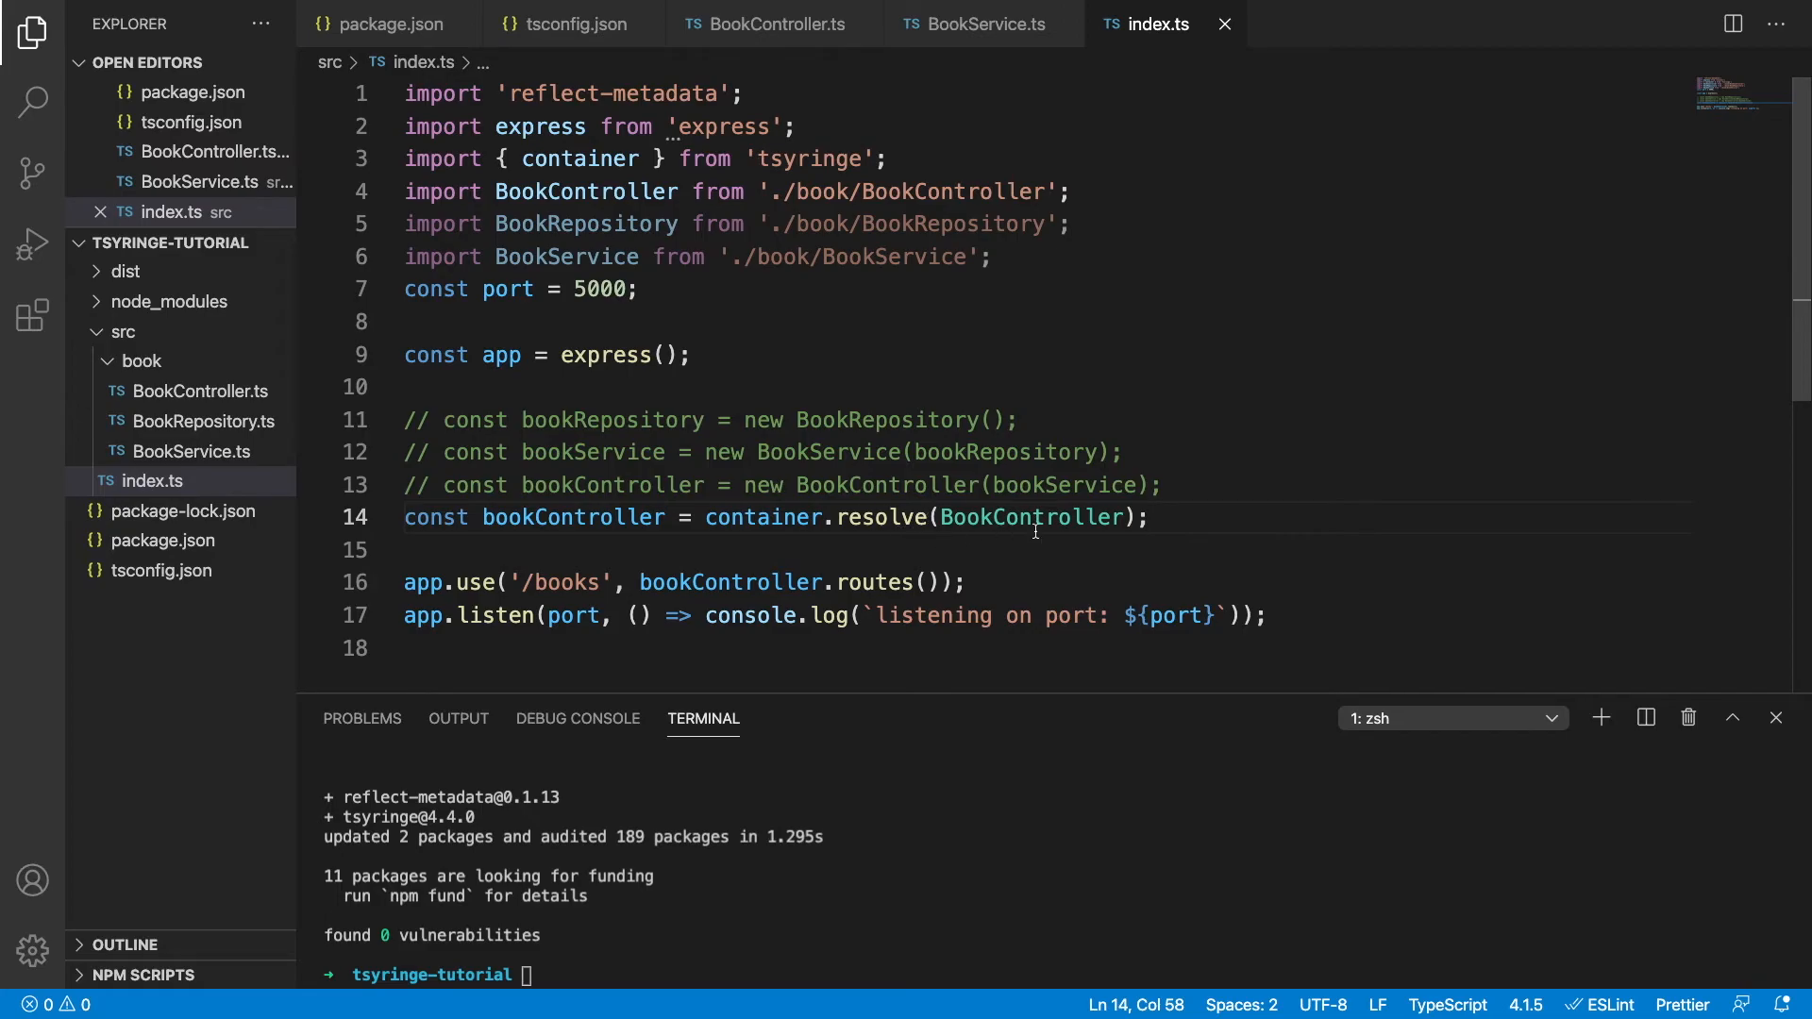
Check BookController.ts for its decorator, then return to index.ts
click(772, 25)
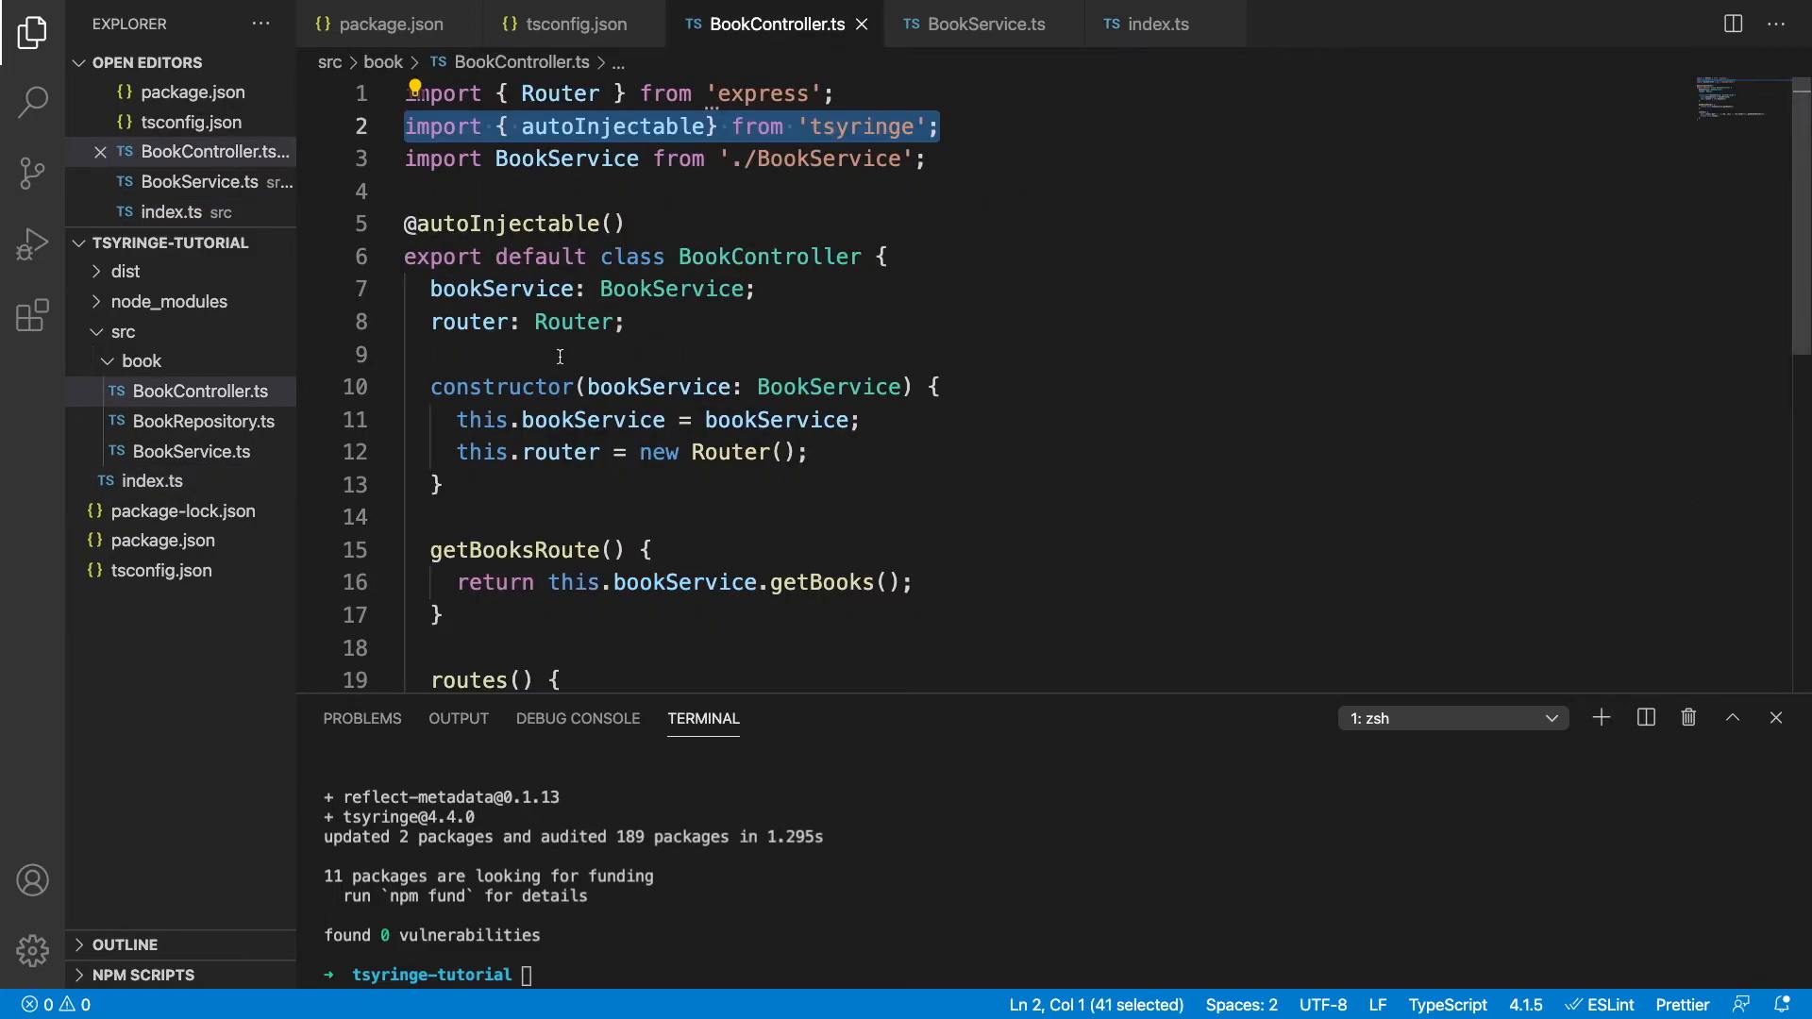
mouse_move(592, 430)
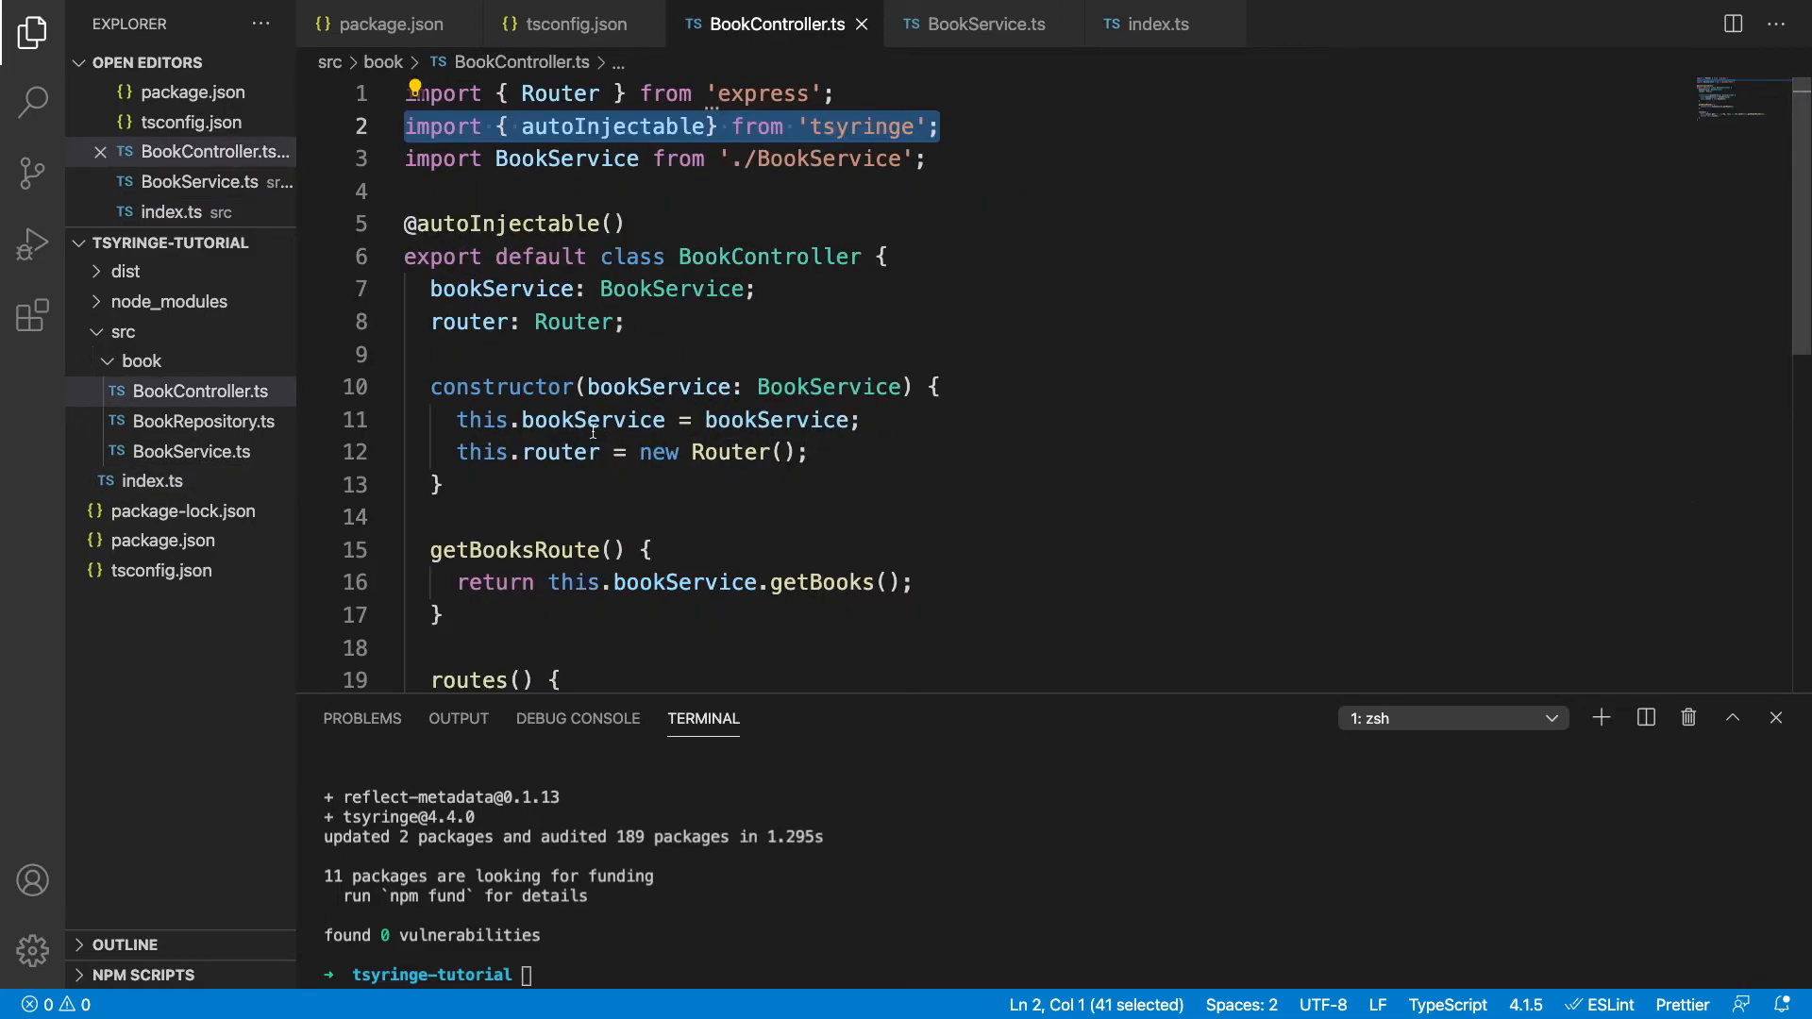
mouse_move(449, 61)
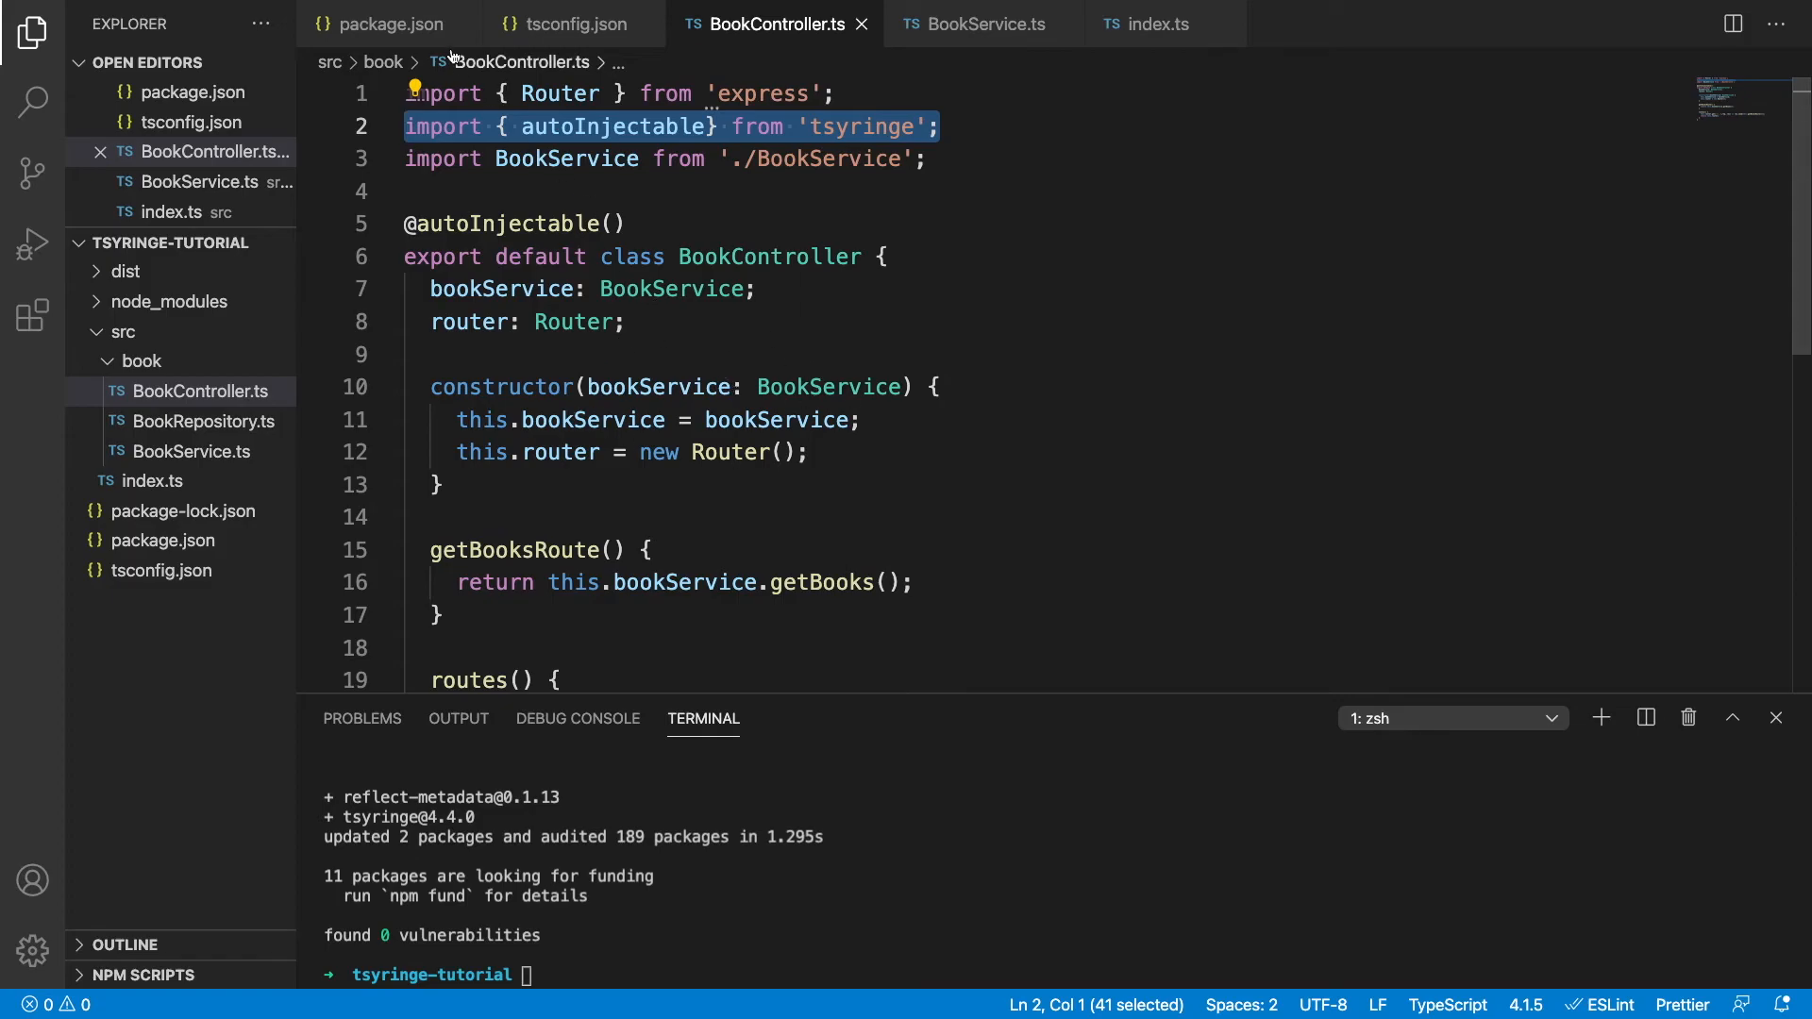
click(1155, 23)
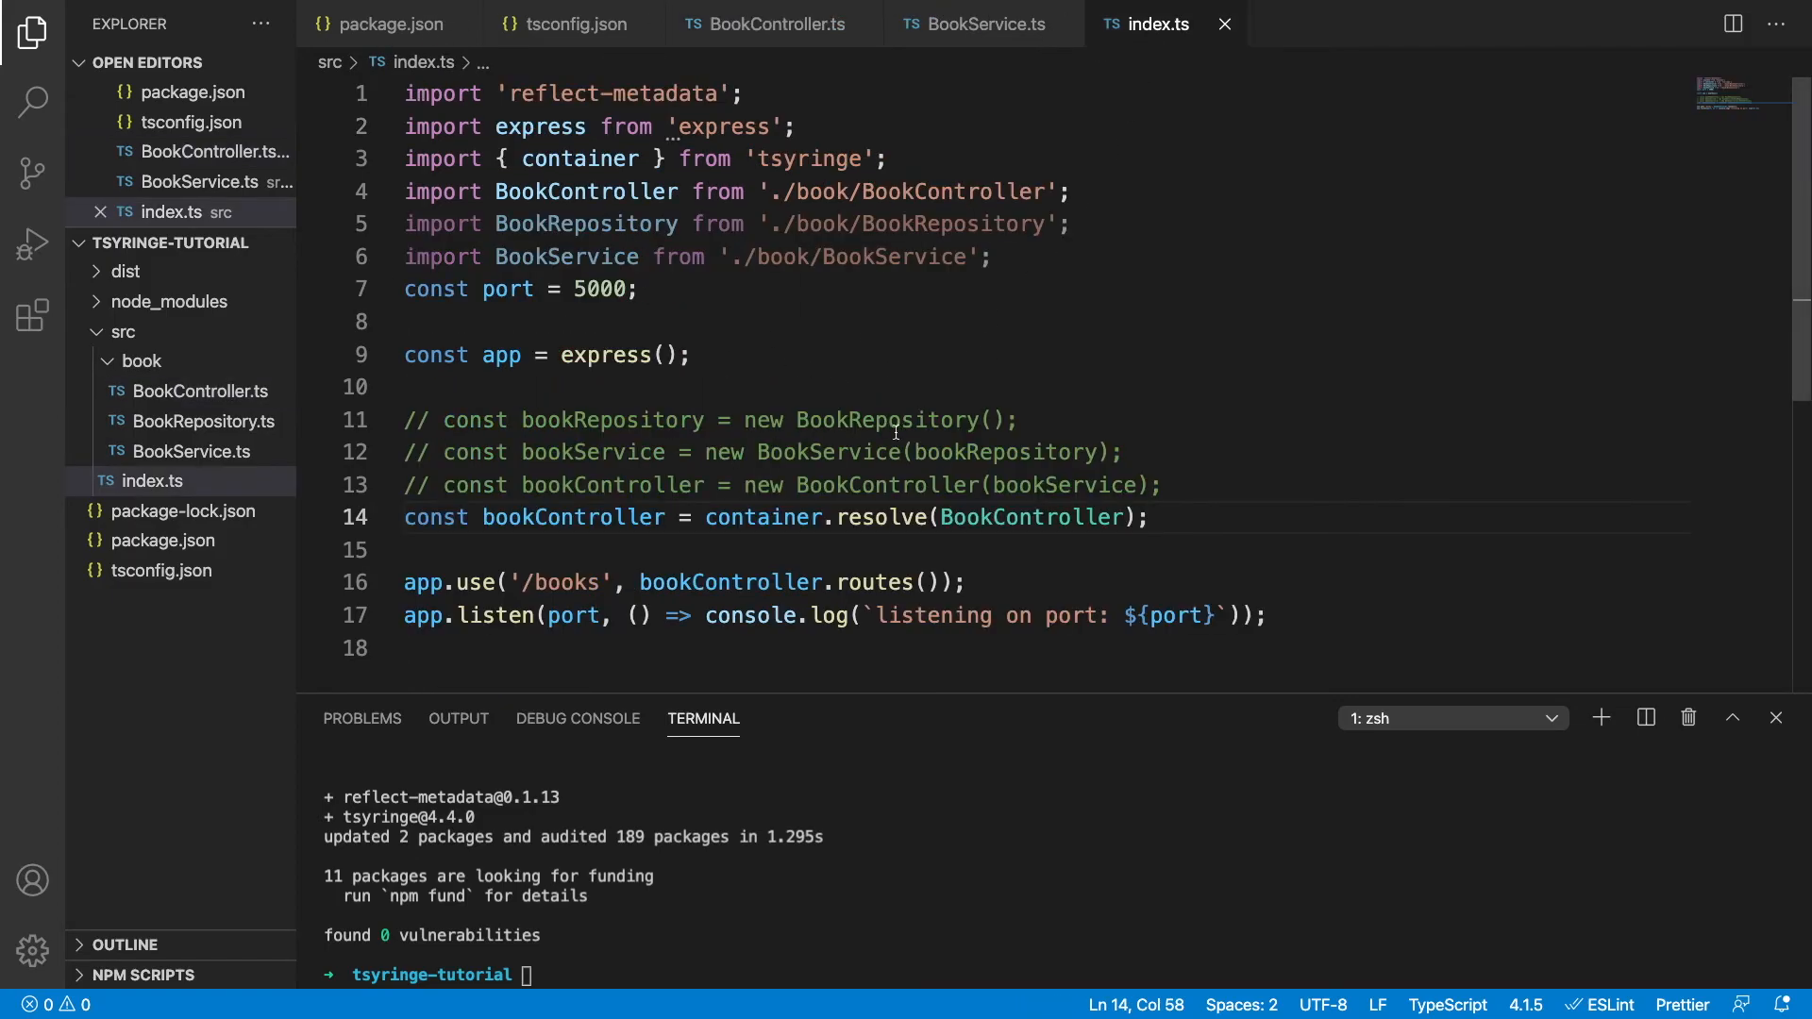
Start npm run dev and remove the unused BookRepository and BookService imports from index.ts
text(npm run)
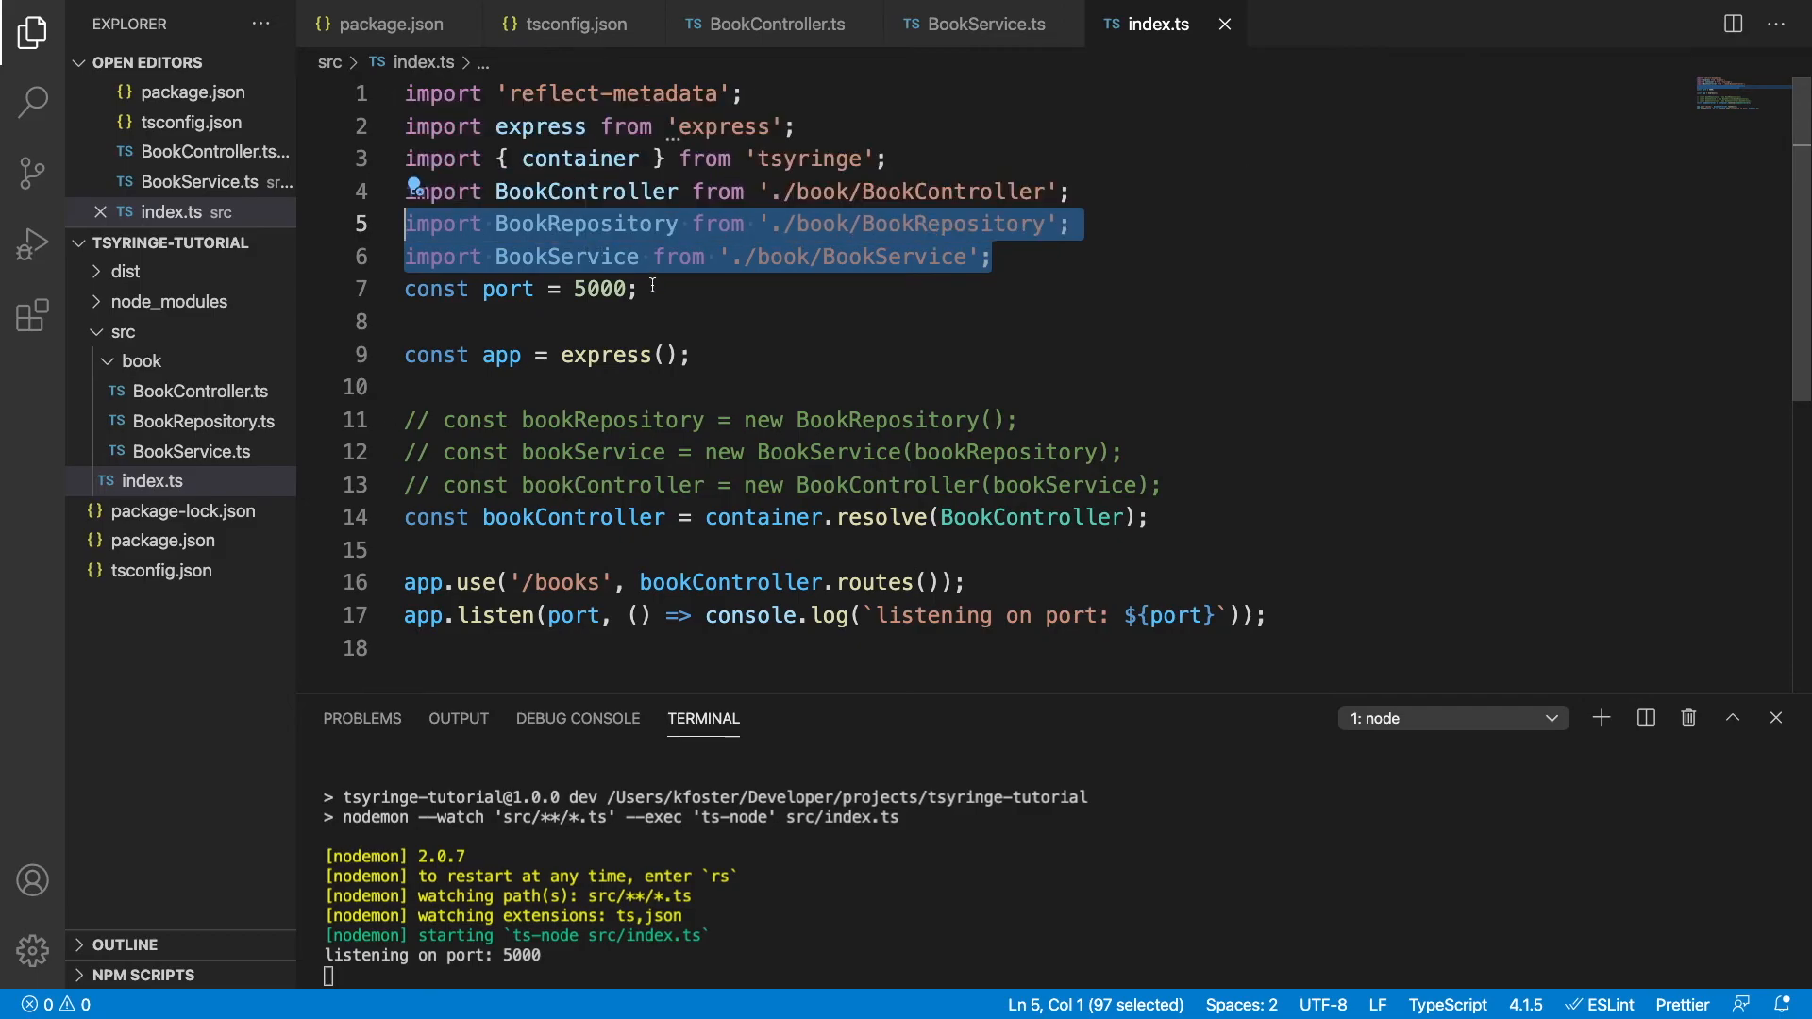
key(Delete)
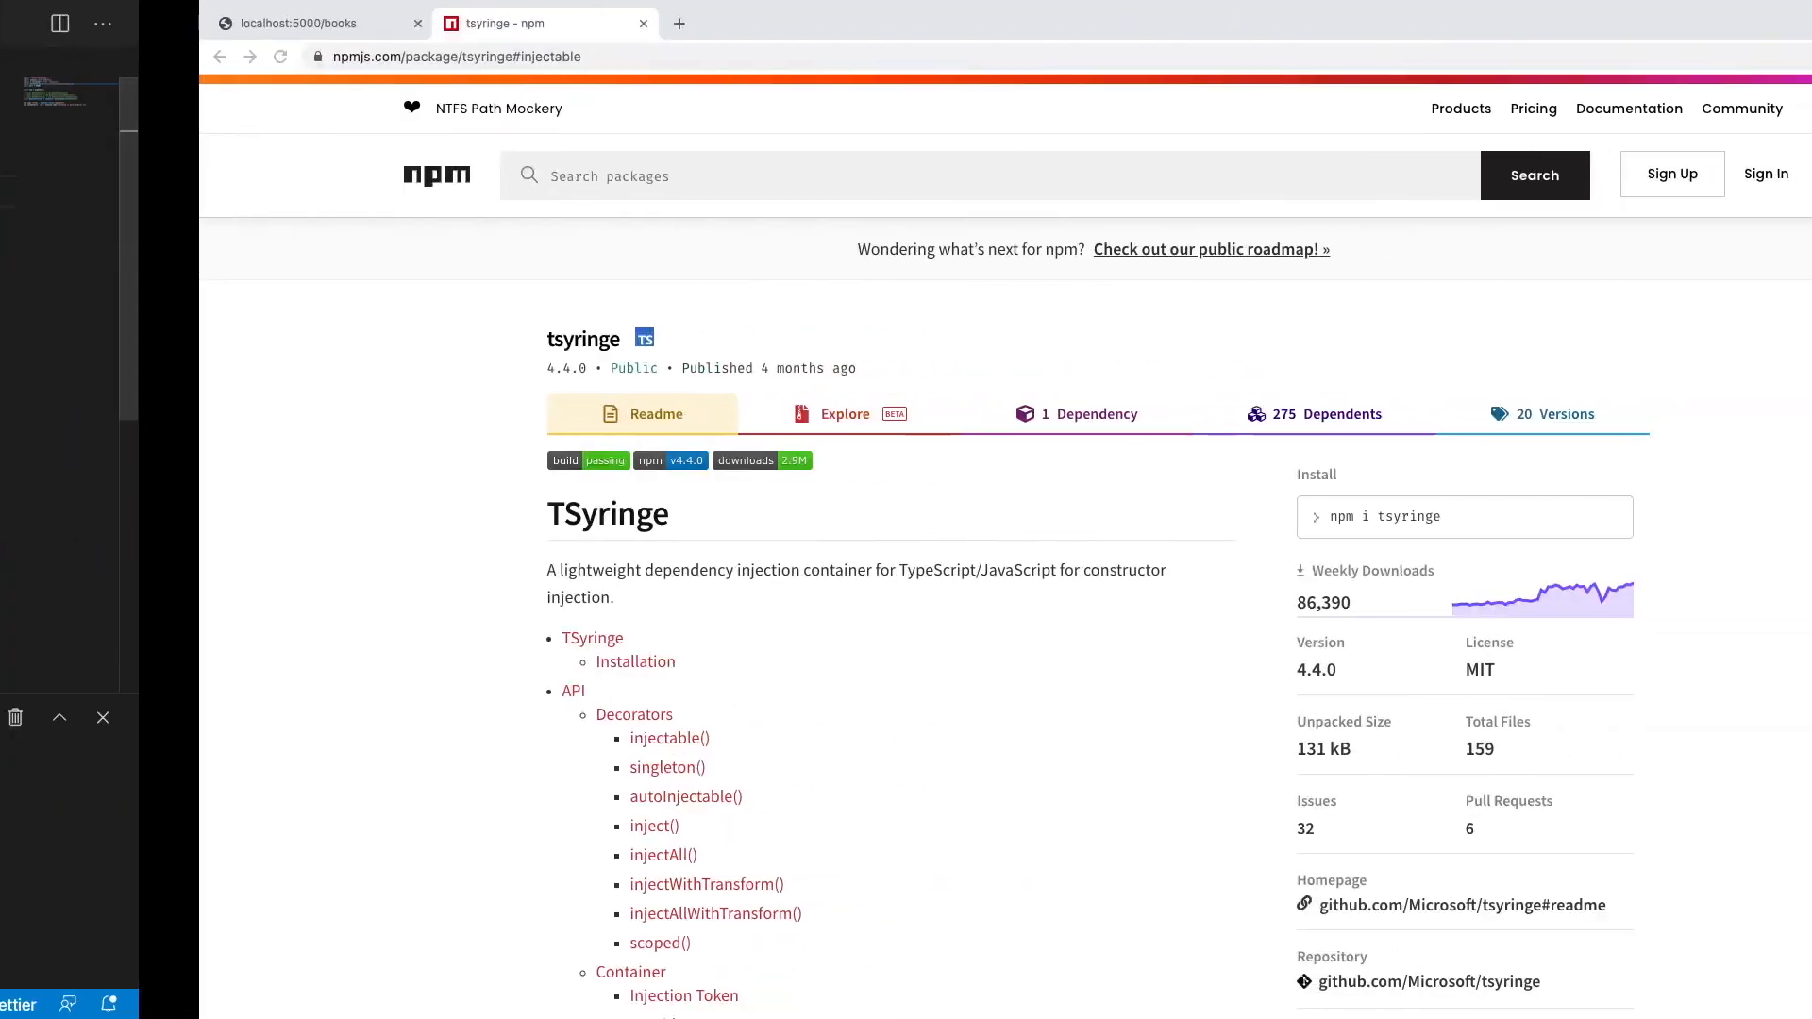
Reload localhost:5000/books in Chrome to confirm both books return as JSON
click(312, 23)
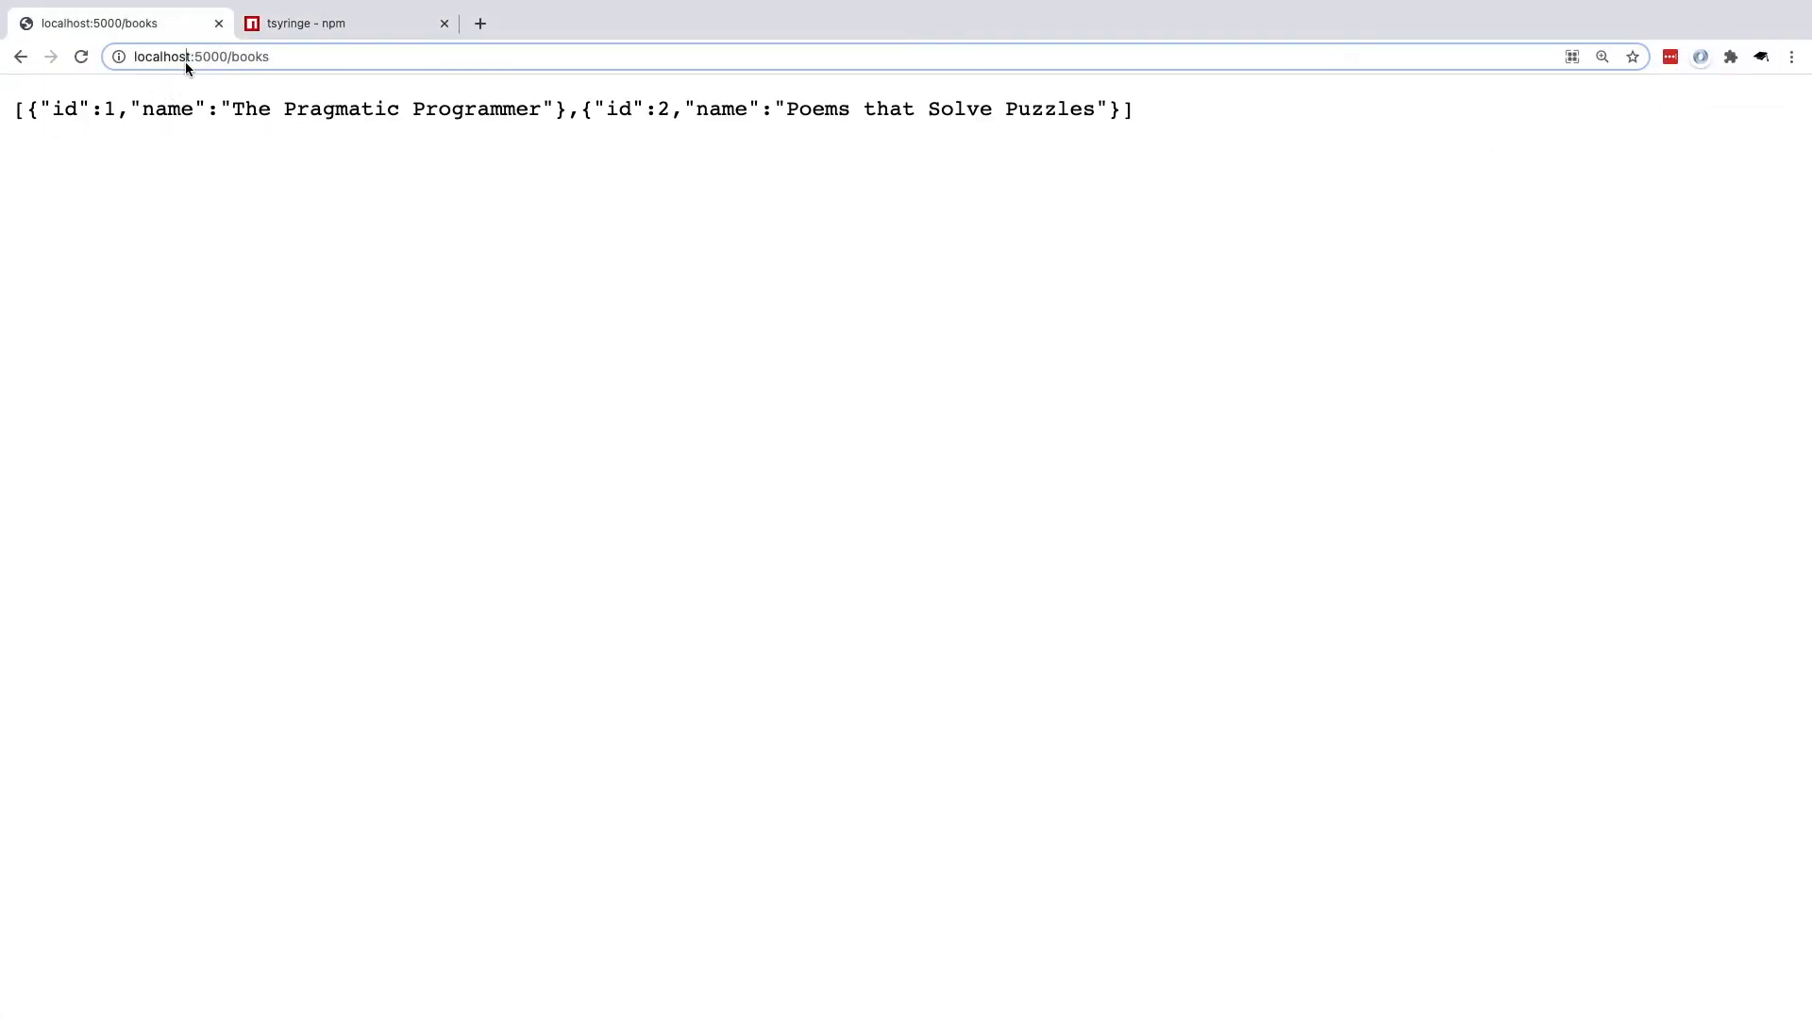
click(202, 55)
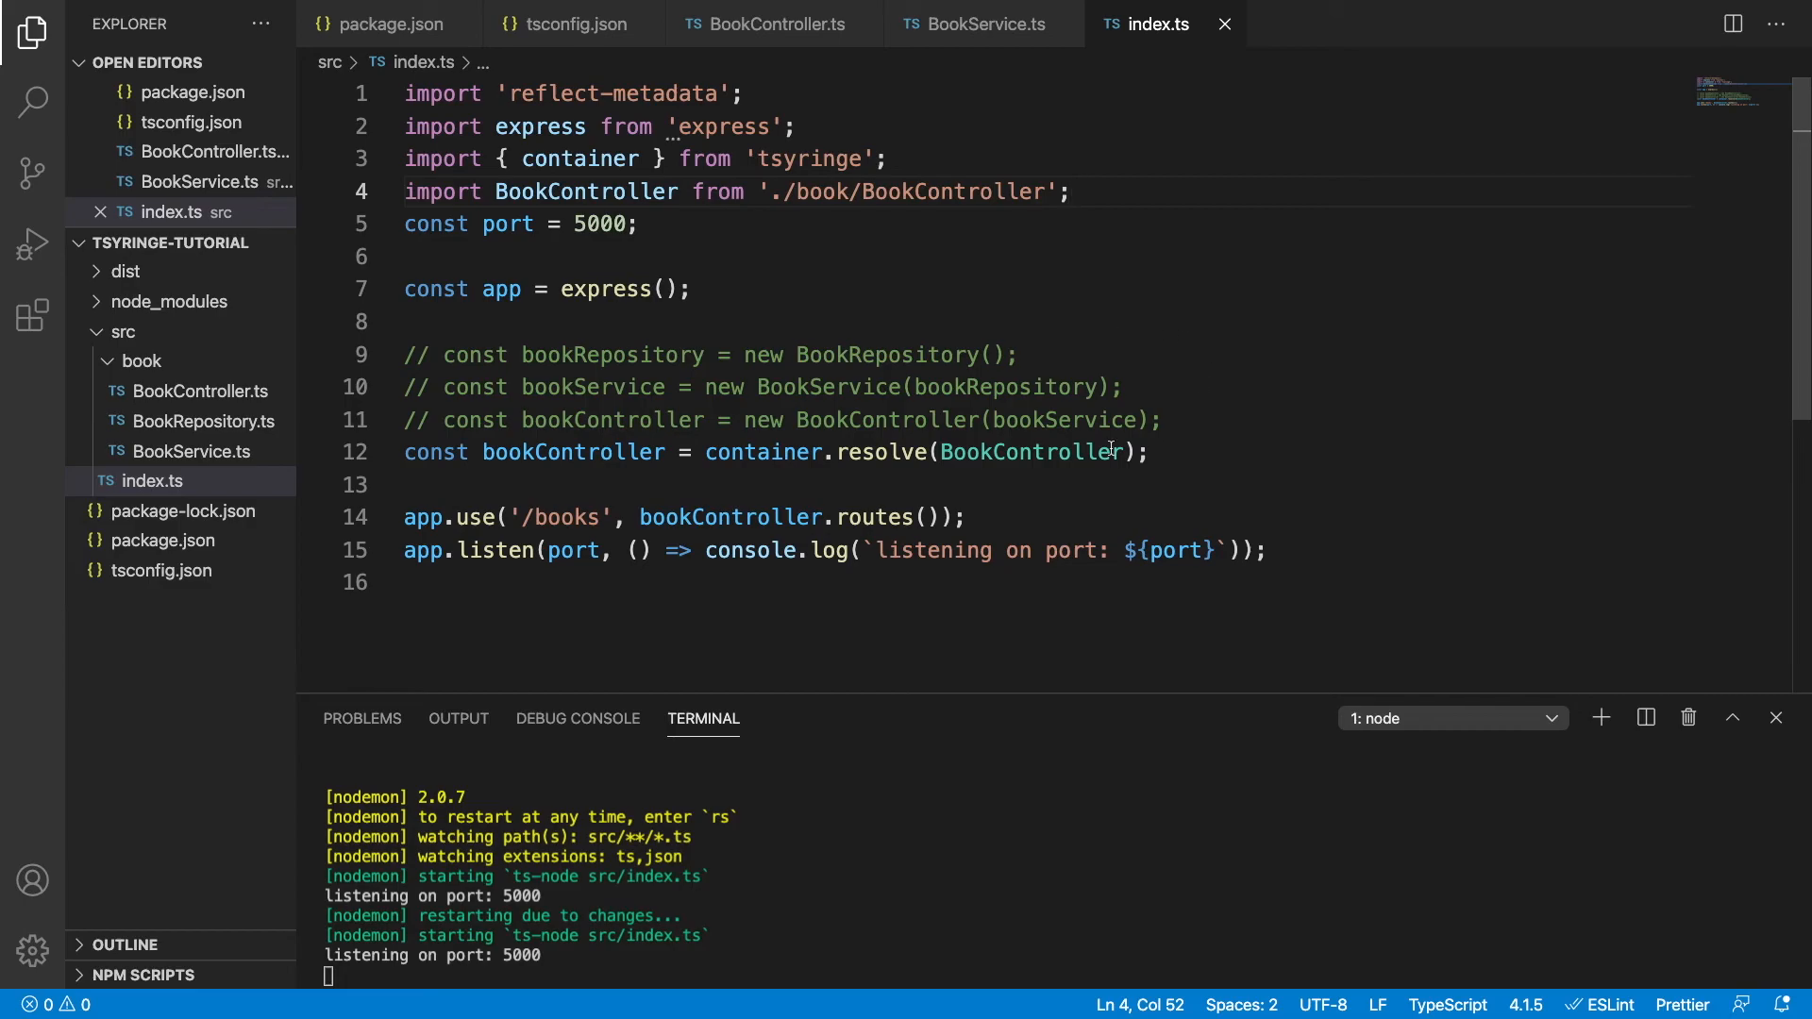
mouse_move(402, 436)
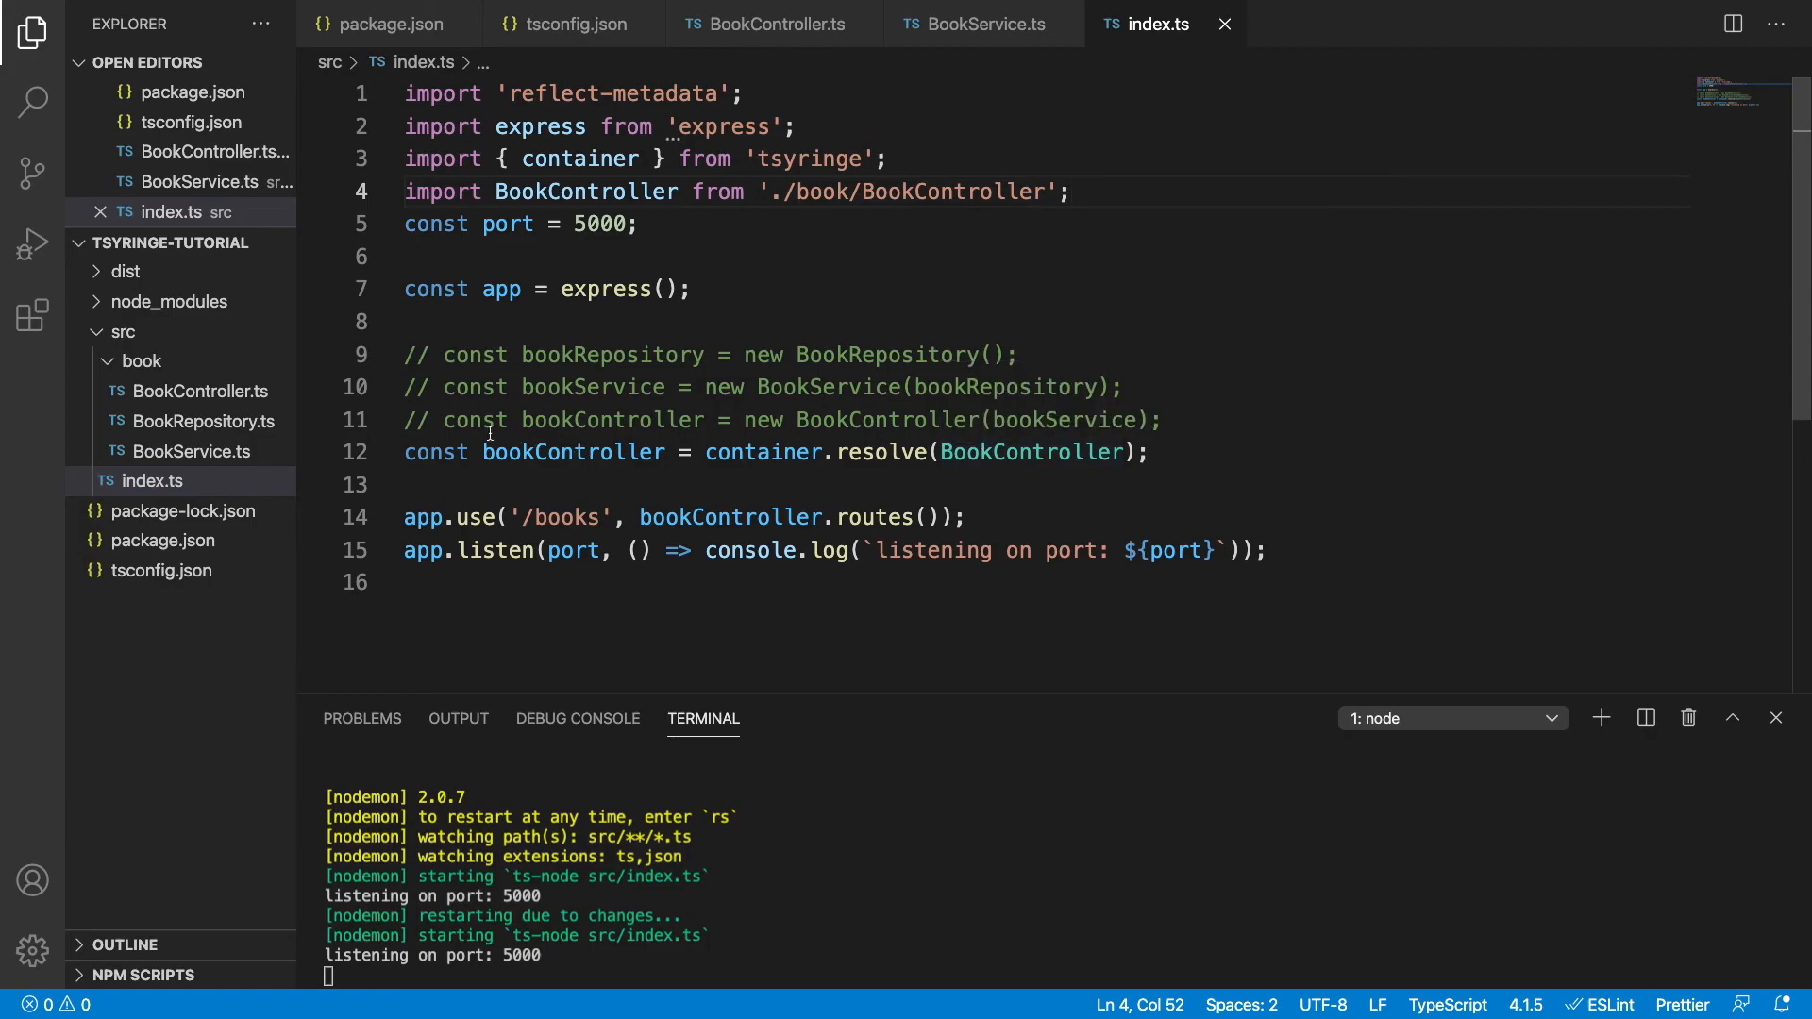
After glancing at BookController.ts, delete the commented-out instantiation lines from index.ts
click(771, 24)
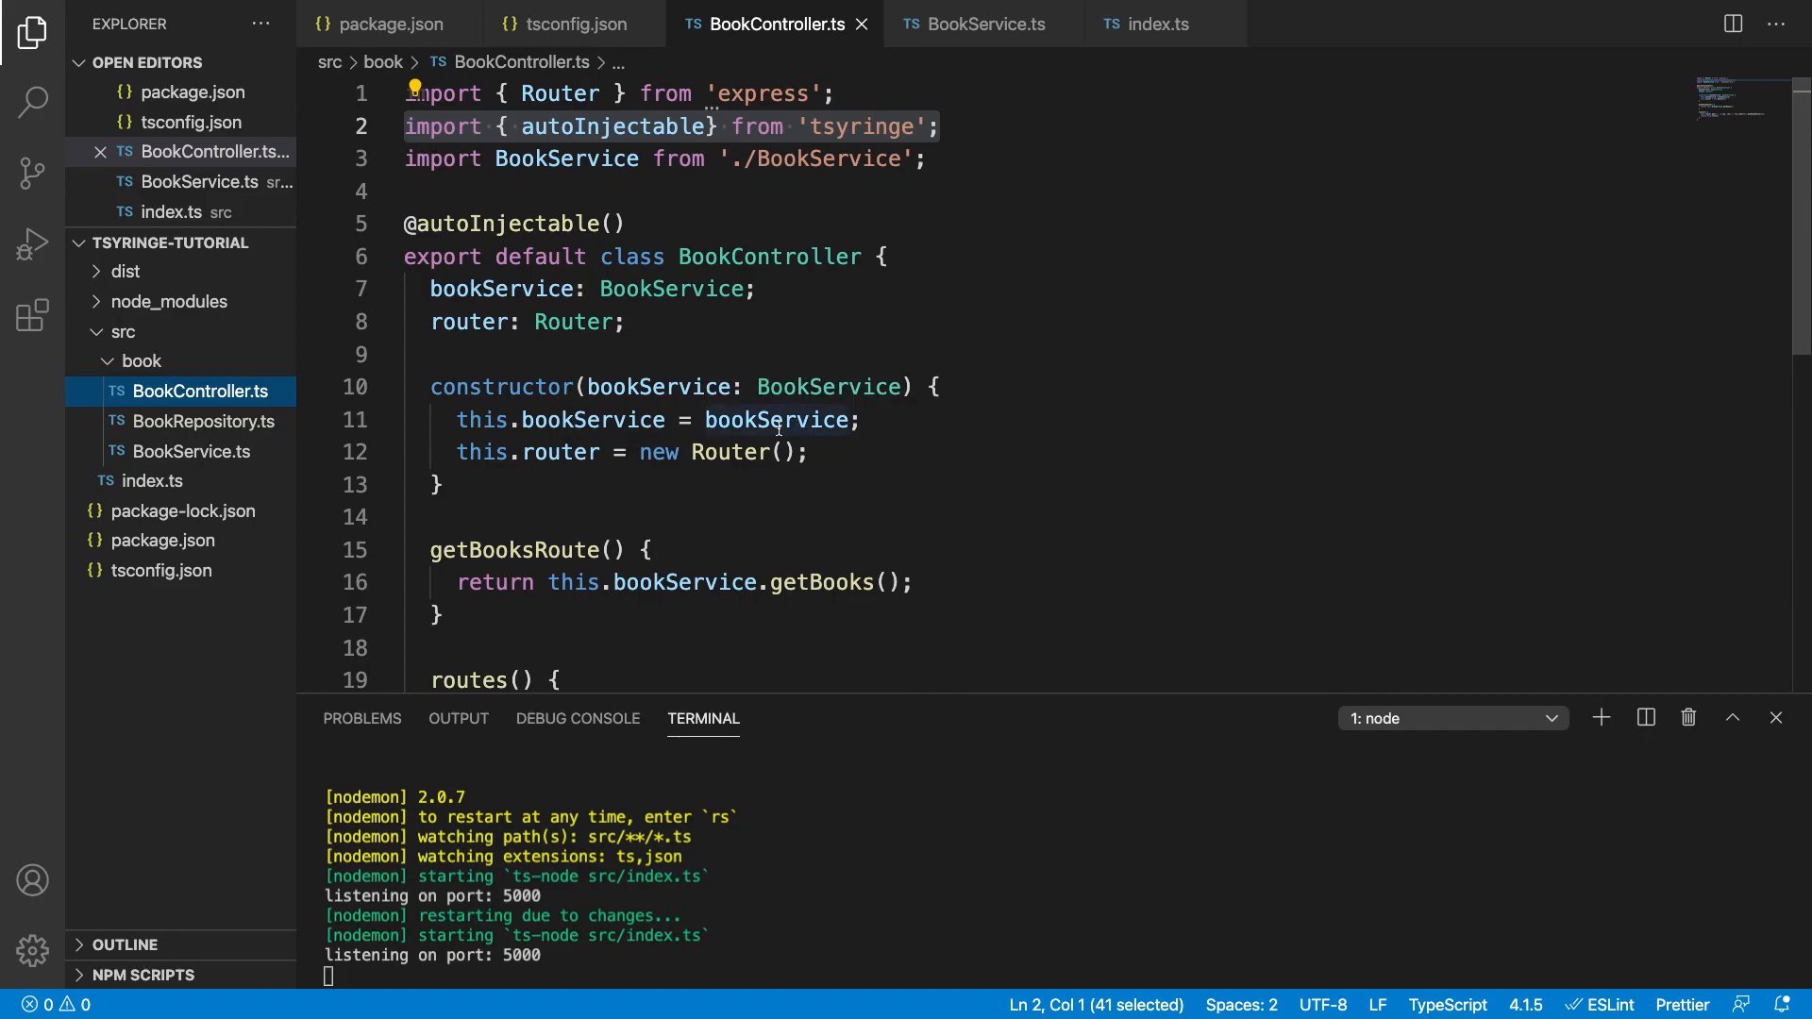
click(151, 481)
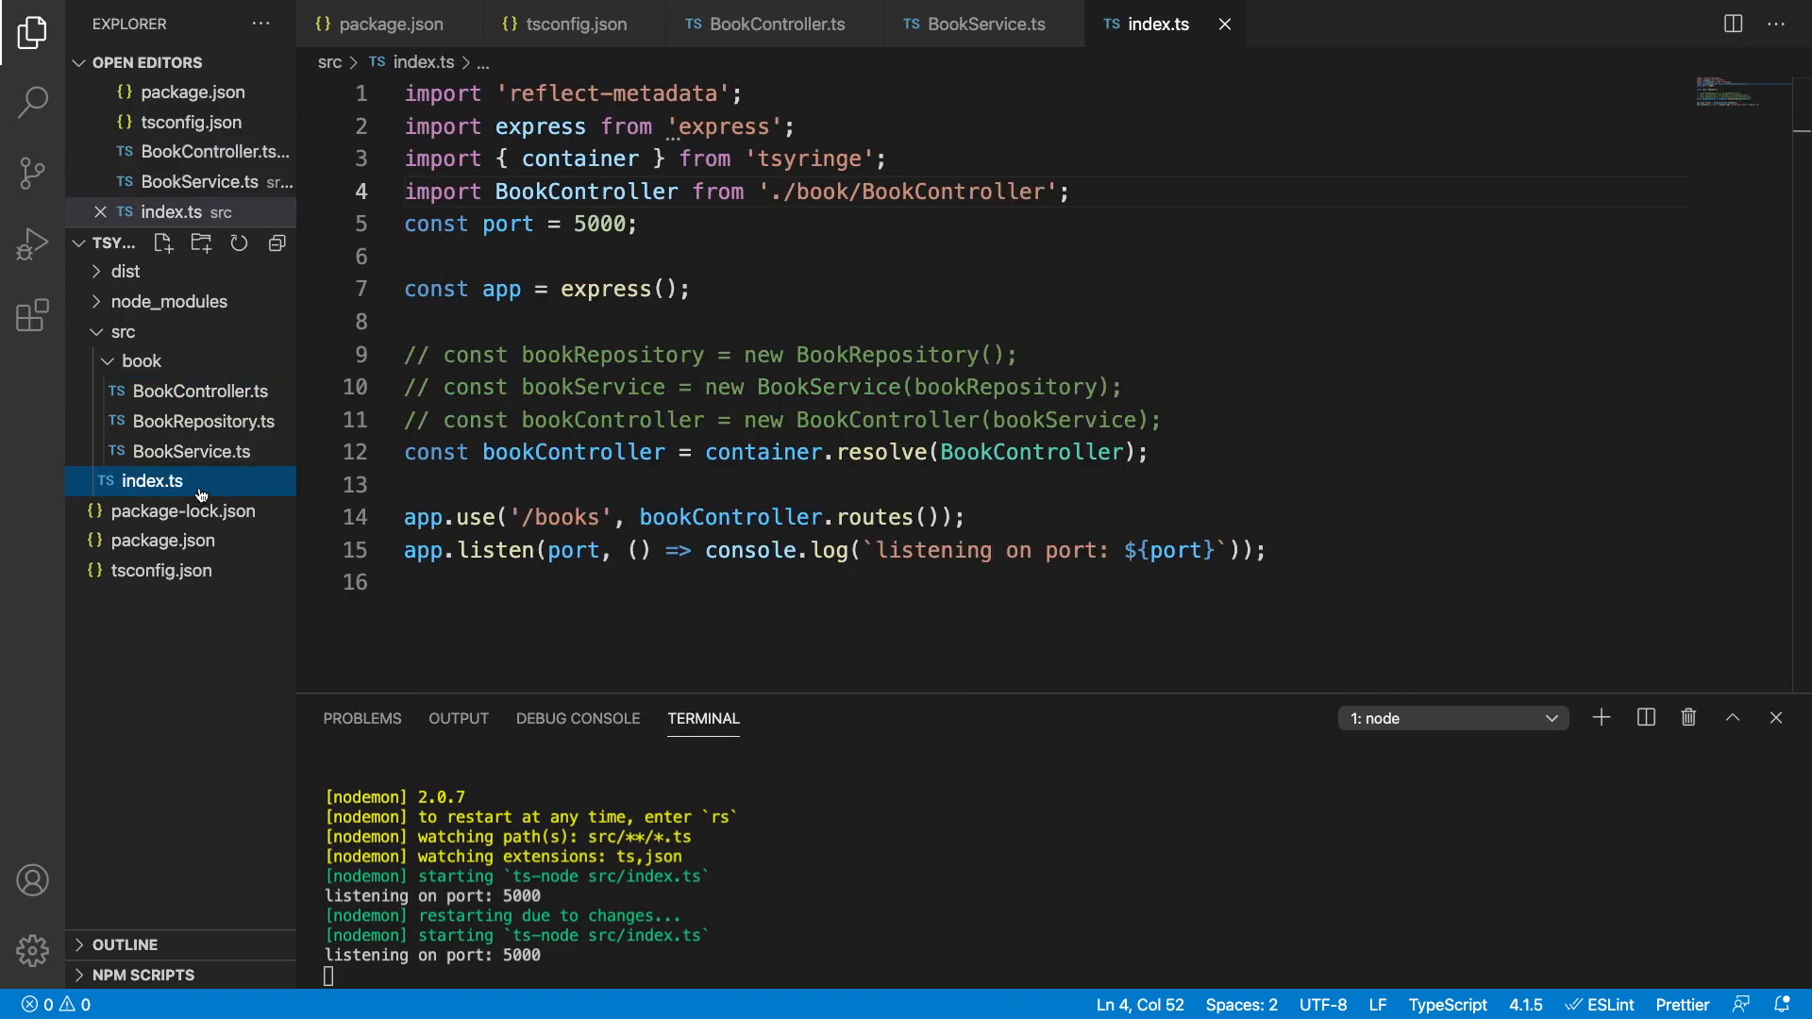
drag(404, 387, 1164, 419)
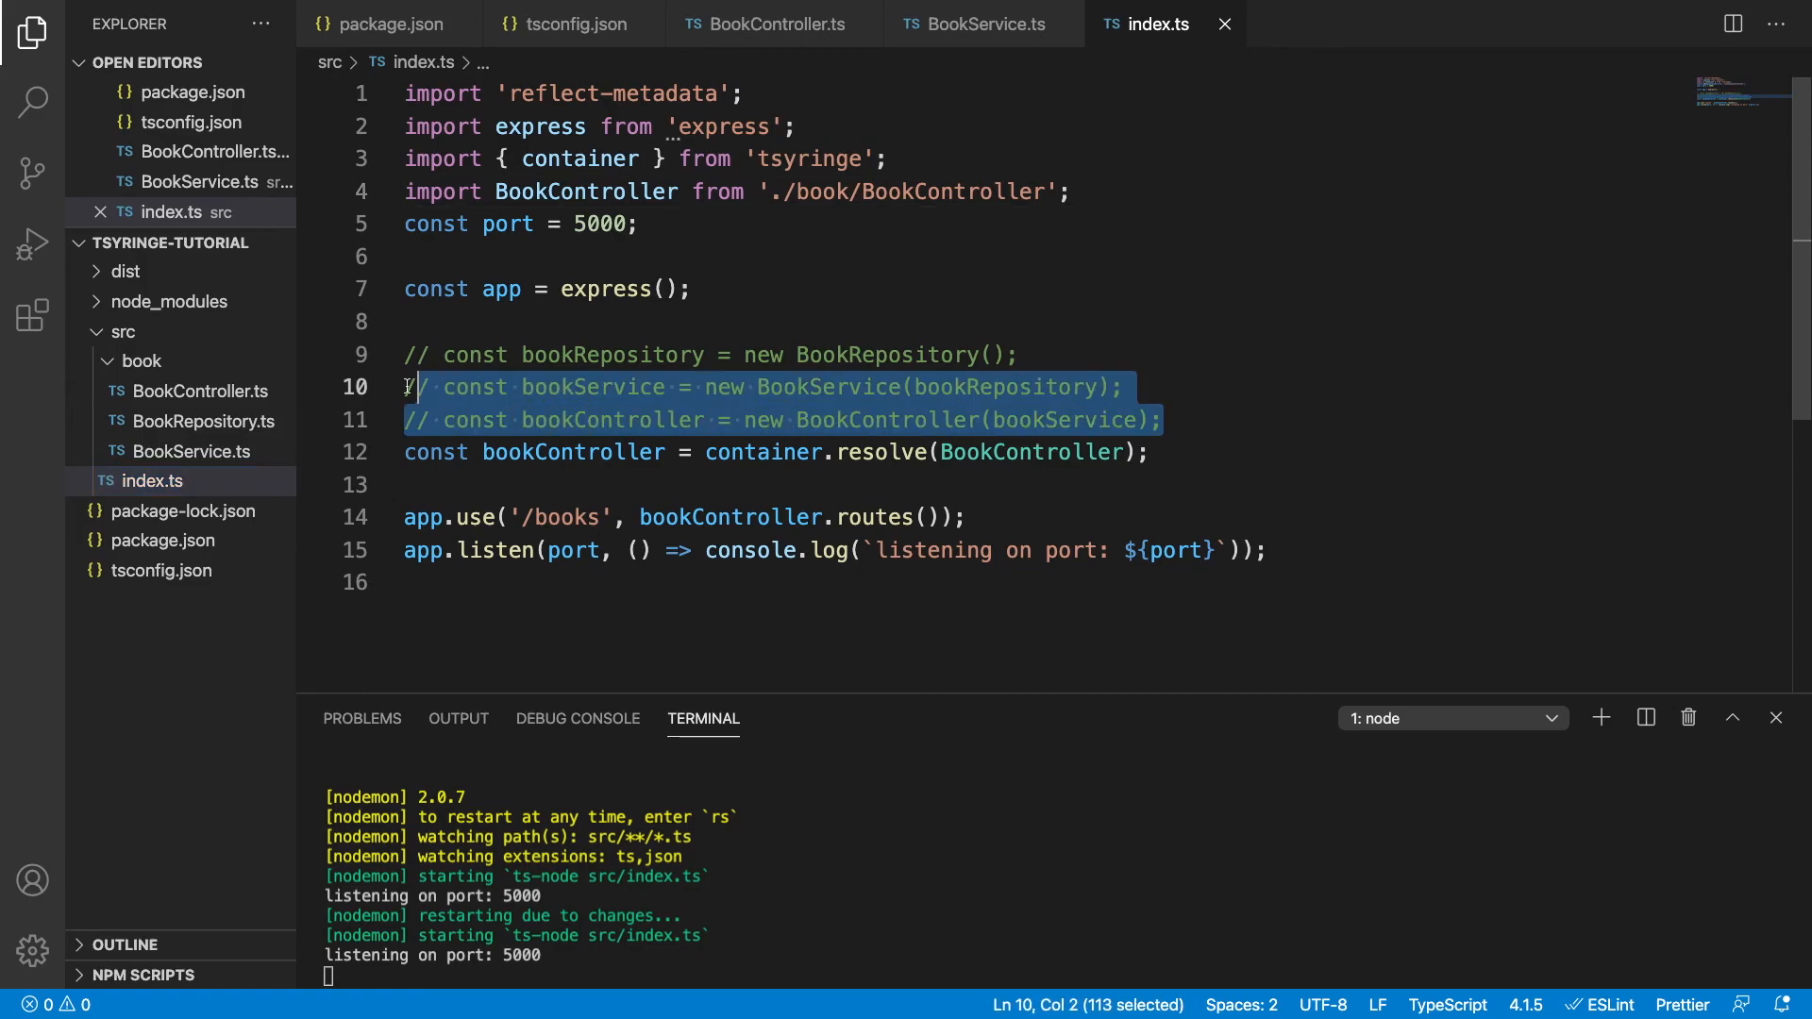
key(Delete)
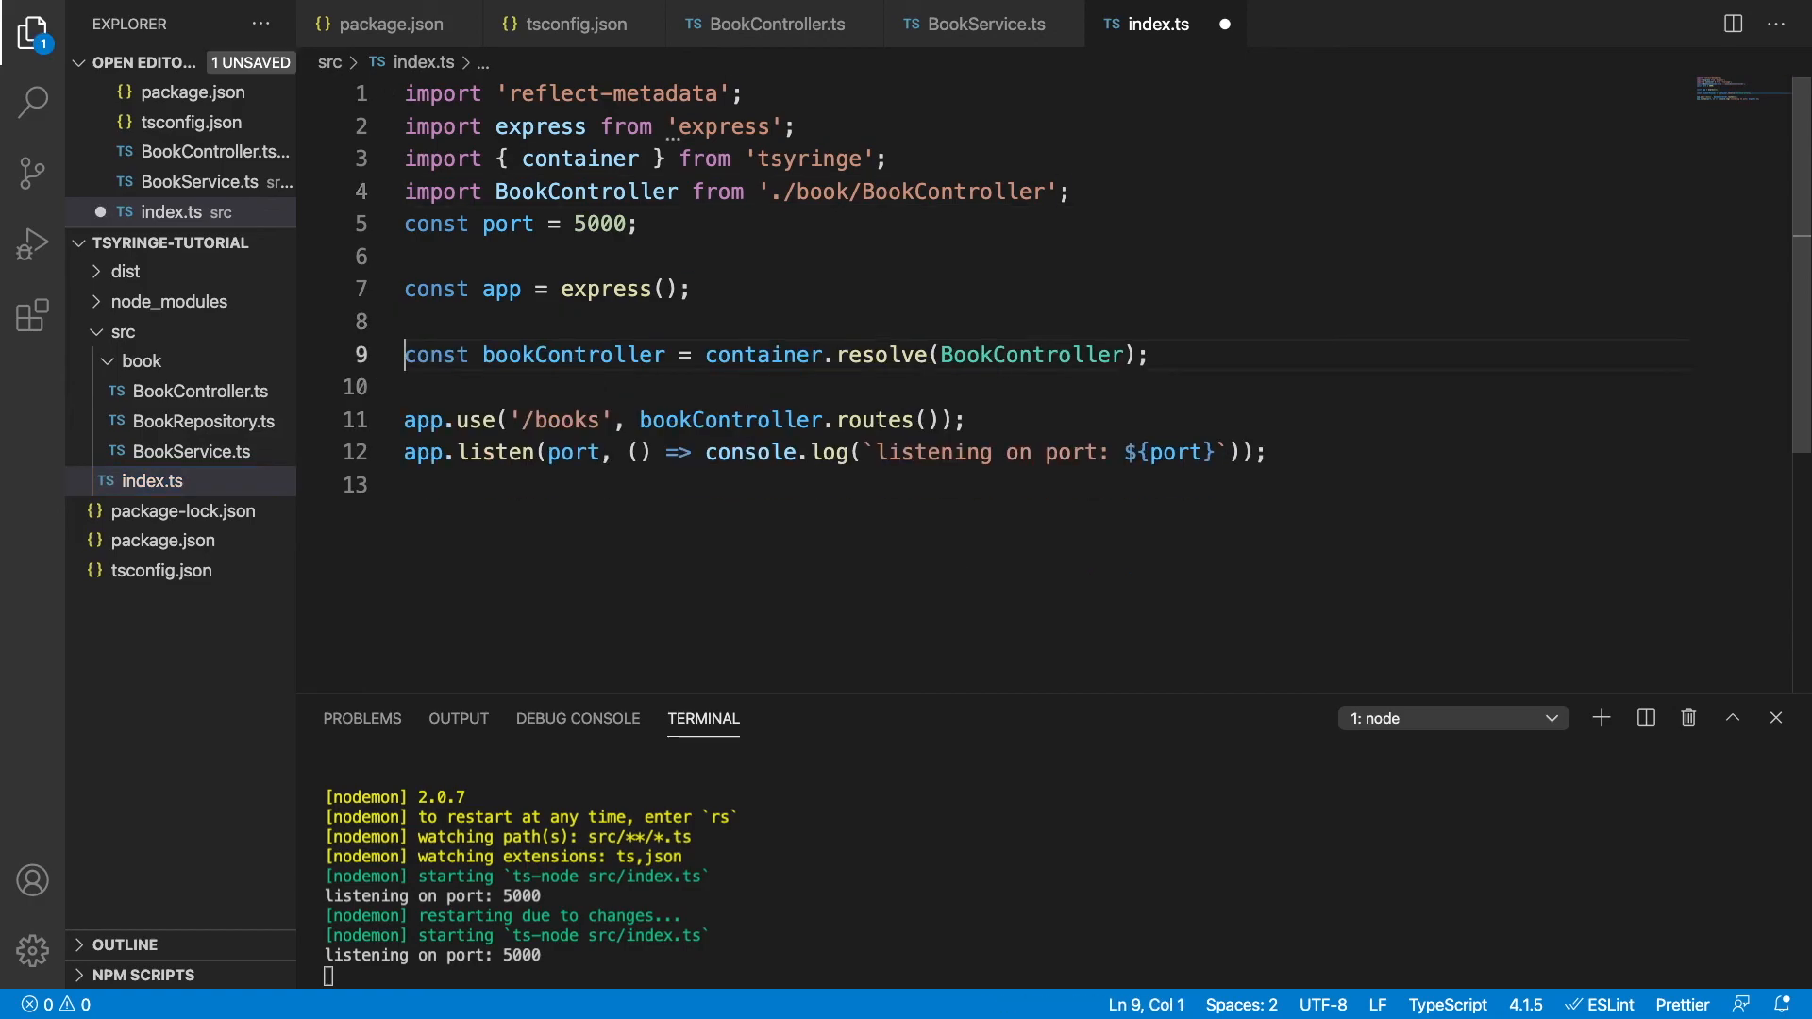